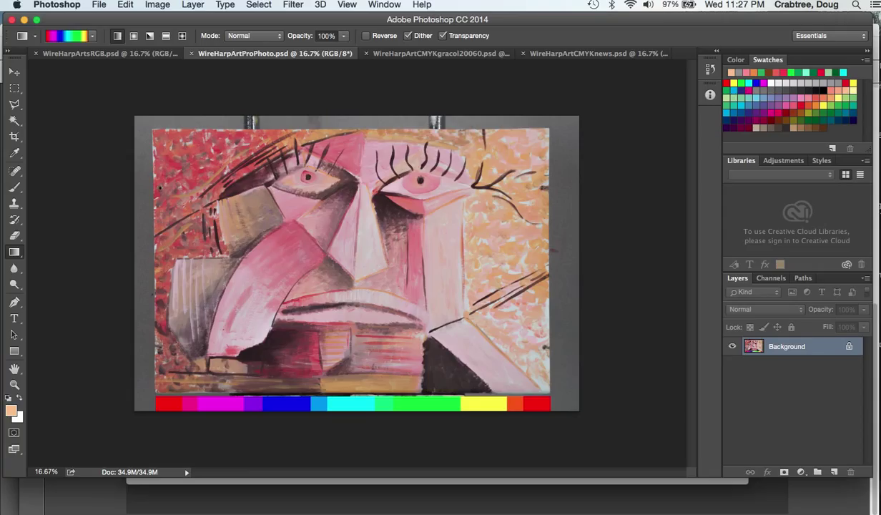
mouse_move(78, 174)
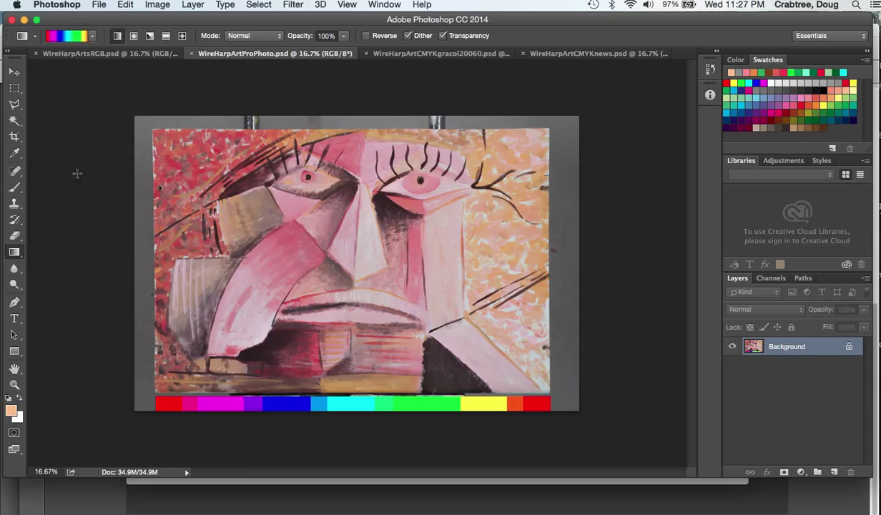
mouse_move(68, 245)
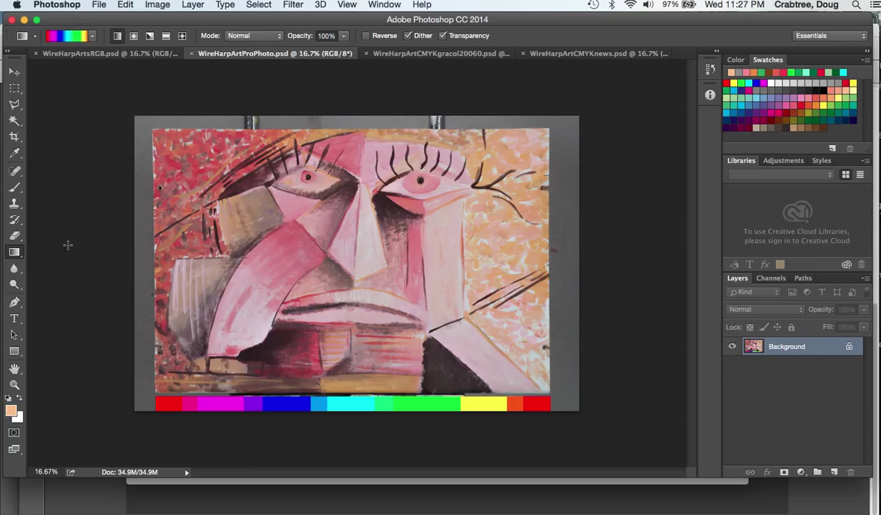
mouse_move(76, 262)
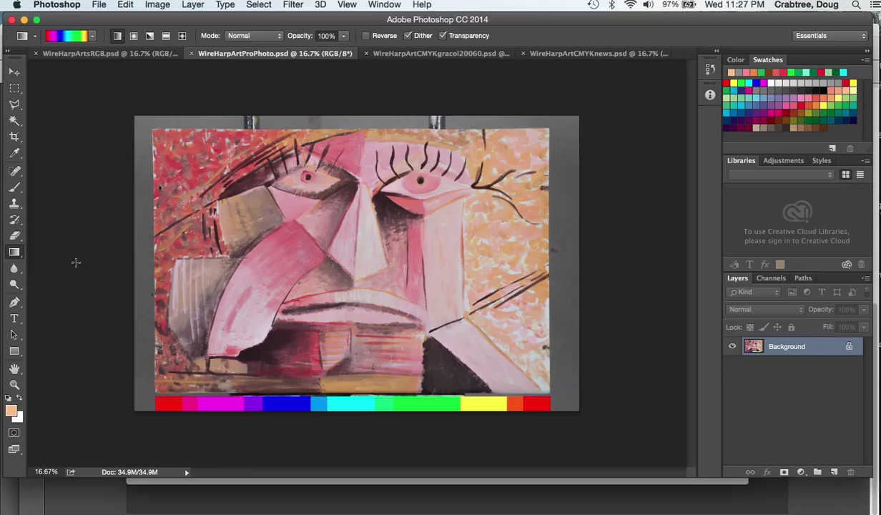
mouse_move(135, 243)
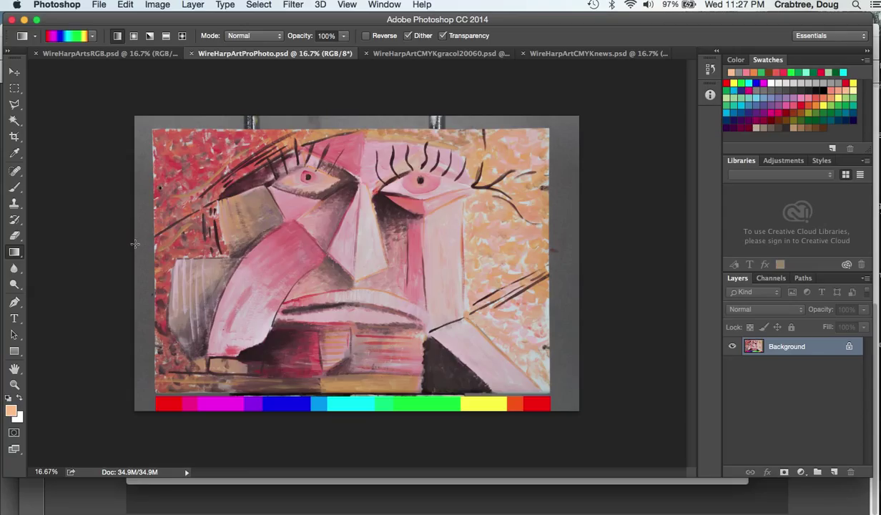
mouse_move(107, 258)
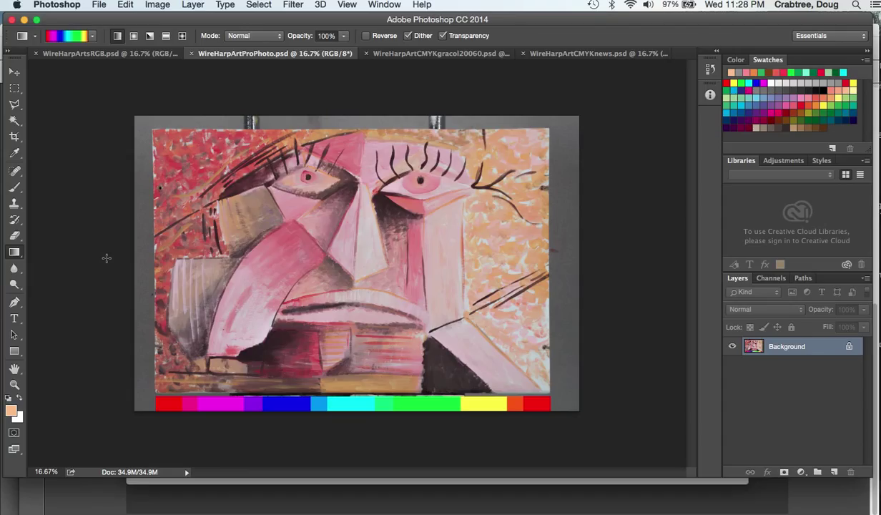
mouse_move(149, 6)
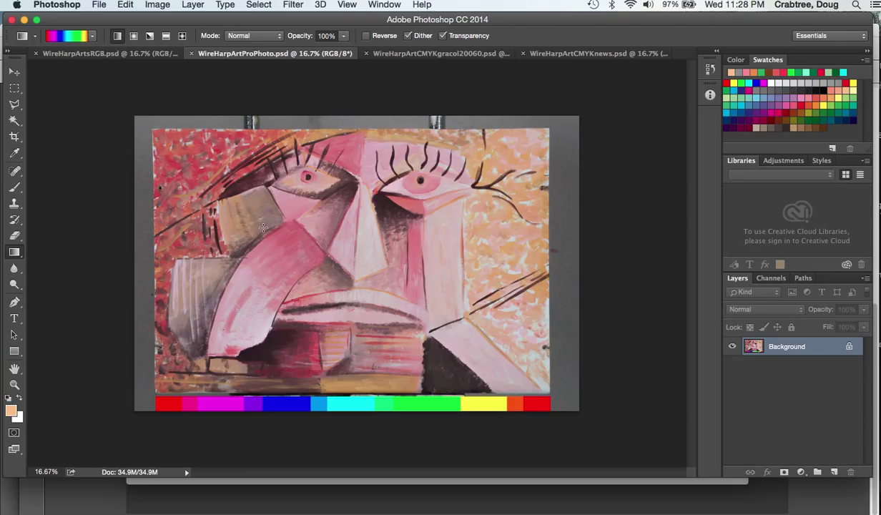
mouse_move(156, 105)
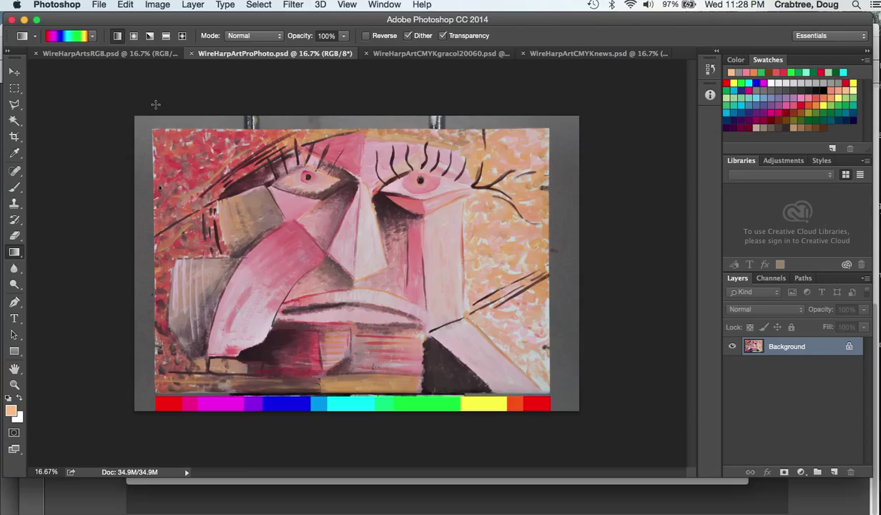
mouse_move(175, 412)
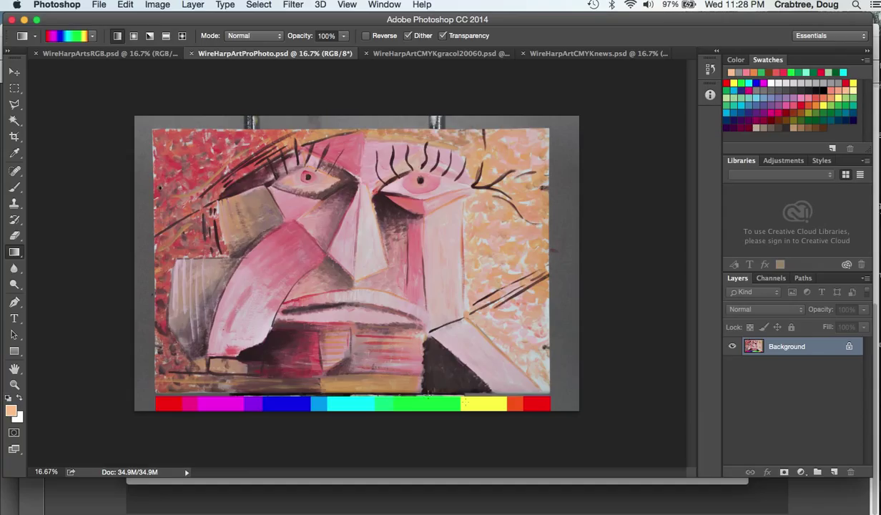
mouse_move(536, 401)
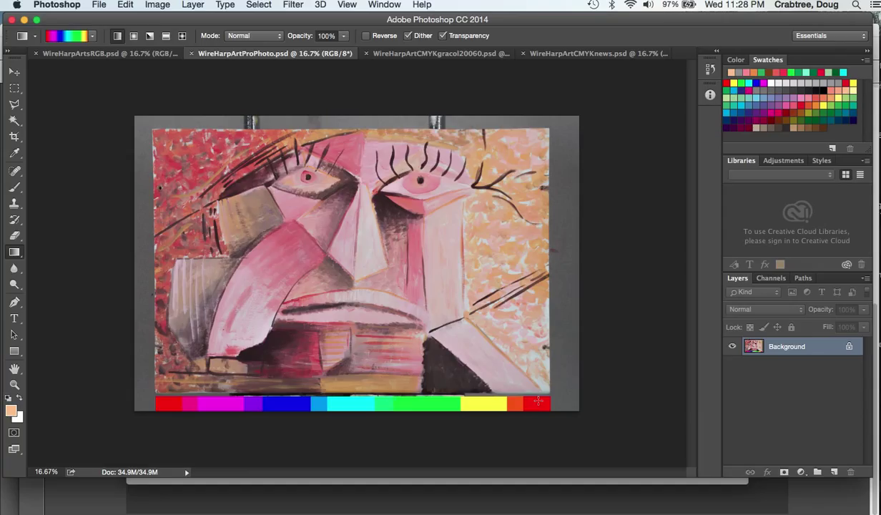
mouse_move(236, 82)
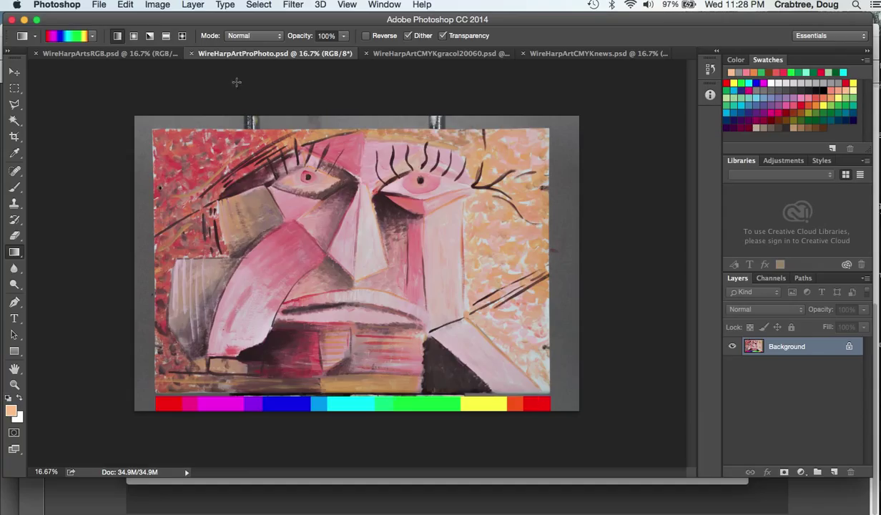
mouse_move(254, 59)
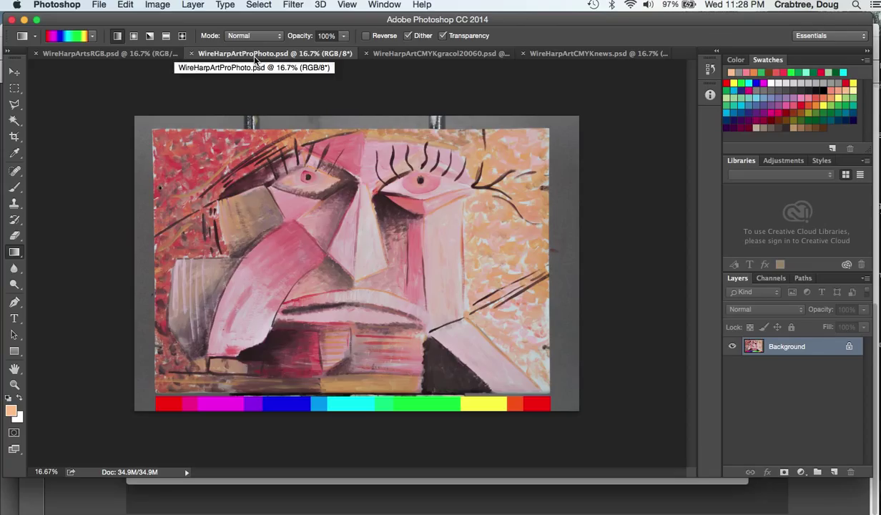
mouse_move(256, 93)
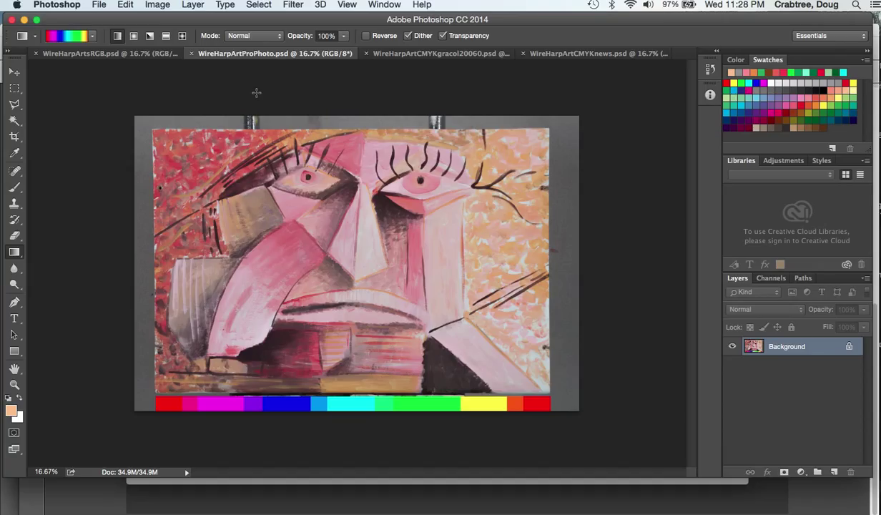
mouse_move(160, 361)
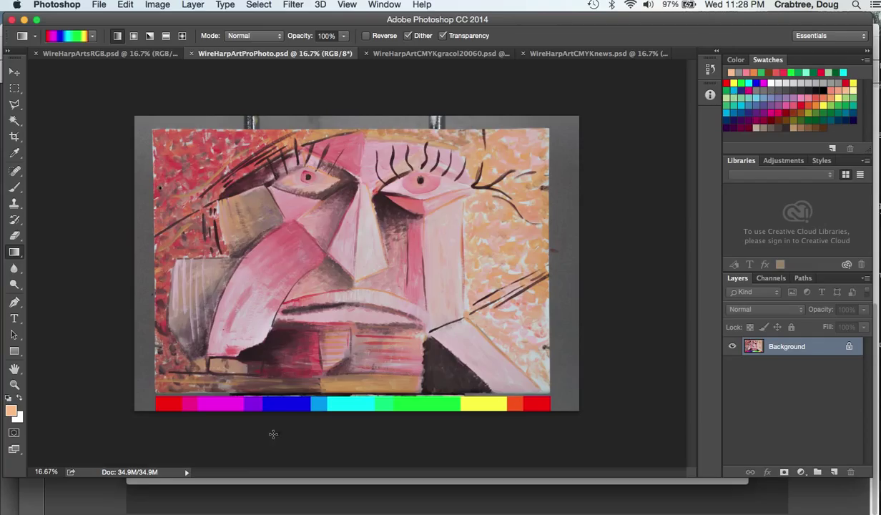
mouse_move(400, 398)
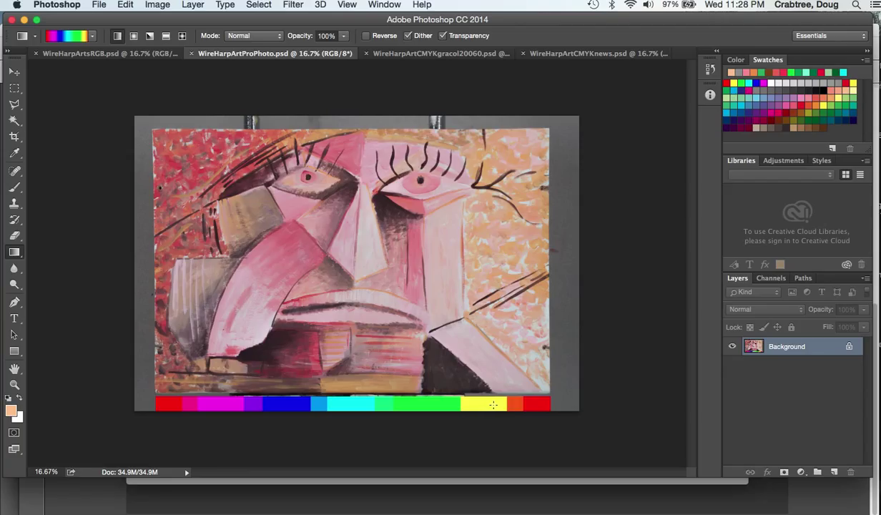
mouse_move(268, 377)
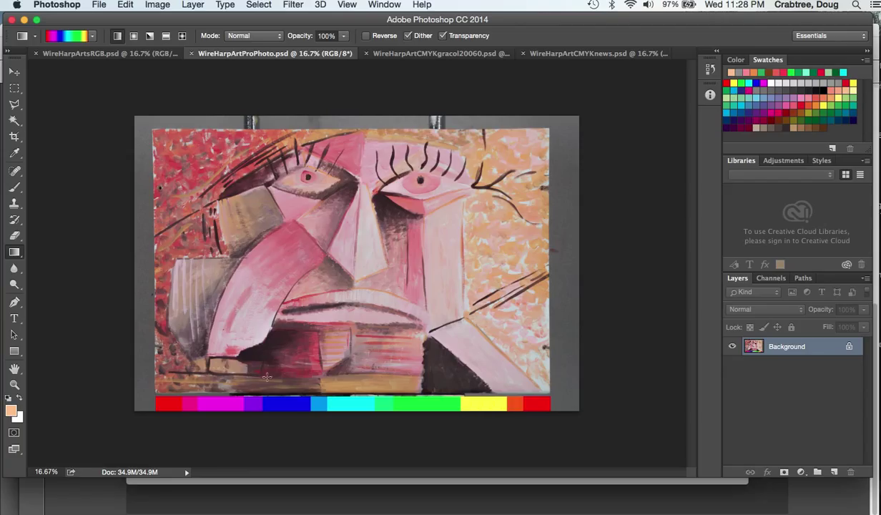
mouse_move(713, 511)
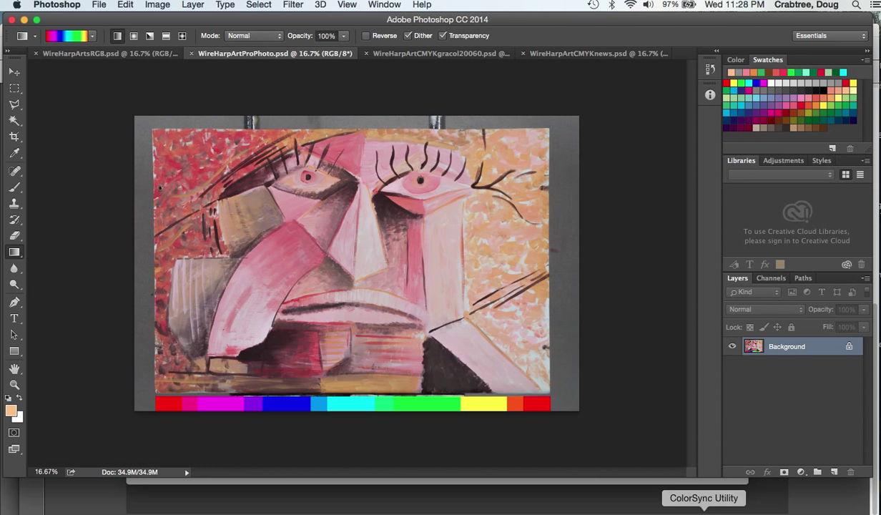
Launch ColorSync Utility and rotate the Apple RGB gamut plot to show its top and red face.
left_click(703, 498)
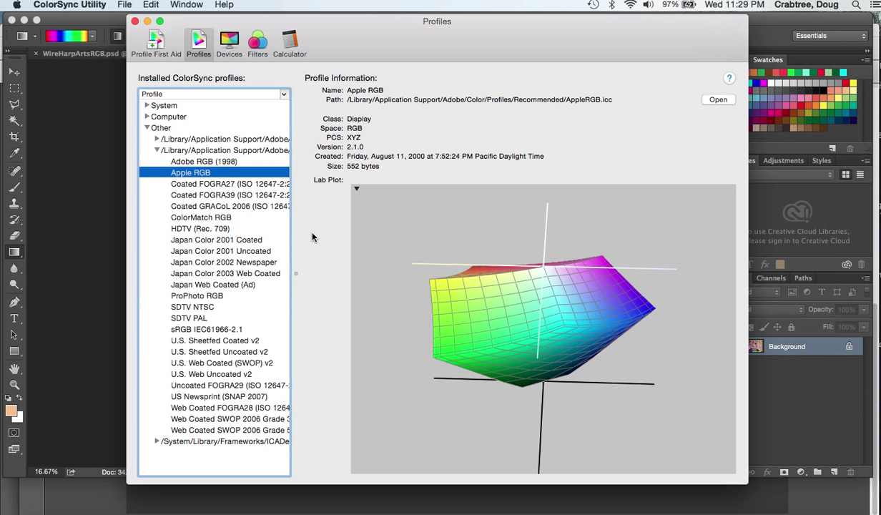
left_click_drag(544, 329, 497, 306)
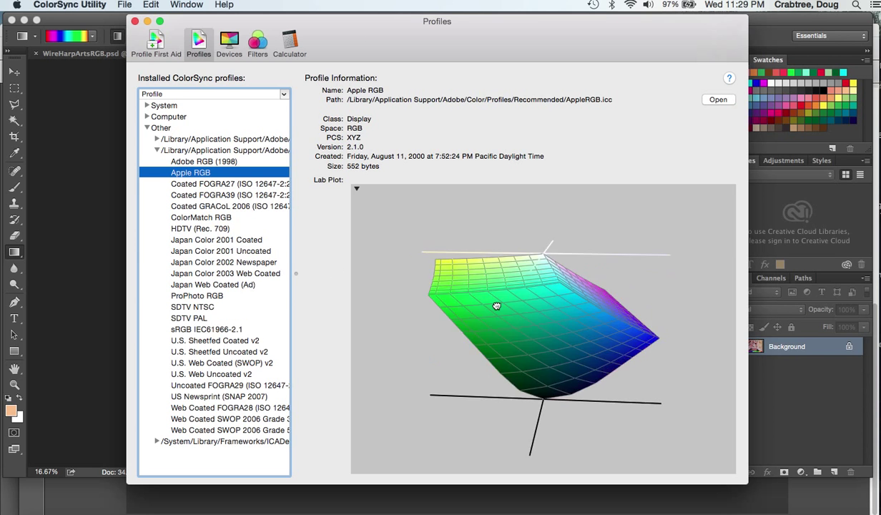
left_click_drag(497, 306, 515, 330)
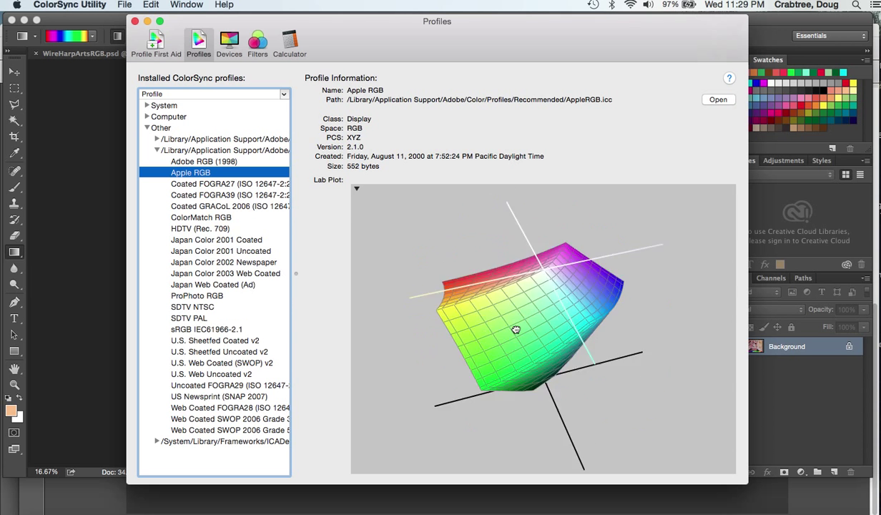
left_click_drag(515, 329, 497, 319)
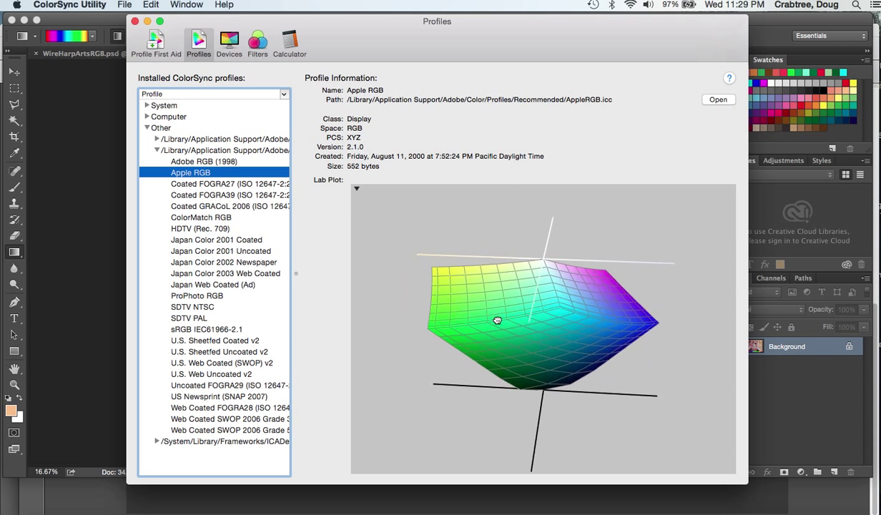
left_click_drag(497, 319, 499, 323)
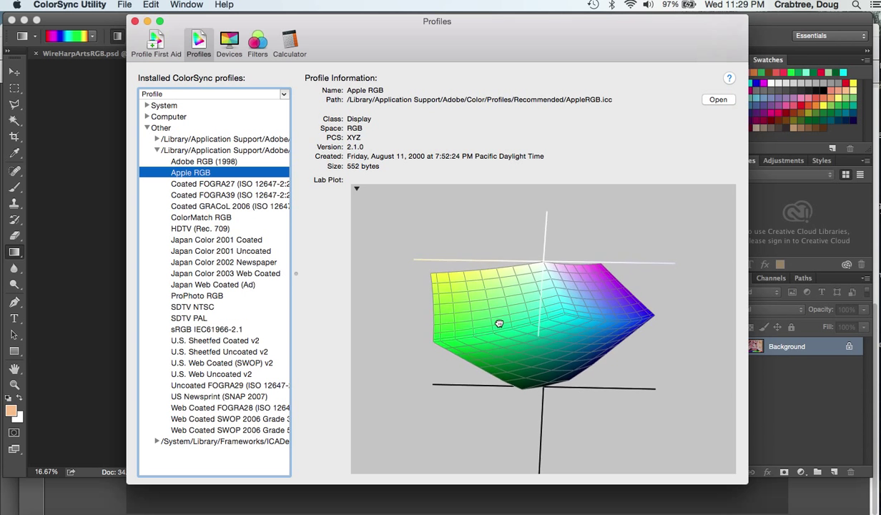
left_click_drag(499, 322, 497, 314)
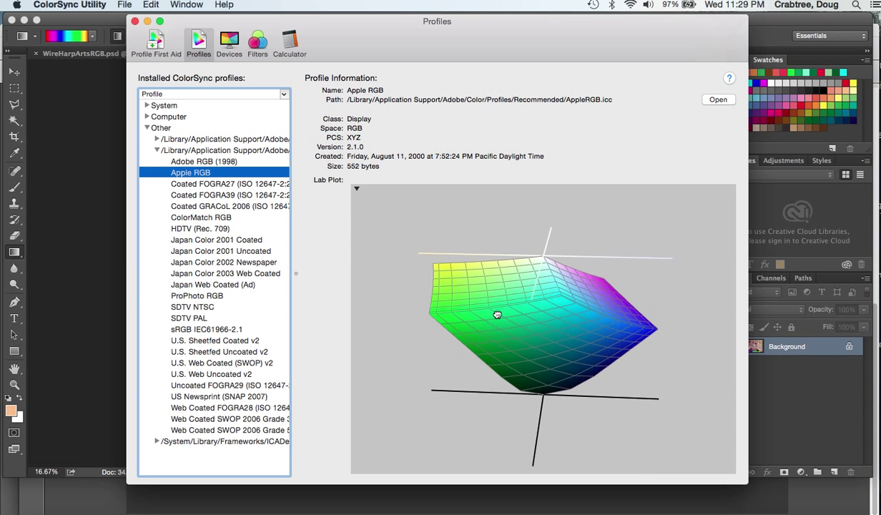
left_click_drag(497, 314, 507, 351)
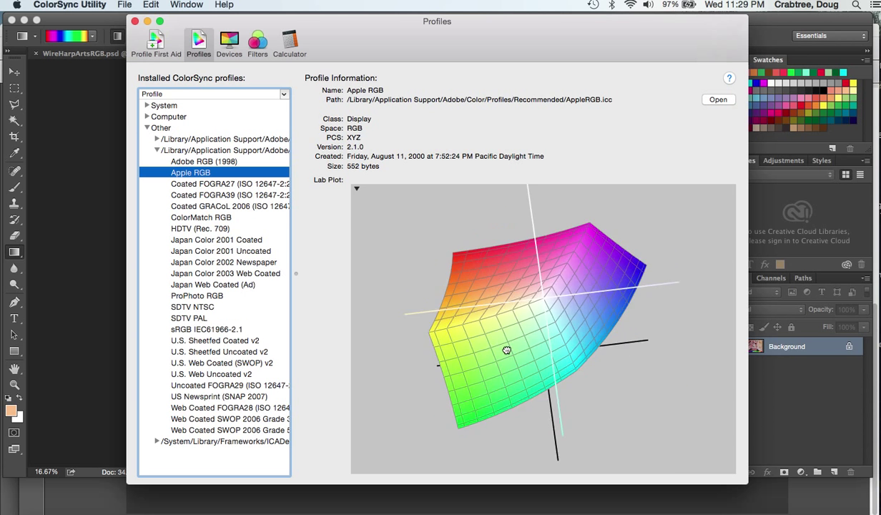
Keep orbiting the Apple RGB gamut through side, underside and top-down views.
left_click_drag(505, 349, 552, 313)
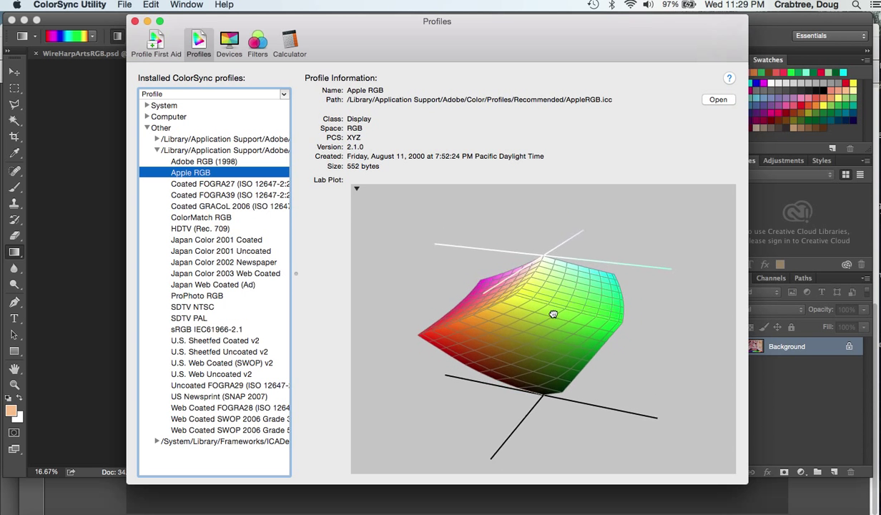
left_click_drag(553, 313, 532, 304)
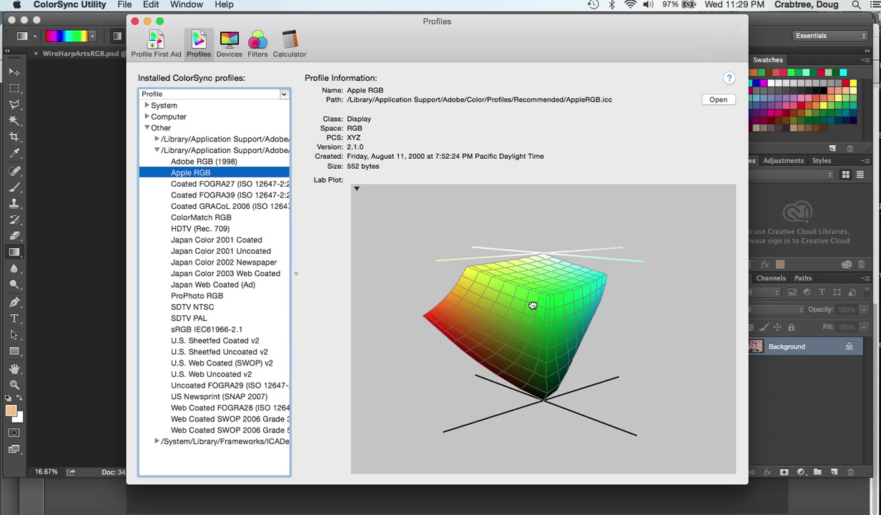
left_click_drag(532, 305, 517, 308)
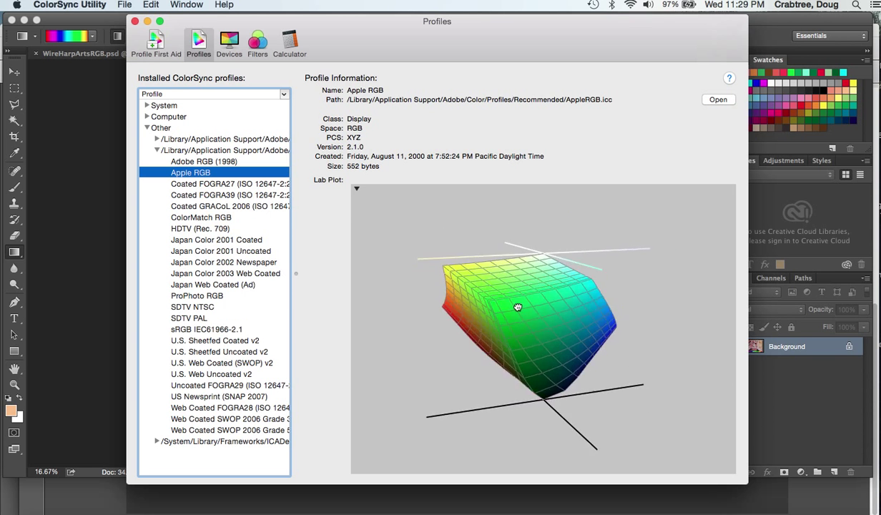
left_click_drag(518, 307, 520, 403)
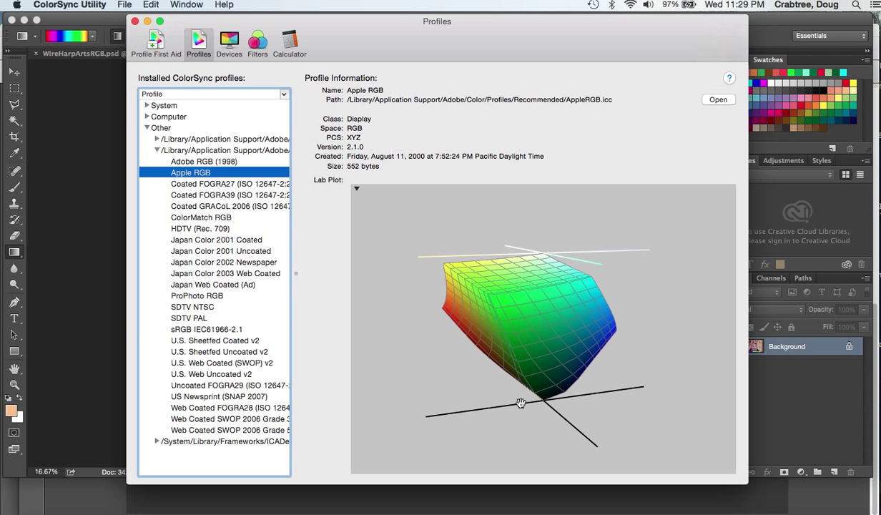
left_click_drag(521, 403, 519, 320)
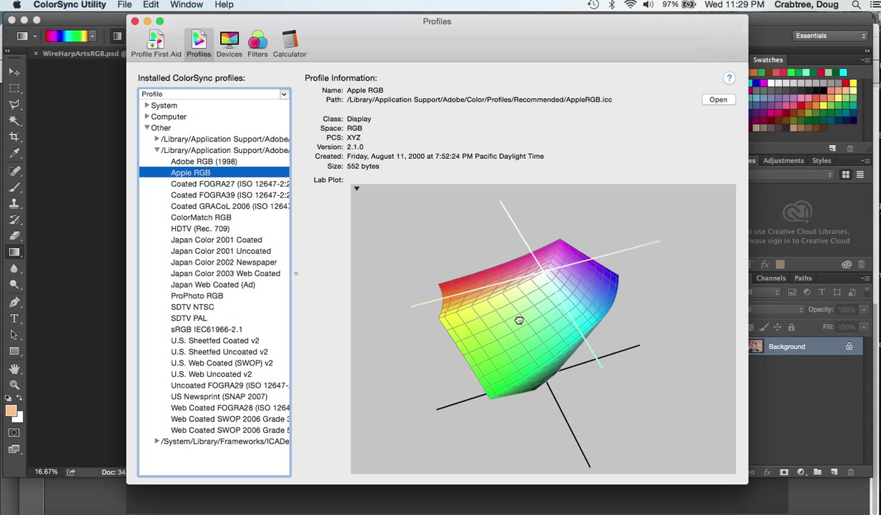
left_click_drag(519, 319, 570, 262)
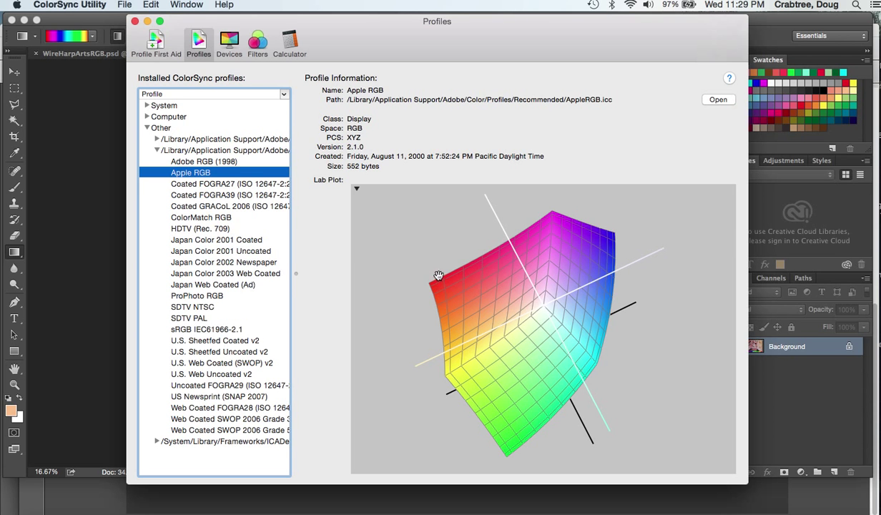
mouse_move(478, 214)
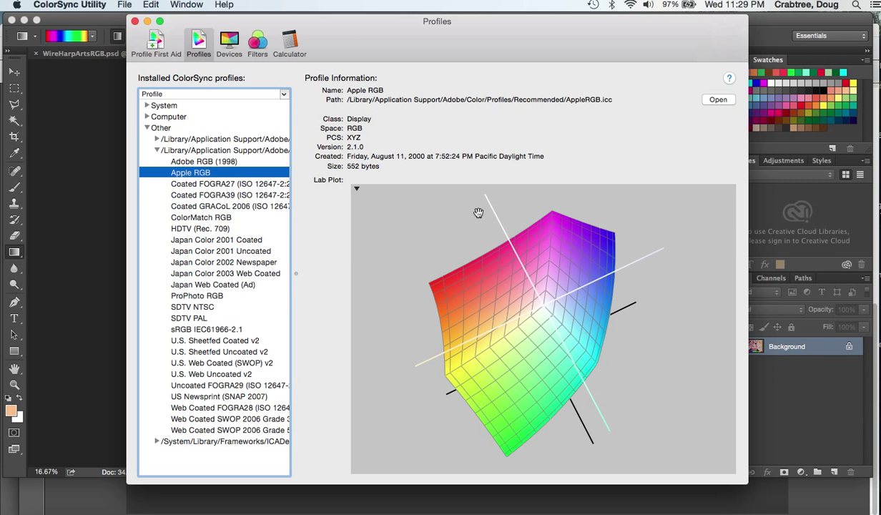
mouse_move(512, 289)
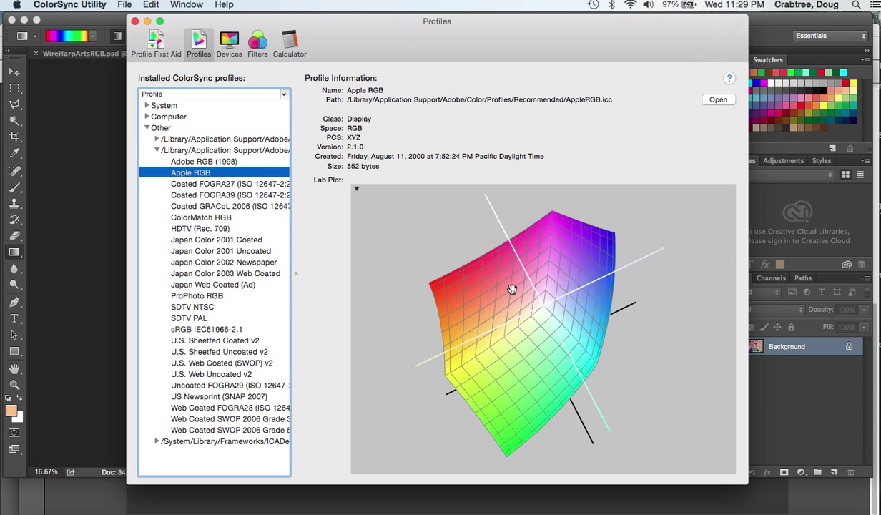
mouse_move(176, 171)
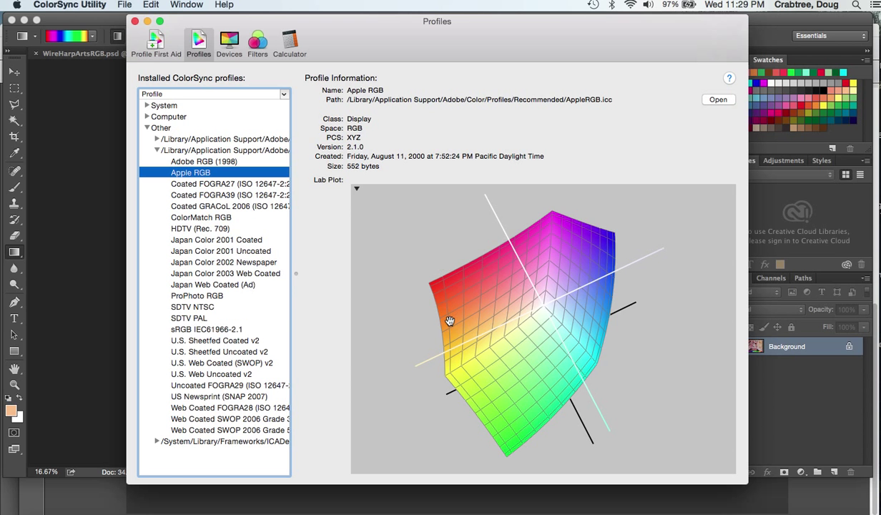
left_click_drag(450, 320, 566, 282)
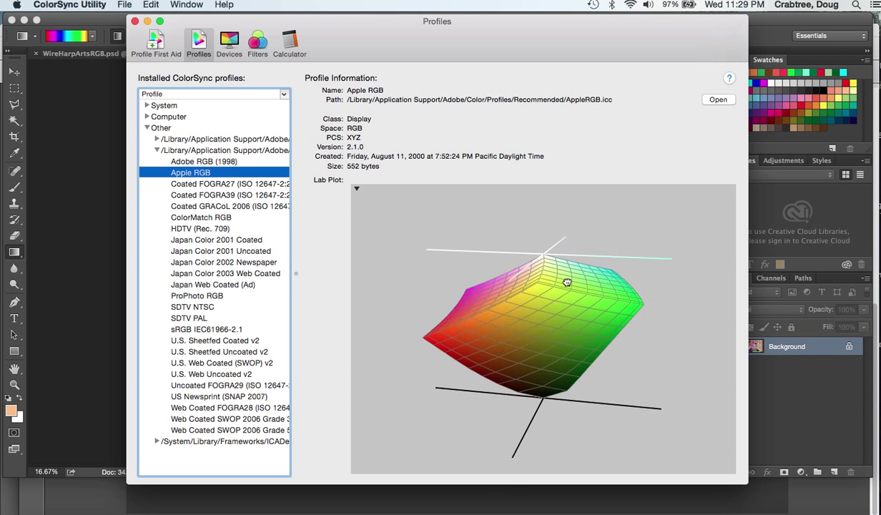
left_click_drag(566, 282, 556, 296)
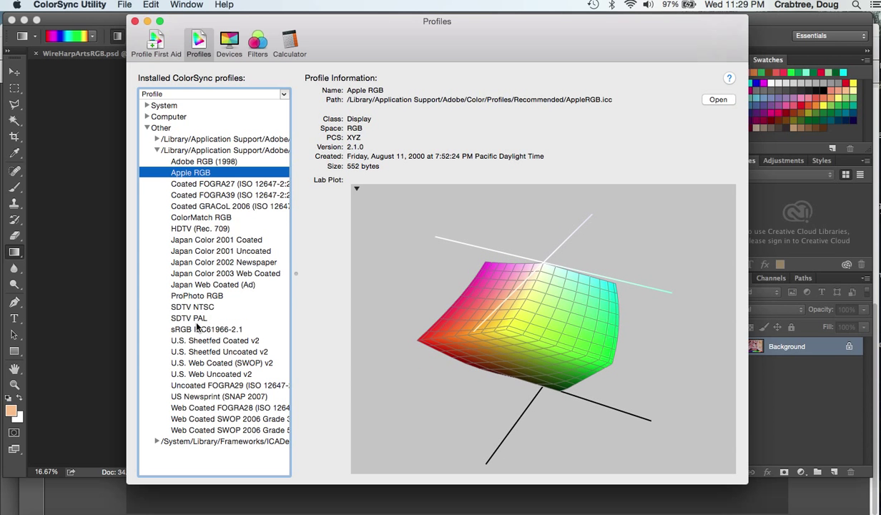
mouse_move(182, 202)
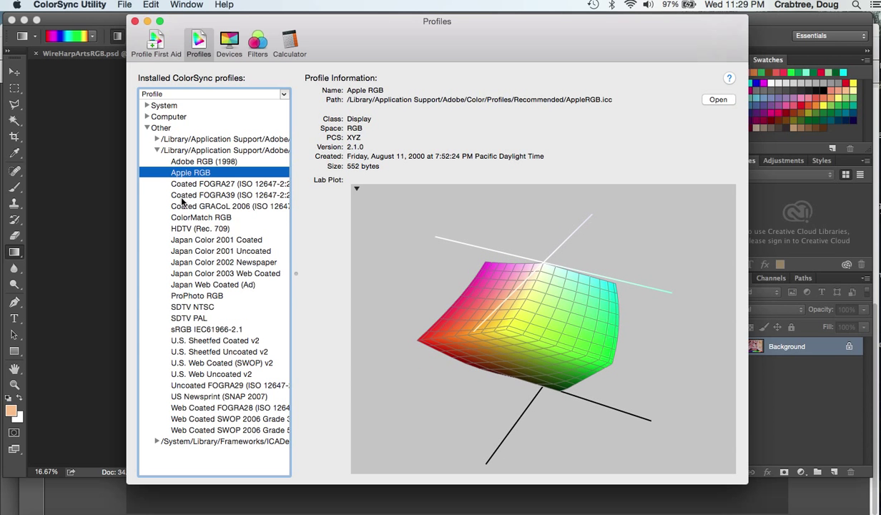
mouse_move(186, 328)
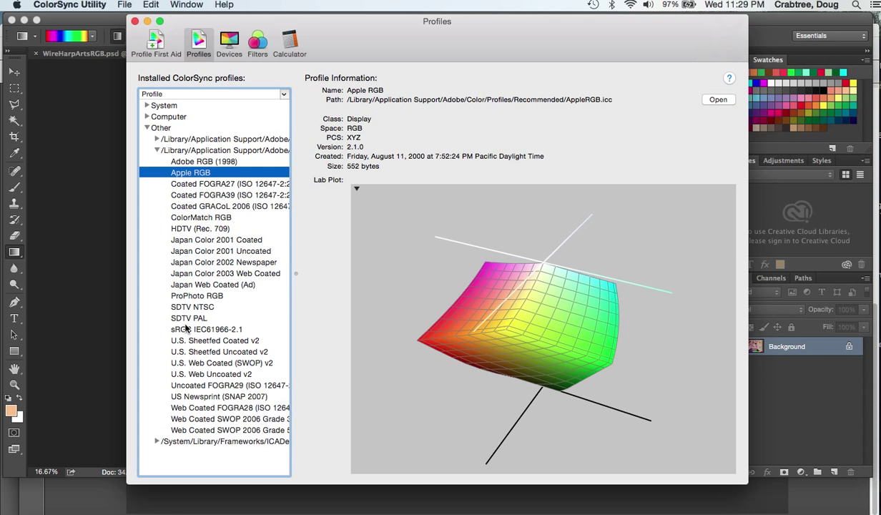
mouse_move(187, 299)
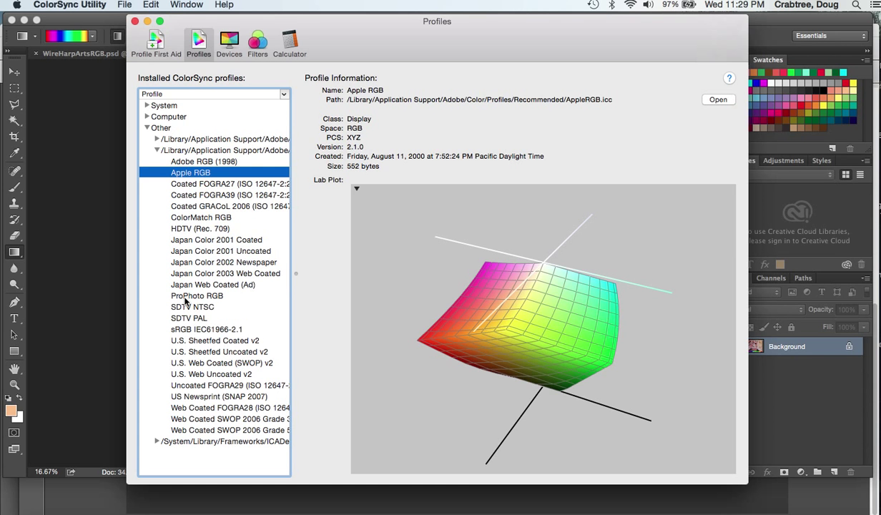
Select ProPhoto RGB and rotate its large gamut plot, including a view of its underside.
left_click(197, 296)
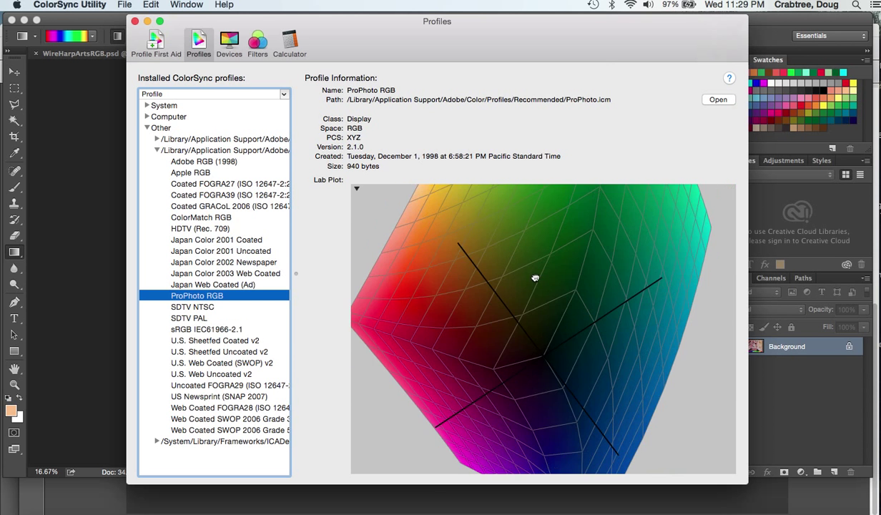
left_click_drag(535, 278, 451, 308)
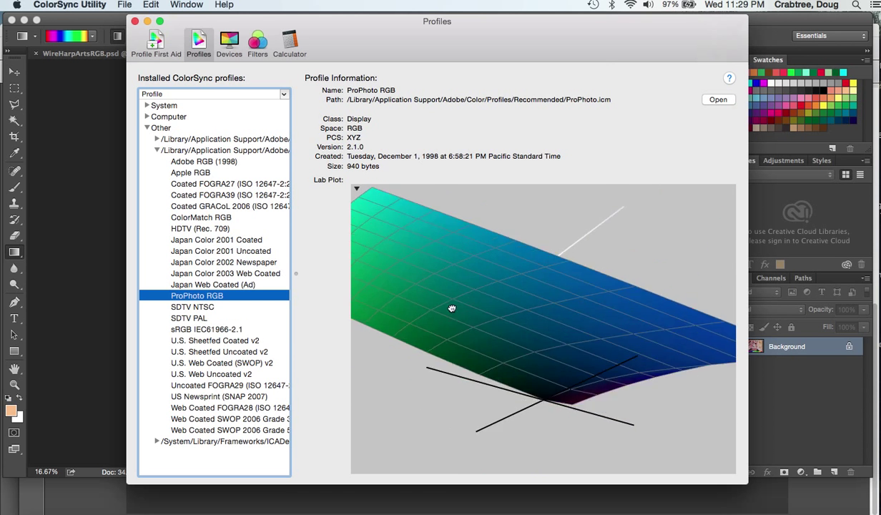
left_click_drag(451, 308, 405, 316)
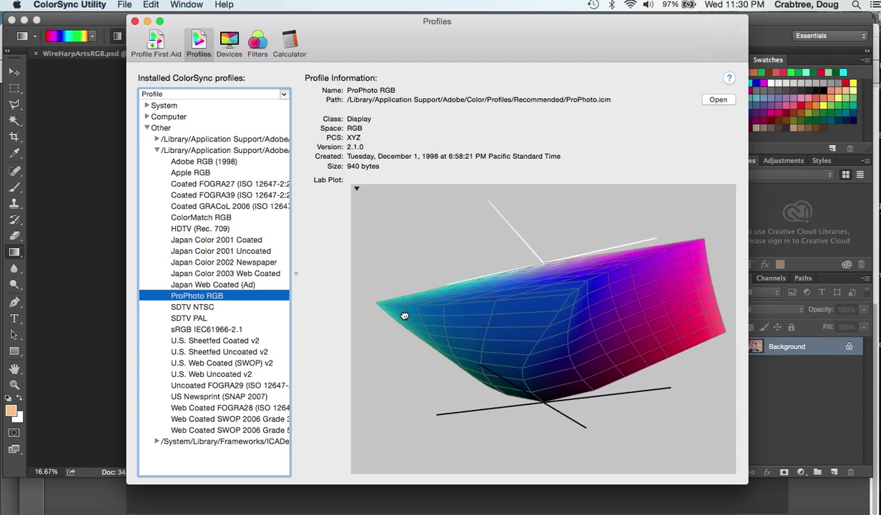
left_click_drag(405, 315, 396, 317)
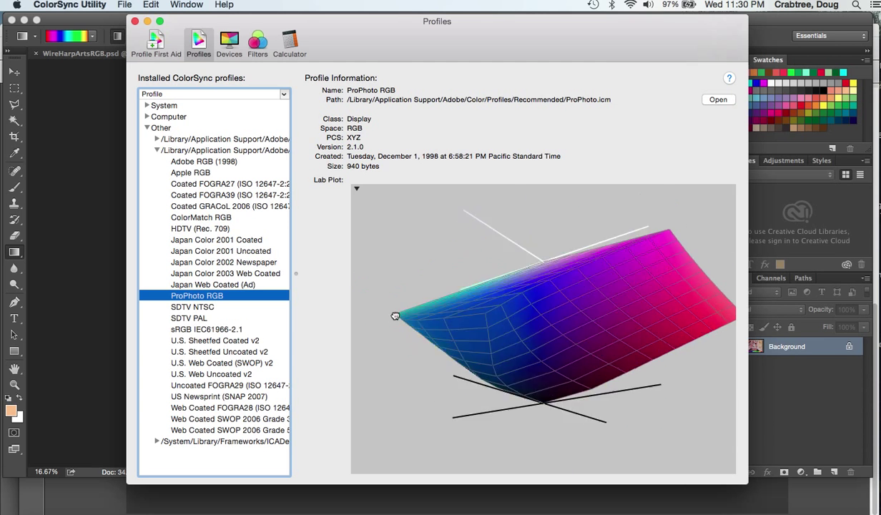
left_click_drag(396, 316, 429, 322)
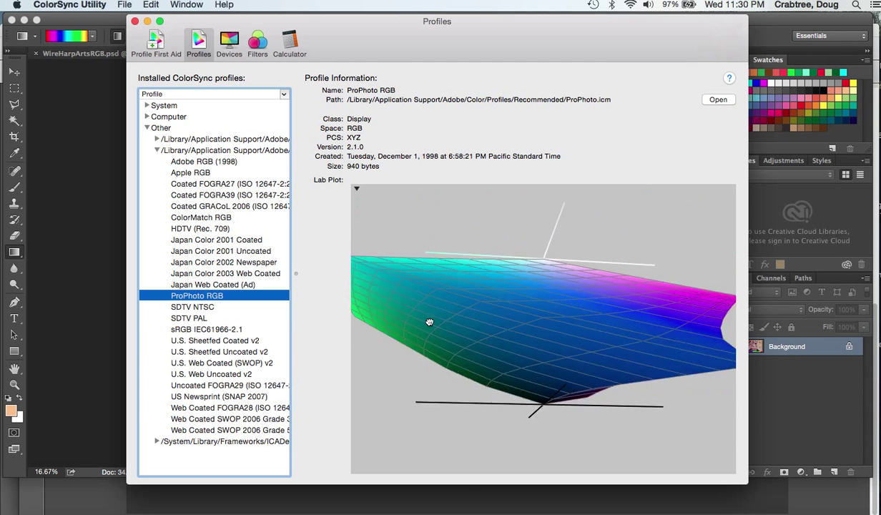
left_click_drag(429, 322, 377, 320)
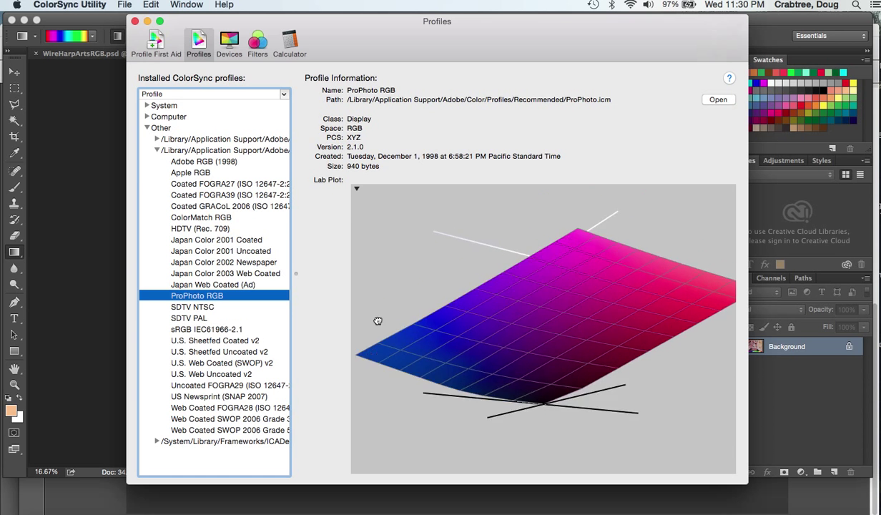
left_click_drag(377, 320, 425, 314)
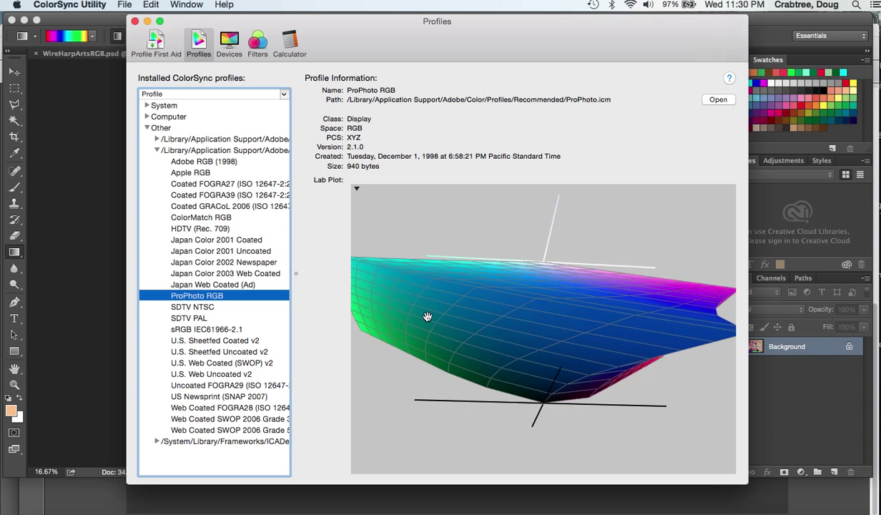
mouse_move(196, 296)
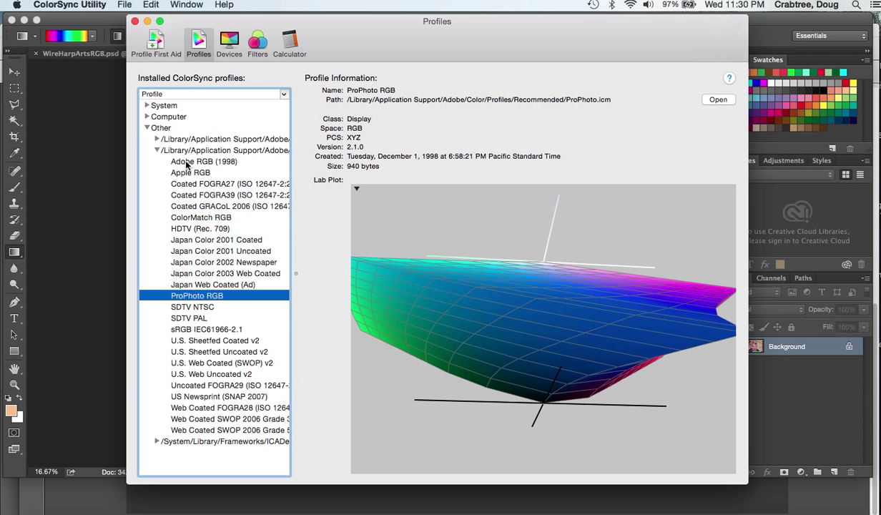
mouse_move(187, 293)
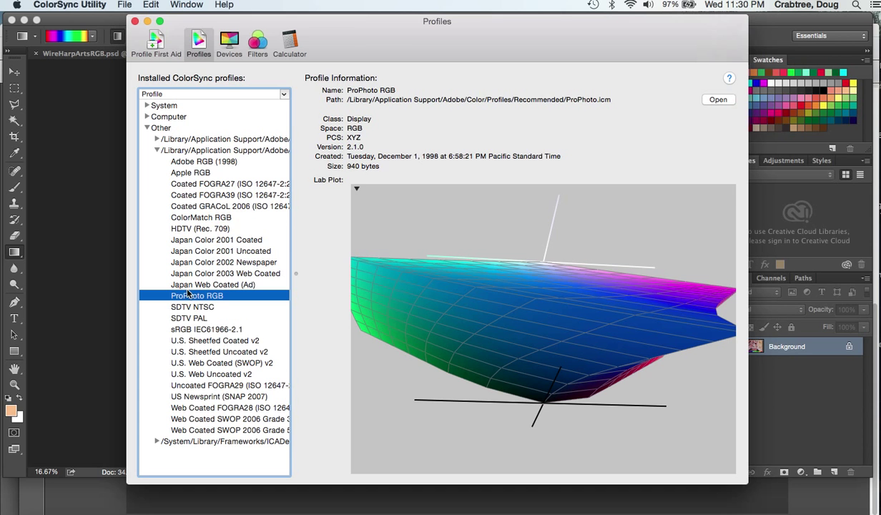
mouse_move(187, 164)
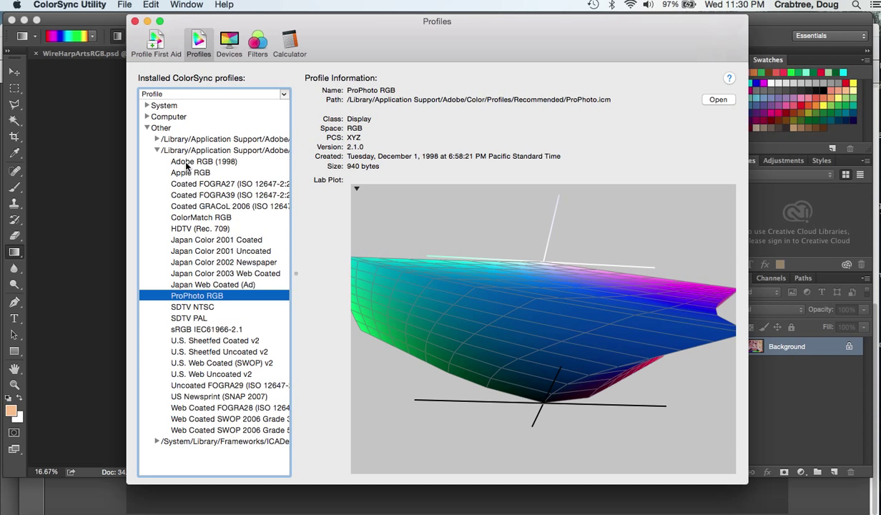
Glance at Adobe RGB (1998), then rotate the sRGB IEC61966-2.1 gamut through several angles.
left_click(203, 161)
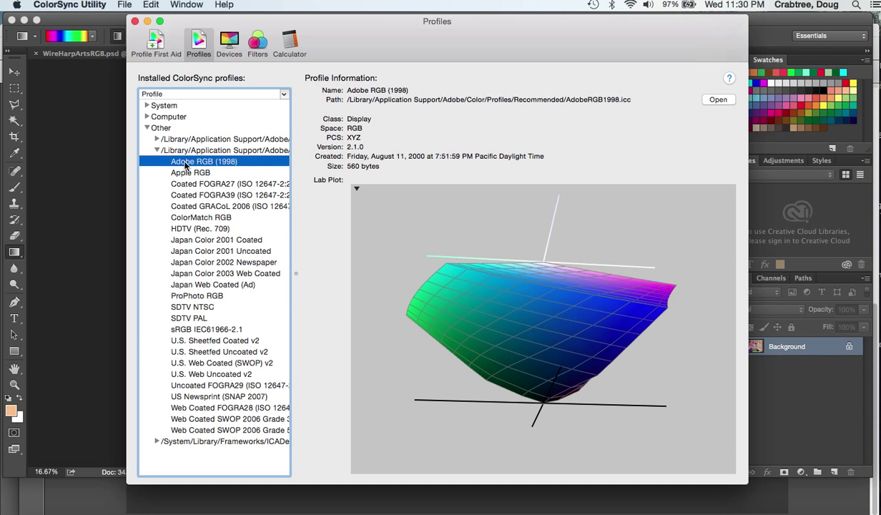
left_click(206, 329)
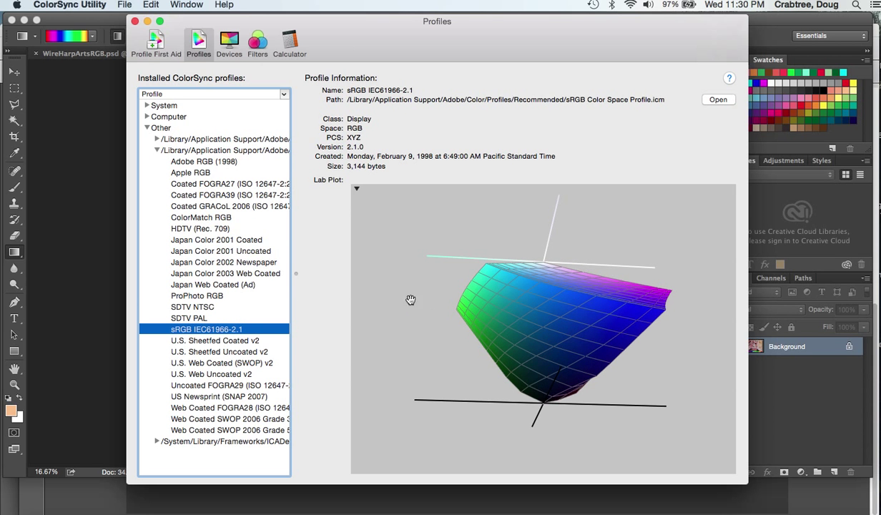
left_click_drag(411, 298, 497, 343)
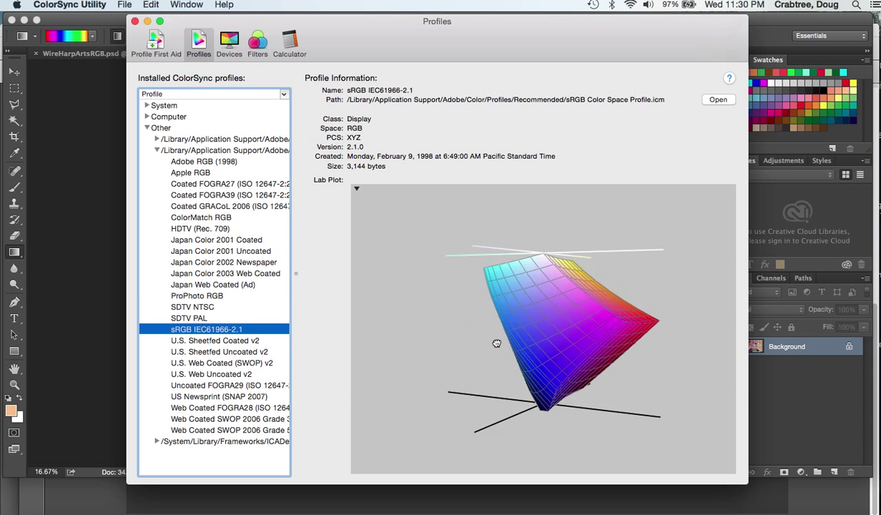
left_click_drag(498, 343, 470, 371)
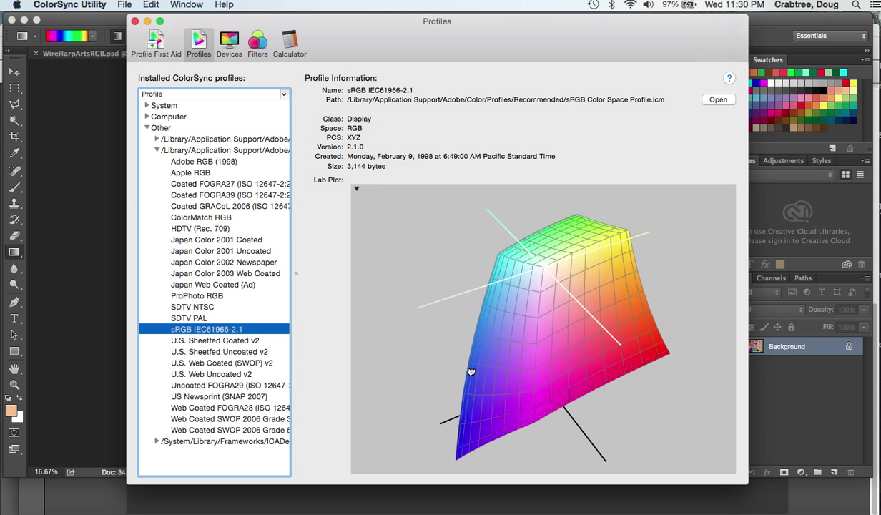
left_click_drag(471, 370, 522, 348)
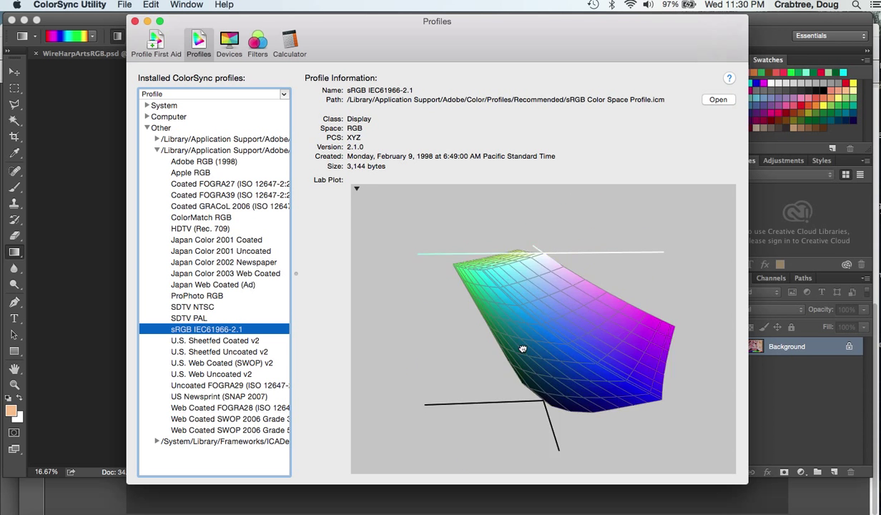
left_click_drag(522, 348, 513, 355)
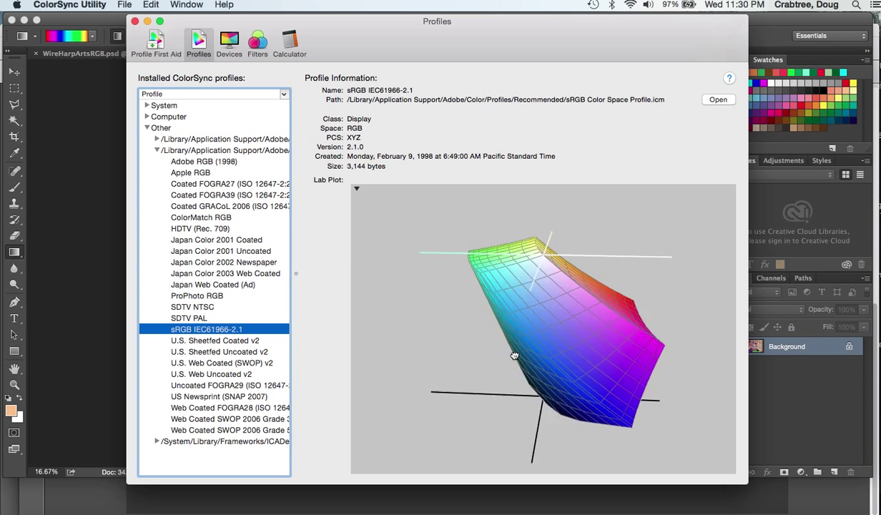
left_click_drag(515, 355, 453, 349)
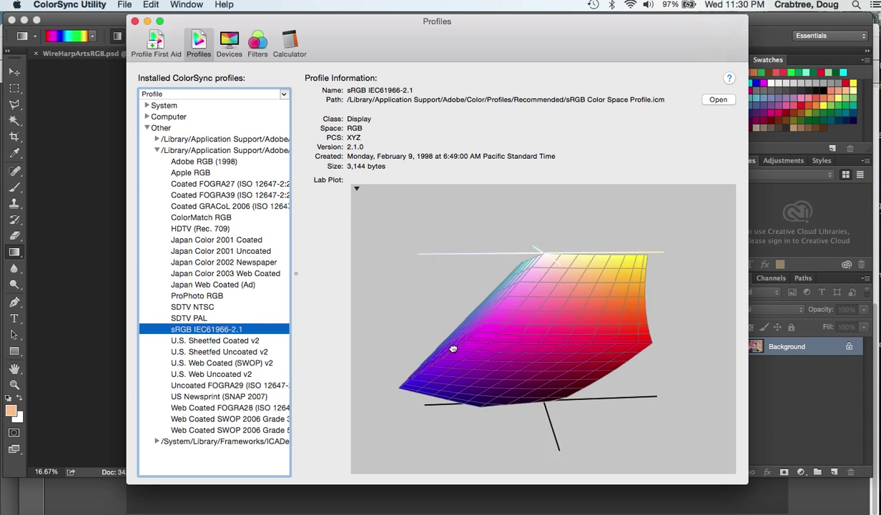
left_click_drag(453, 349, 472, 338)
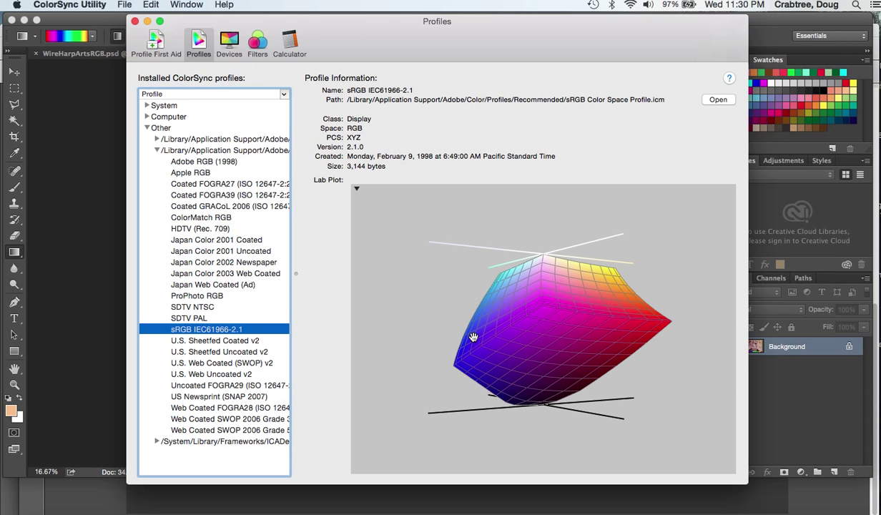
left_click_drag(473, 336, 502, 339)
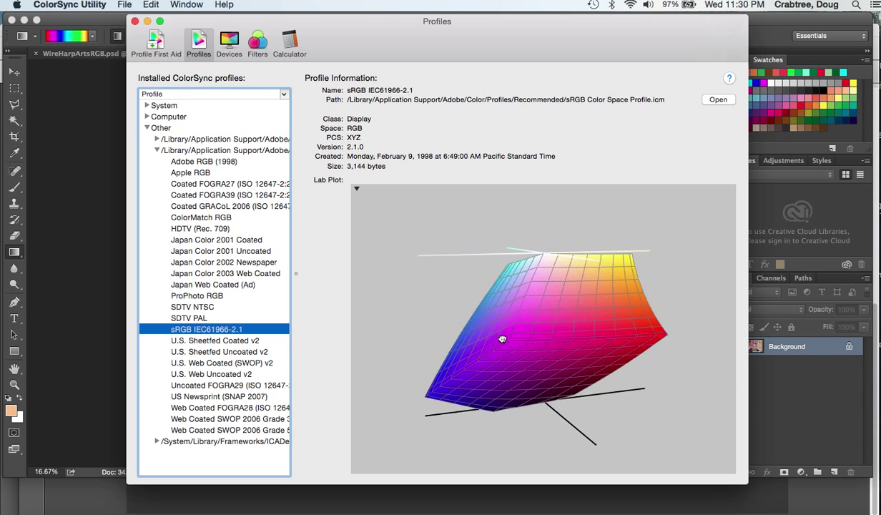
left_click_drag(502, 339, 506, 320)
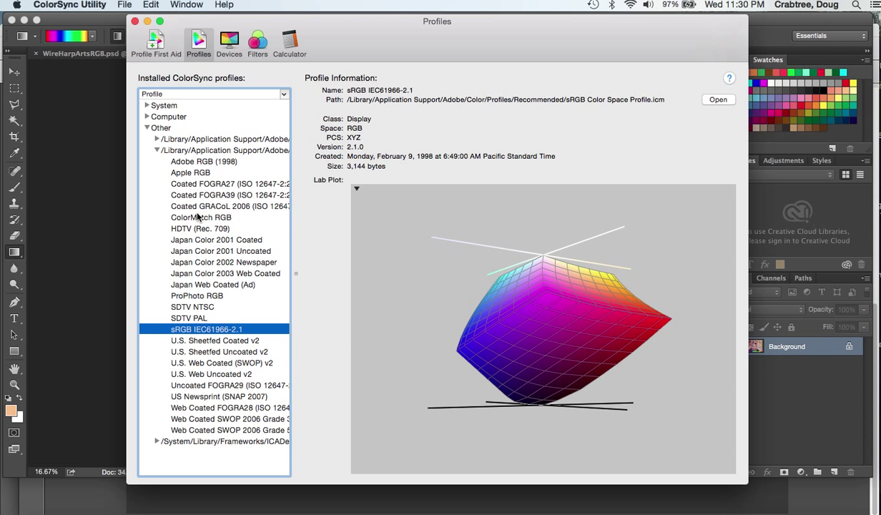
Switch from Adobe RGB (1998) to ProPhoto RGB and rotate its gamut to top, underside and flat views.
left_click(204, 161)
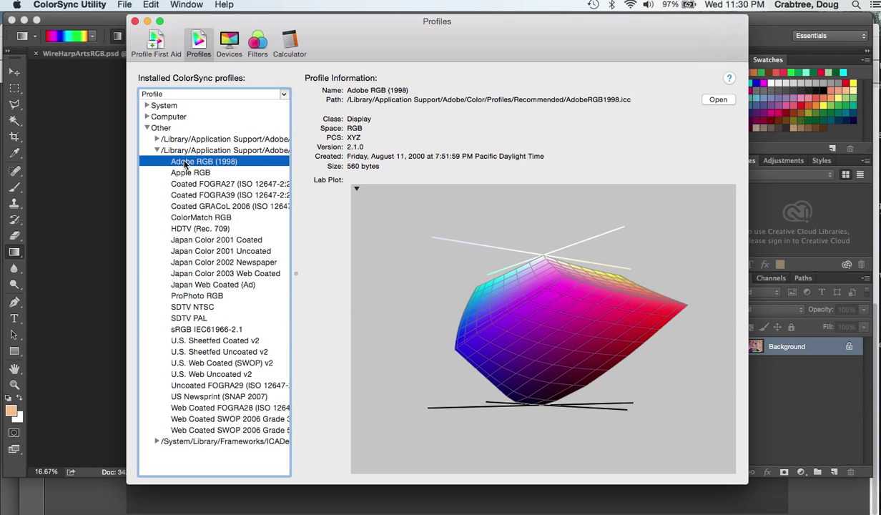
mouse_move(195, 317)
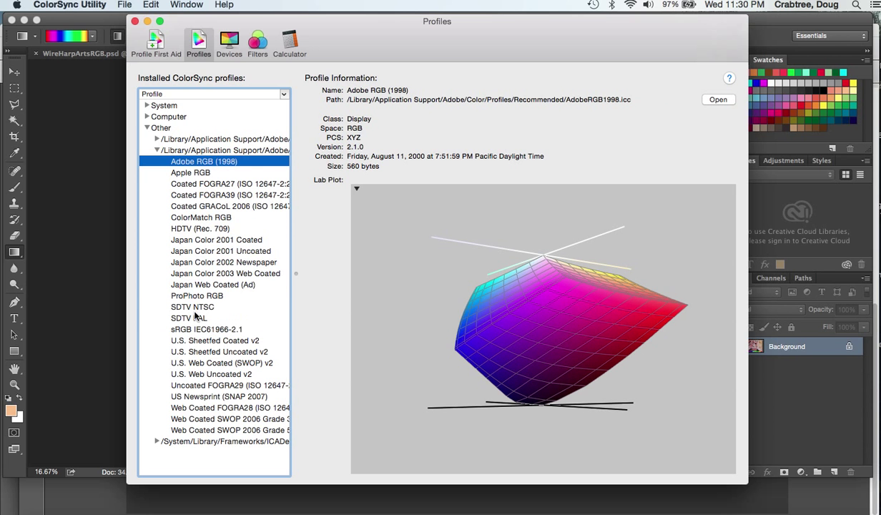
mouse_move(197, 313)
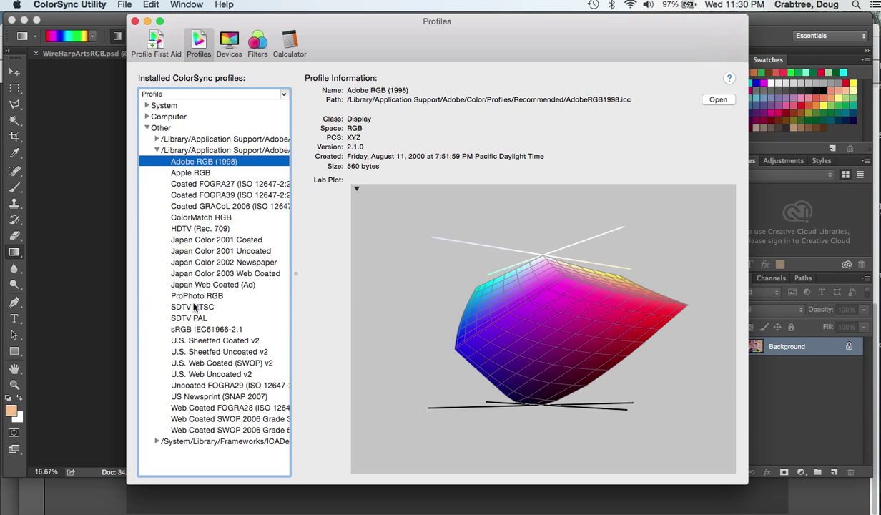
left_click(197, 295)
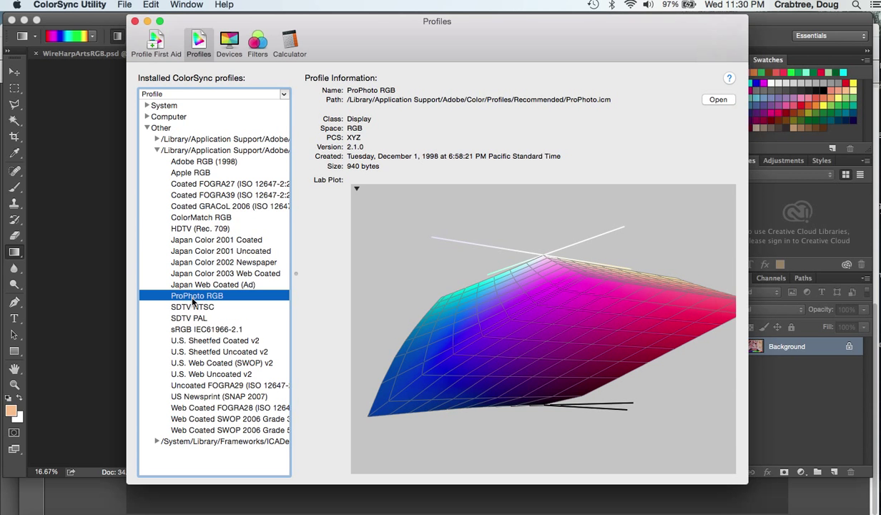
mouse_move(212, 337)
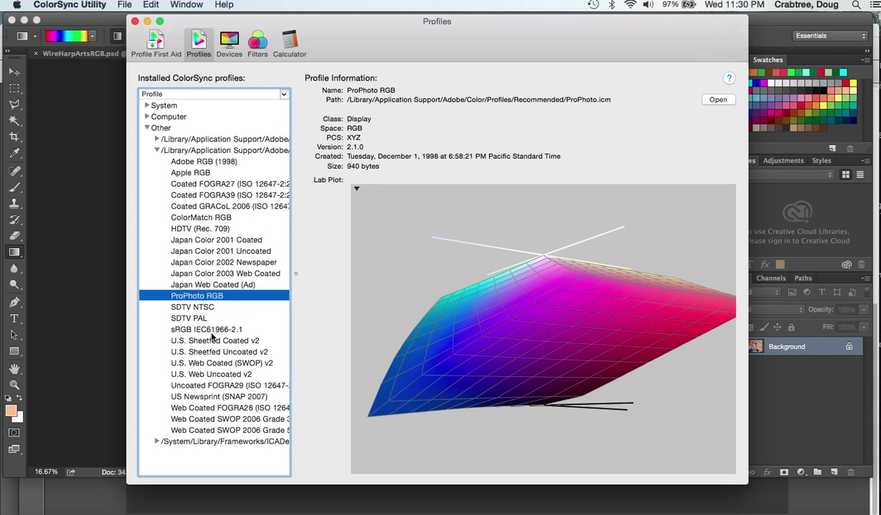
mouse_move(199, 341)
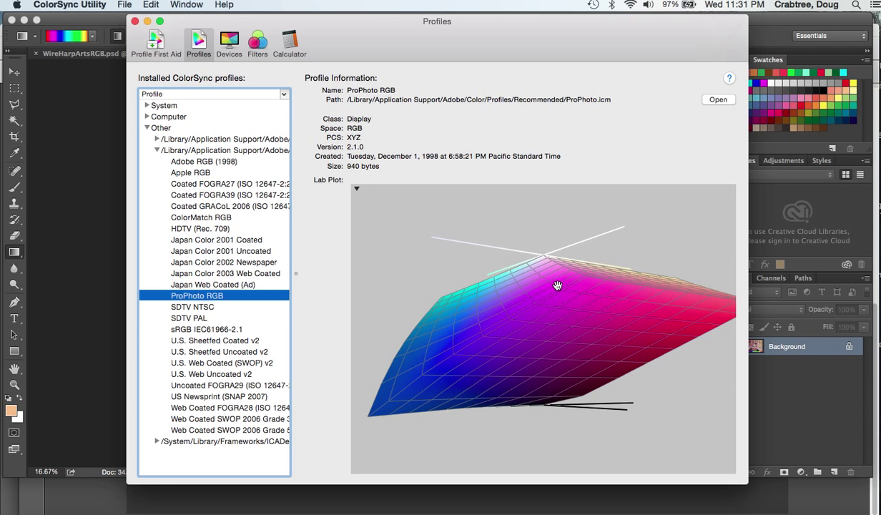
mouse_move(690, 226)
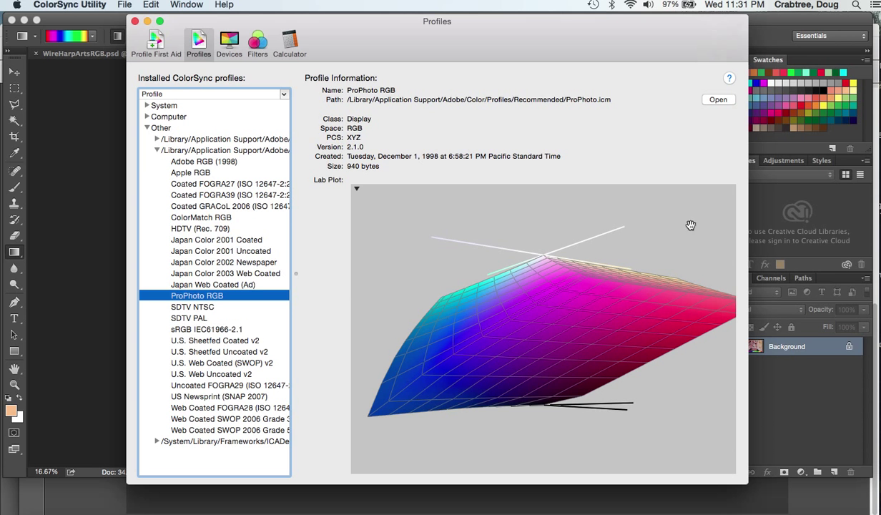
left_click_drag(691, 226, 505, 351)
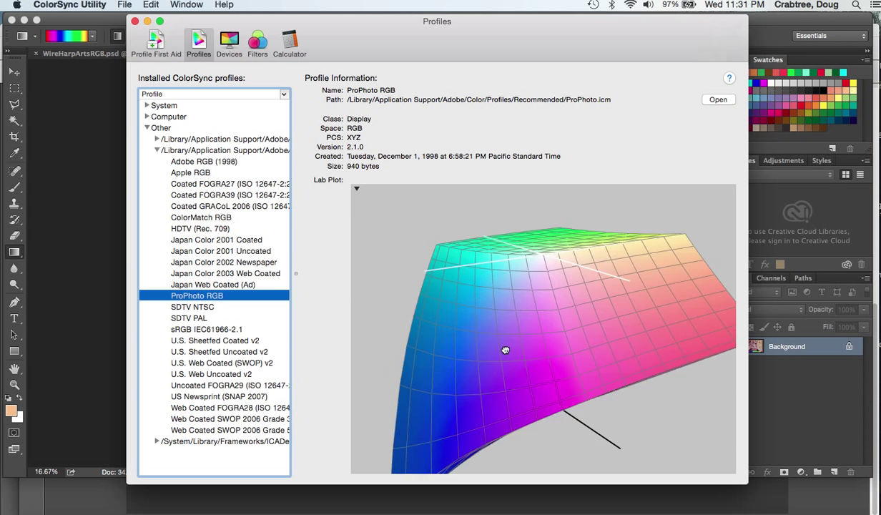
left_click_drag(505, 350, 491, 274)
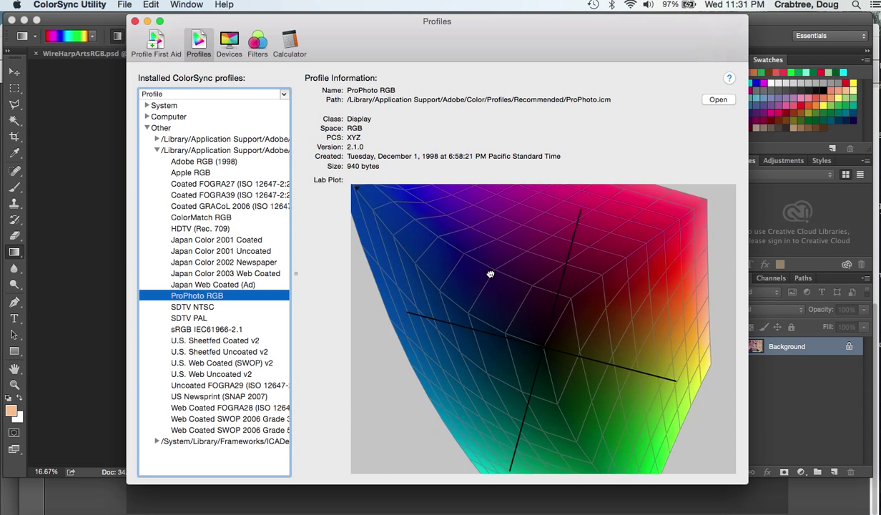
left_click_drag(490, 274, 500, 347)
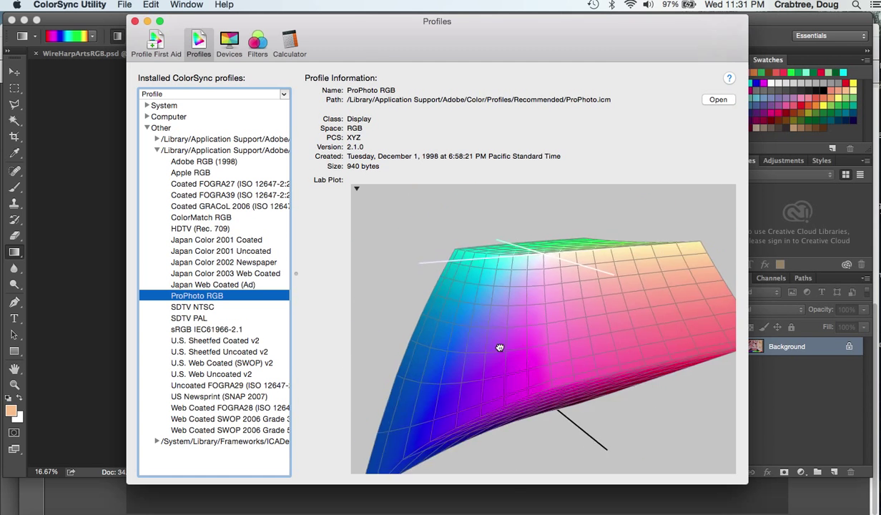
left_click_drag(500, 348, 506, 334)
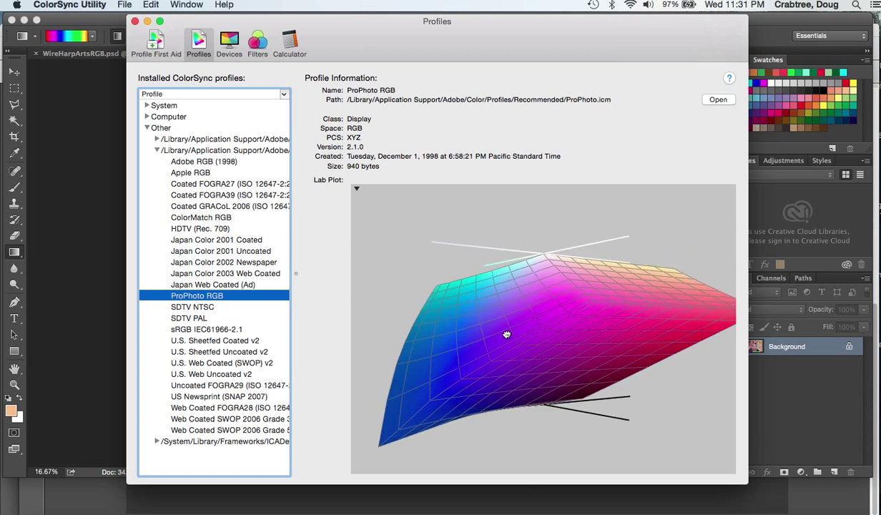
left_click_drag(506, 334, 498, 323)
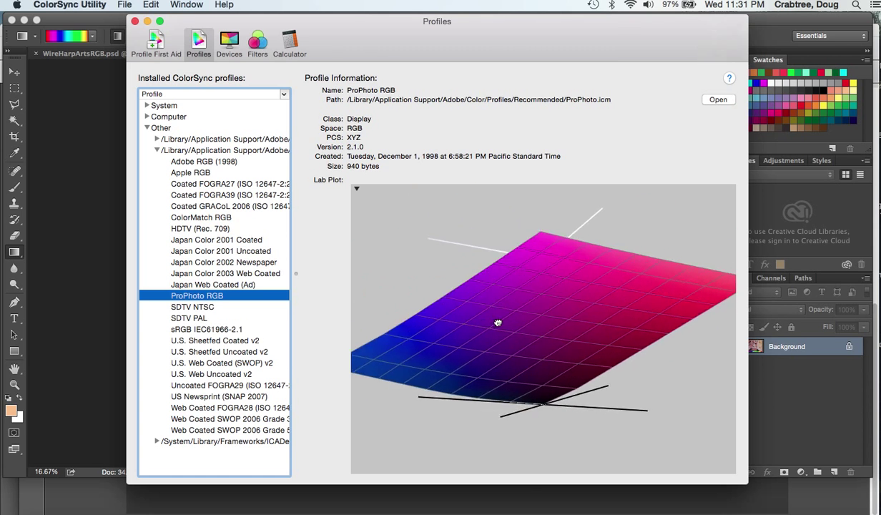
left_click_drag(498, 321, 540, 330)
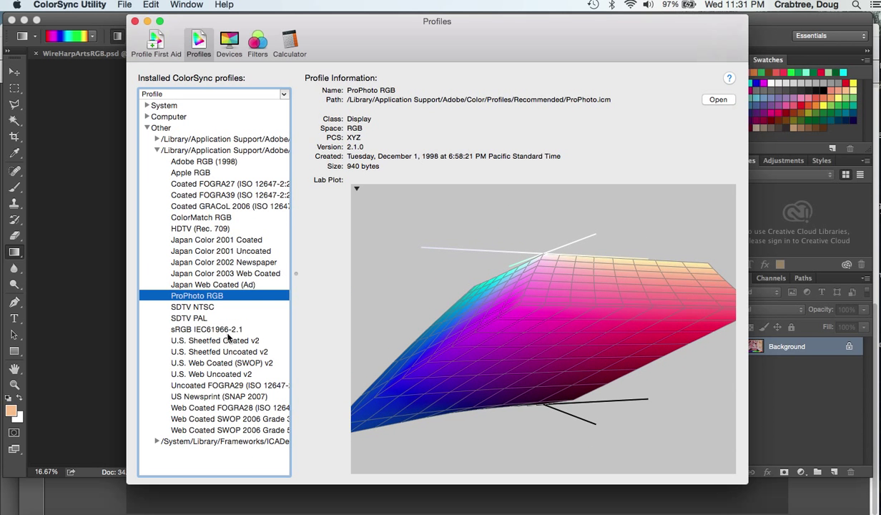
mouse_move(207, 343)
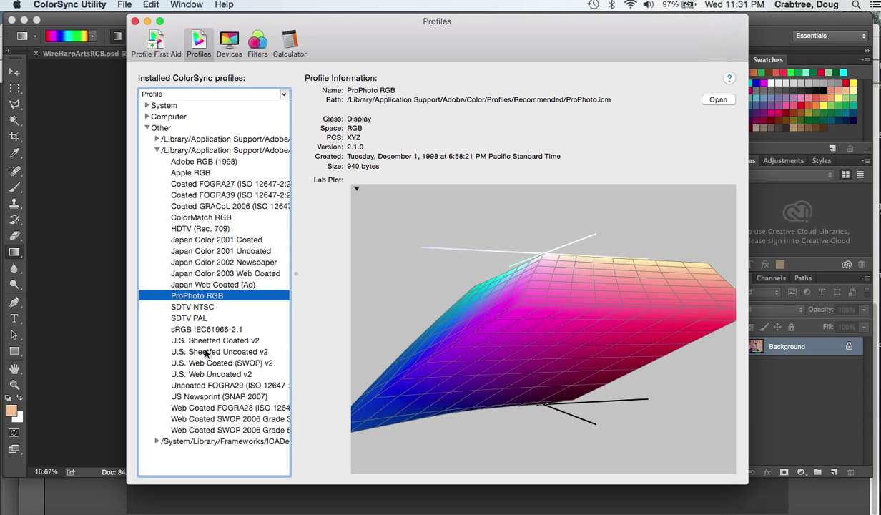
Select U.S. Sheetfed Coated v2 and rotate its CMYK gamut to several angles, including yellows.
left_click(215, 341)
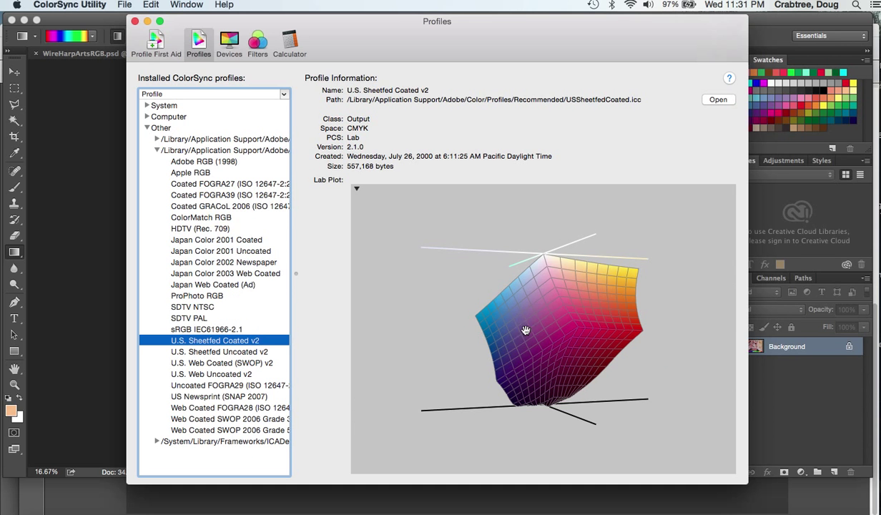
left_click_drag(526, 330, 537, 347)
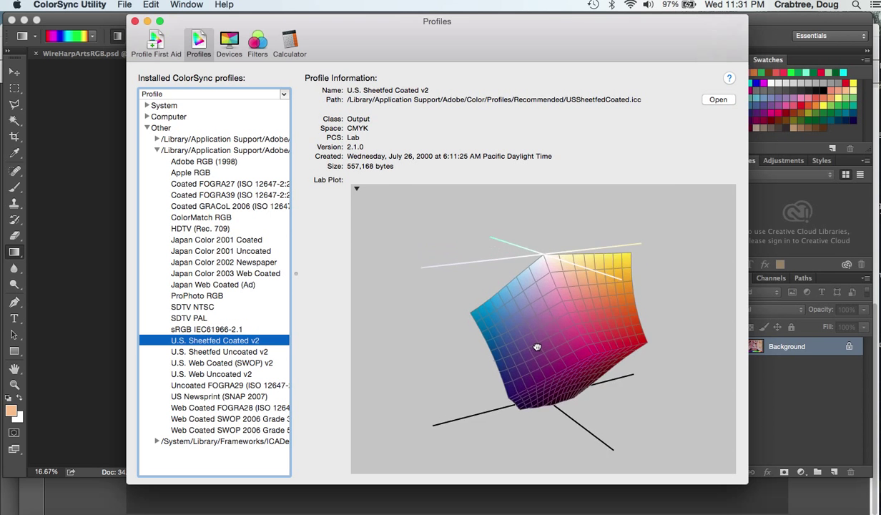
left_click_drag(537, 347, 573, 322)
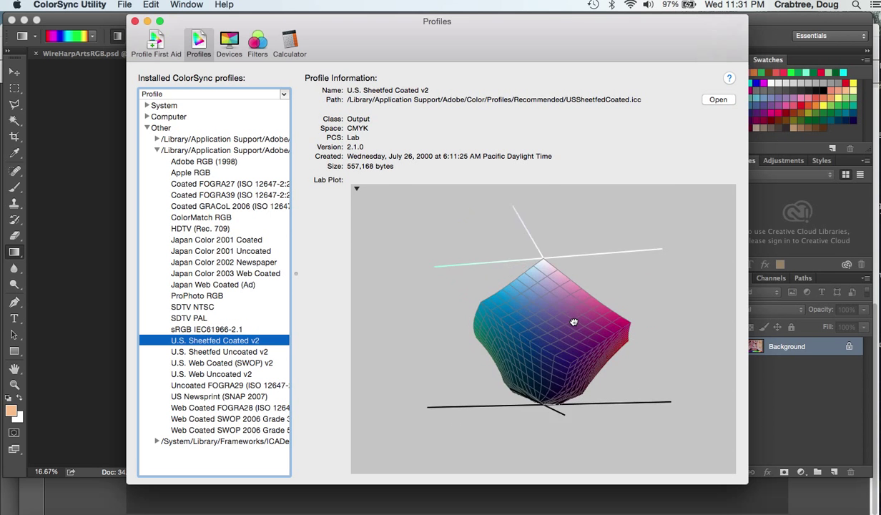
left_click_drag(573, 322, 524, 337)
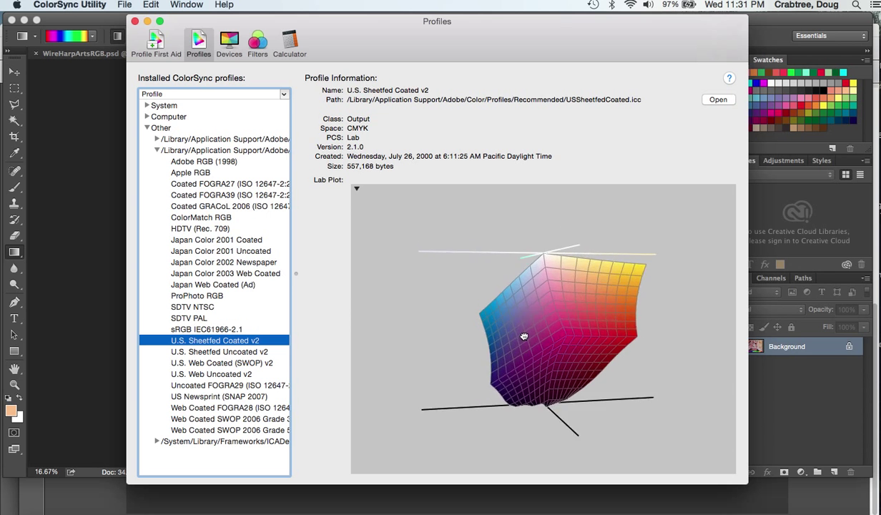
left_click_drag(524, 336, 544, 356)
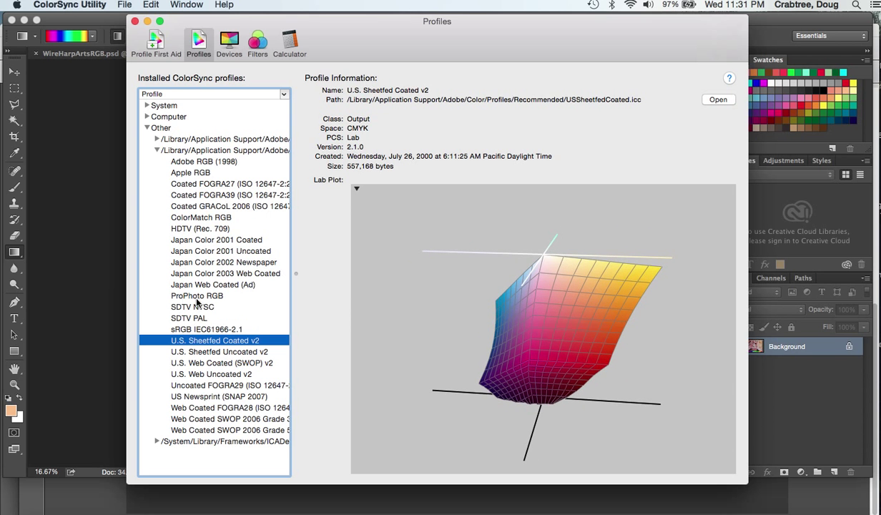
mouse_move(198, 331)
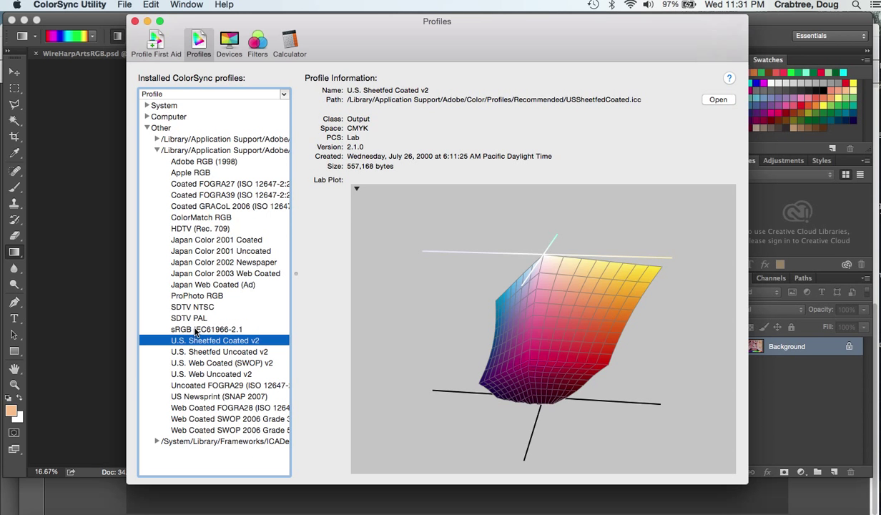
Select sRGB IEC61966-2.1 and rotate its gamut plot for comparison.
left_click(207, 329)
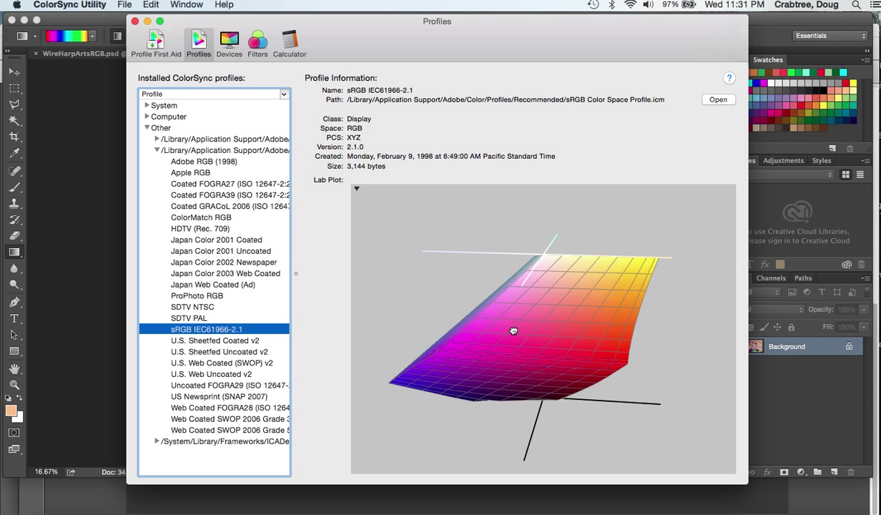
left_click_drag(513, 330, 501, 311)
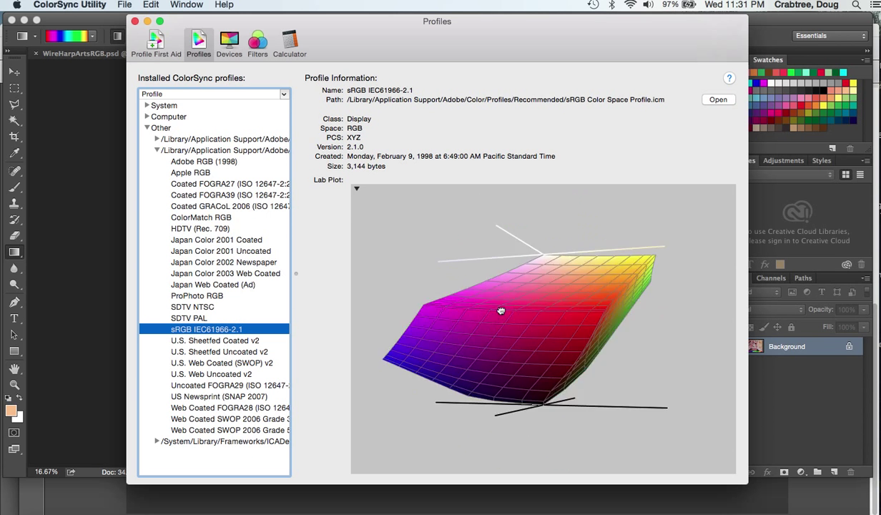
left_click_drag(501, 310, 512, 301)
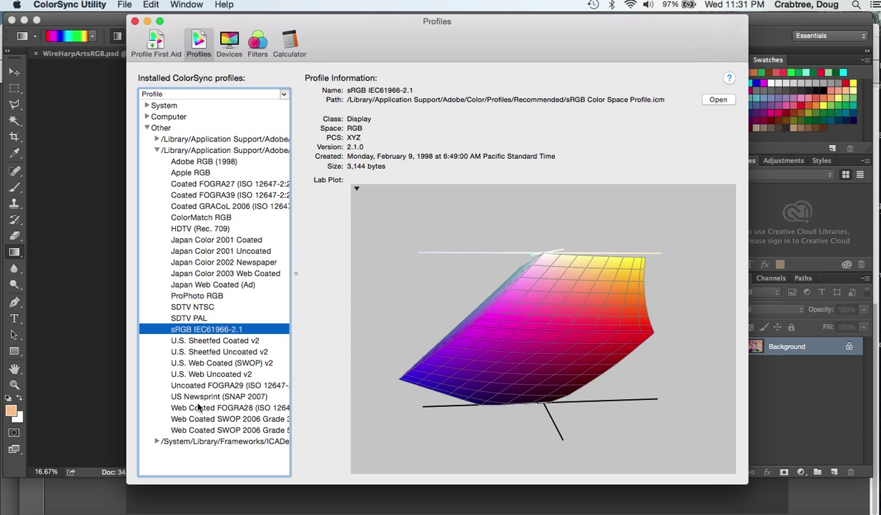
Compare US Newsprint, Web Coated SWOP v2 and Sheetfed Coated v2, ending on rotated Coated GRACoL 2006.
left_click(220, 397)
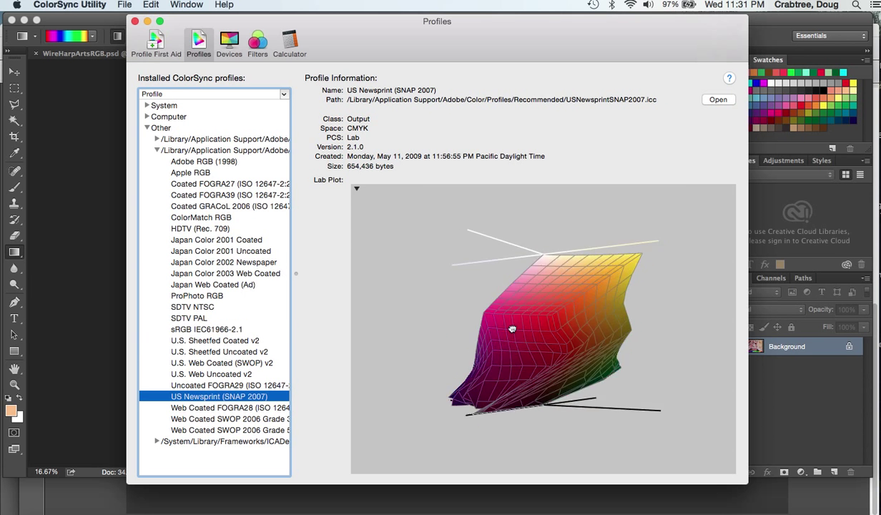
left_click_drag(512, 329, 585, 325)
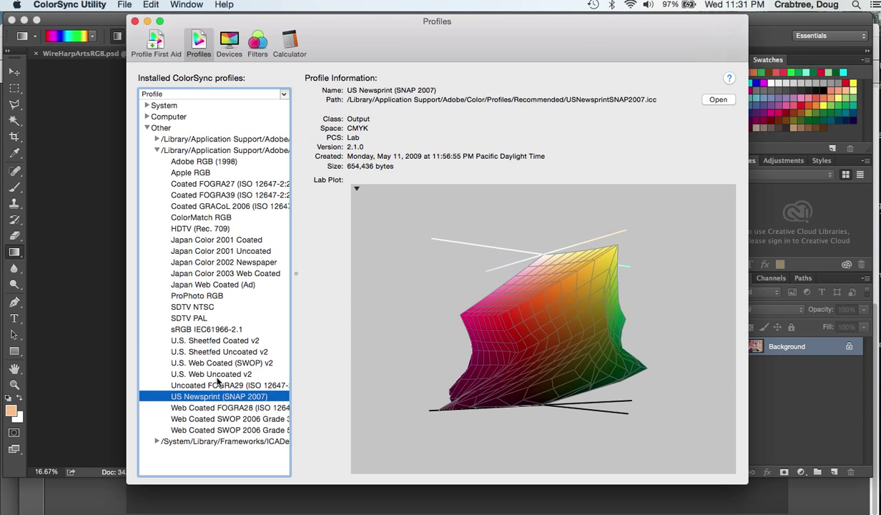
left_click(221, 362)
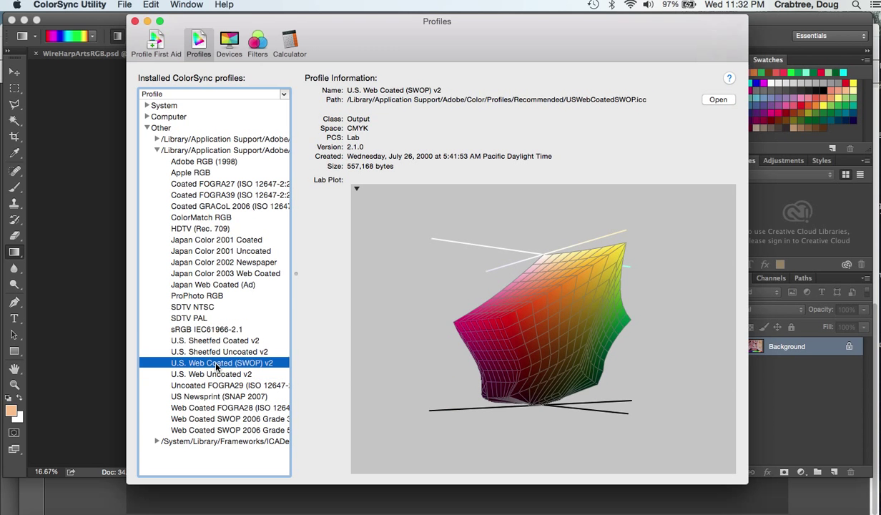
left_click(214, 341)
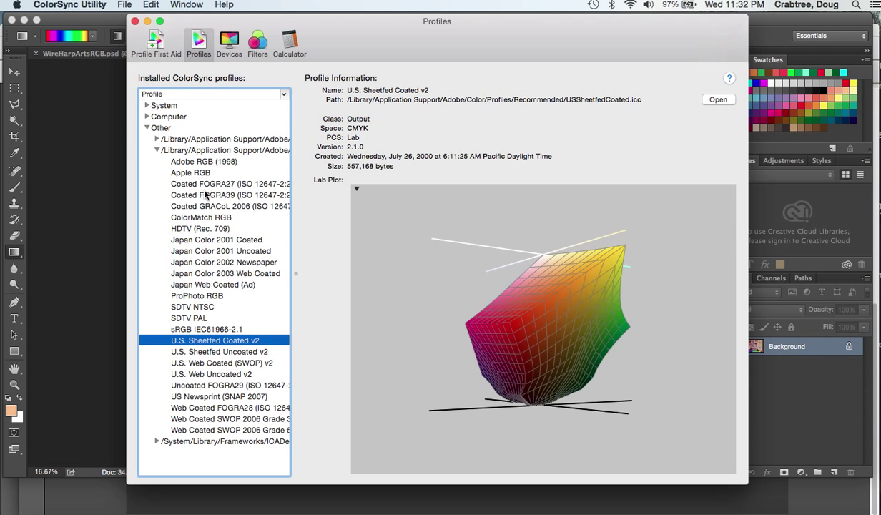
mouse_move(206, 206)
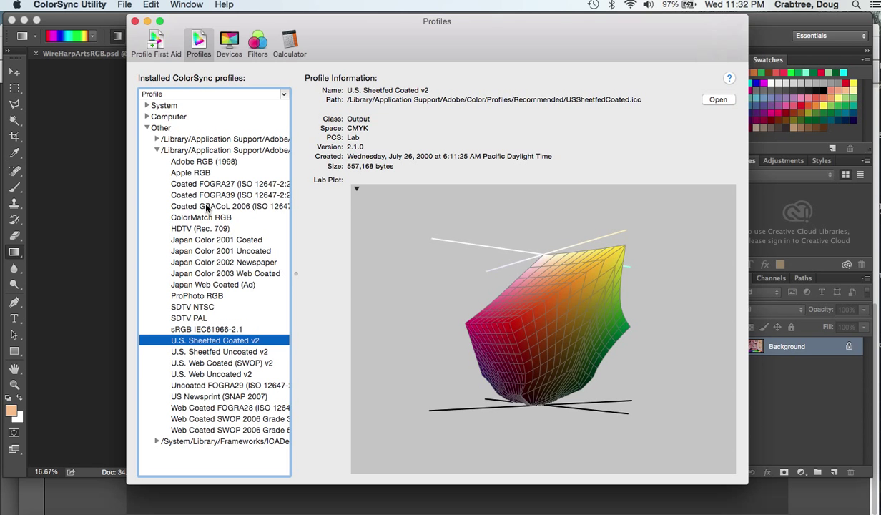
left_click(229, 206)
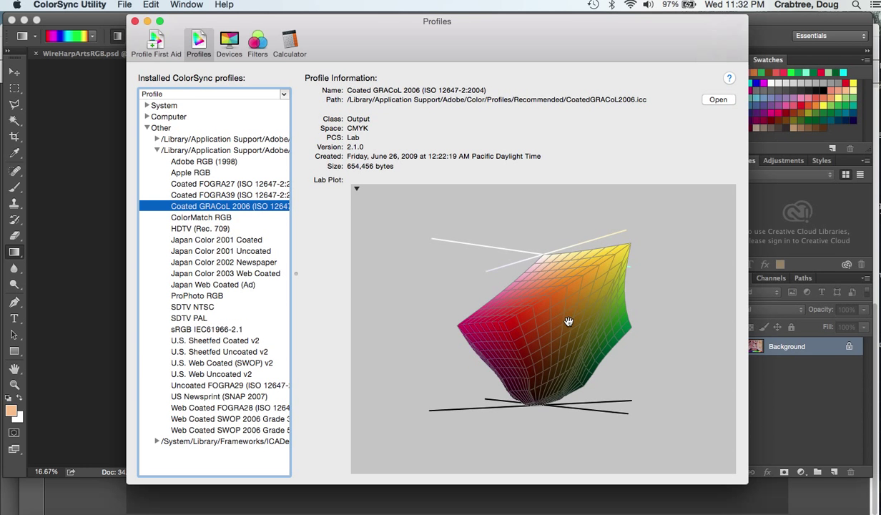
left_click_drag(568, 322, 649, 315)
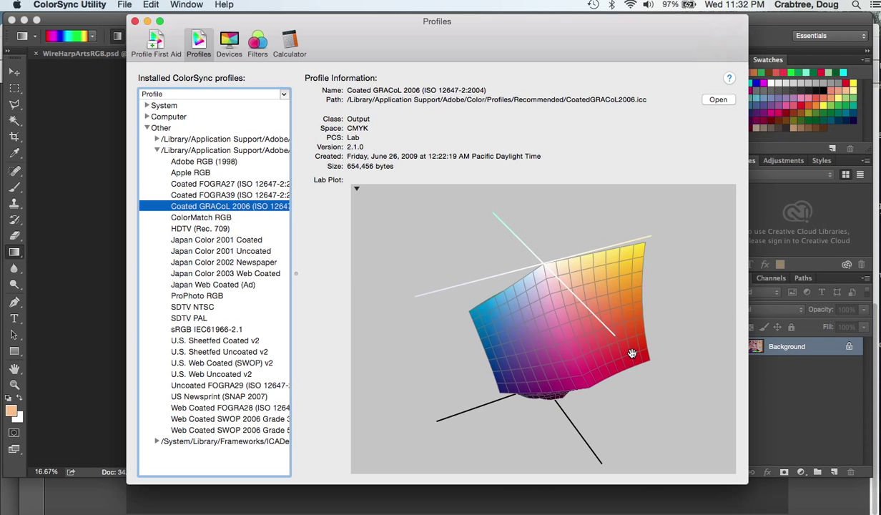
mouse_move(218, 262)
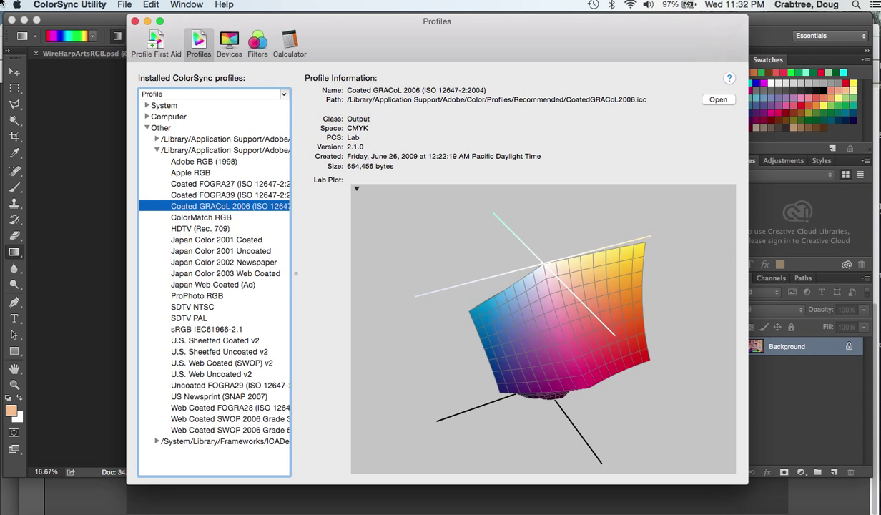
Open the ColorSync Utility application menu with its Hide and Quit commands.
left_click(69, 5)
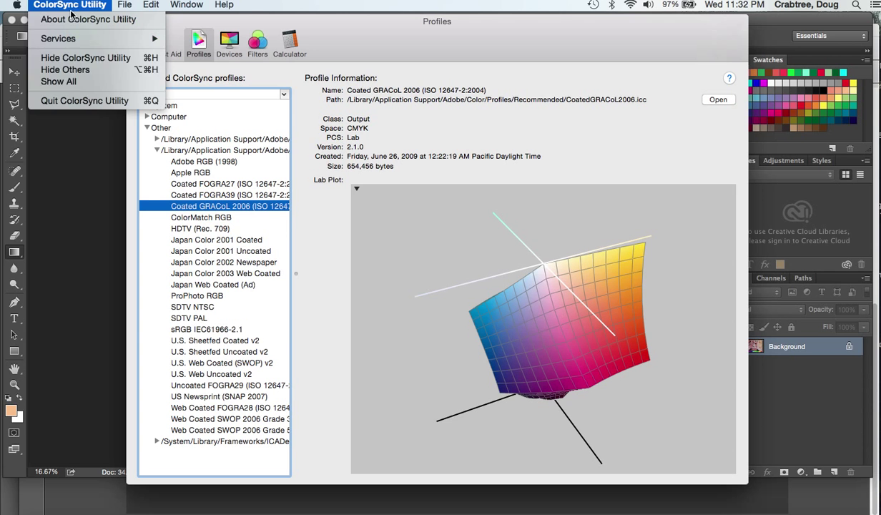
mouse_move(64, 91)
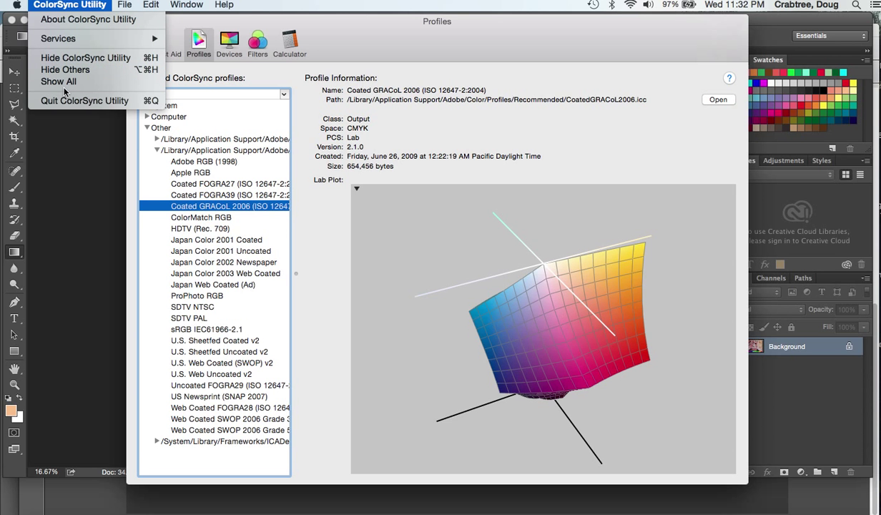
mouse_move(85, 58)
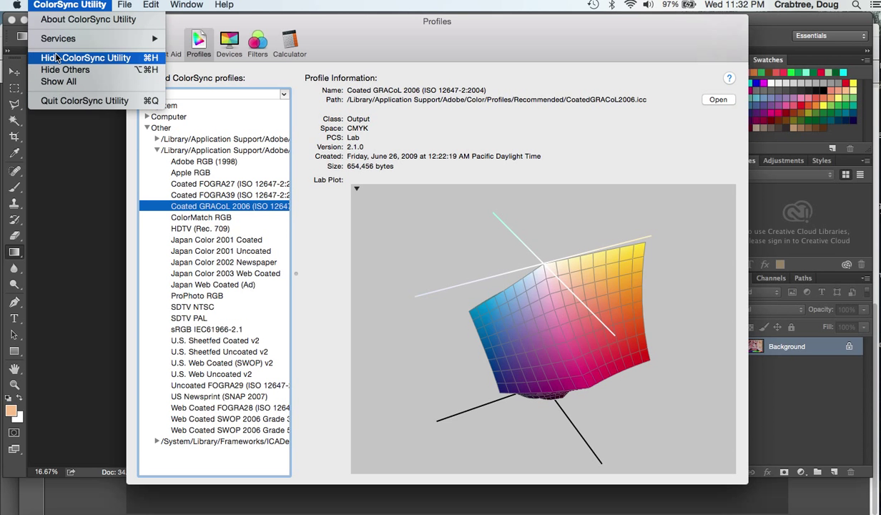
left_click(87, 58)
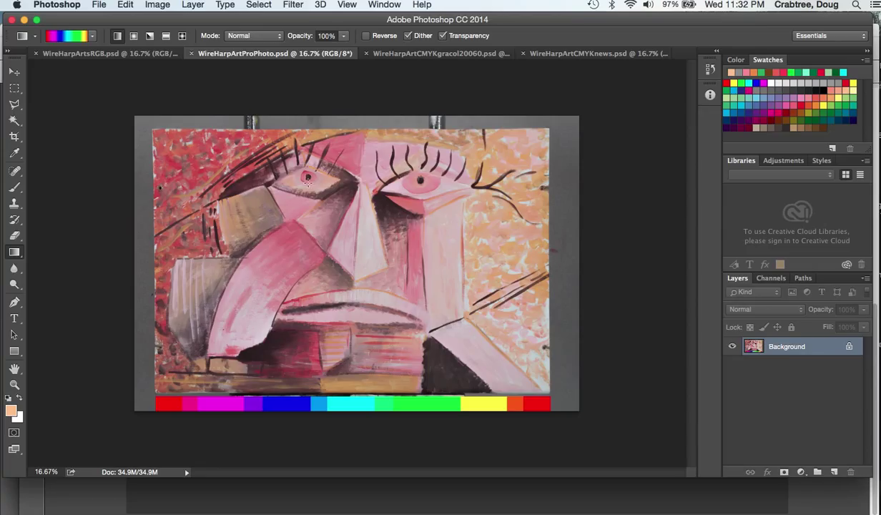
mouse_move(324, 108)
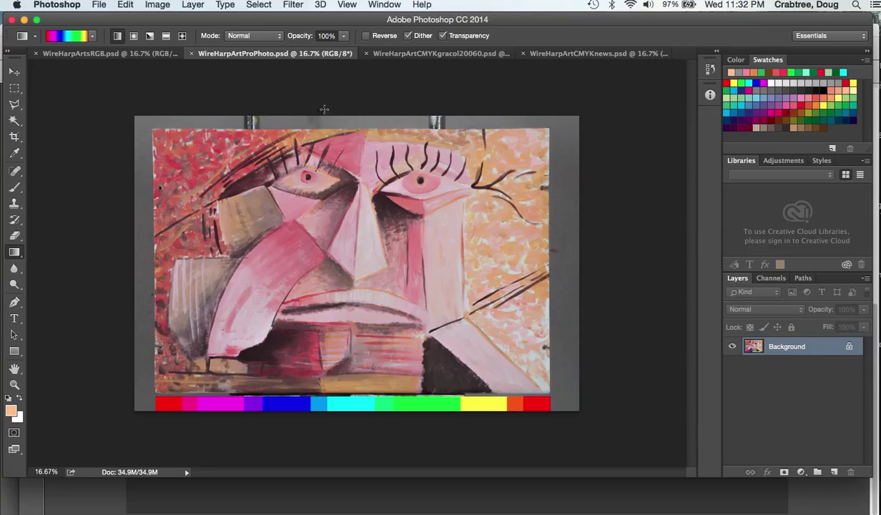
mouse_move(272, 59)
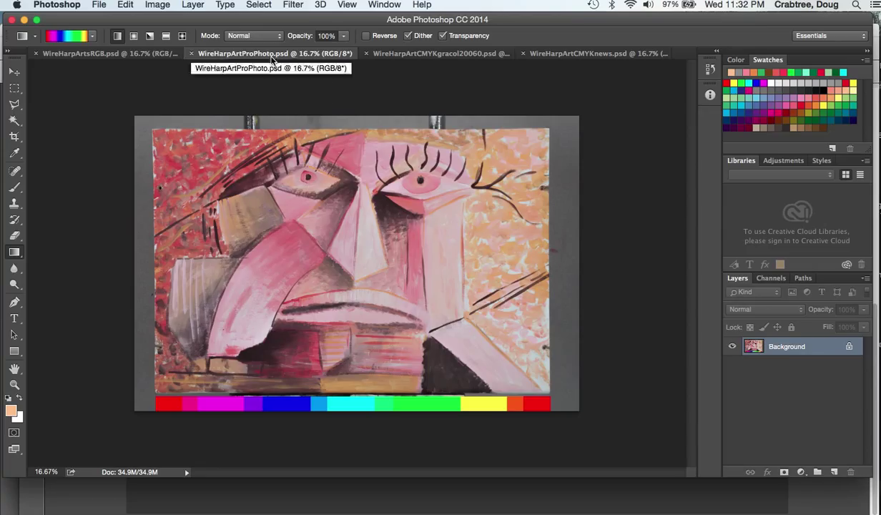
mouse_move(381, 73)
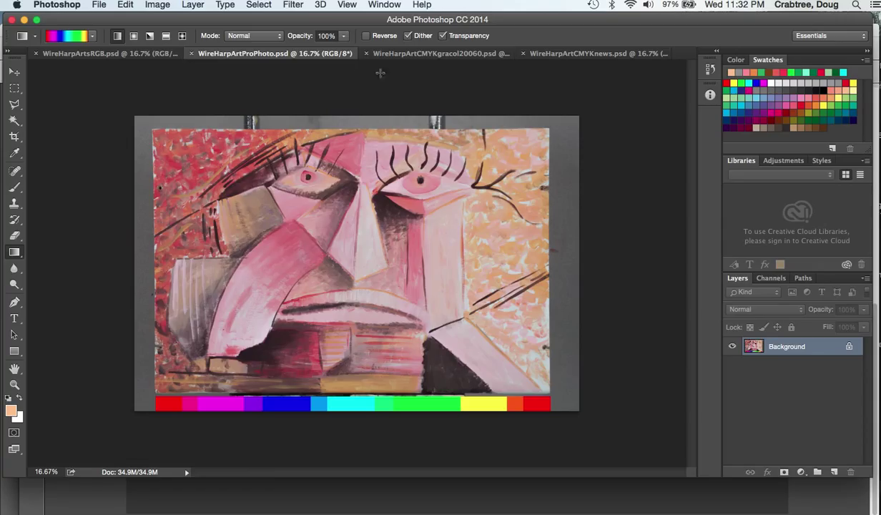
mouse_move(90, 63)
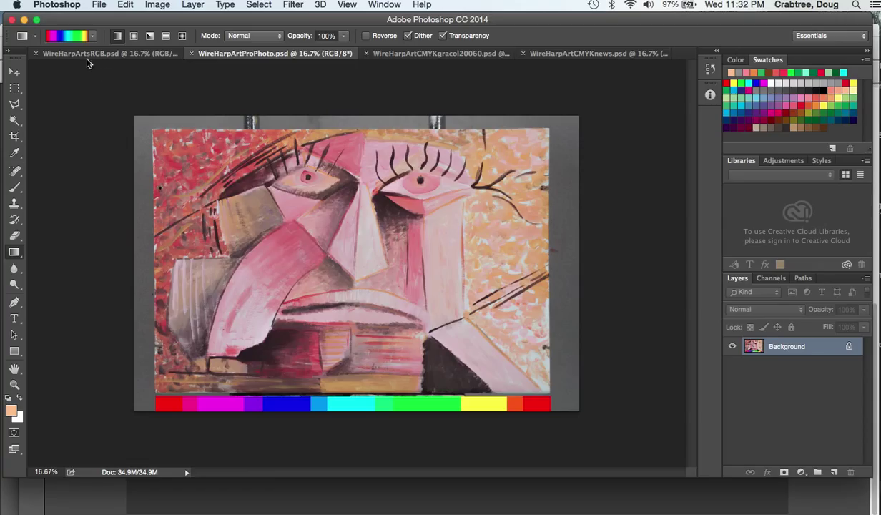
mouse_move(86, 53)
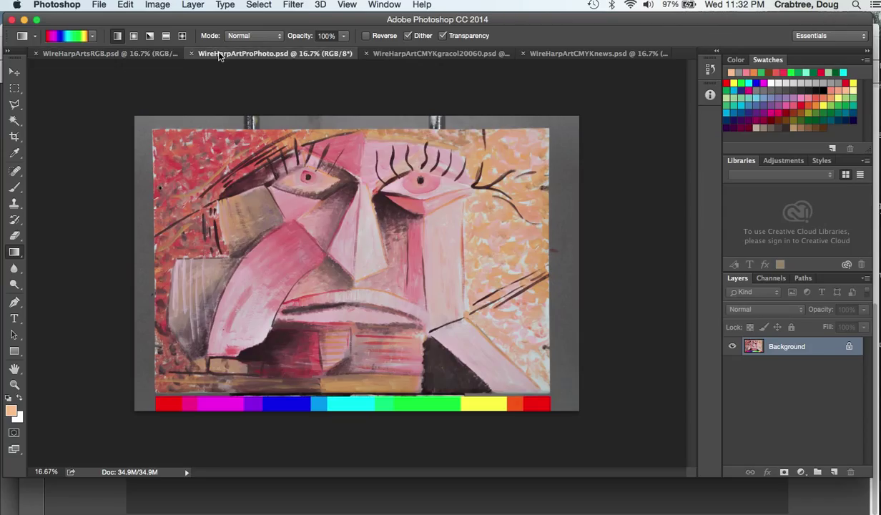
mouse_move(243, 53)
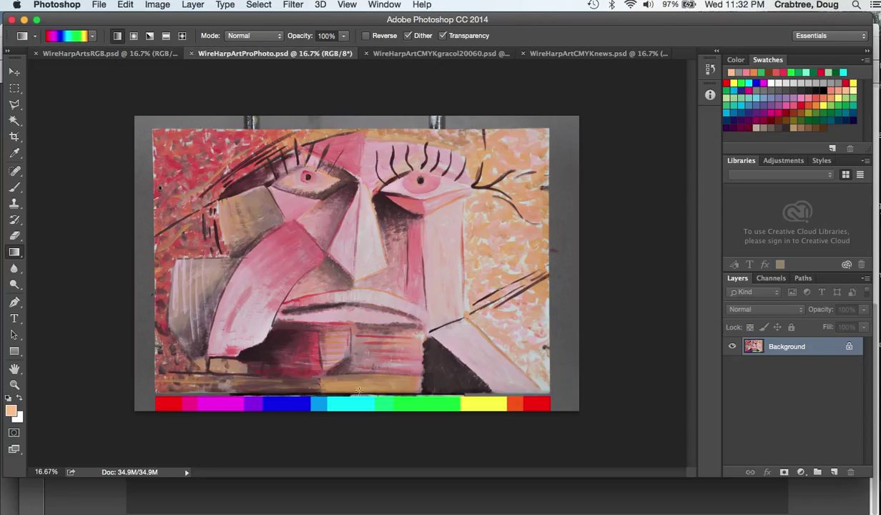
mouse_move(180, 280)
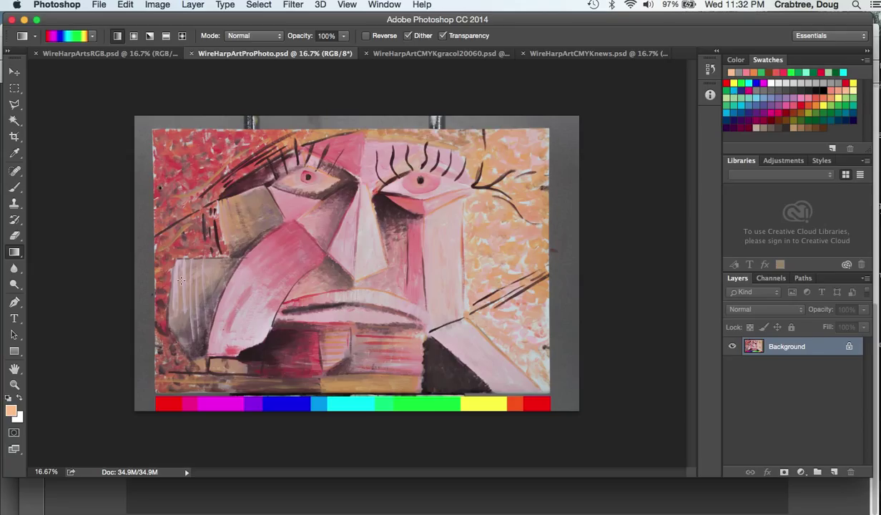
mouse_move(437, 74)
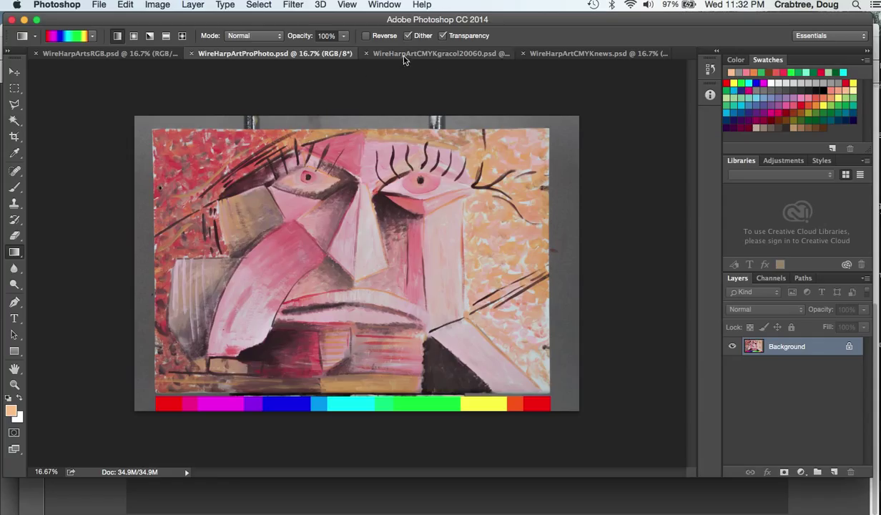
mouse_move(405, 59)
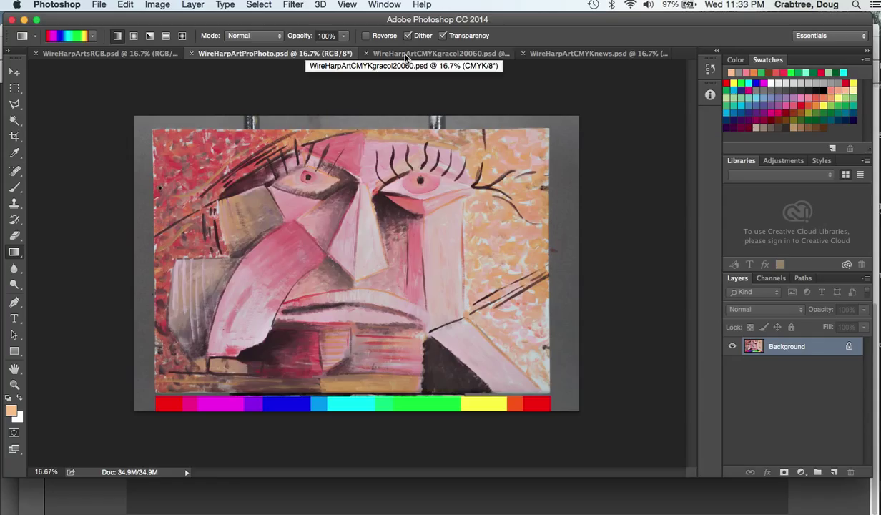
left_click(437, 53)
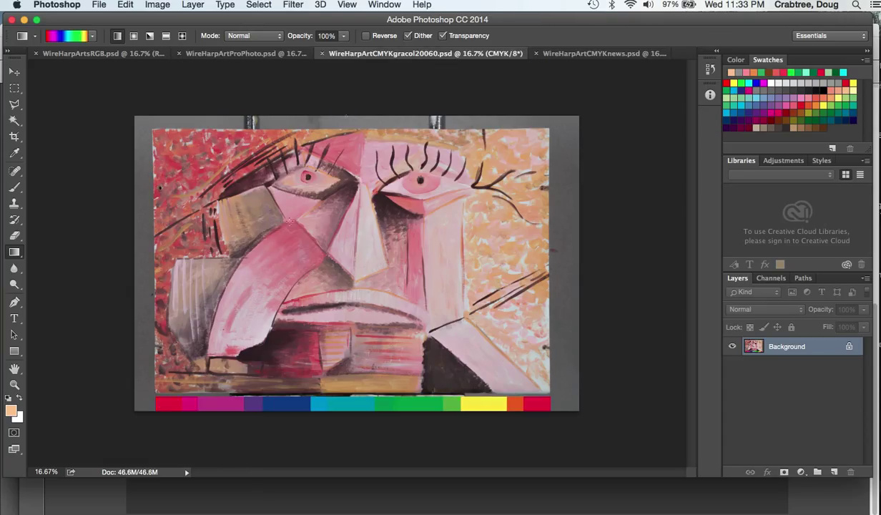
mouse_move(512, 392)
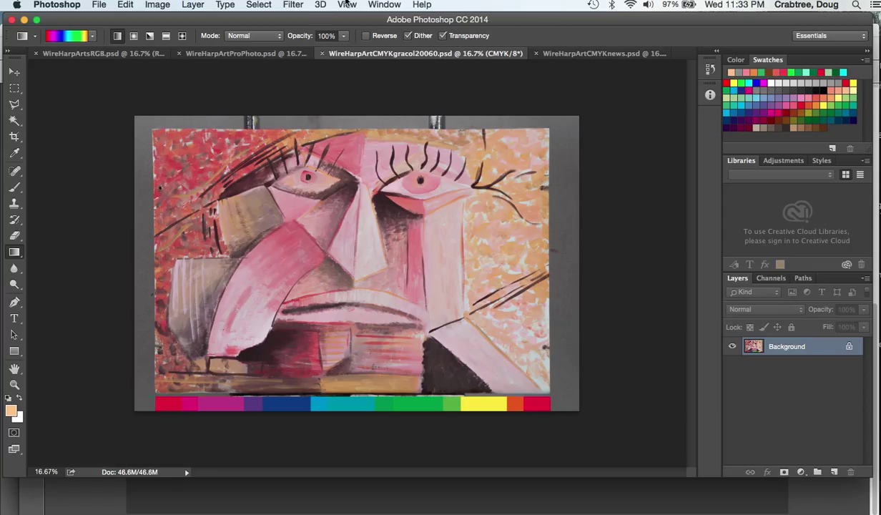
mouse_move(384, 62)
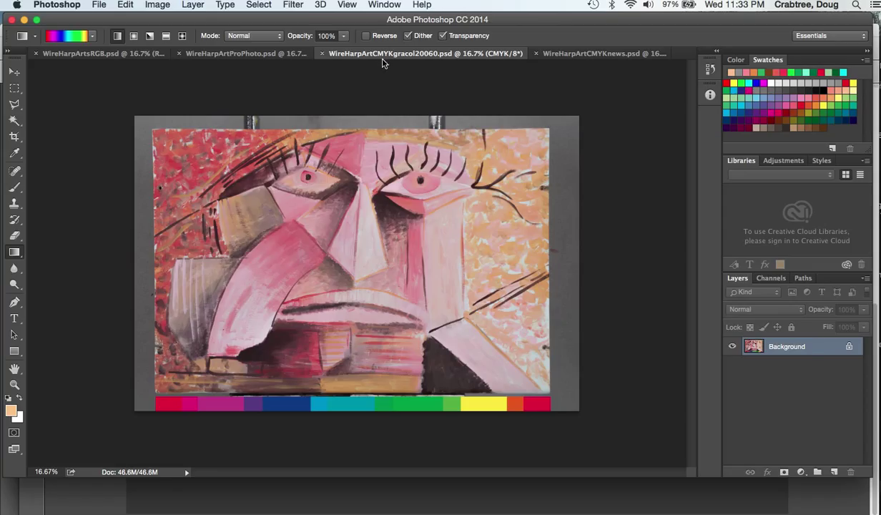
mouse_move(547, 40)
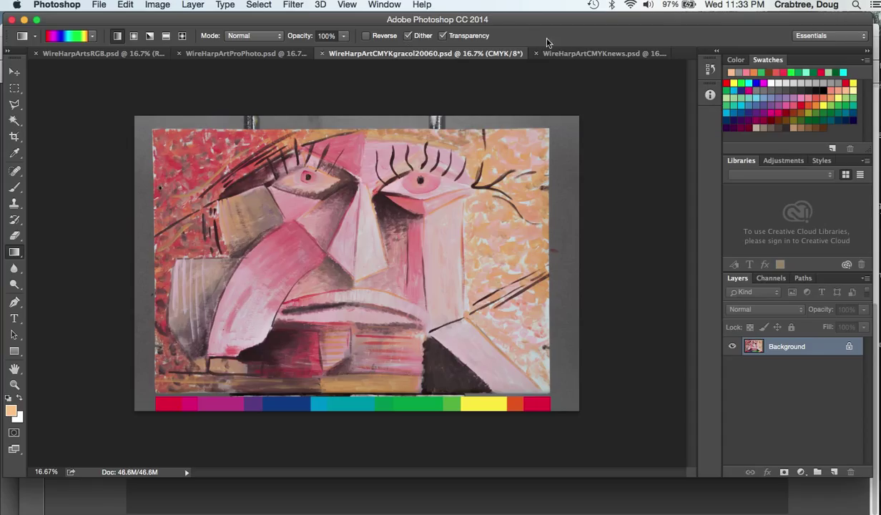
mouse_move(461, 56)
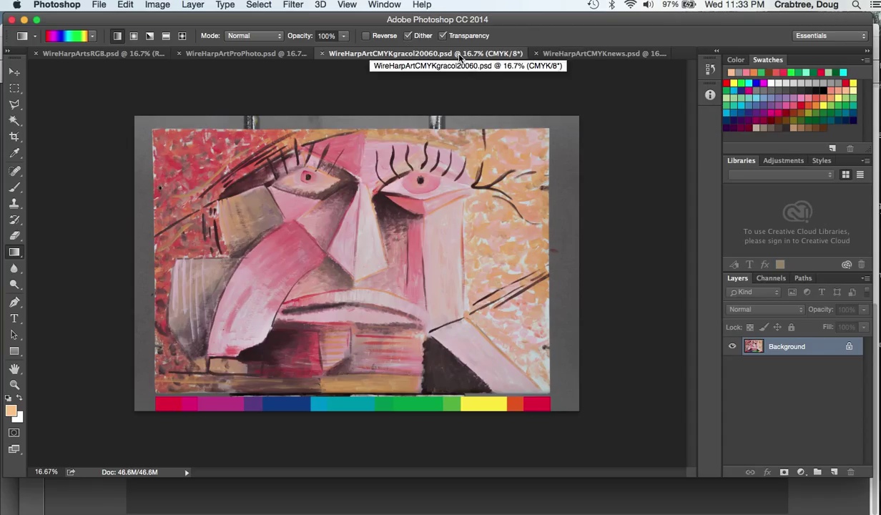
mouse_move(572, 59)
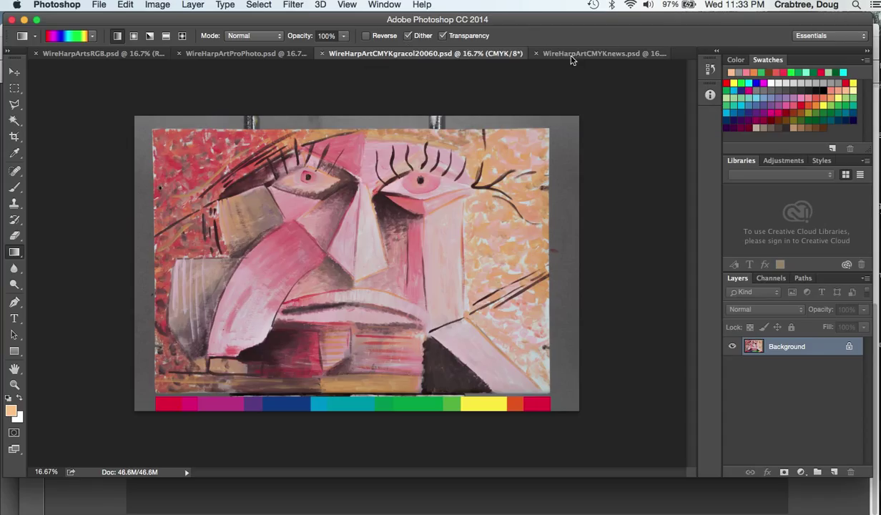
left_click(587, 53)
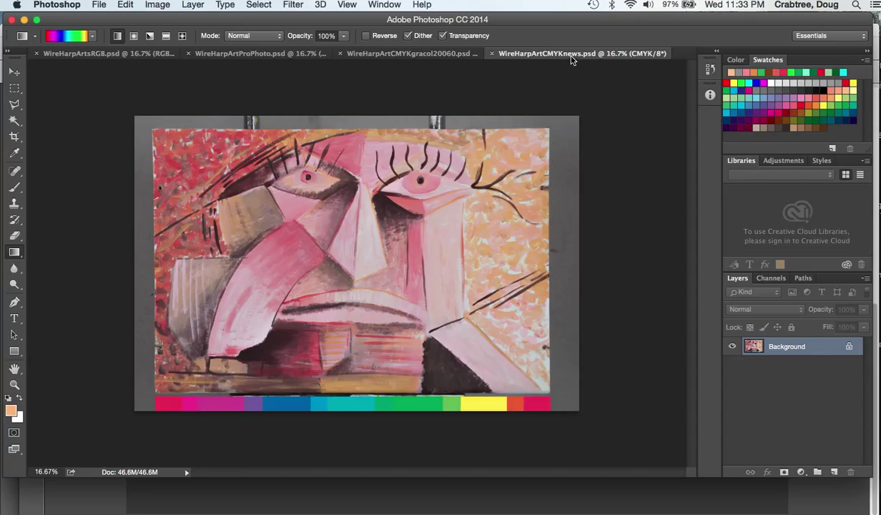
mouse_move(473, 377)
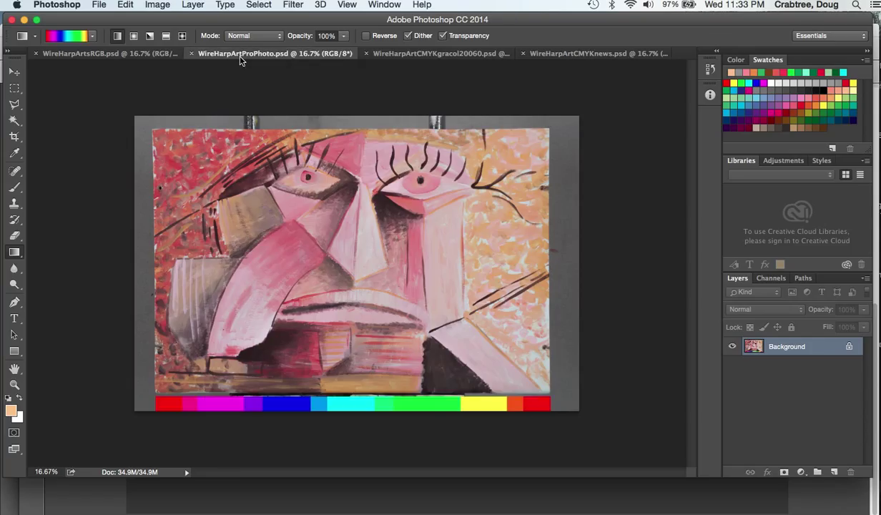
mouse_move(257, 130)
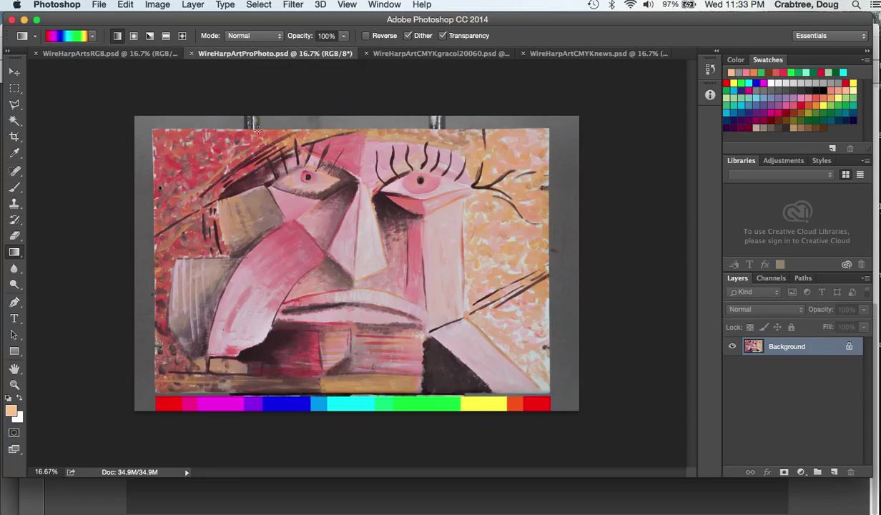
mouse_move(441, 425)
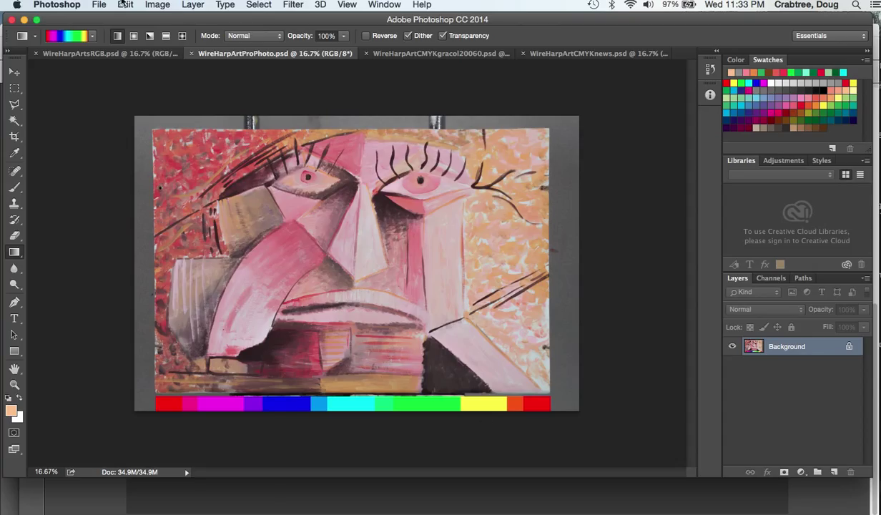
left_click(124, 5)
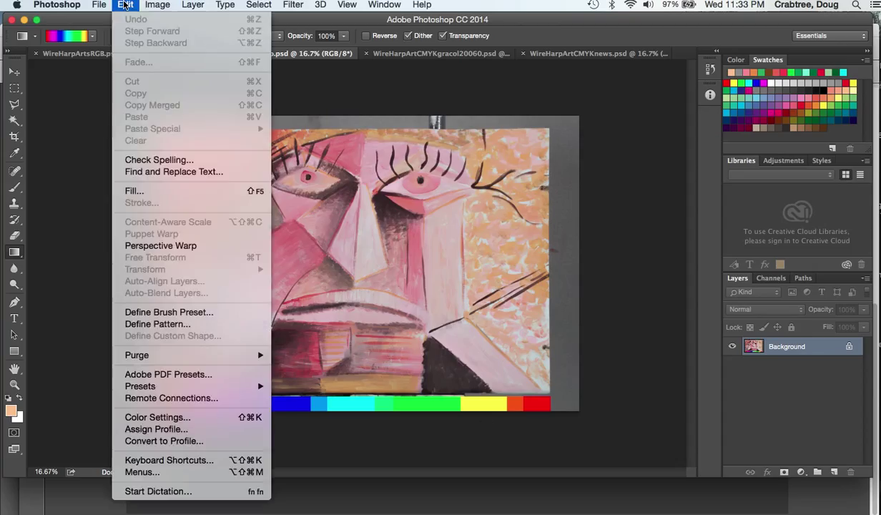
mouse_move(158, 417)
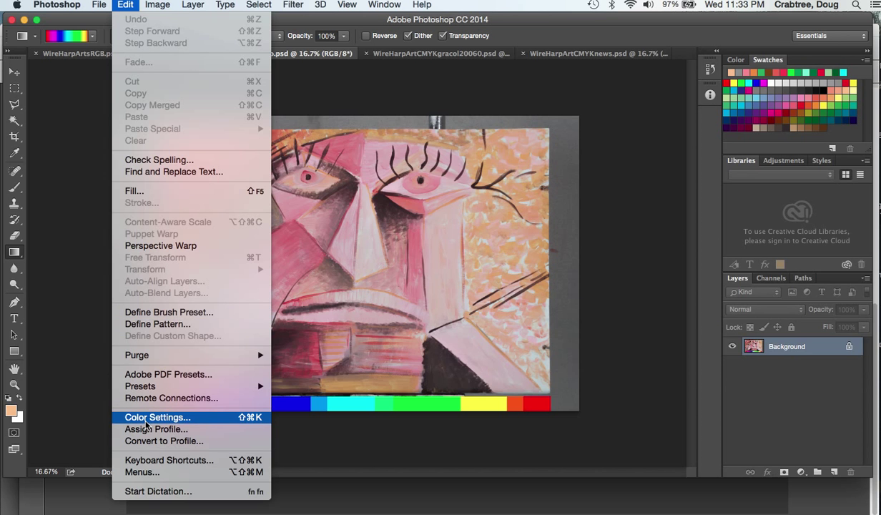
mouse_move(163, 440)
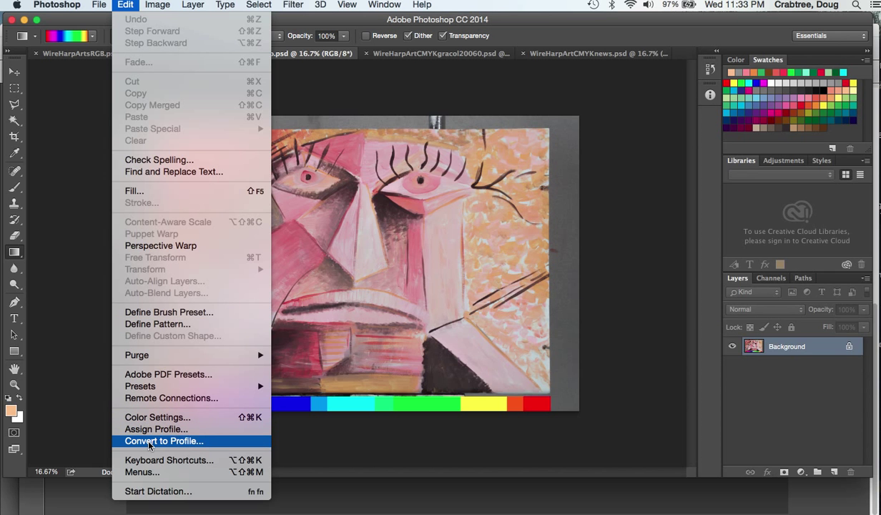
mouse_move(155, 429)
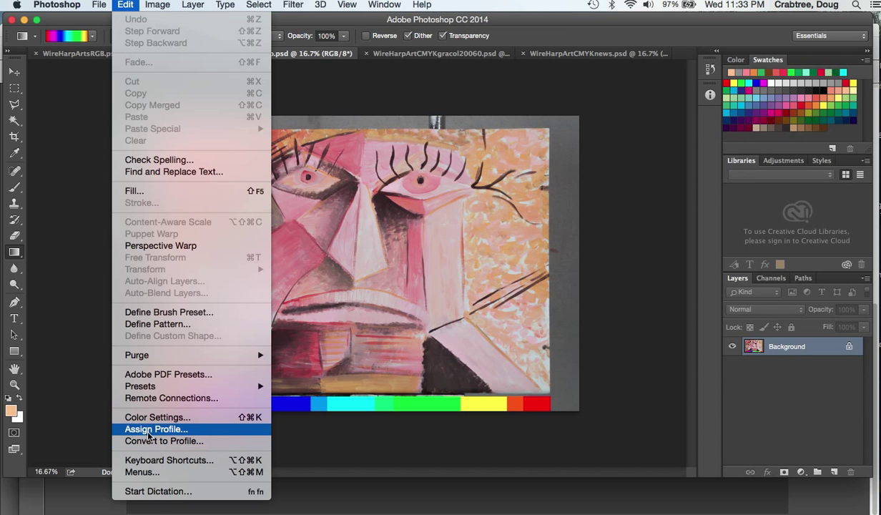
mouse_move(164, 441)
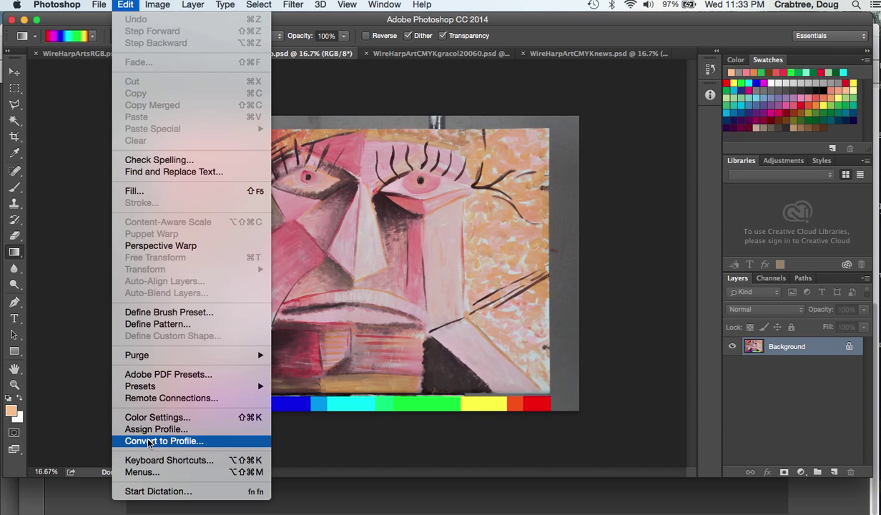
left_click(164, 440)
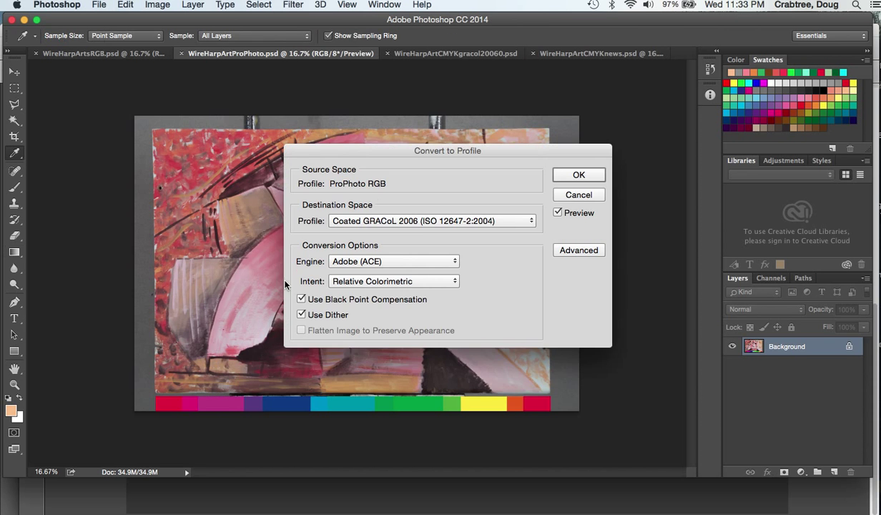
left_click(433, 221)
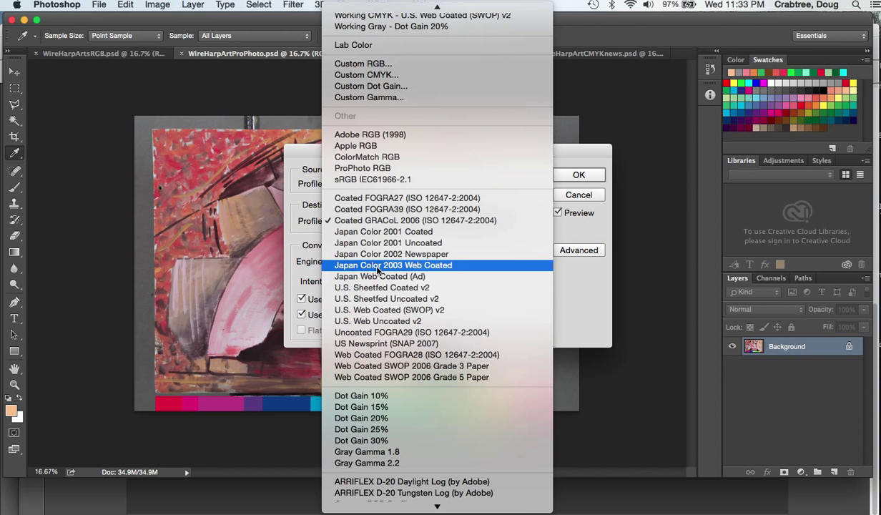
left_click(415, 220)
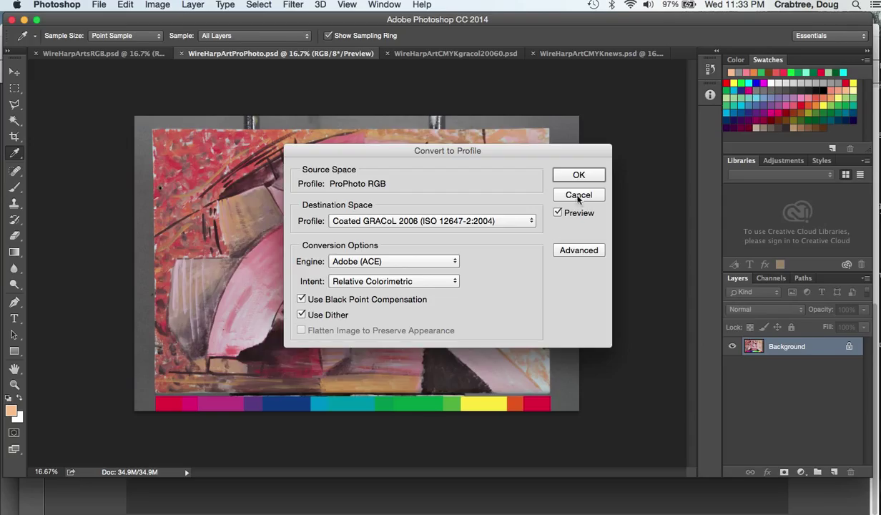
left_click(579, 194)
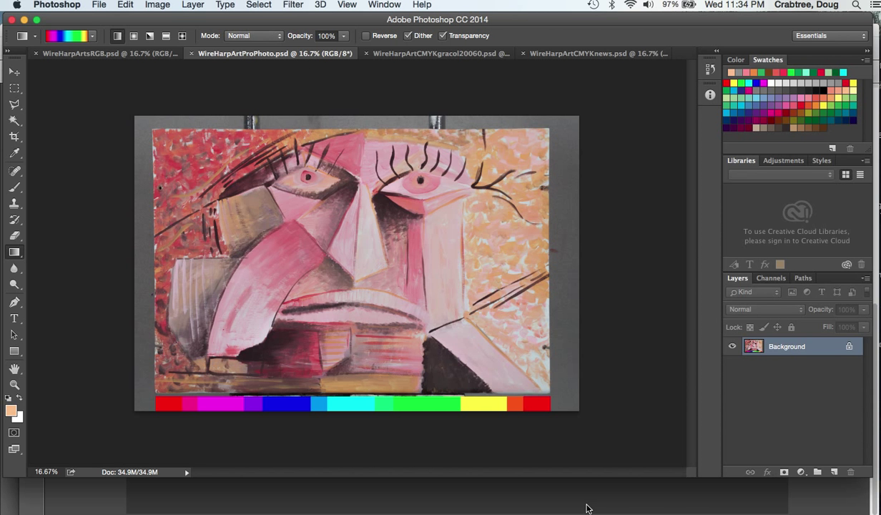
mouse_move(587, 506)
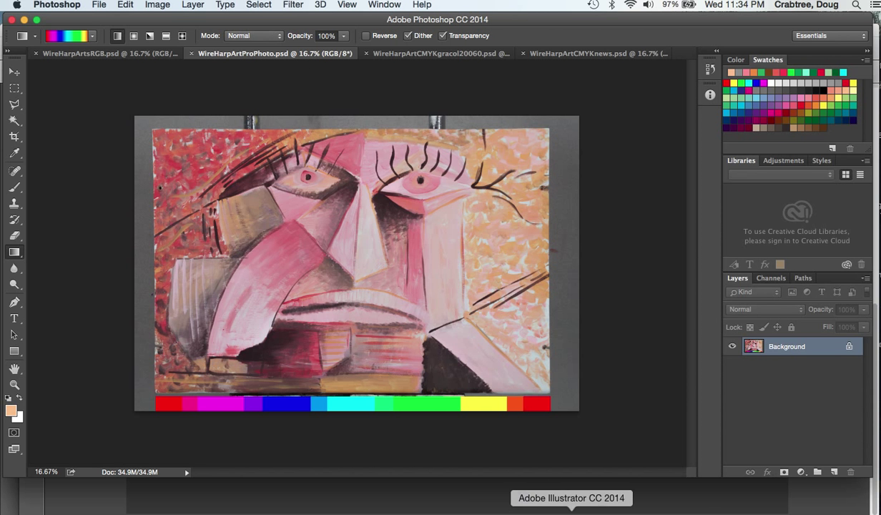
left_click(571, 498)
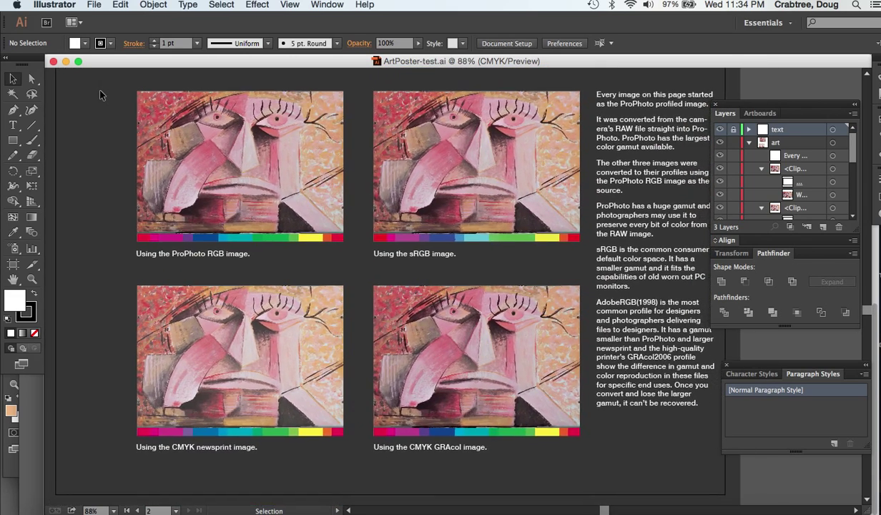
left_click(460, 342)
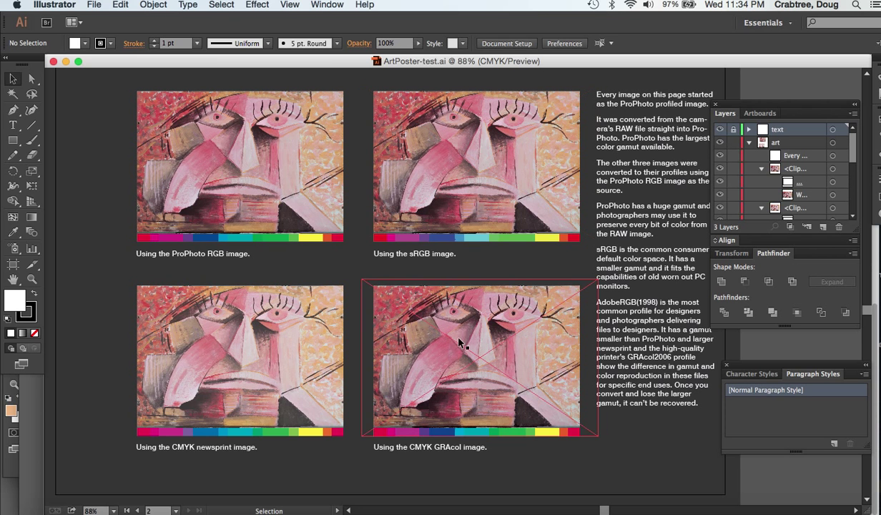
left_click(268, 85)
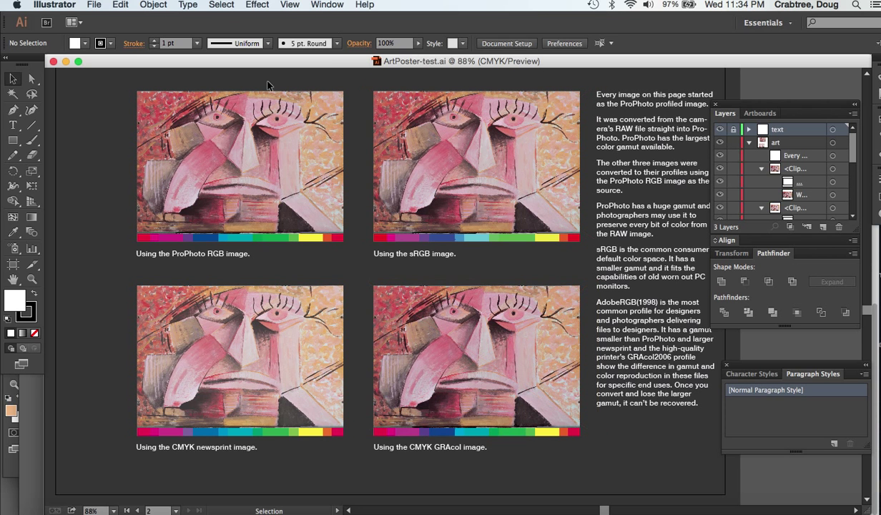
left_click(477, 360)
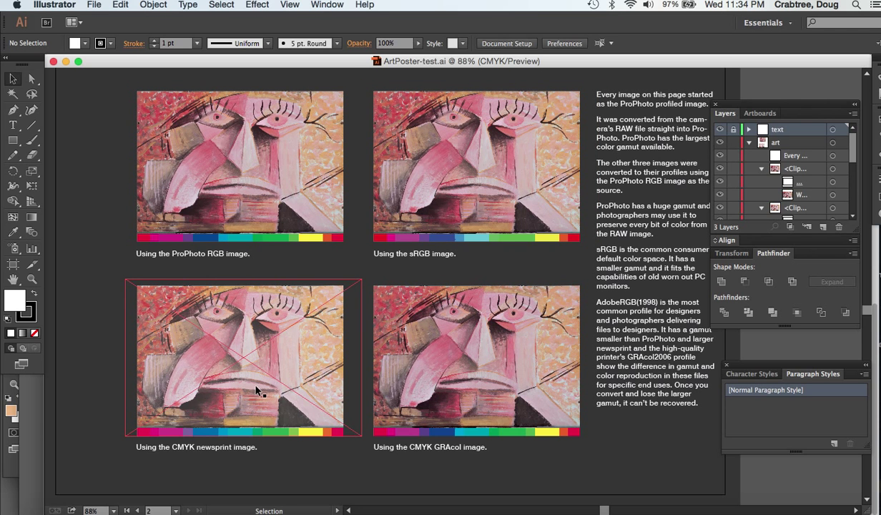
mouse_move(228, 392)
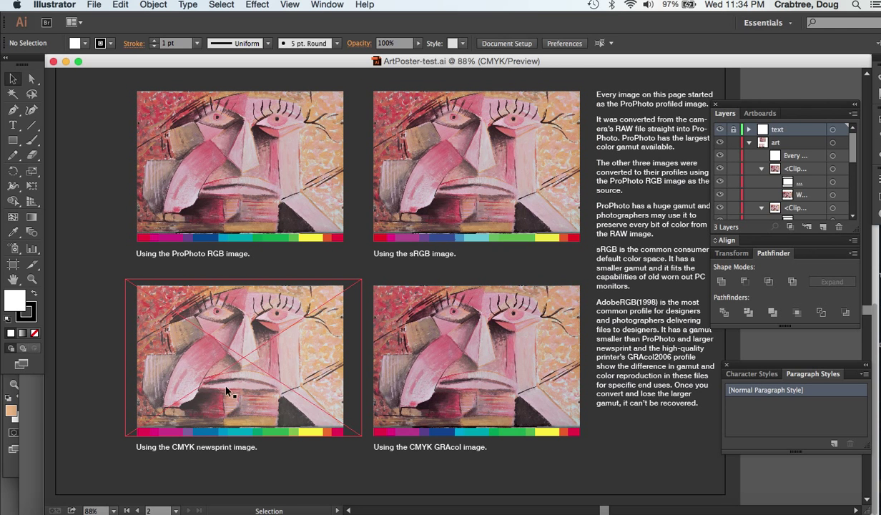
mouse_move(225, 399)
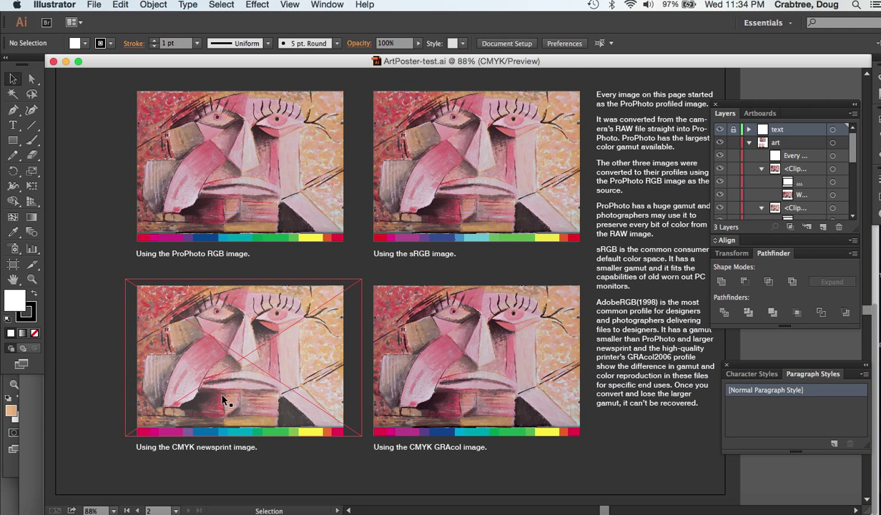
mouse_move(225, 361)
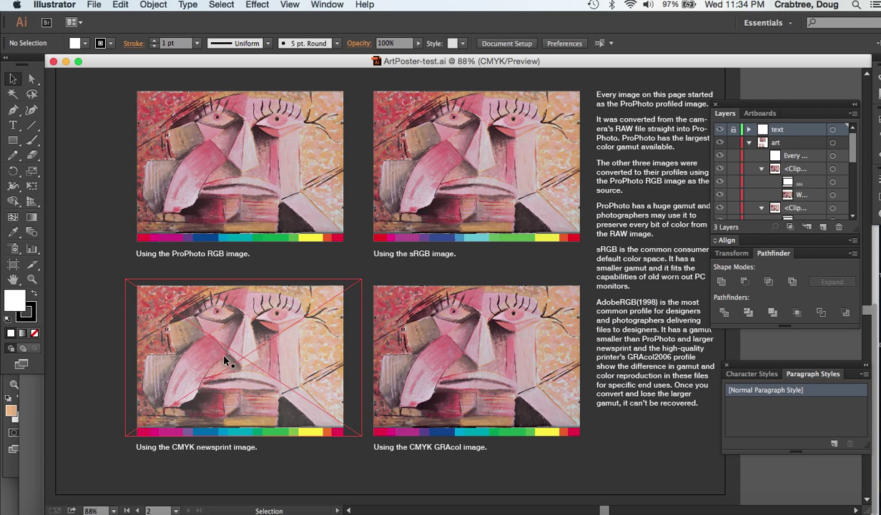
mouse_move(222, 385)
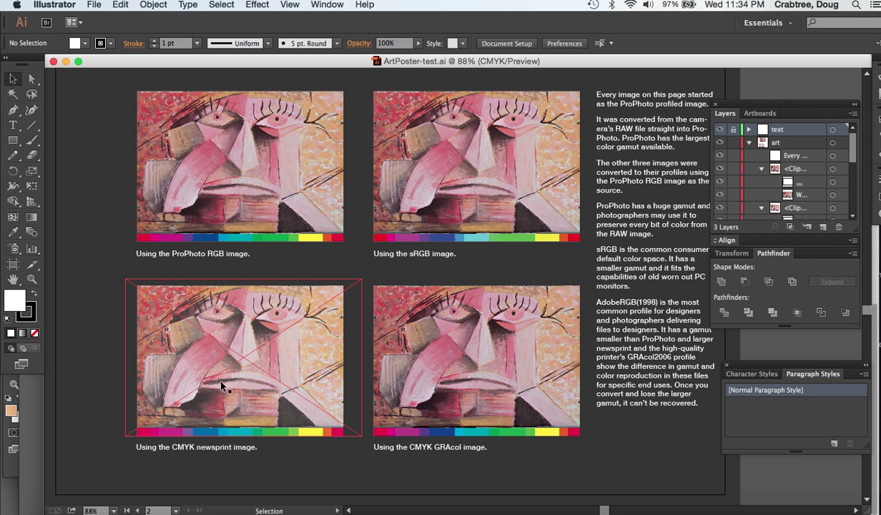
mouse_move(218, 356)
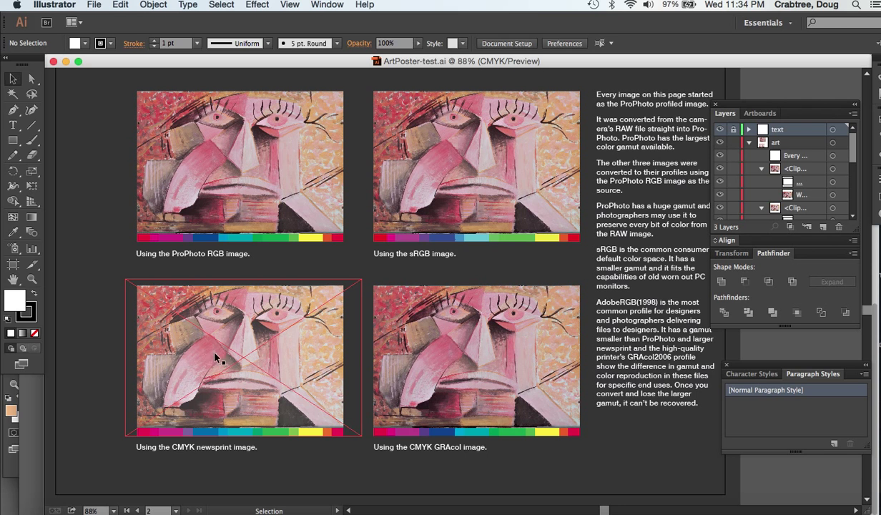
mouse_move(246, 361)
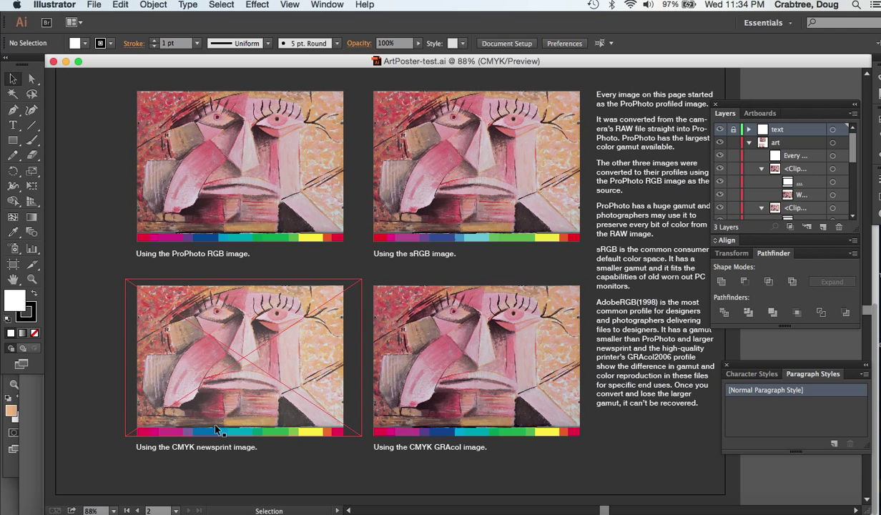
mouse_move(248, 305)
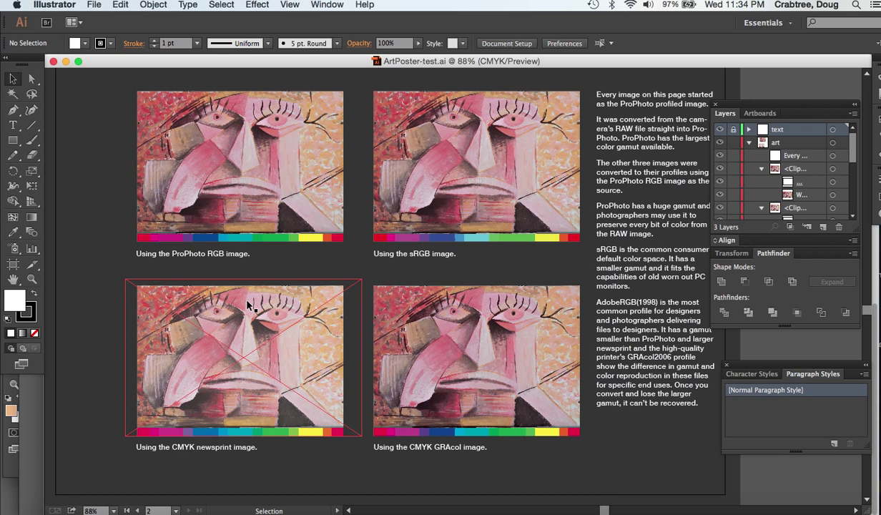
mouse_move(249, 305)
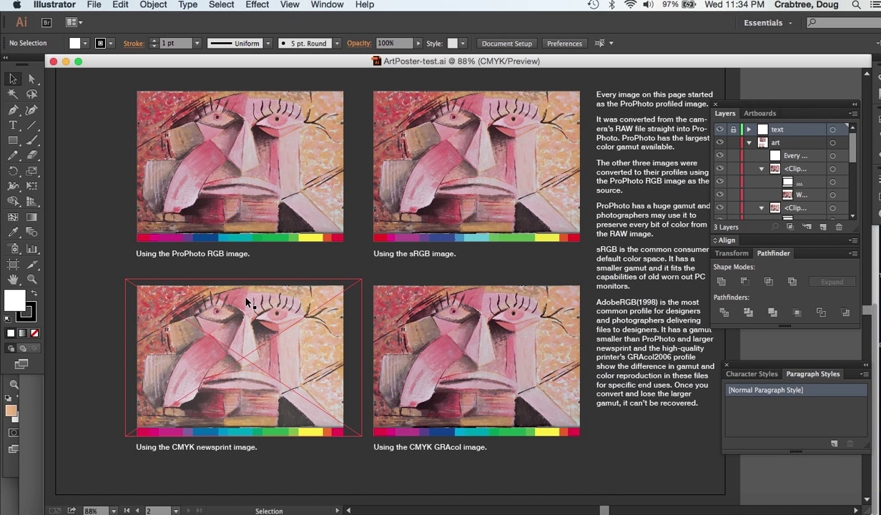
mouse_move(241, 306)
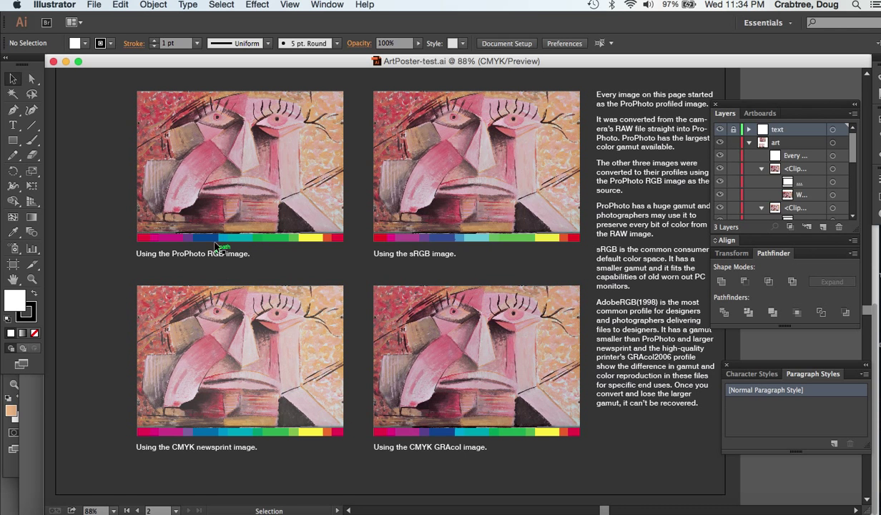
mouse_move(100, 188)
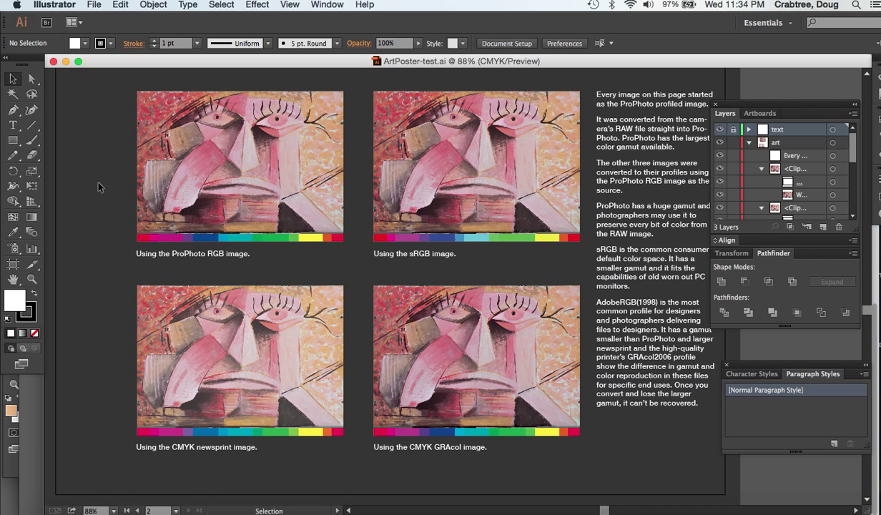
mouse_move(501, 268)
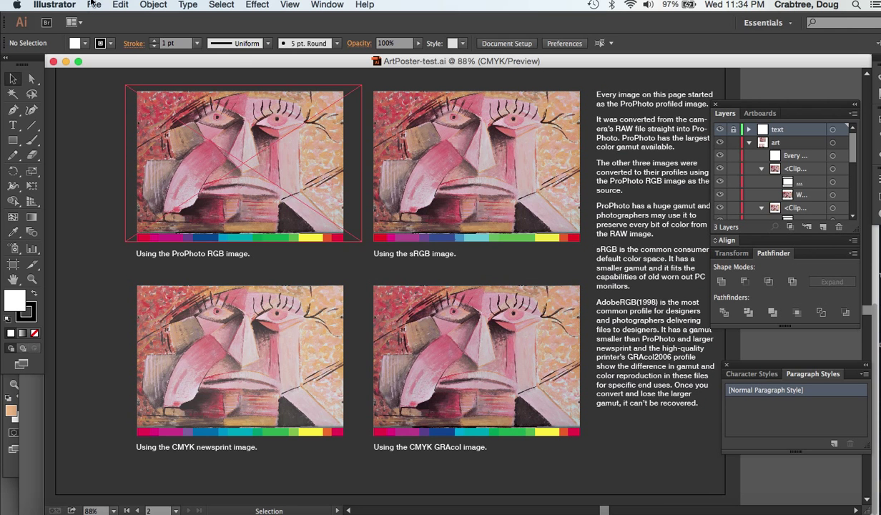
Save a copy of the ArtPoster-test poster in Adobe PDF format.
left_click(94, 5)
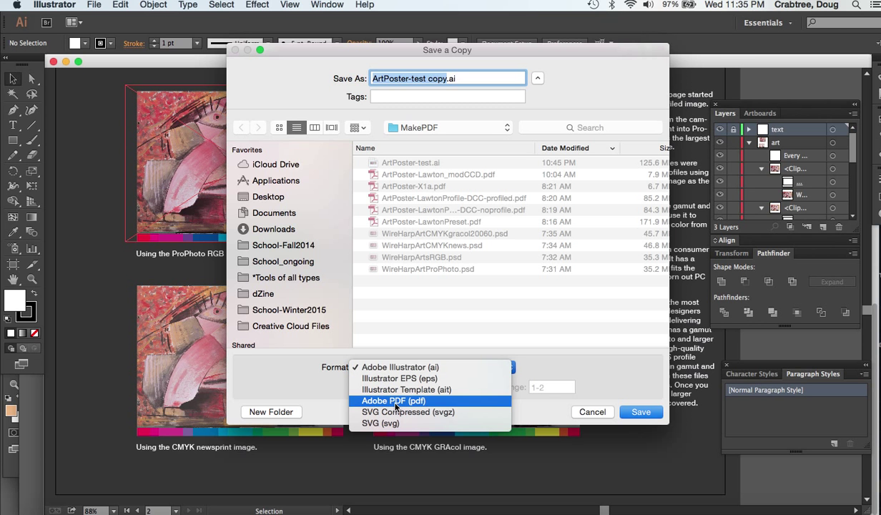
left_click(393, 401)
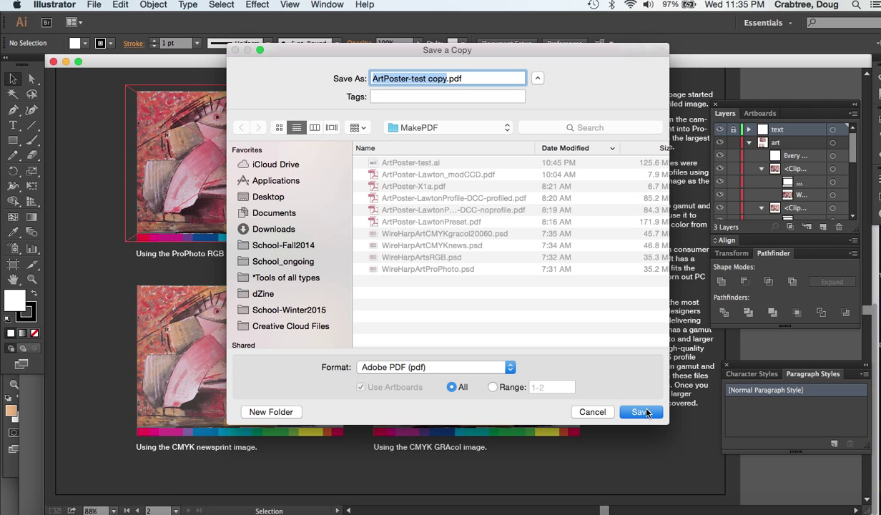
left_click(641, 412)
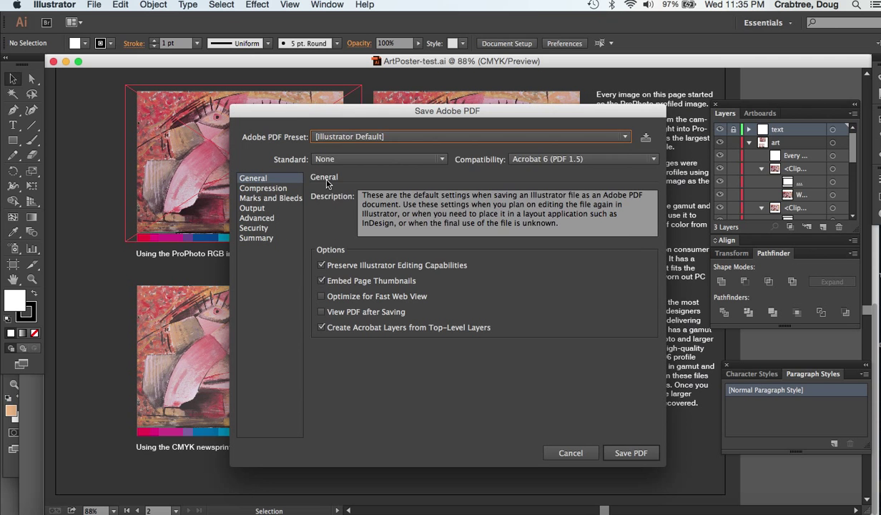
Choose the LawtonIndigo Adobe PDF preset for the poster copy.
left_click(468, 135)
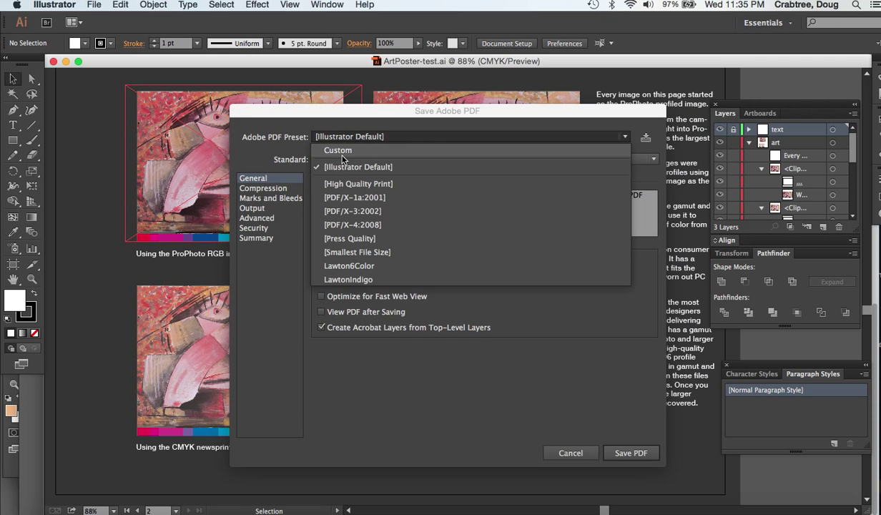
mouse_move(358, 252)
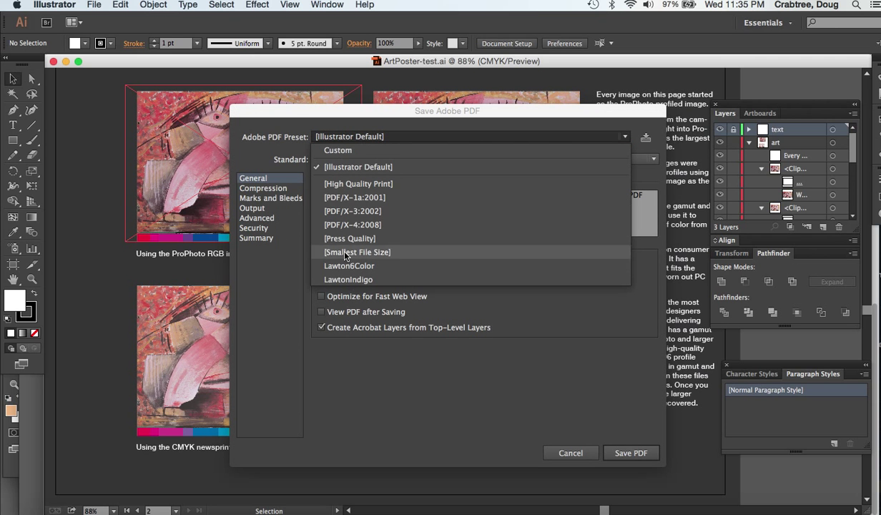
mouse_move(348, 279)
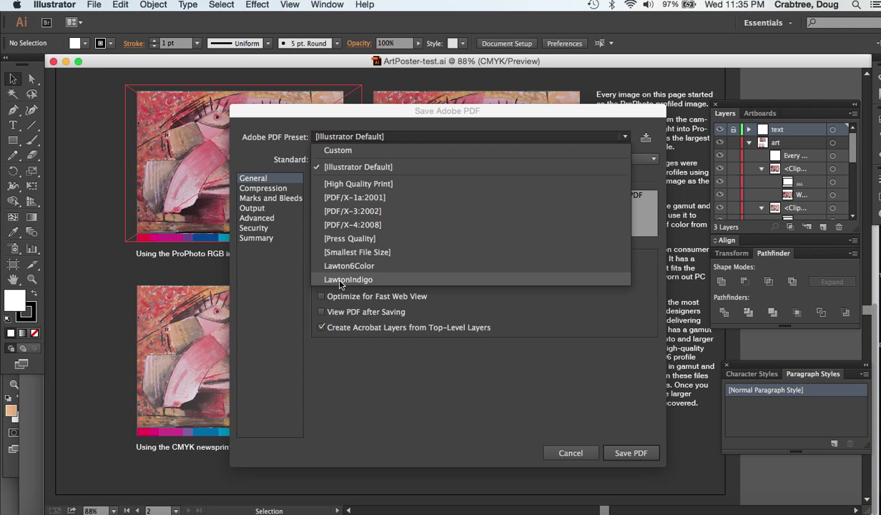
mouse_move(357, 184)
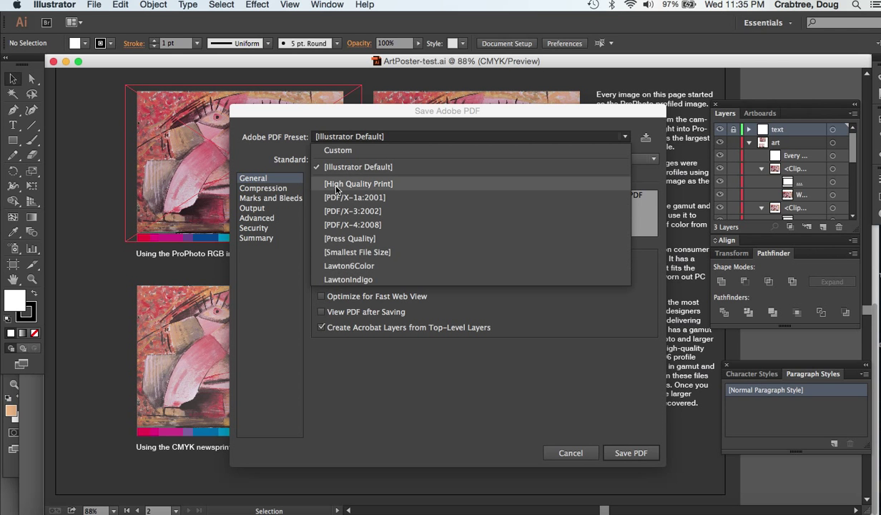
mouse_move(348, 279)
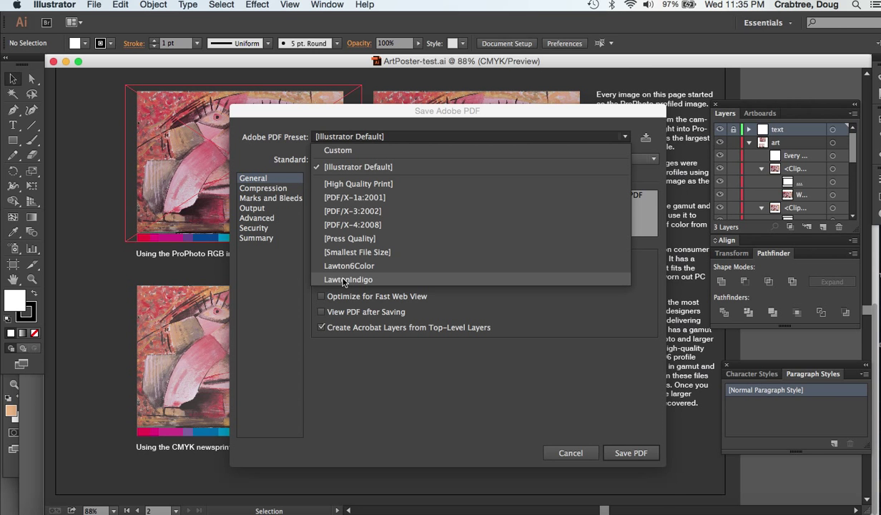
left_click(348, 279)
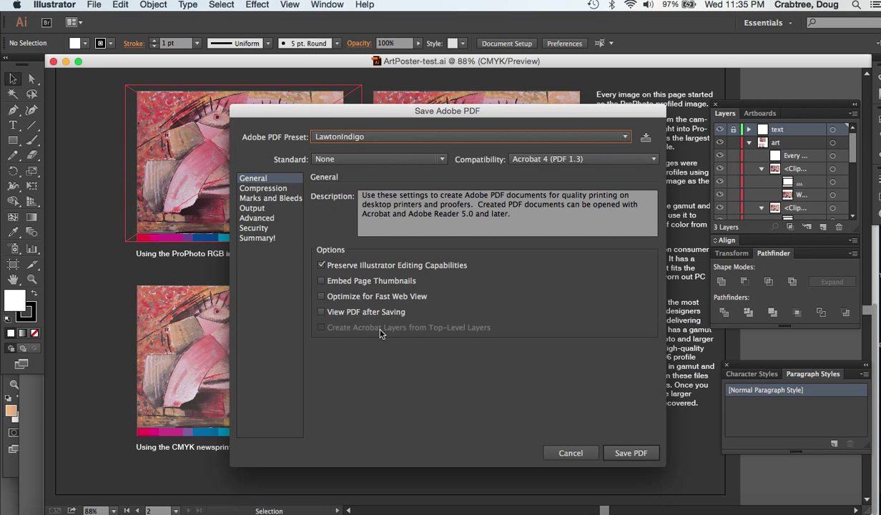
Review LawtonIndigo's Compression (no downsampling) and Output colour settings, ending back on Compression.
left_click(263, 188)
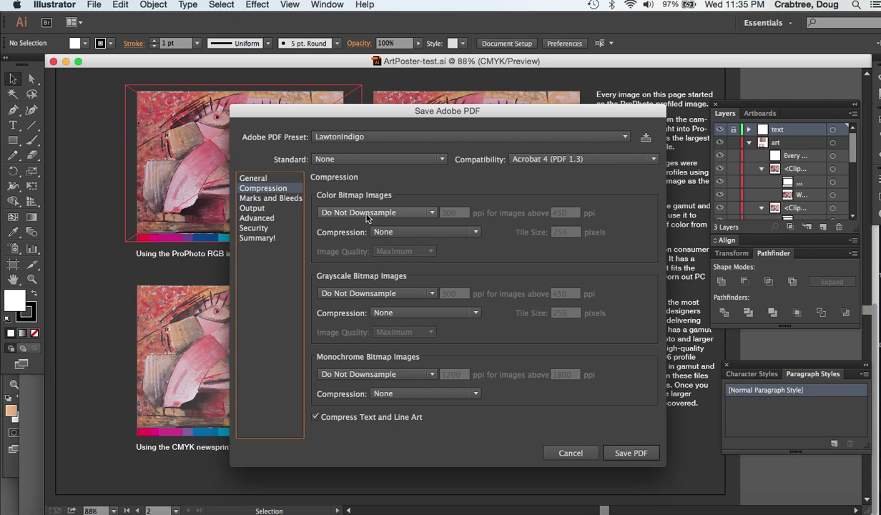
mouse_move(373, 220)
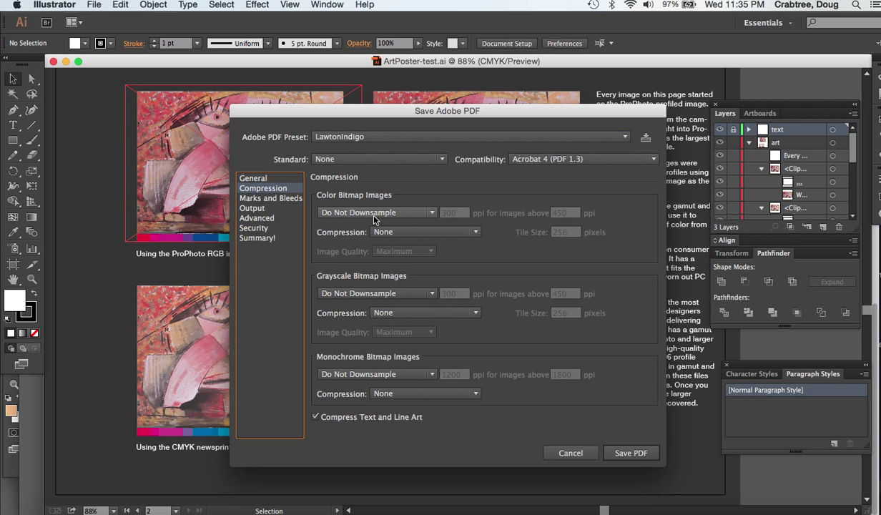
left_click(375, 212)
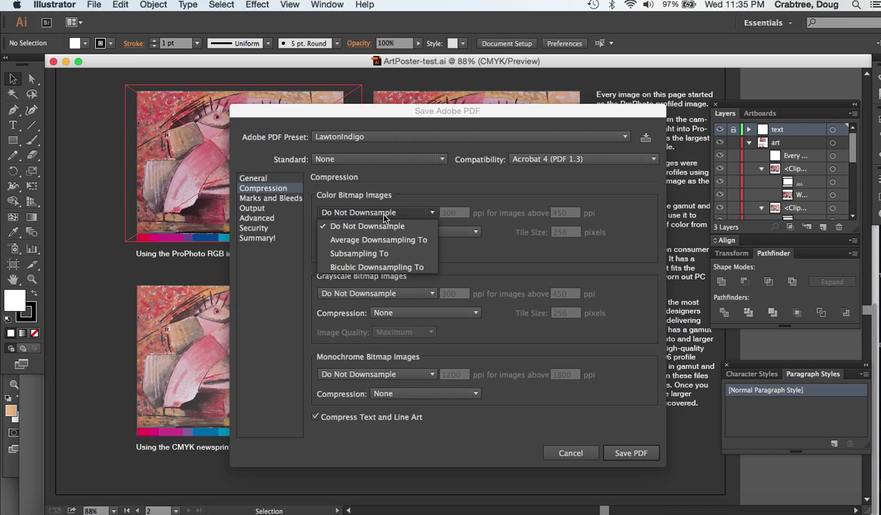
left_click(367, 226)
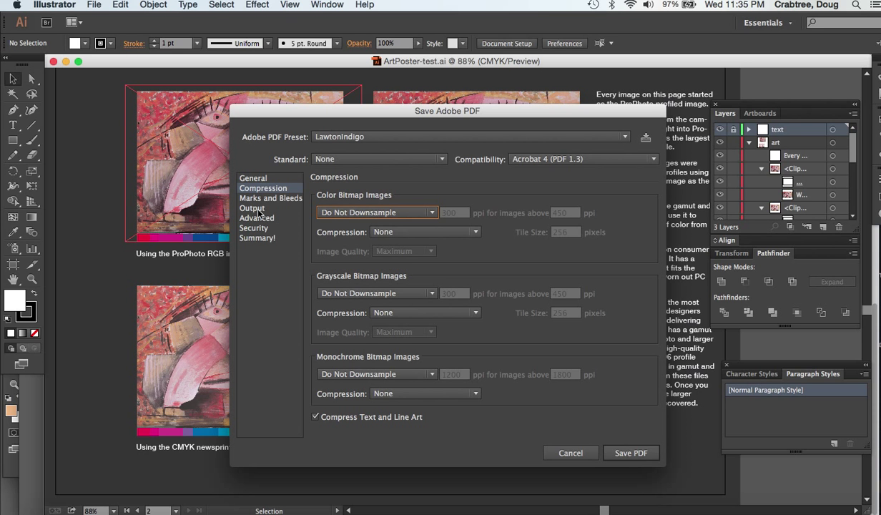
left_click(251, 208)
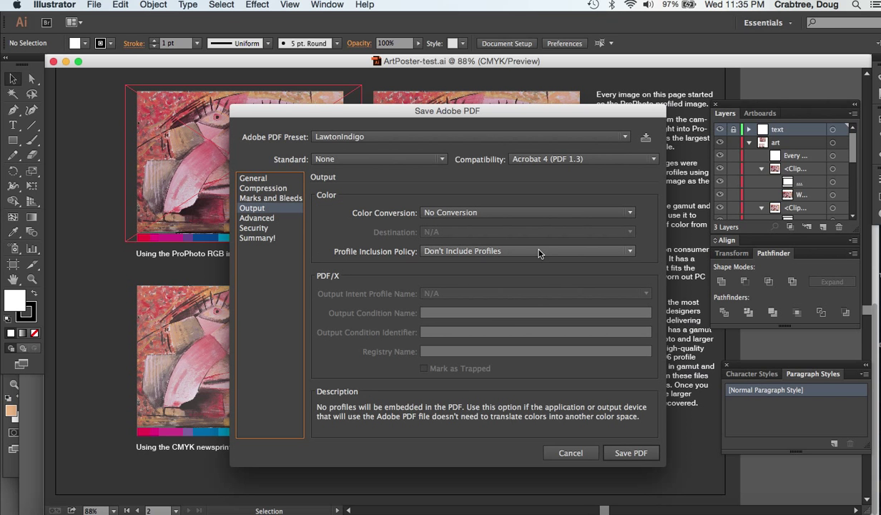
mouse_move(536, 252)
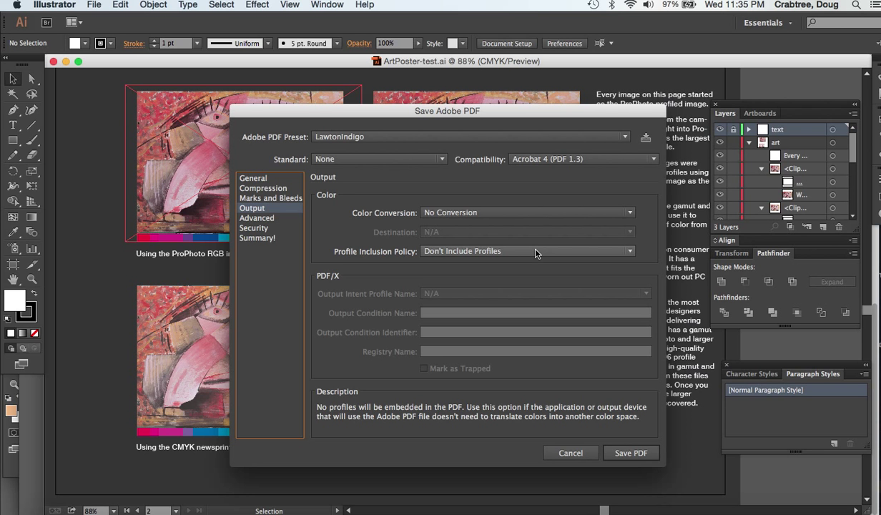
mouse_move(485, 213)
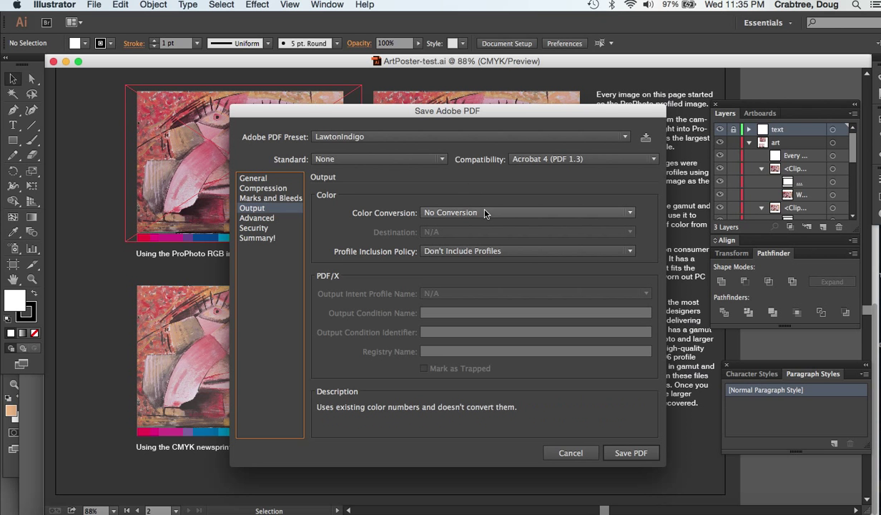
mouse_move(354, 259)
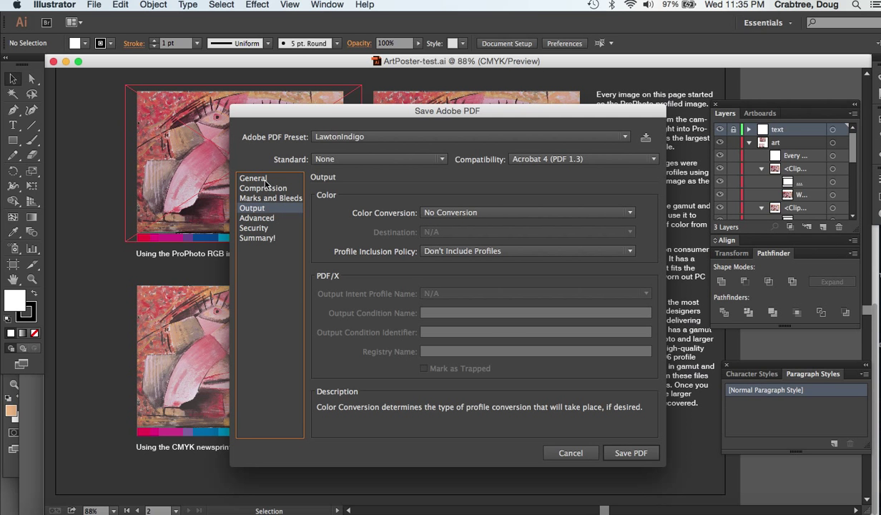
mouse_move(364, 211)
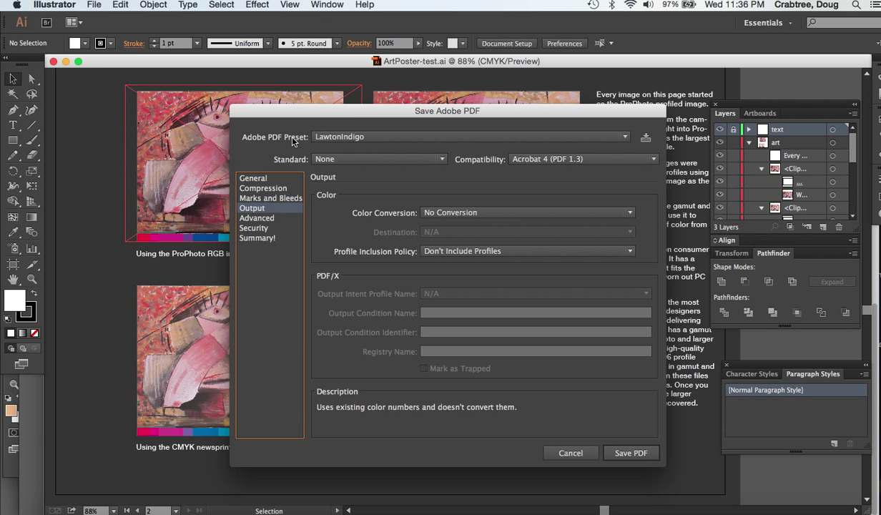
mouse_move(256, 193)
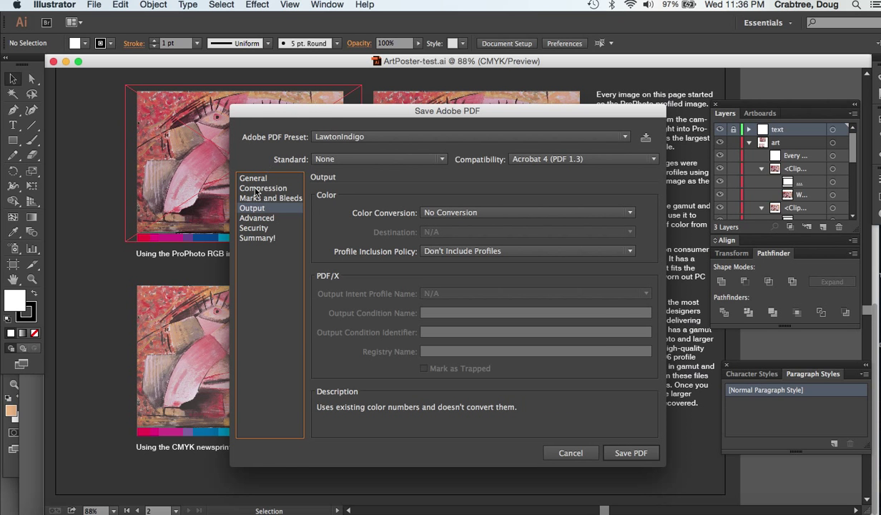
left_click(262, 187)
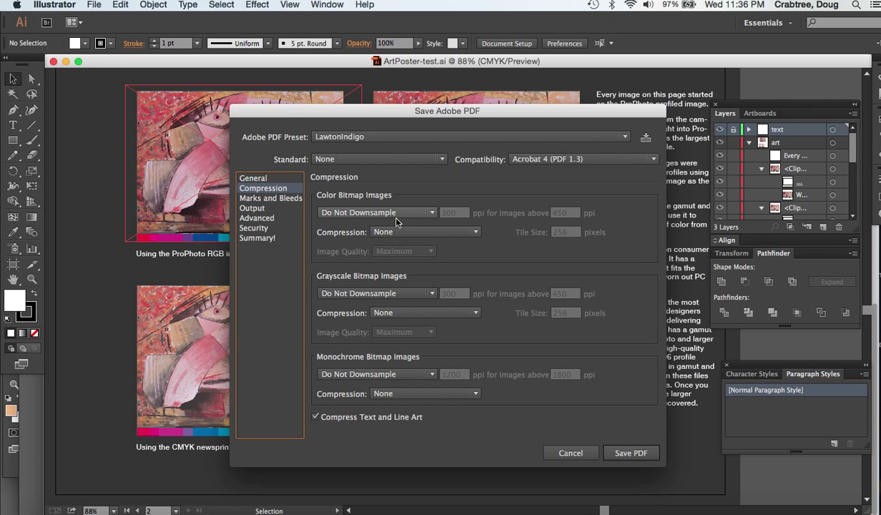
mouse_move(303, 211)
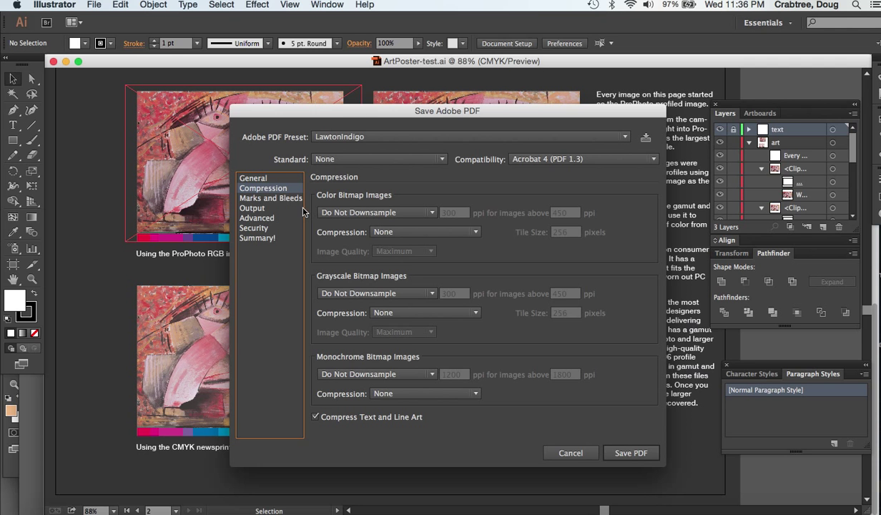
mouse_move(268, 183)
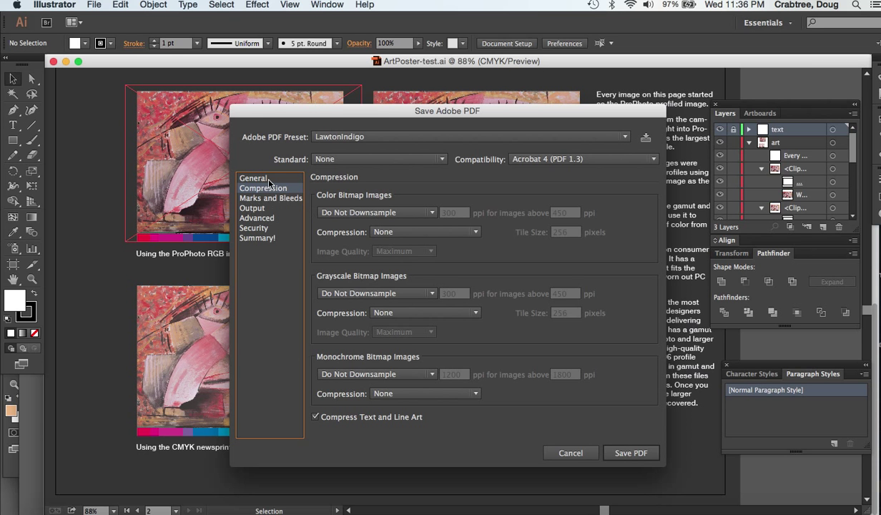
Choose the PDF/X-1a:2001 preset, review its output colour conversion, and reopen the preset list.
left_click(624, 135)
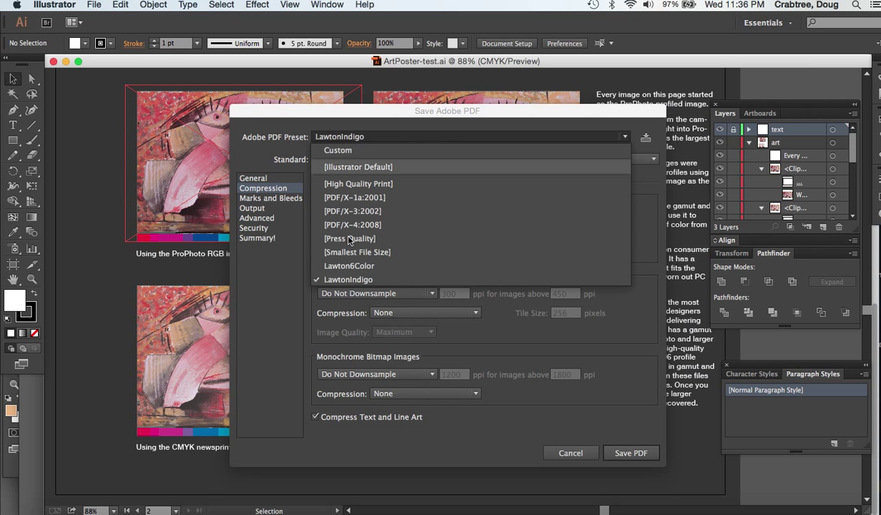
mouse_move(347, 200)
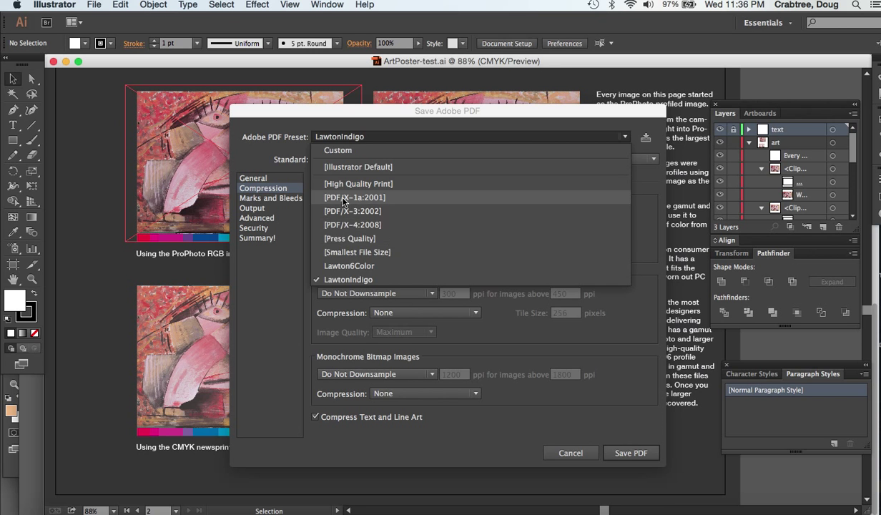
left_click(355, 196)
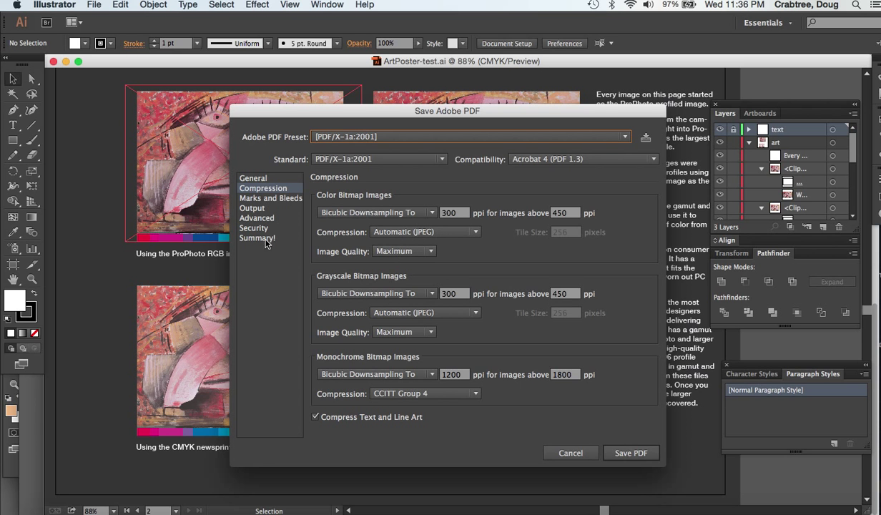
left_click(252, 208)
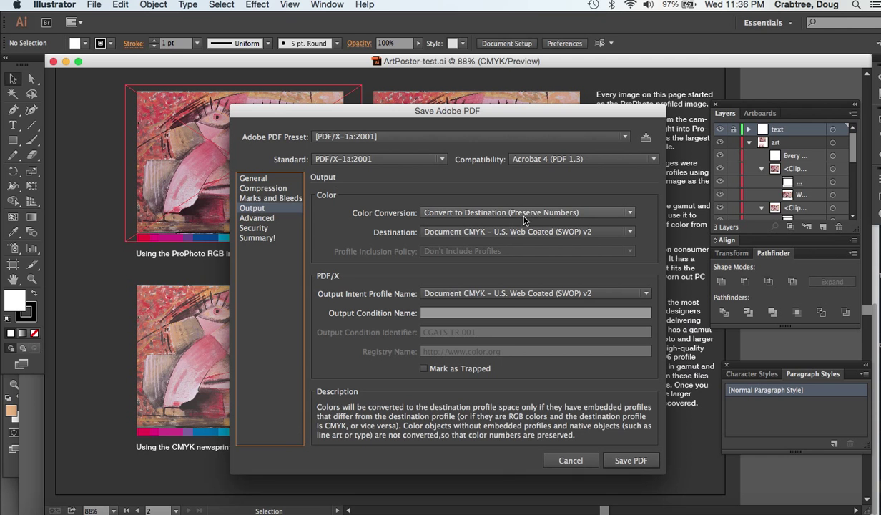
mouse_move(572, 217)
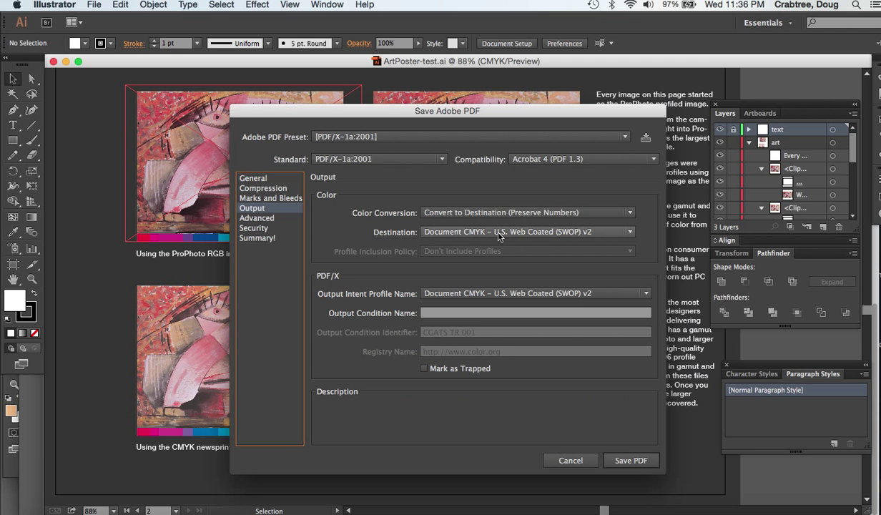
mouse_move(570, 235)
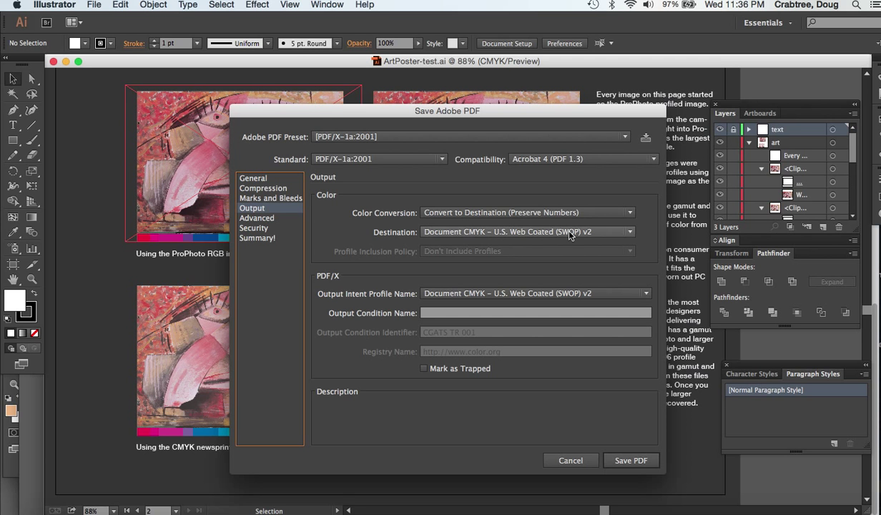
mouse_move(595, 235)
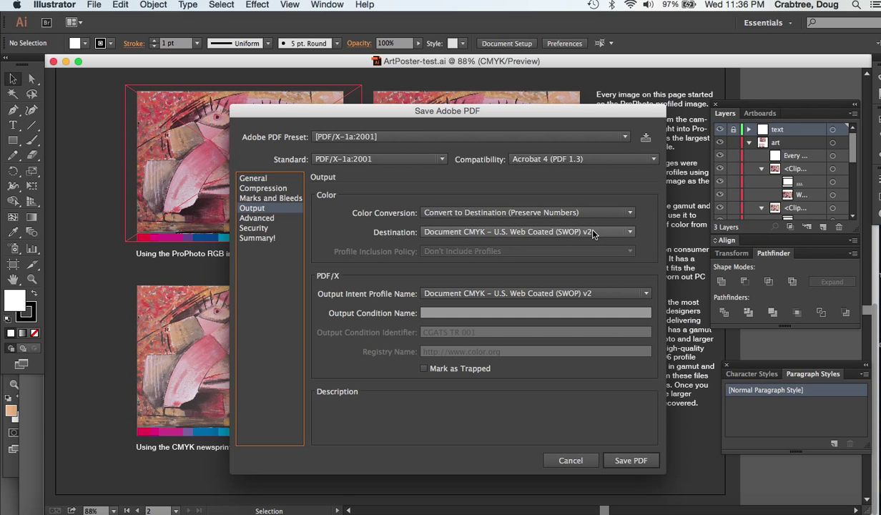
mouse_move(543, 238)
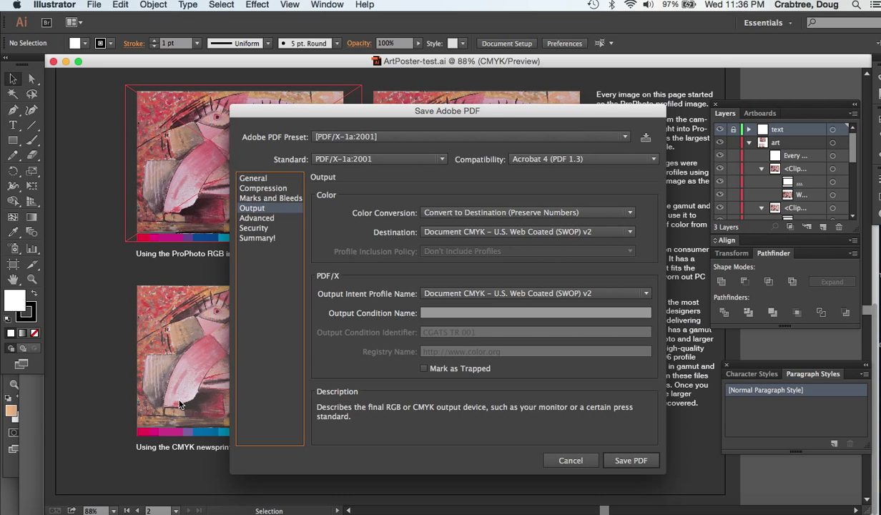
mouse_move(328, 120)
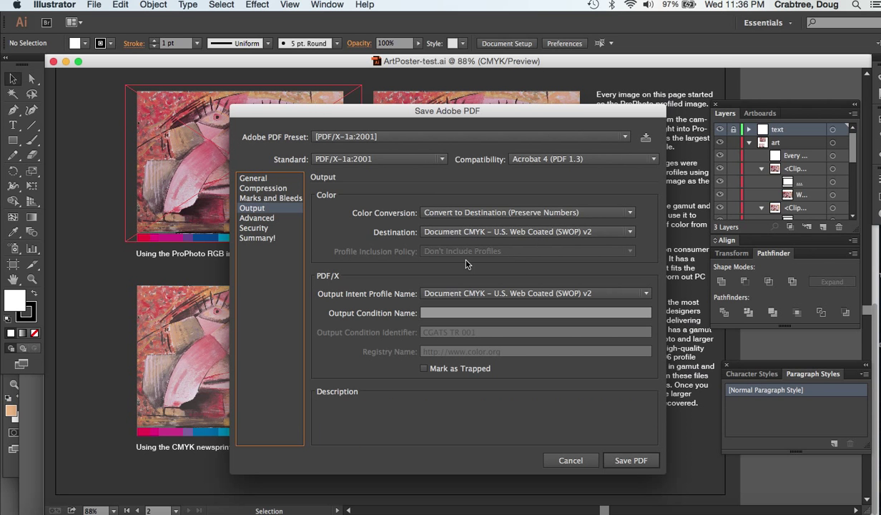
mouse_move(300, 222)
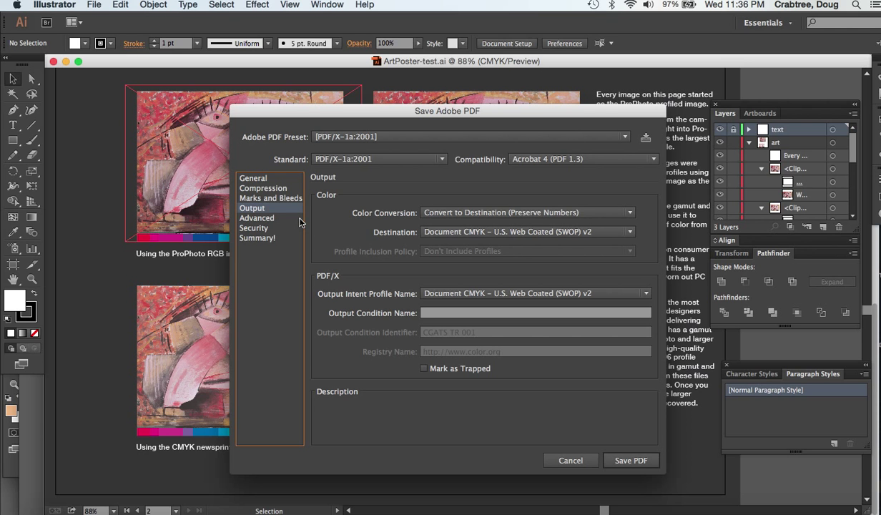
mouse_move(260, 198)
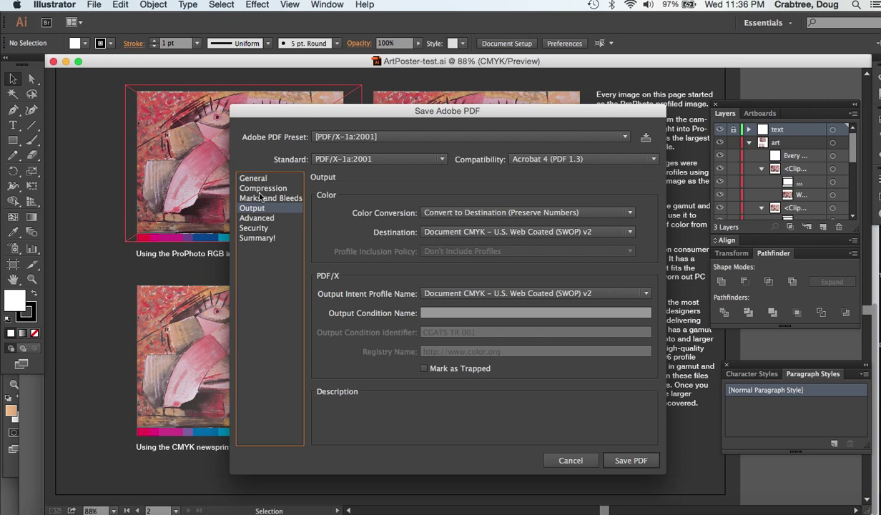
left_click(623, 136)
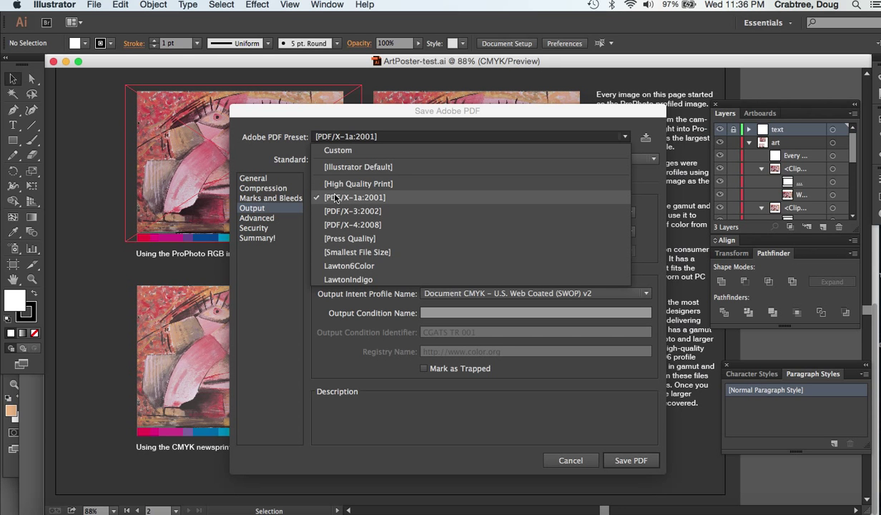
mouse_move(358, 252)
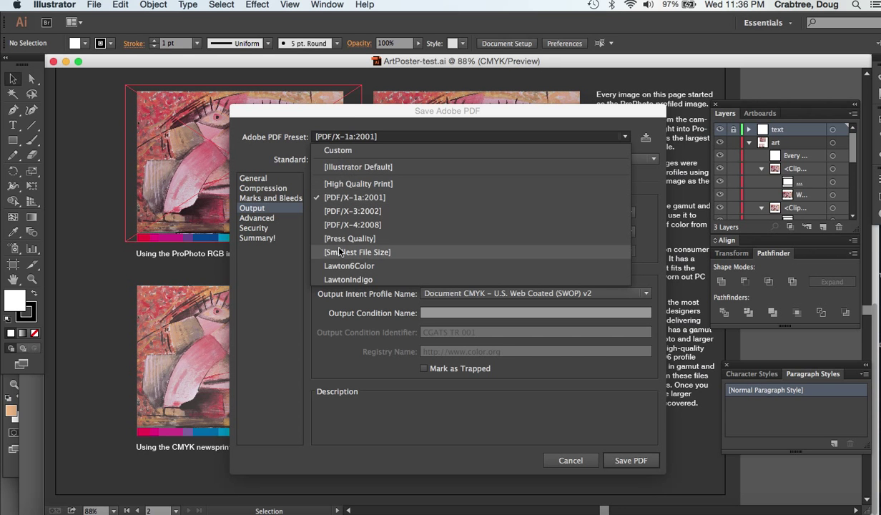
Use LawtonIndigo with JPEG colour compression, converting to Coated GRACoL 2006 preserving numbers.
left_click(348, 279)
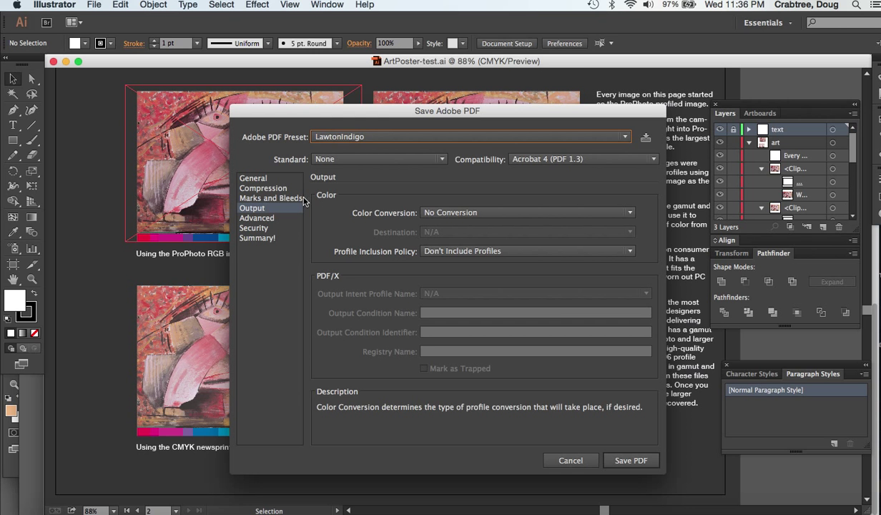
left_click(263, 187)
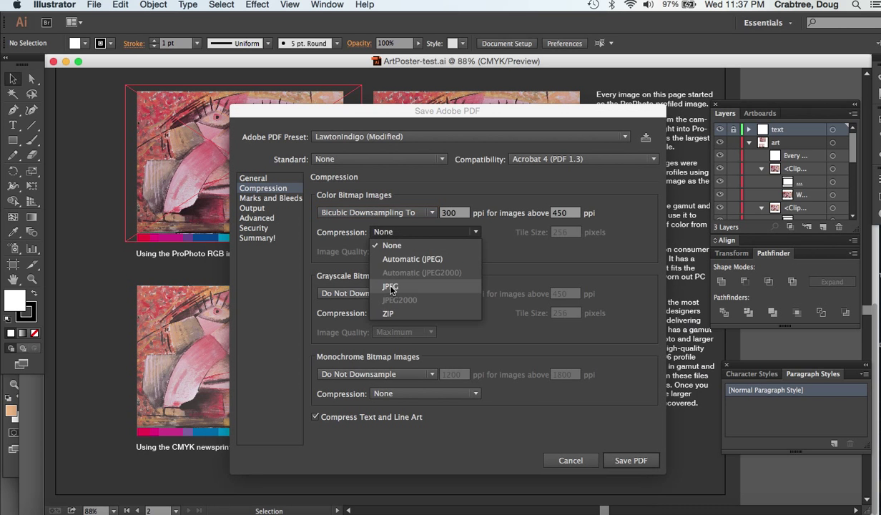
left_click(390, 287)
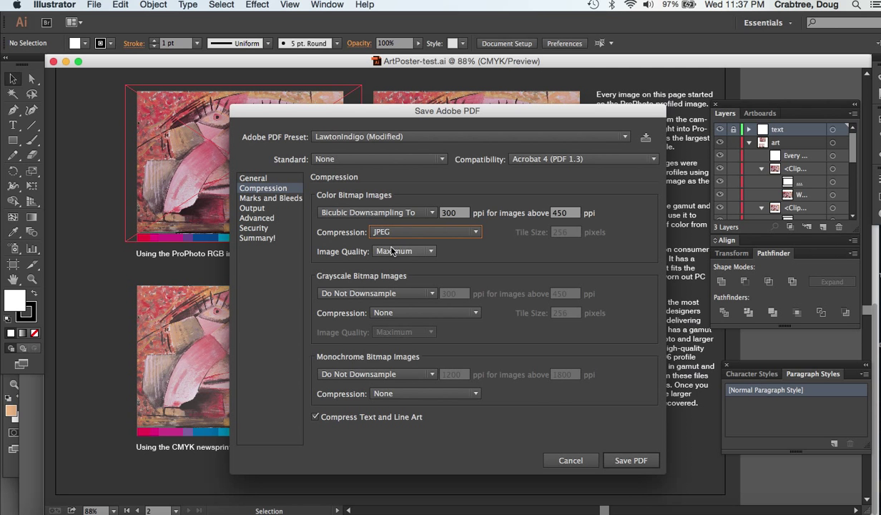
left_click(253, 209)
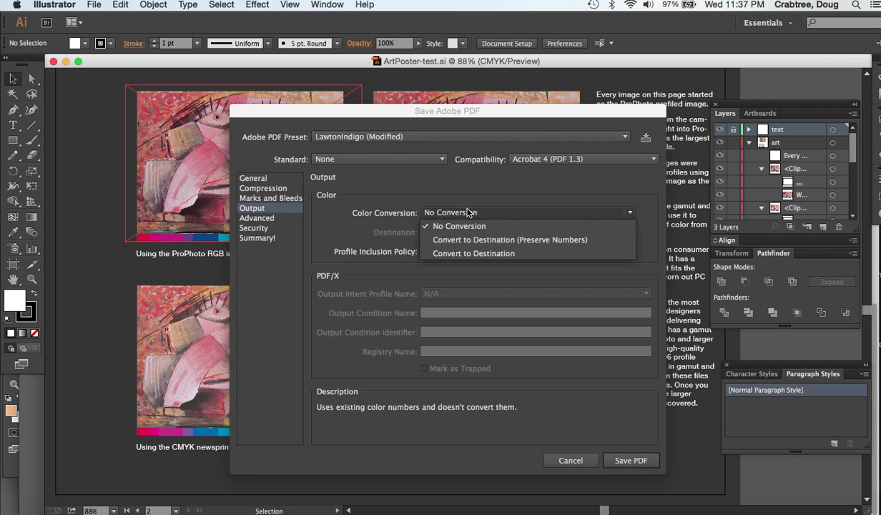
left_click(510, 240)
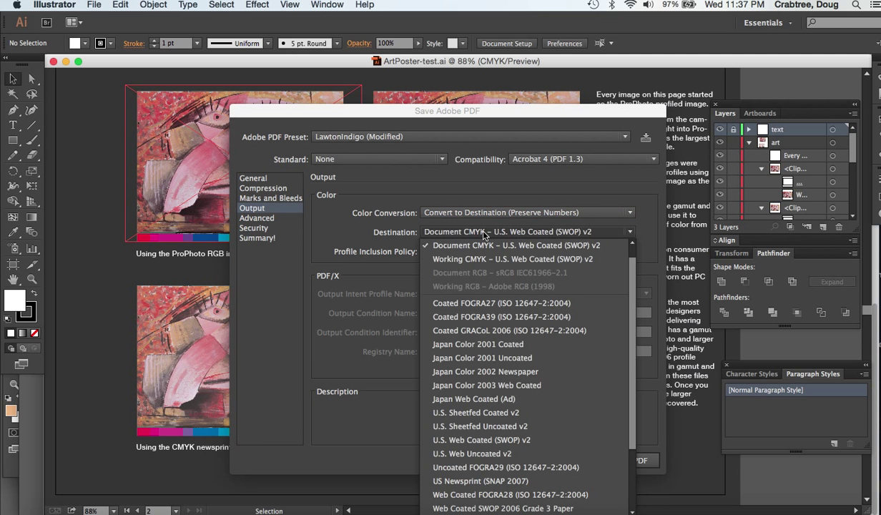
mouse_move(472, 330)
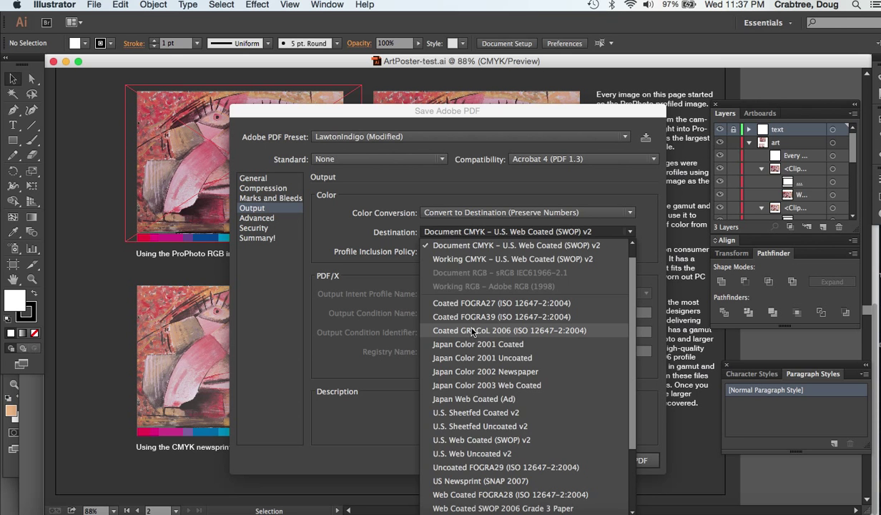
left_click(508, 329)
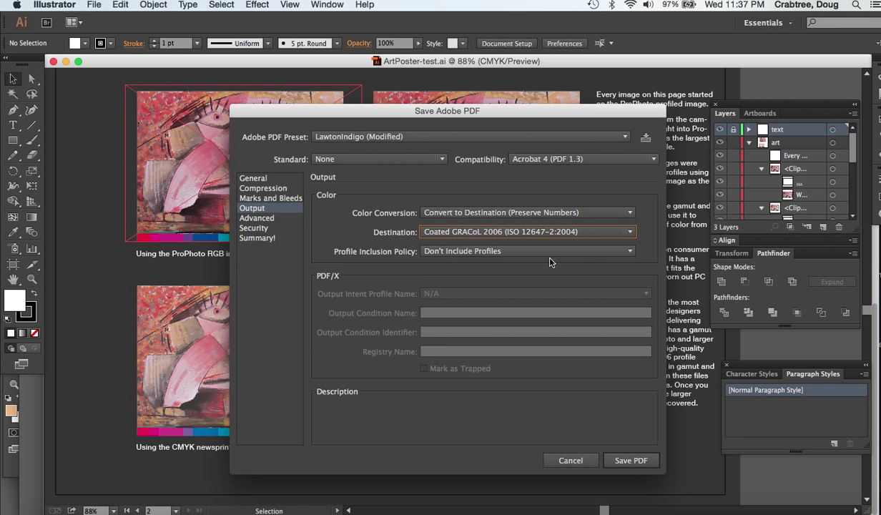
mouse_move(607, 402)
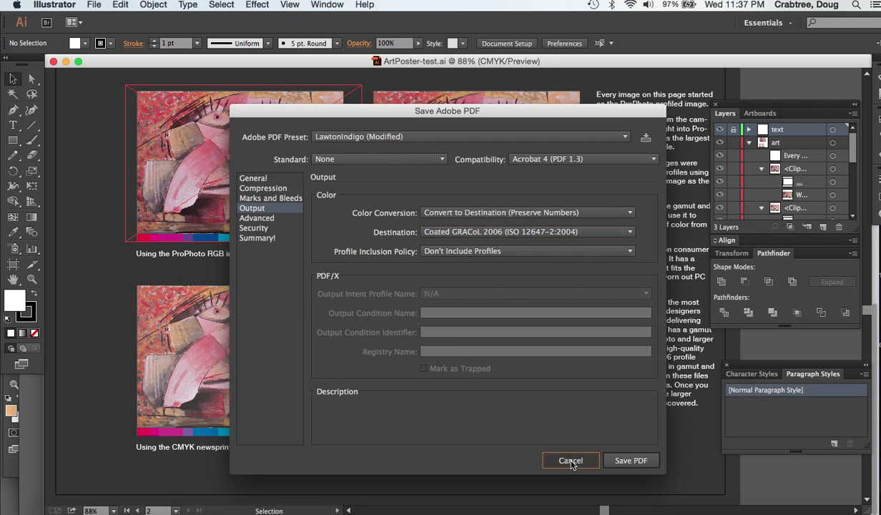
Cancel the PDF export and bring up Acrobat's list of open poster PDFs.
left_click(570, 460)
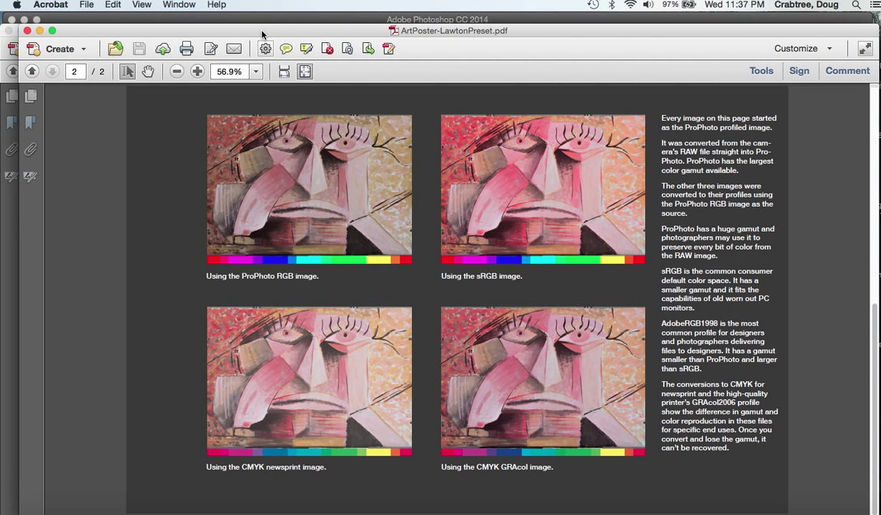
mouse_move(426, 44)
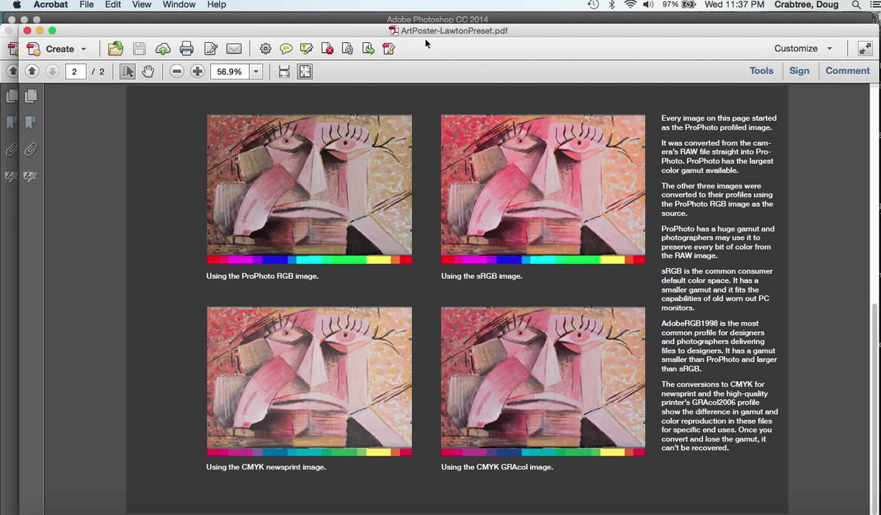
mouse_move(534, 204)
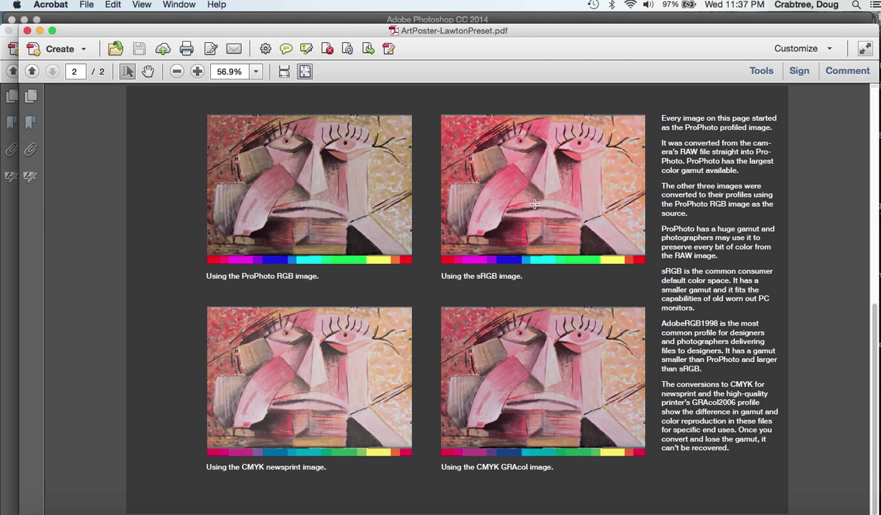
mouse_move(517, 186)
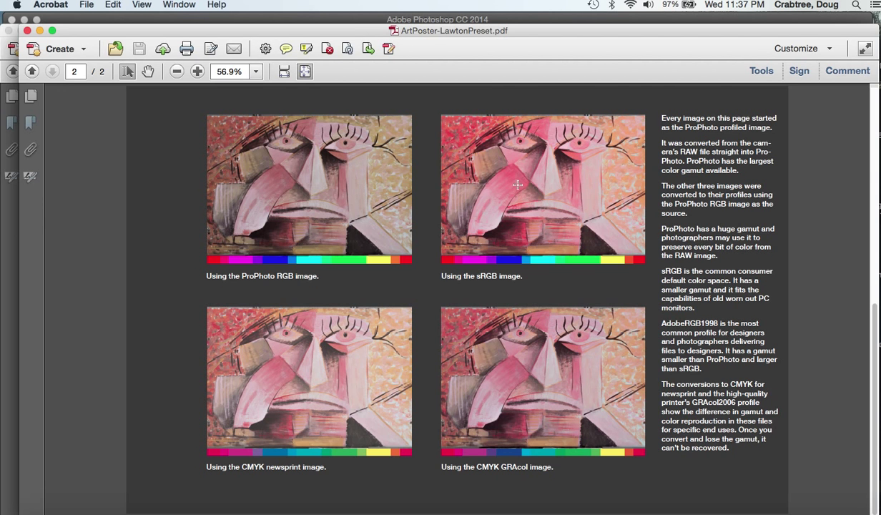
mouse_move(361, 210)
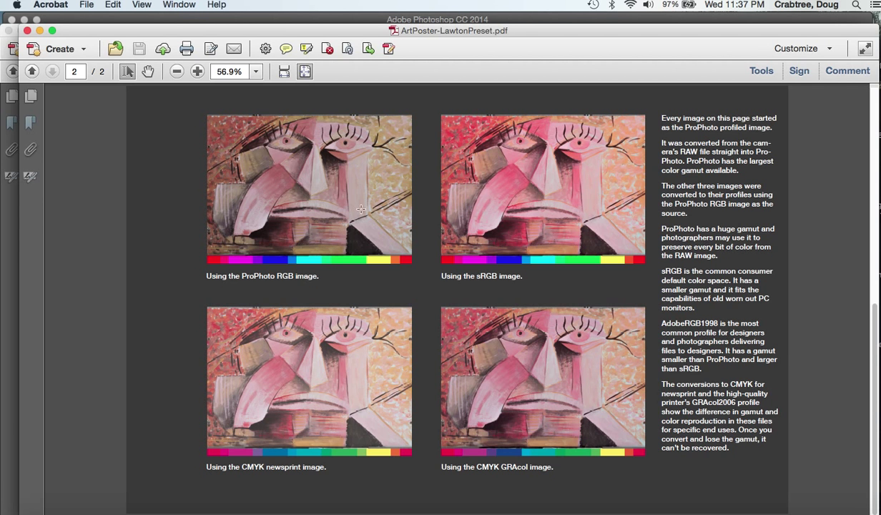
mouse_move(305, 232)
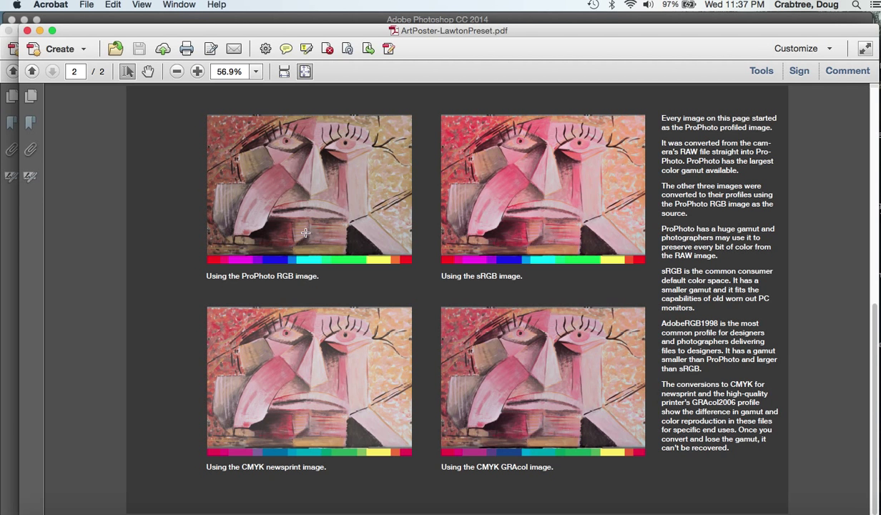
mouse_move(320, 196)
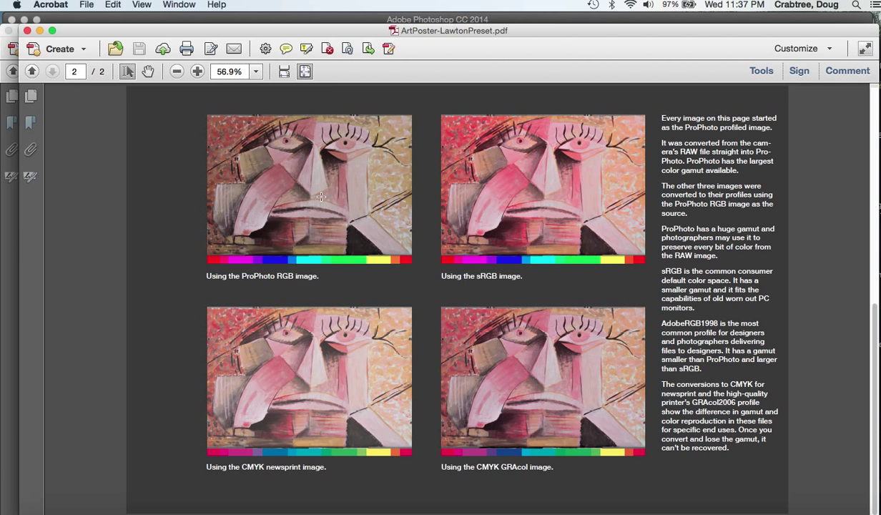
mouse_move(394, 219)
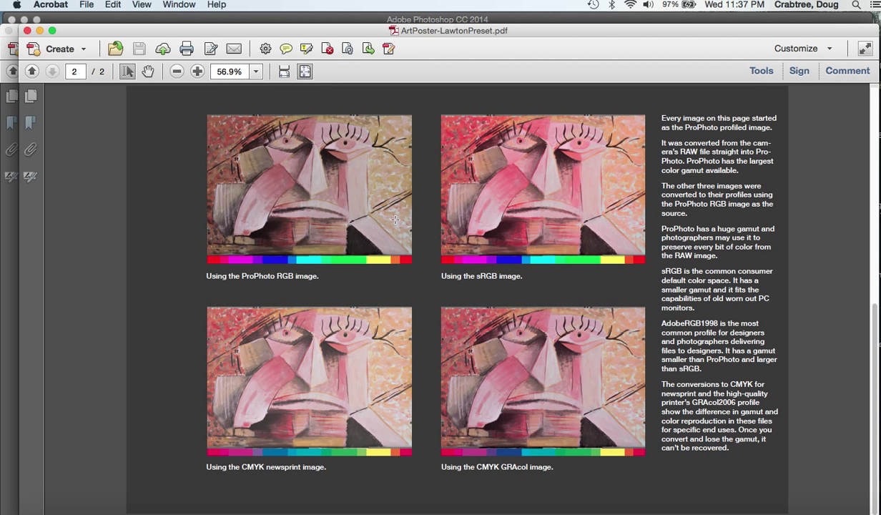
mouse_move(302, 196)
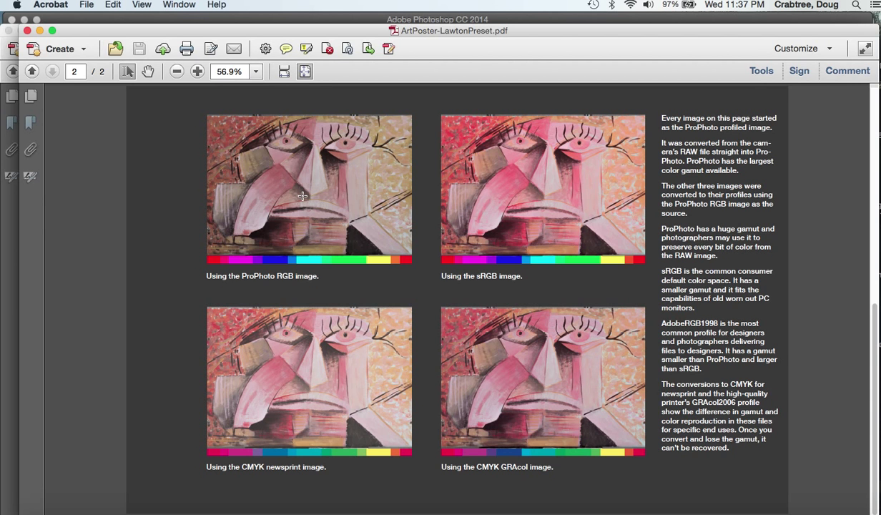
mouse_move(398, 168)
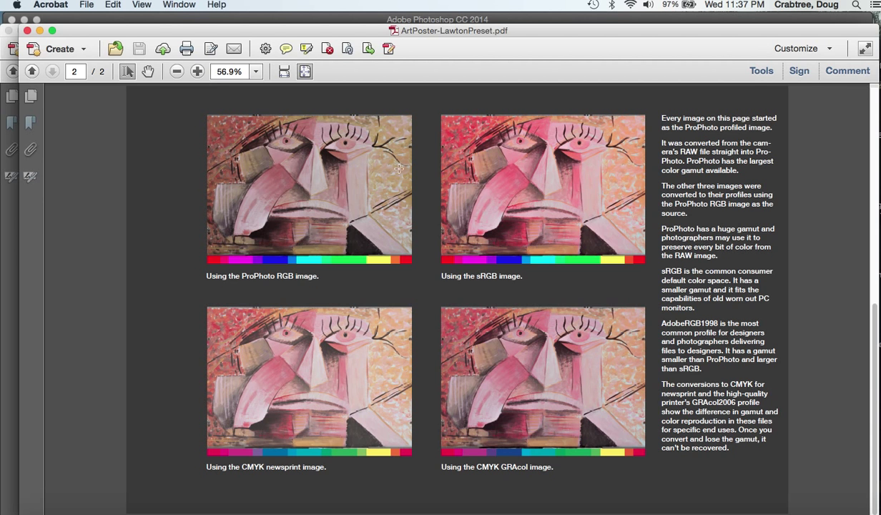
mouse_move(311, 220)
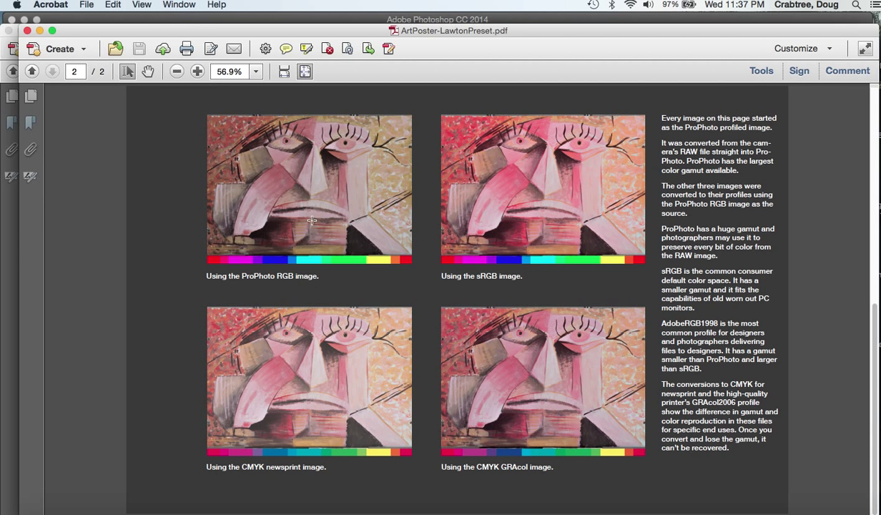
mouse_move(304, 162)
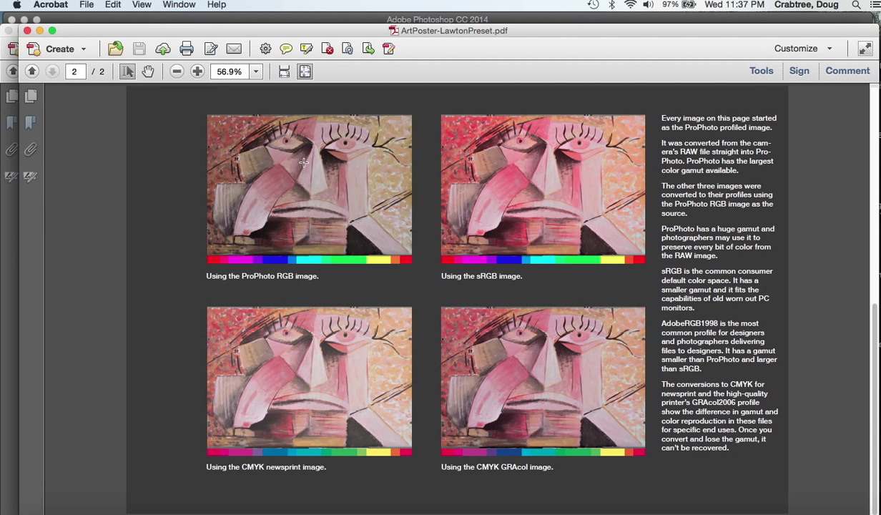
mouse_move(532, 208)
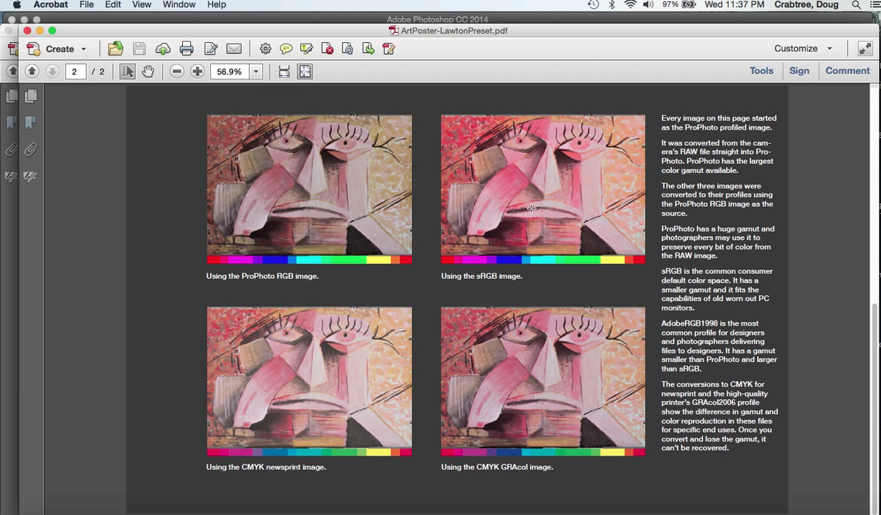
mouse_move(529, 209)
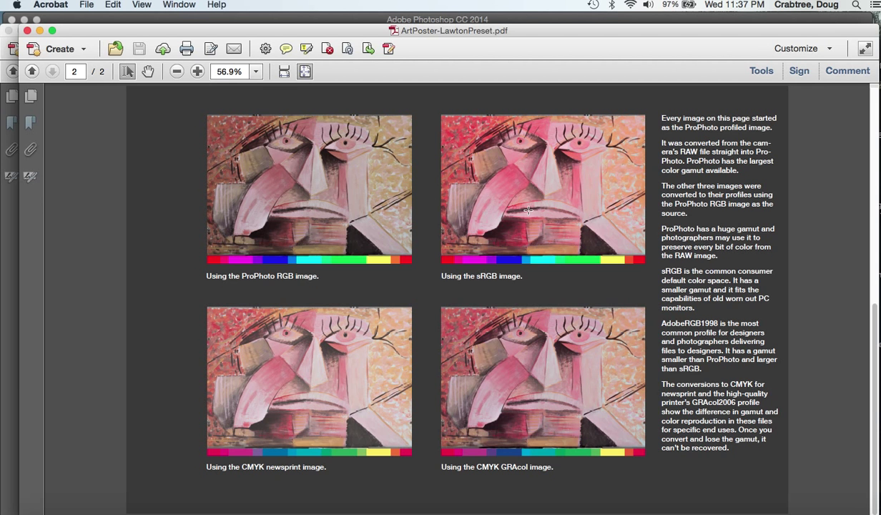
mouse_move(527, 175)
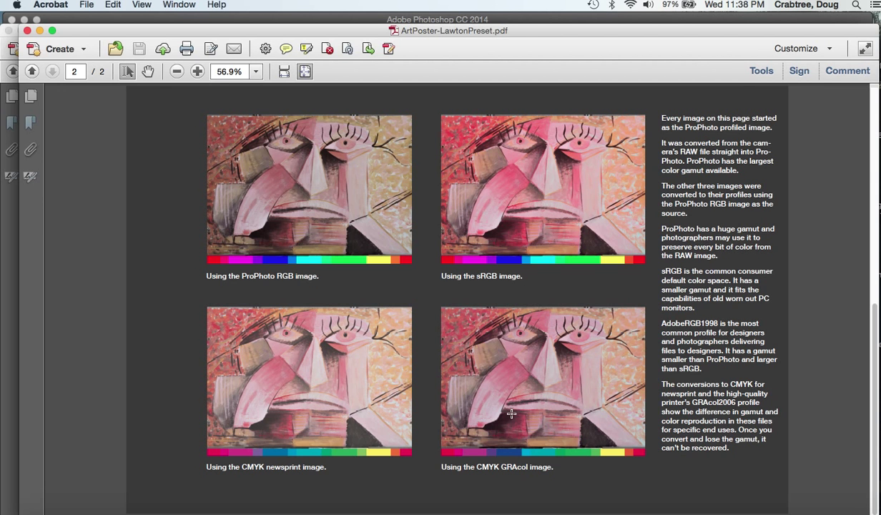
mouse_move(284, 384)
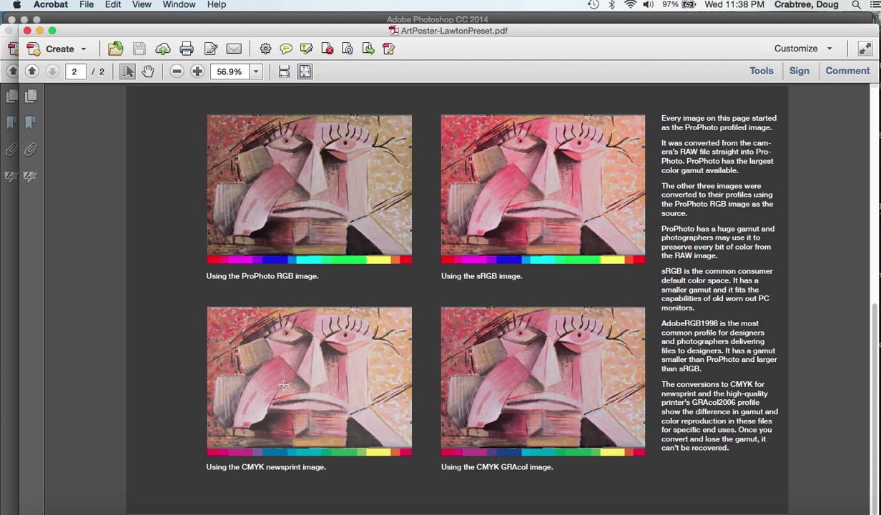
mouse_move(327, 200)
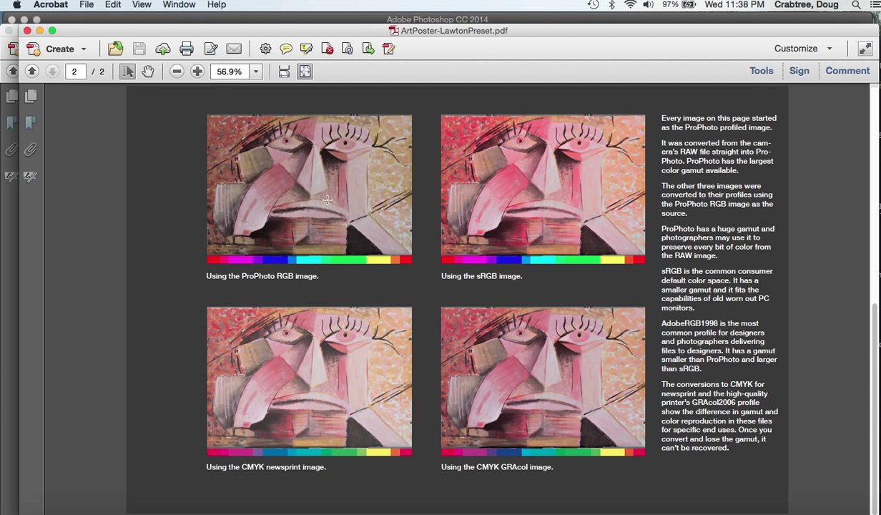
mouse_move(486, 190)
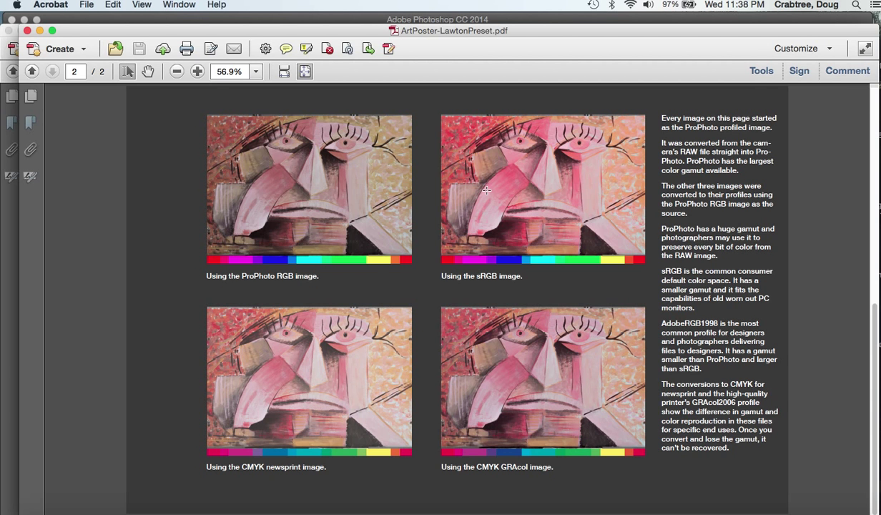
mouse_move(378, 181)
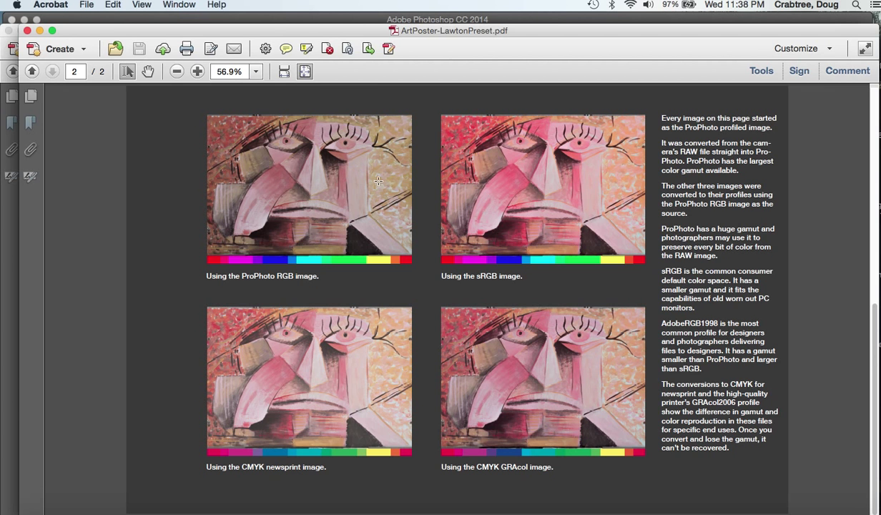
left_click(178, 5)
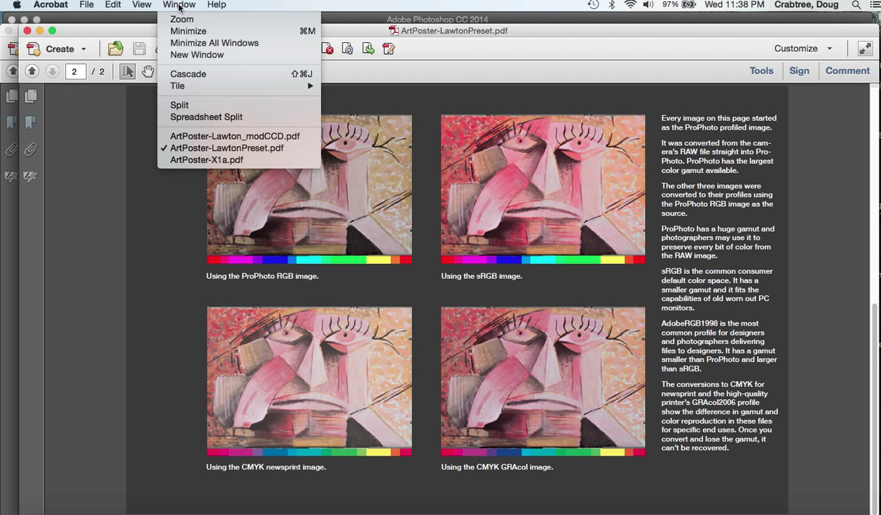
mouse_move(234, 136)
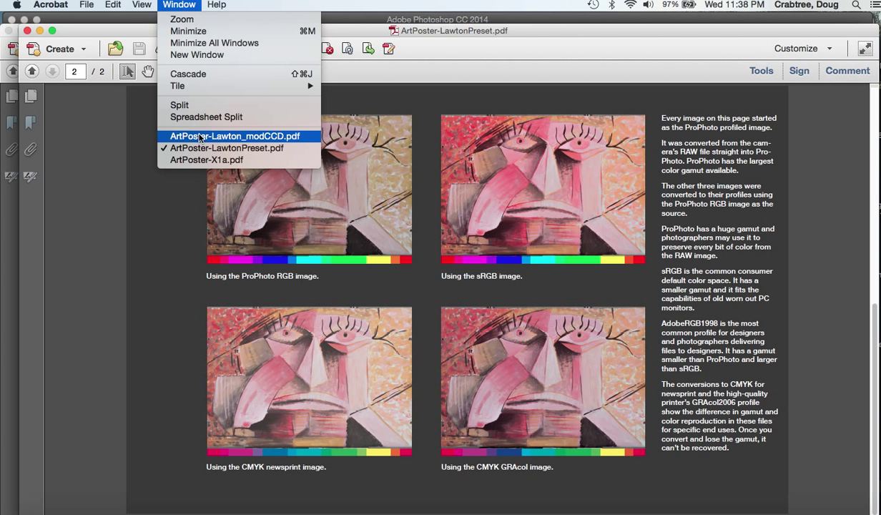
Show ArtPoster-Lawton_modCCD.pdf's four painting copies, then reopen the open-documents list.
left_click(234, 136)
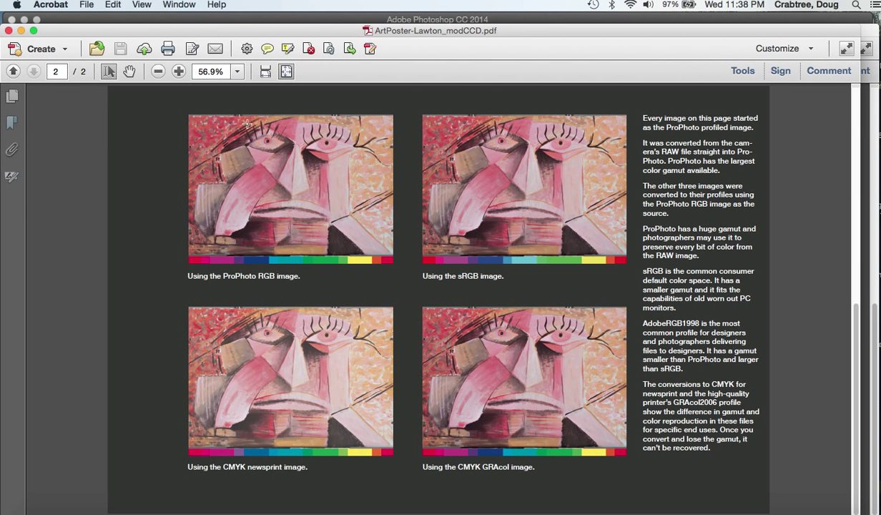
mouse_move(477, 204)
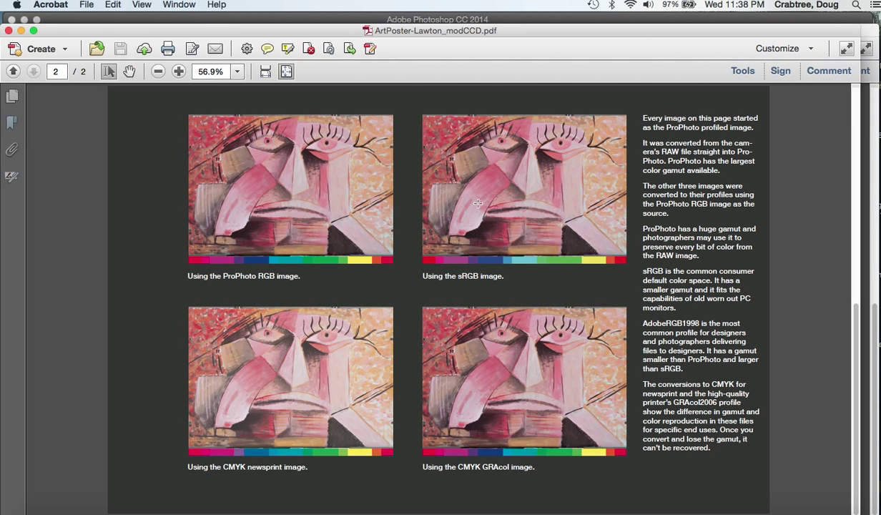
mouse_move(326, 211)
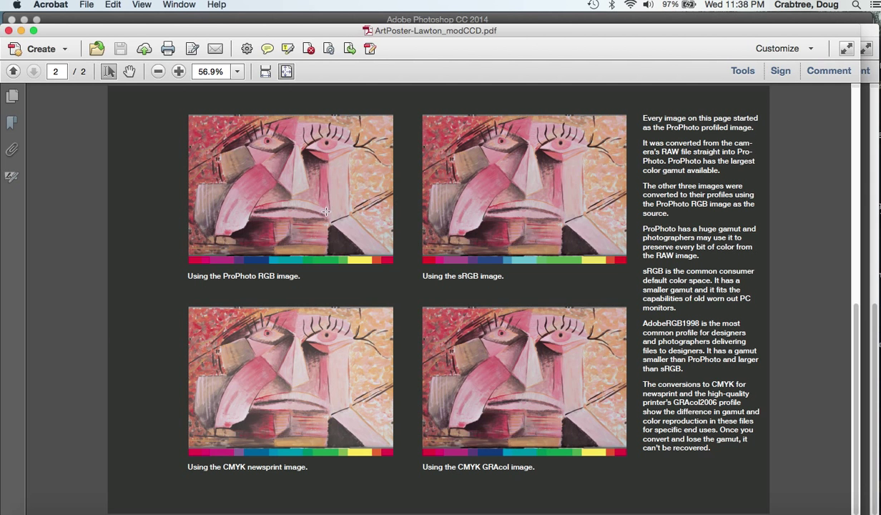
mouse_move(321, 176)
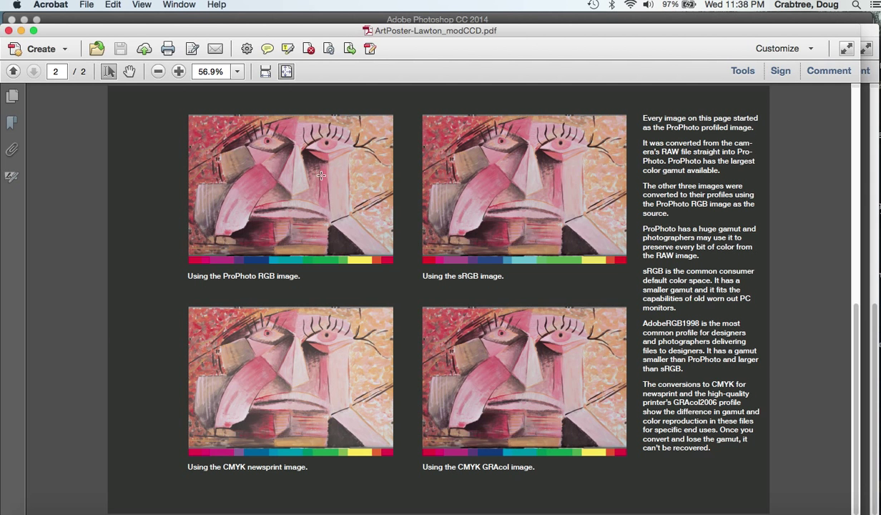
mouse_move(227, 185)
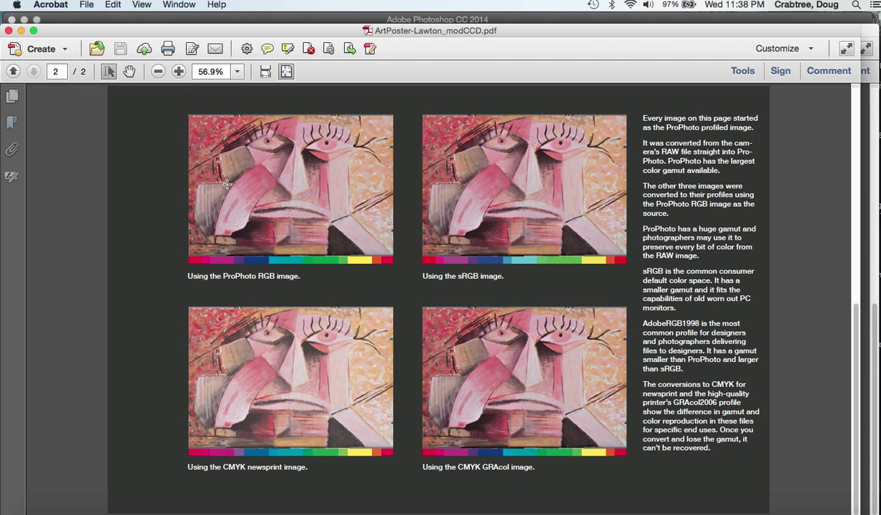
mouse_move(242, 180)
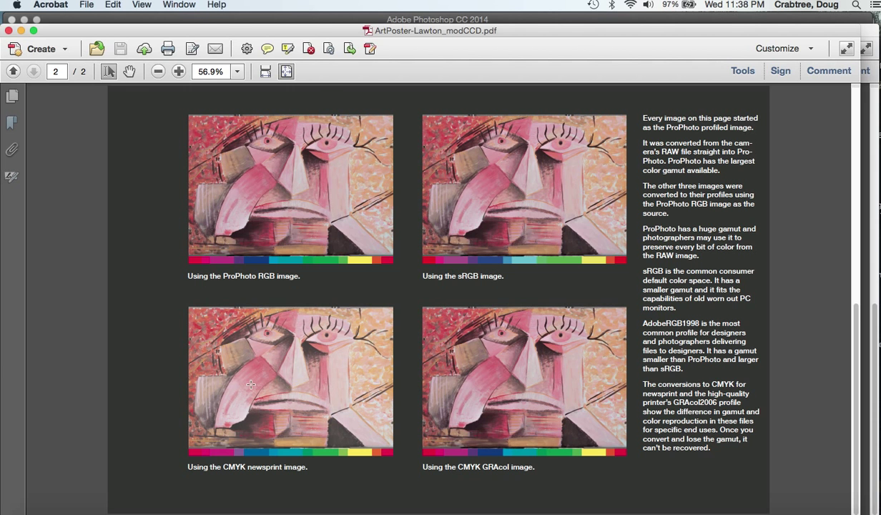
mouse_move(180, 6)
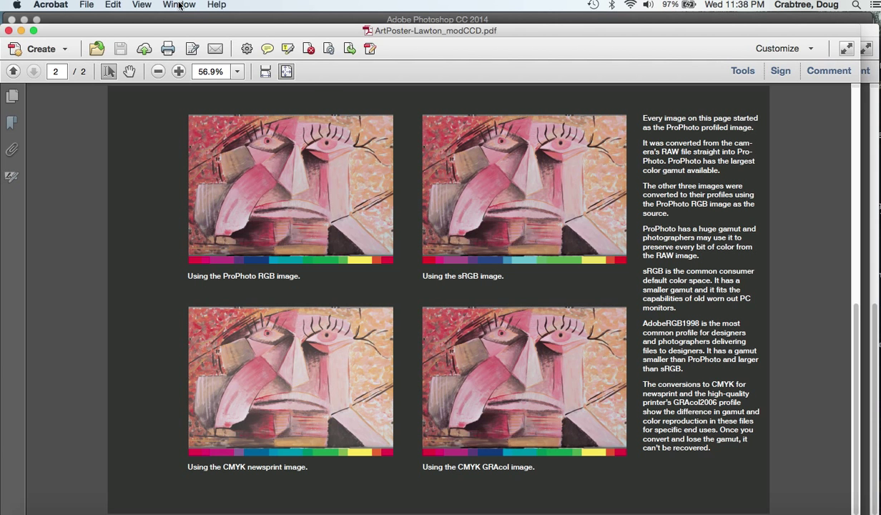
left_click(178, 5)
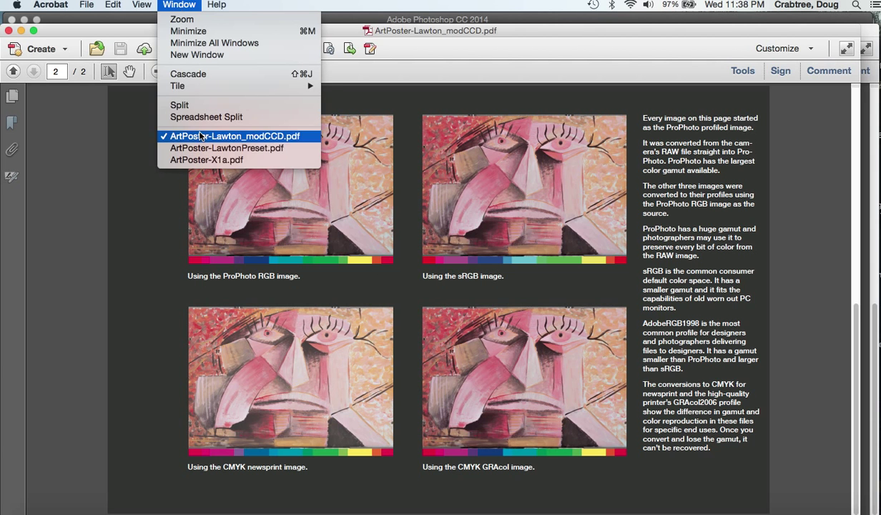
mouse_move(206, 160)
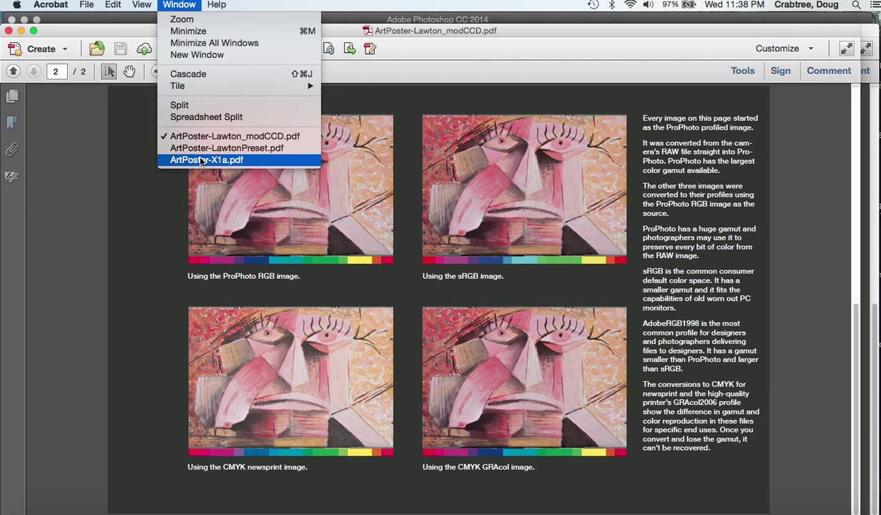
left_click(207, 160)
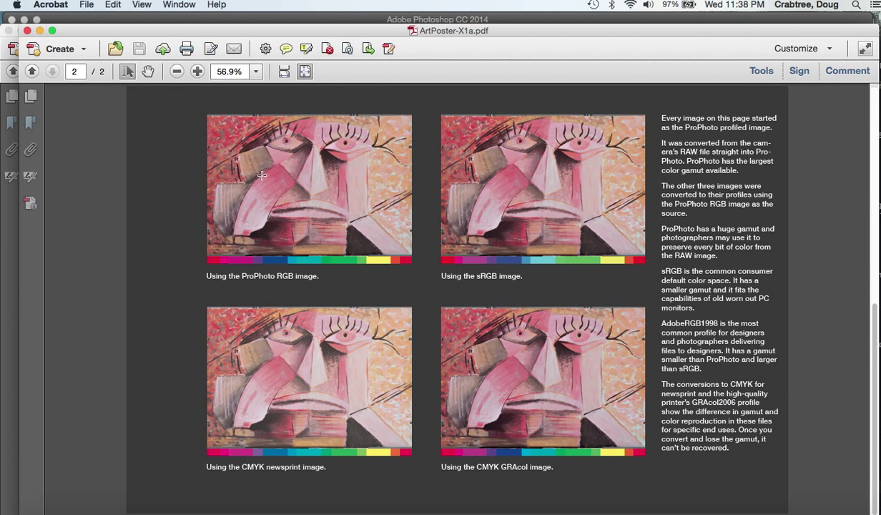
mouse_move(505, 167)
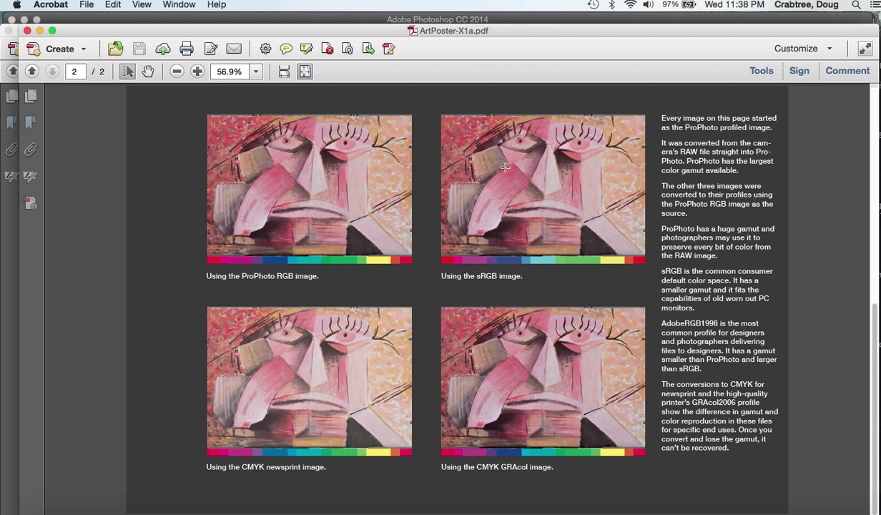
mouse_move(280, 188)
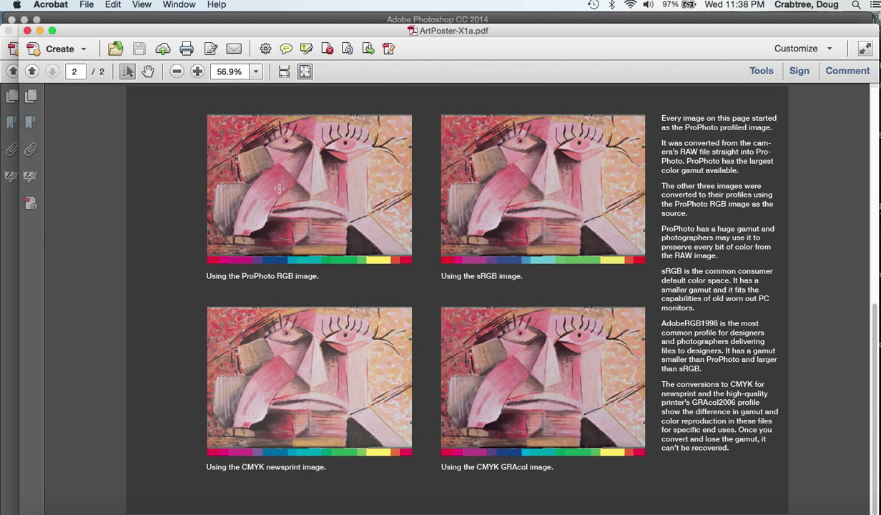
mouse_move(328, 185)
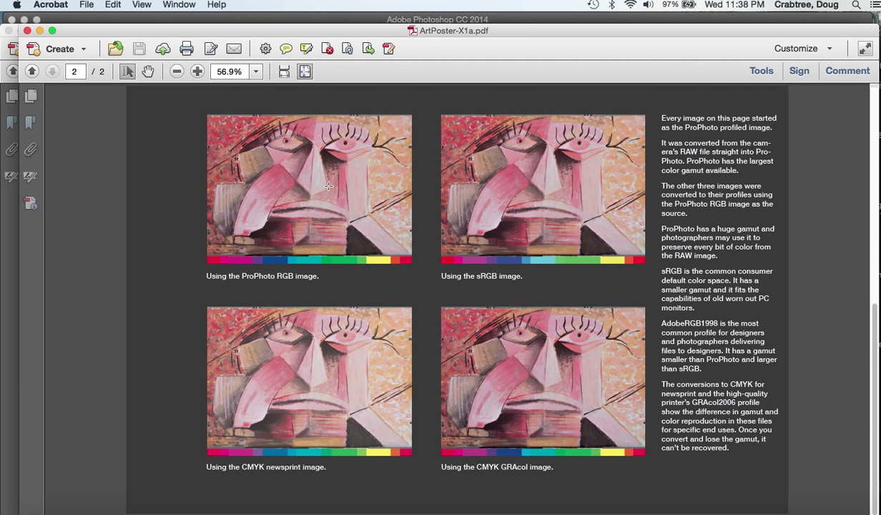
mouse_move(304, 188)
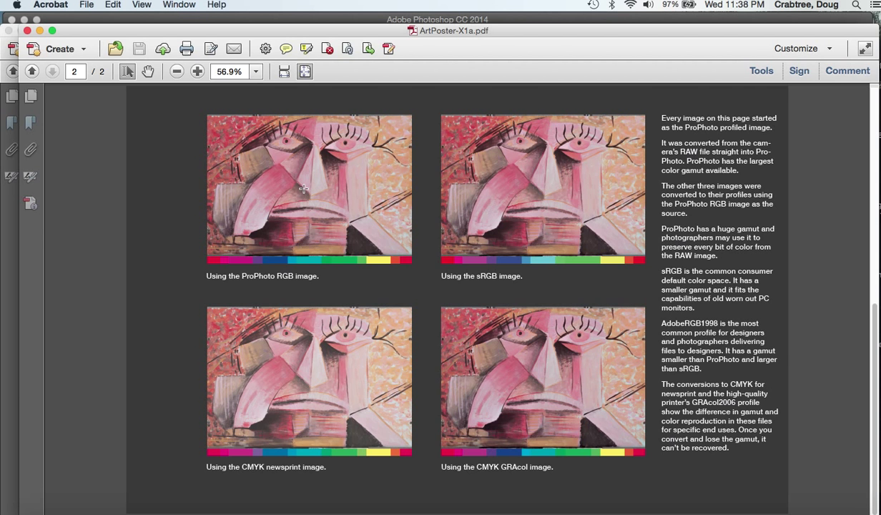
mouse_move(337, 178)
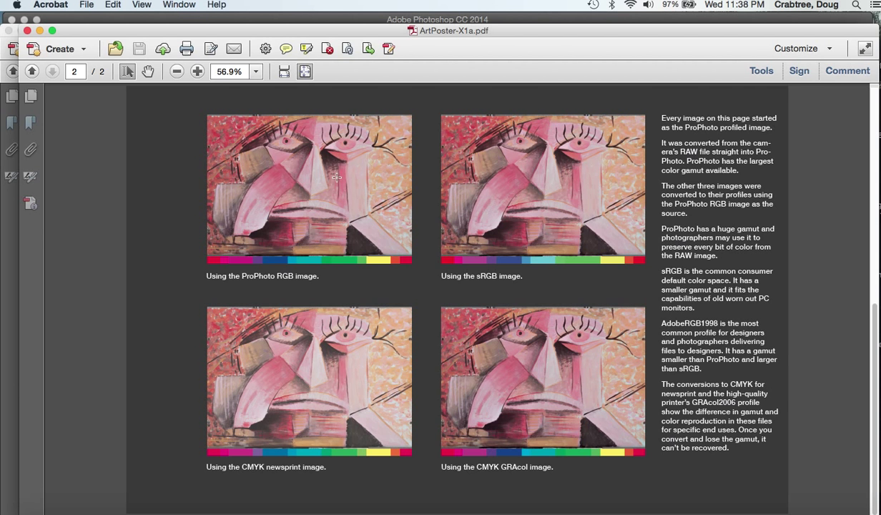
mouse_move(344, 188)
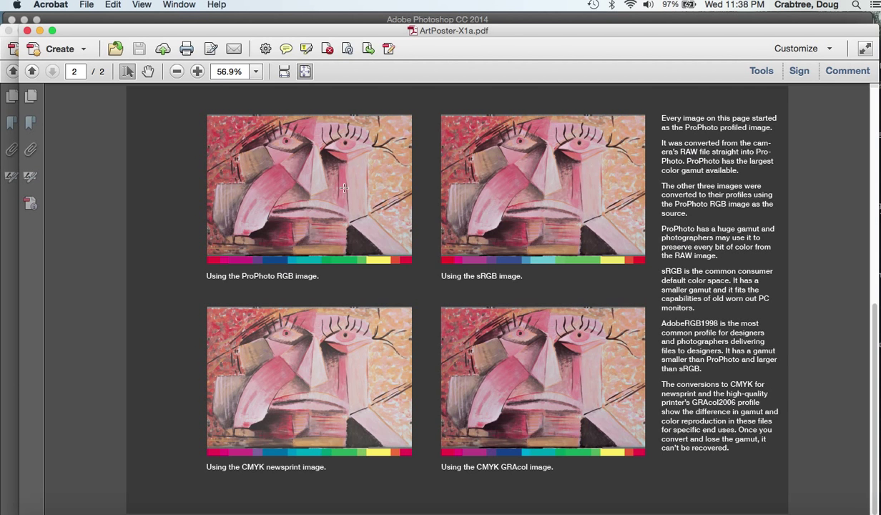
mouse_move(248, 148)
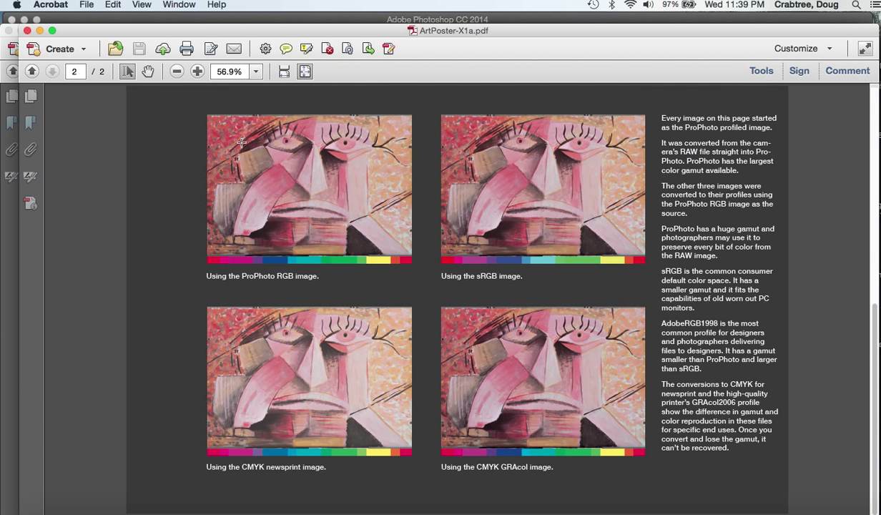
mouse_move(545, 439)
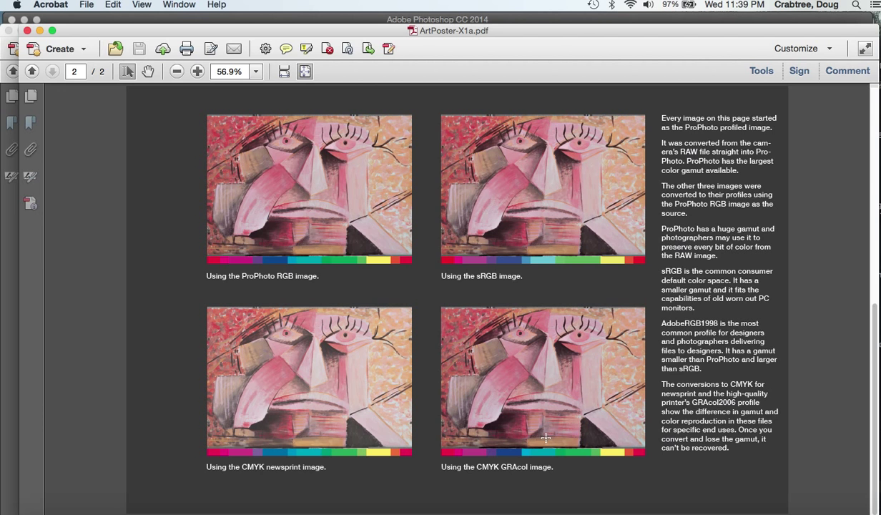
mouse_move(429, 196)
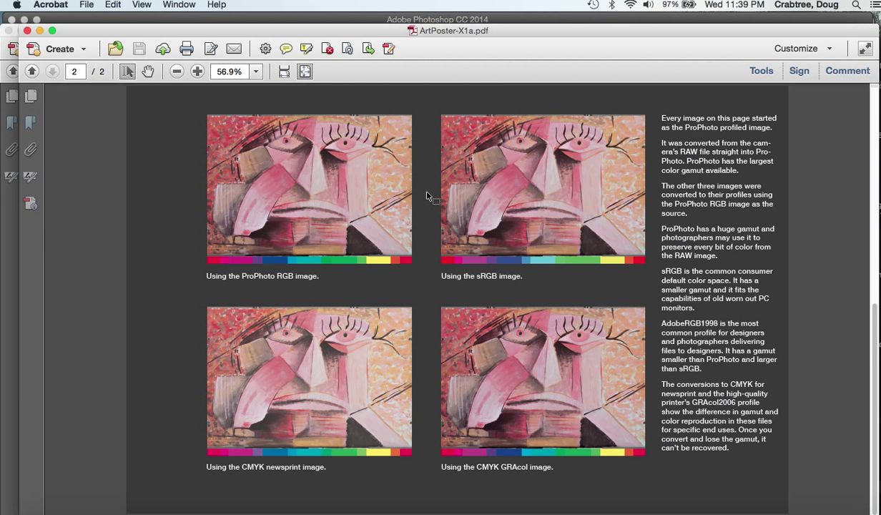
mouse_move(192, 5)
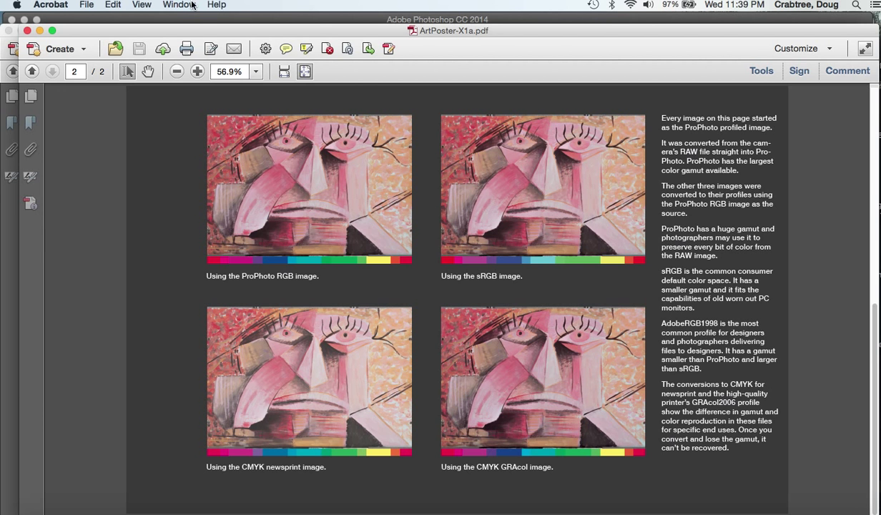
left_click(179, 5)
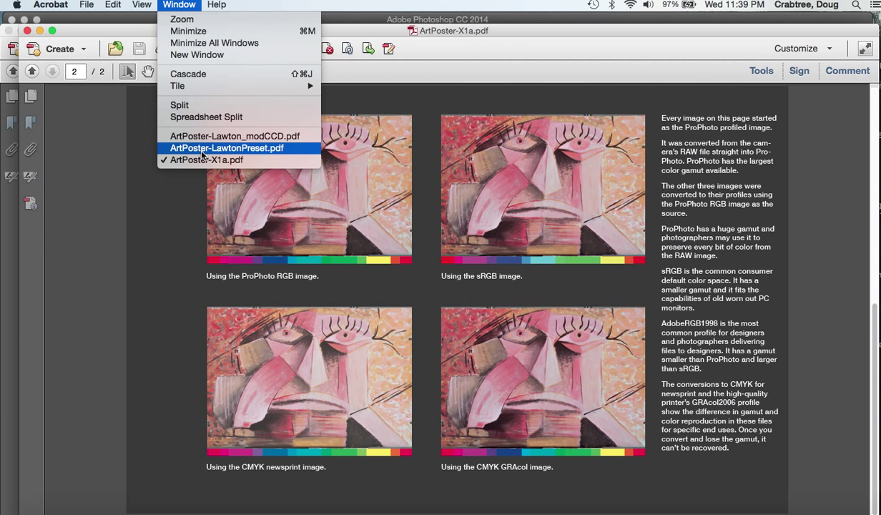
mouse_move(235, 136)
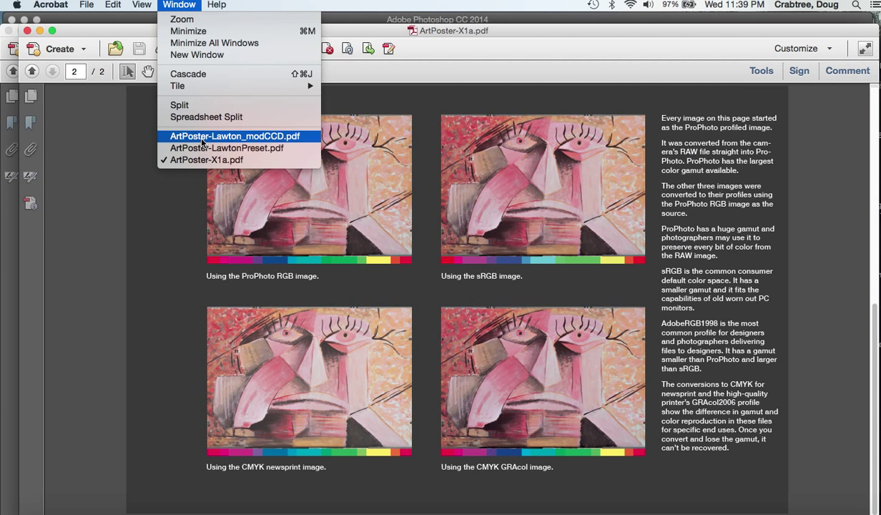
left_click(234, 136)
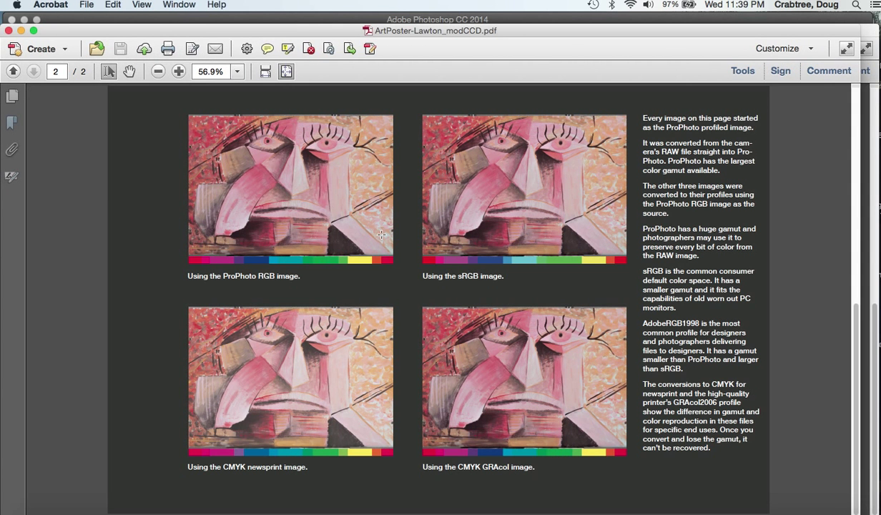
mouse_move(288, 202)
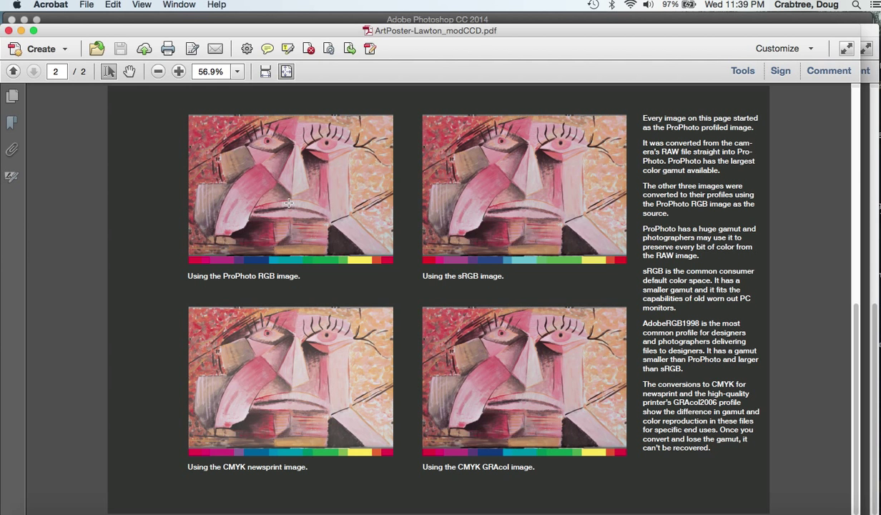
mouse_move(238, 124)
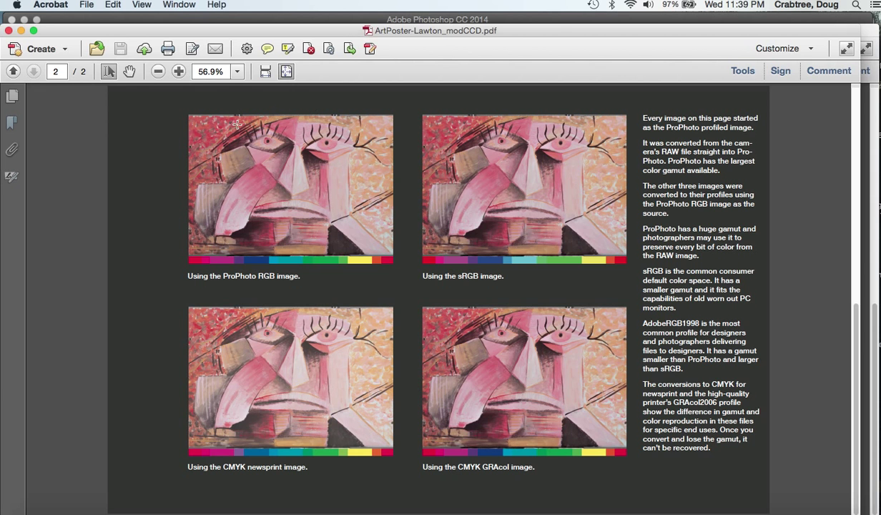
mouse_move(284, 183)
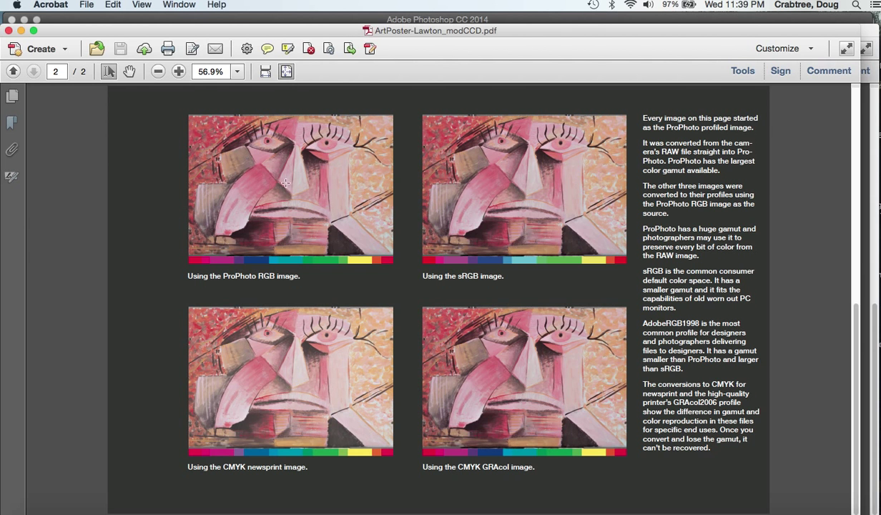
mouse_move(274, 196)
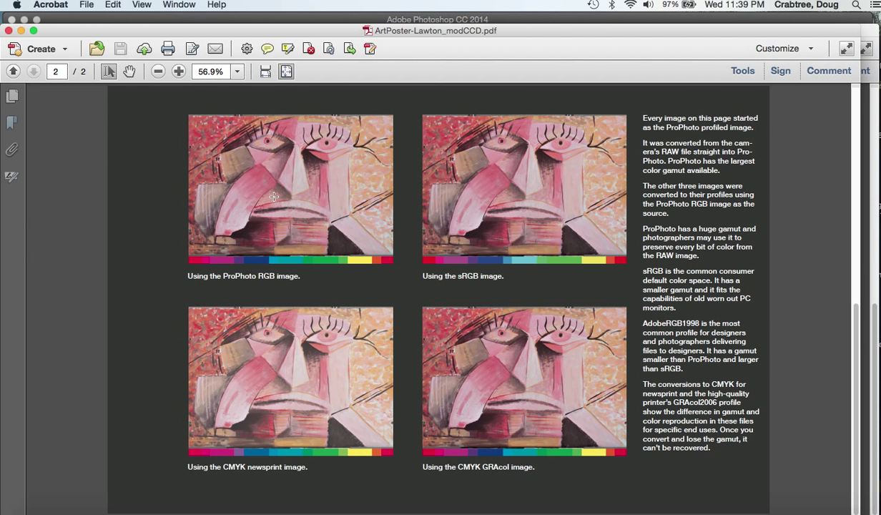
mouse_move(298, 183)
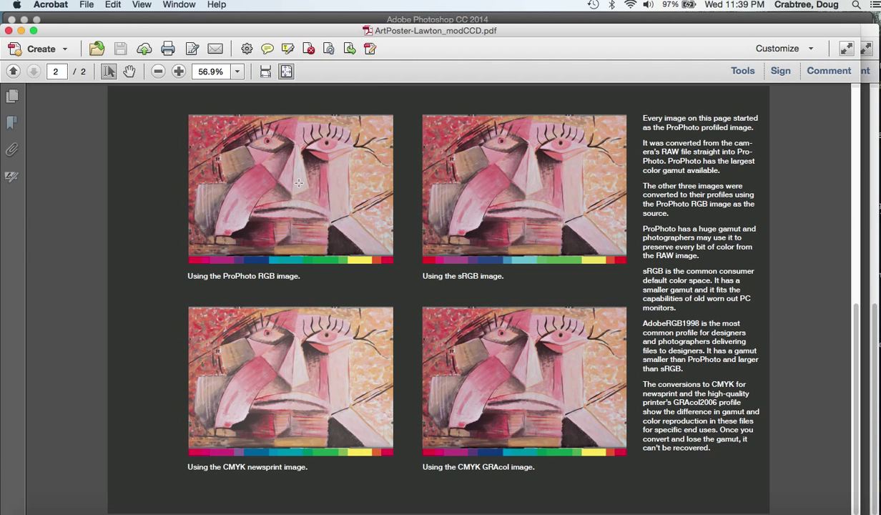
mouse_move(341, 207)
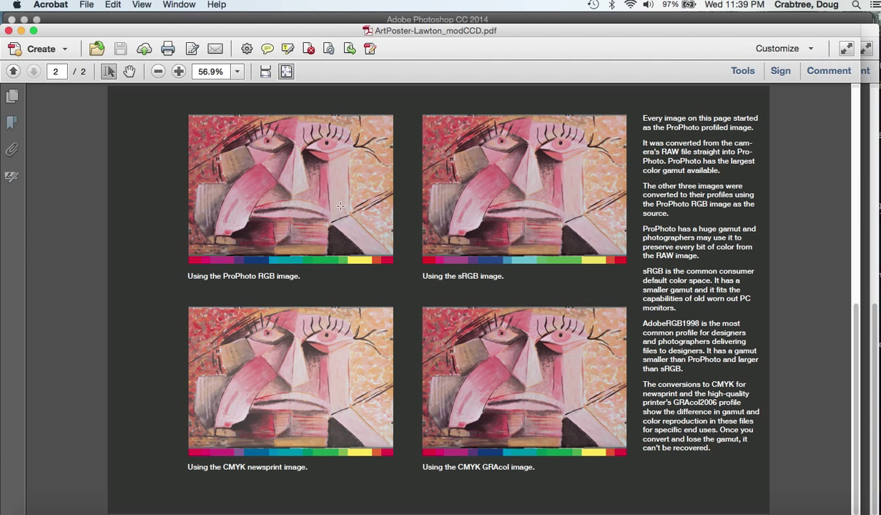
mouse_move(291, 230)
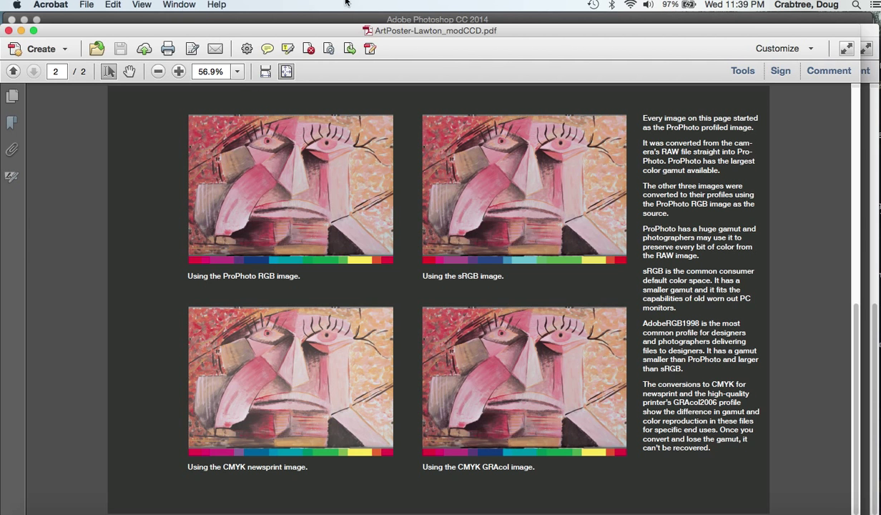
Analyze ArtPoster-Lawton_modCCD.pdf with the Prepress Magazine Ads preflight profile.
left_click(743, 70)
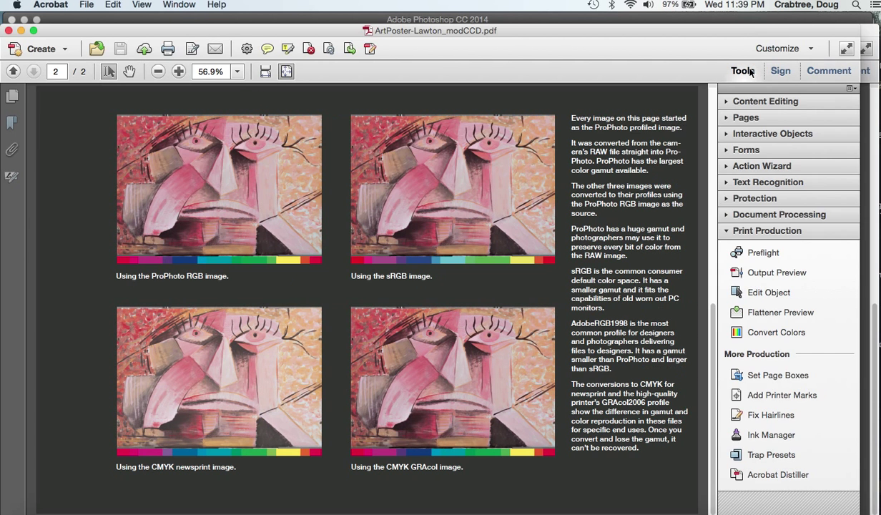
mouse_move(764, 252)
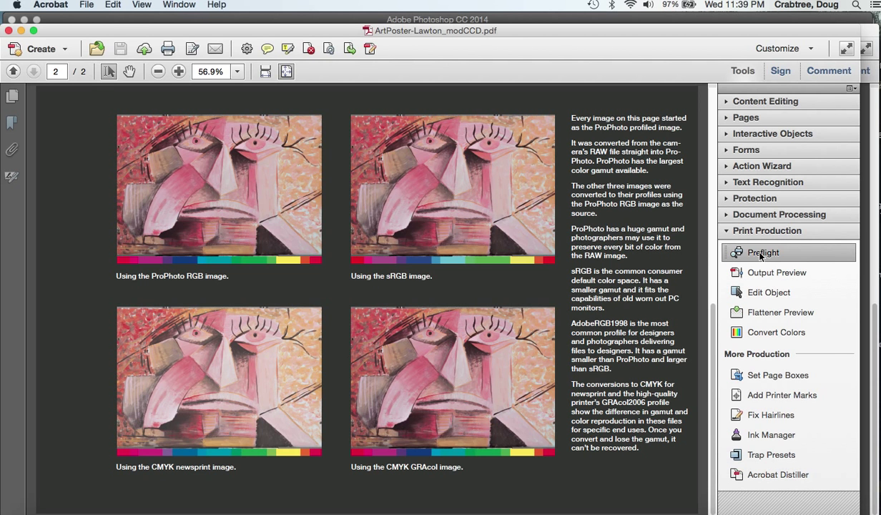
left_click(763, 252)
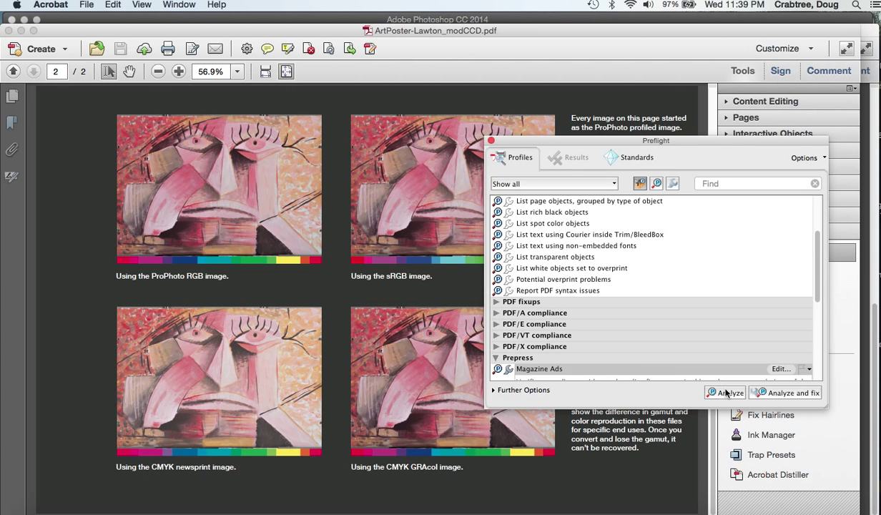
left_click(727, 392)
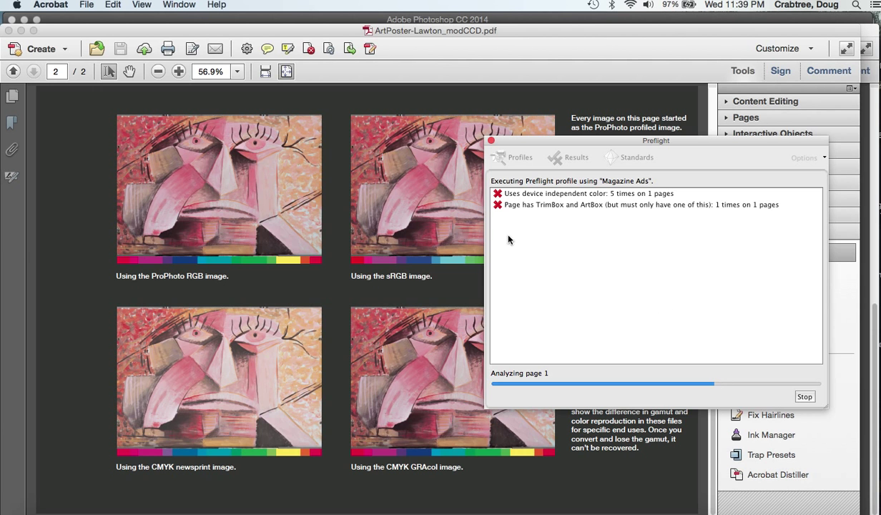
mouse_move(407, 194)
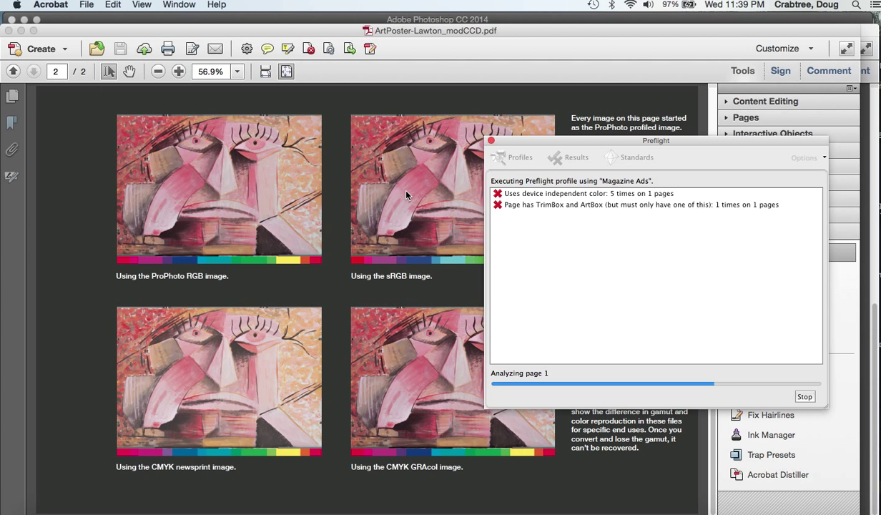
mouse_move(541, 220)
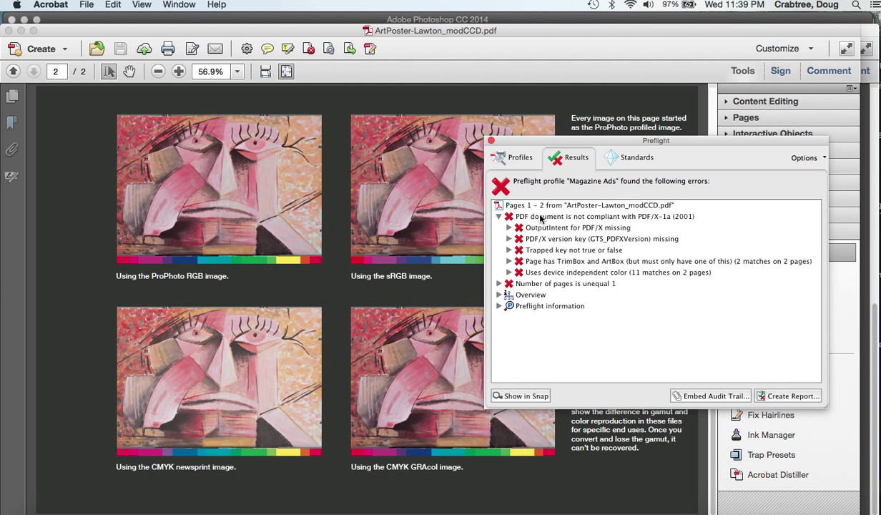
Collapse the PDF/X errors, expand the preflight Overview and check the color spaces.
left_click(500, 216)
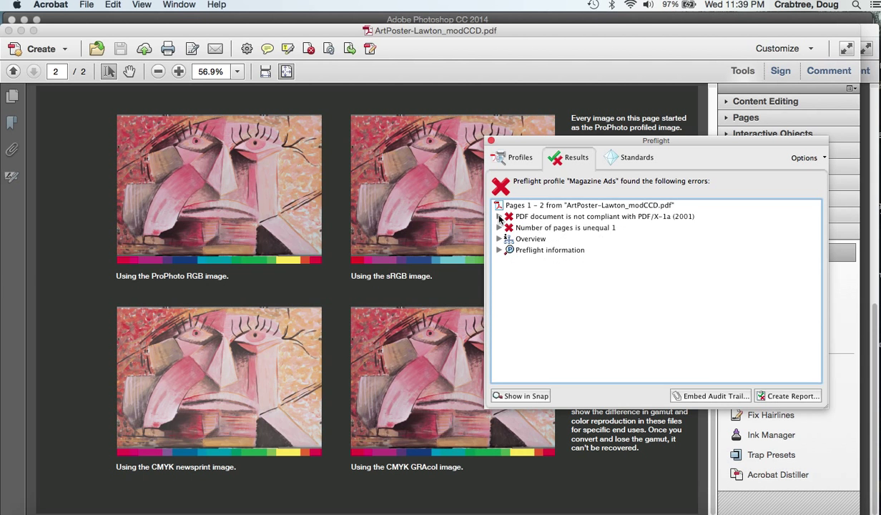
left_click(499, 238)
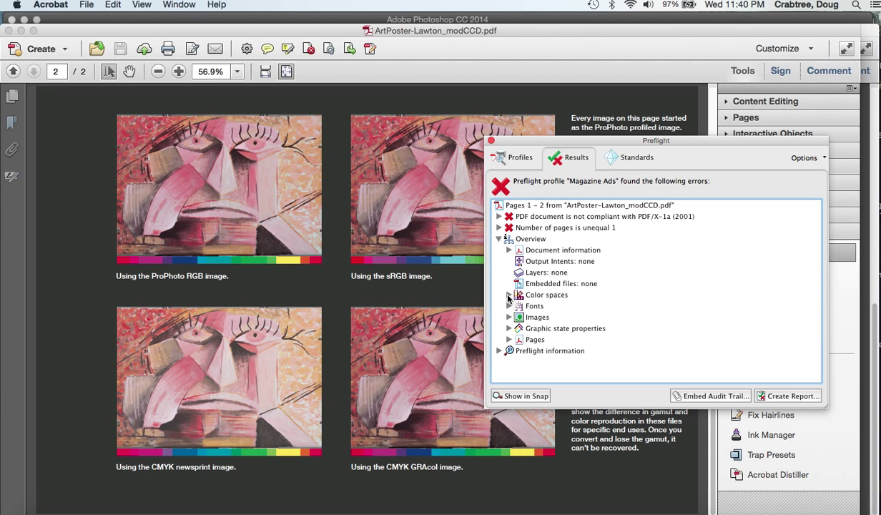
left_click(510, 294)
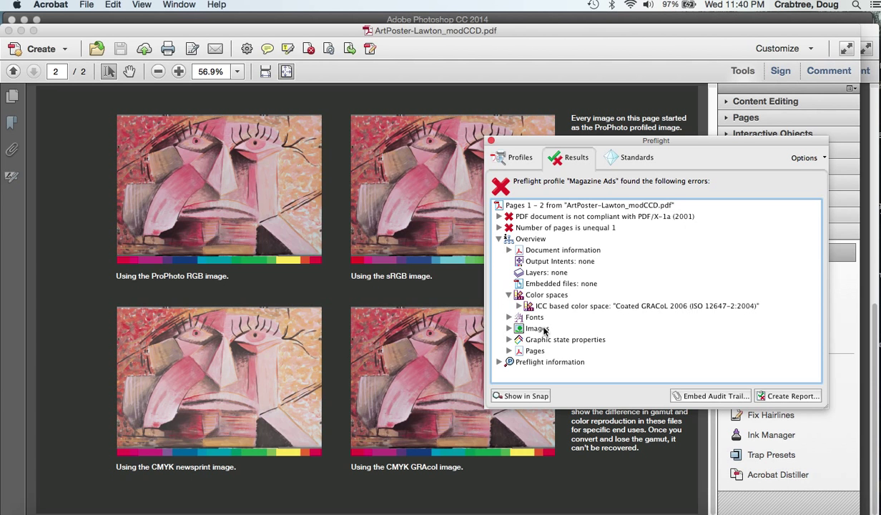
mouse_move(651, 307)
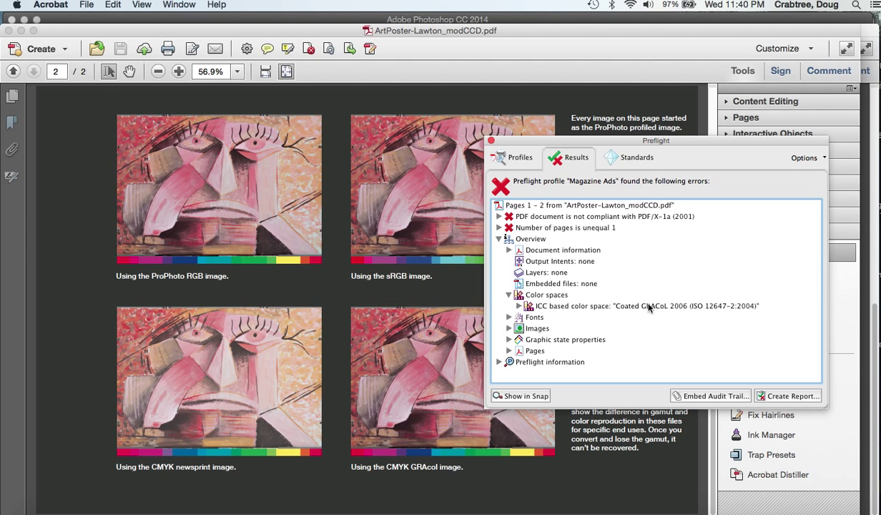
mouse_move(704, 311)
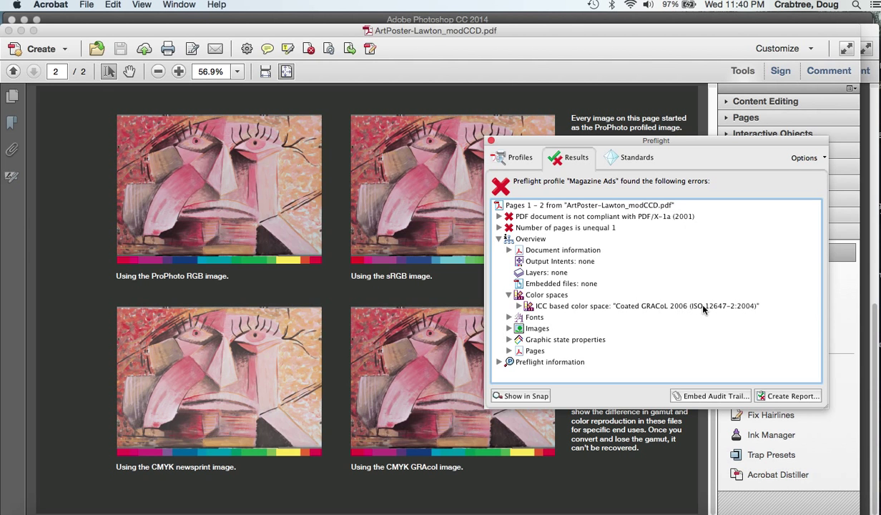
left_click(509, 295)
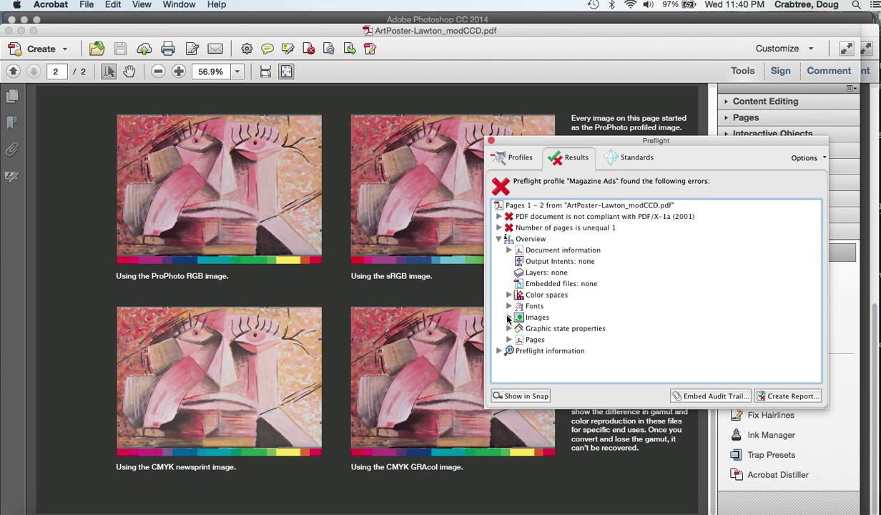
List the images and expand the Page 2 CMYK image showing Coated GRACoL 2006.
left_click(509, 317)
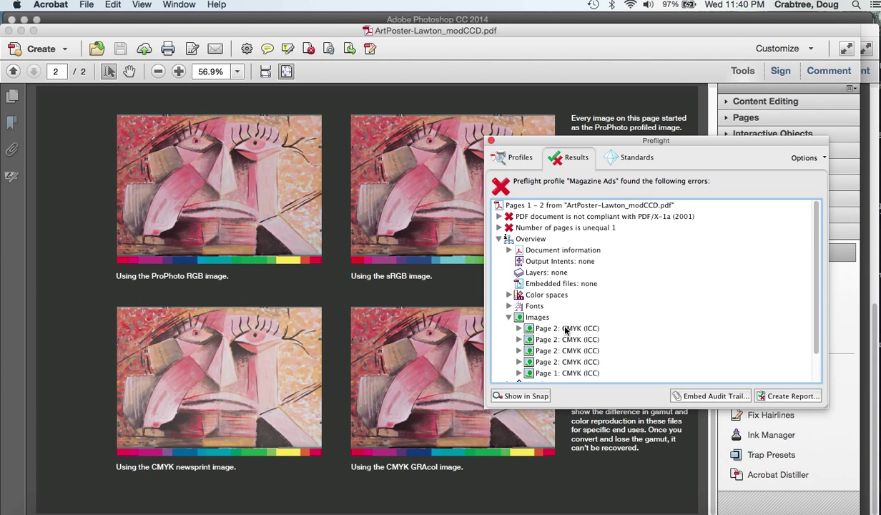
left_click(567, 328)
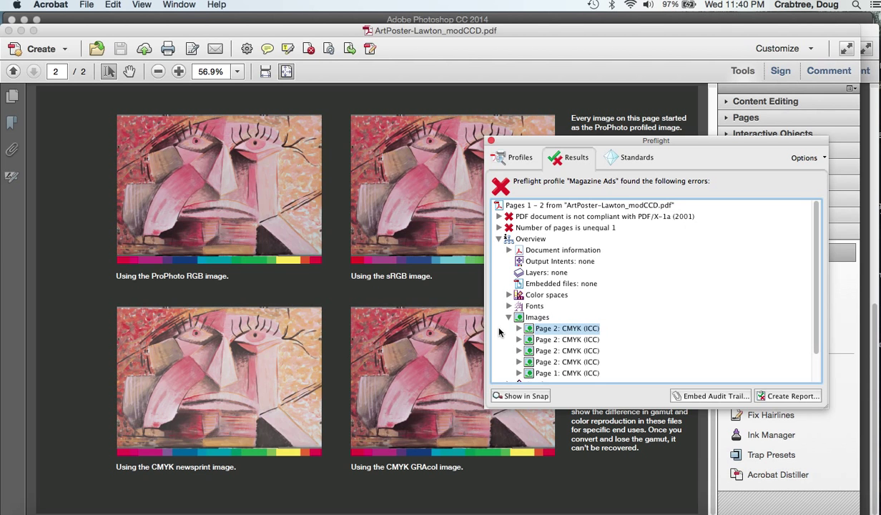
left_click(519, 328)
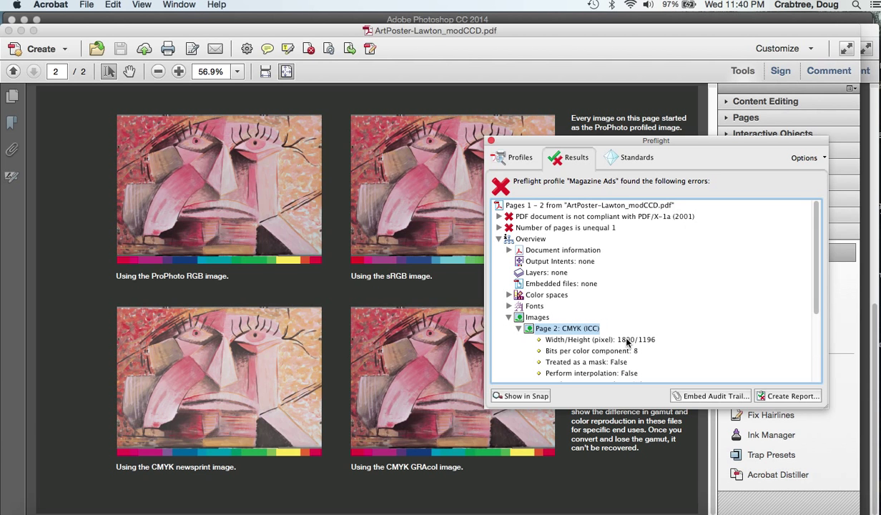
mouse_move(519, 334)
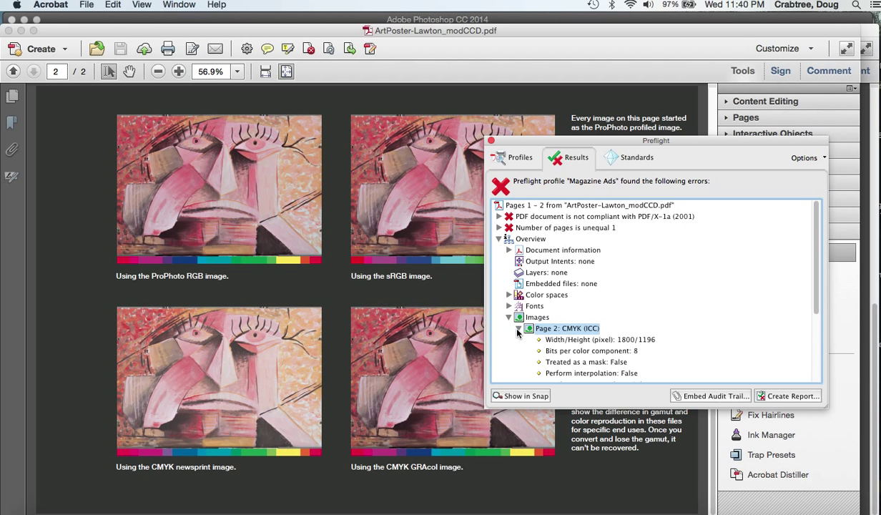
left_click(518, 328)
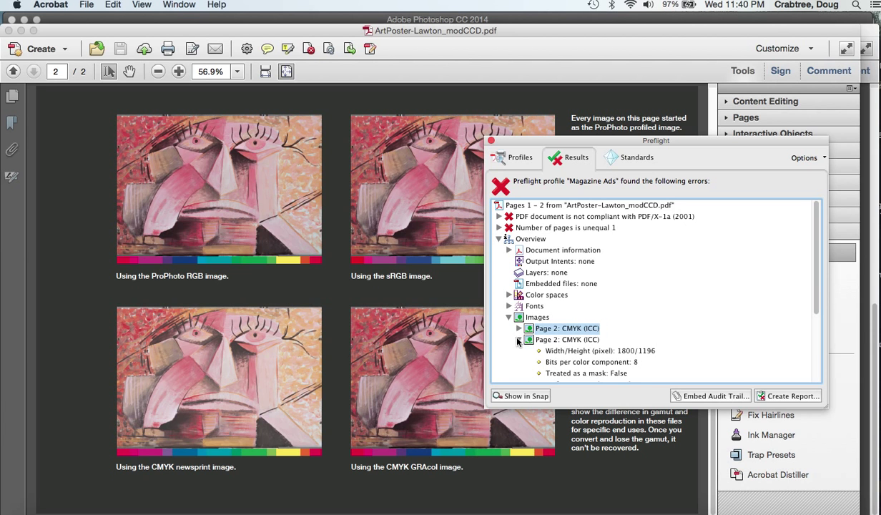
left_click(519, 339)
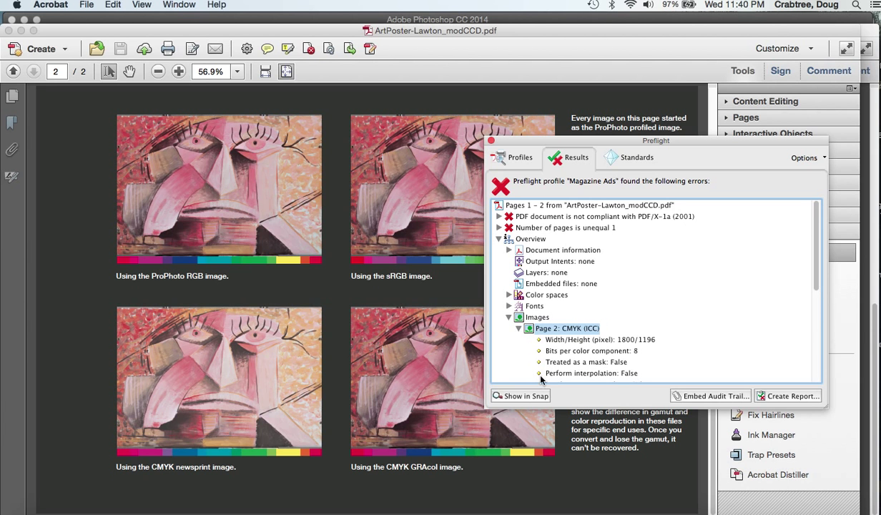
scroll("down", 3)
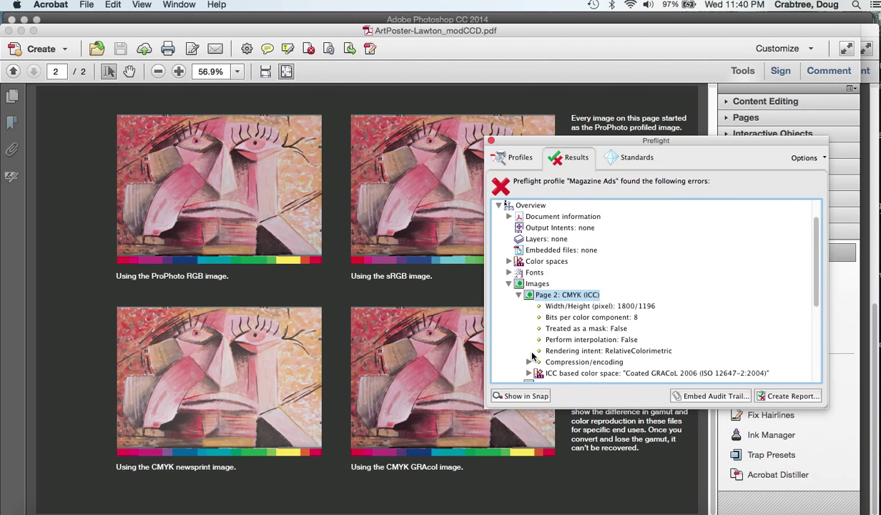
scroll("down", 3)
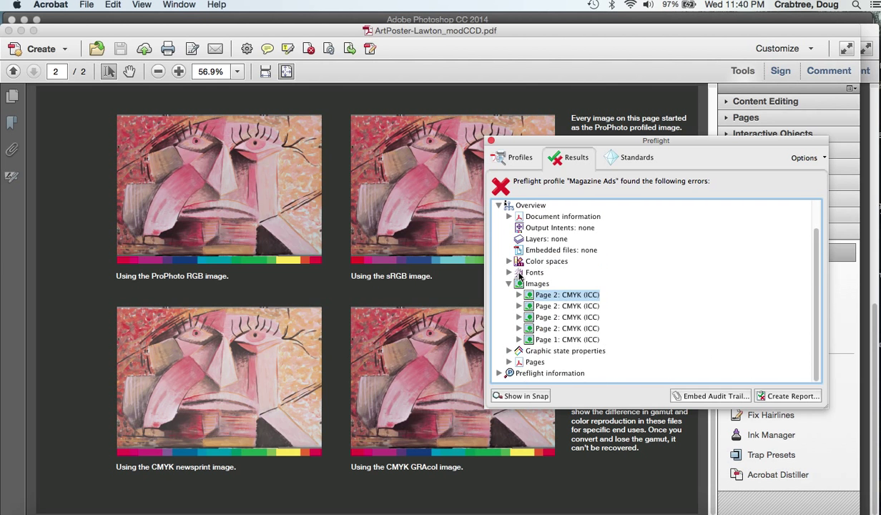
Toggle the image and color space details in the preflight results, then return to ArtPoster-LawtonPreset.pdf.
left_click(519, 339)
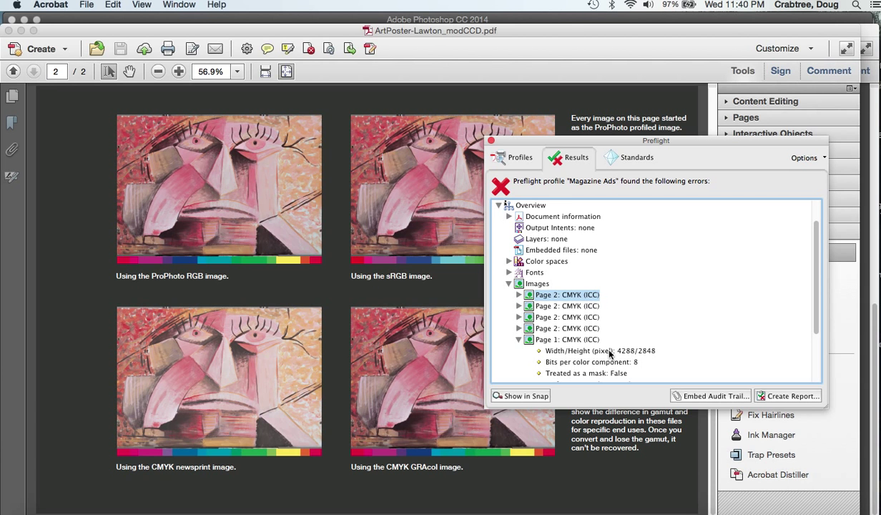
mouse_move(518, 343)
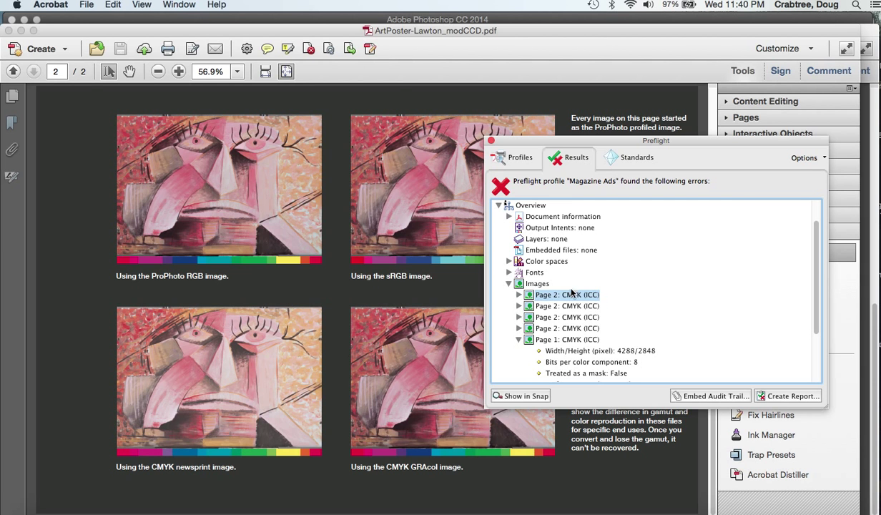
mouse_move(547, 339)
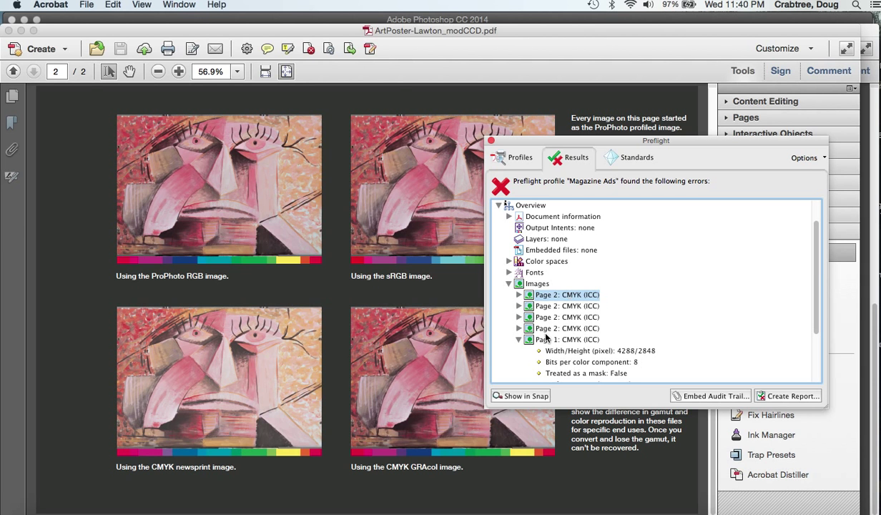
left_click(520, 295)
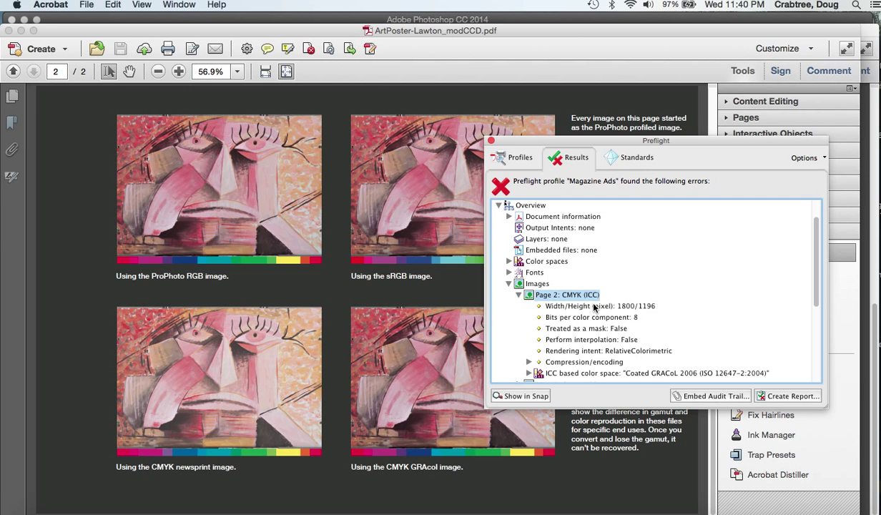
mouse_move(541, 267)
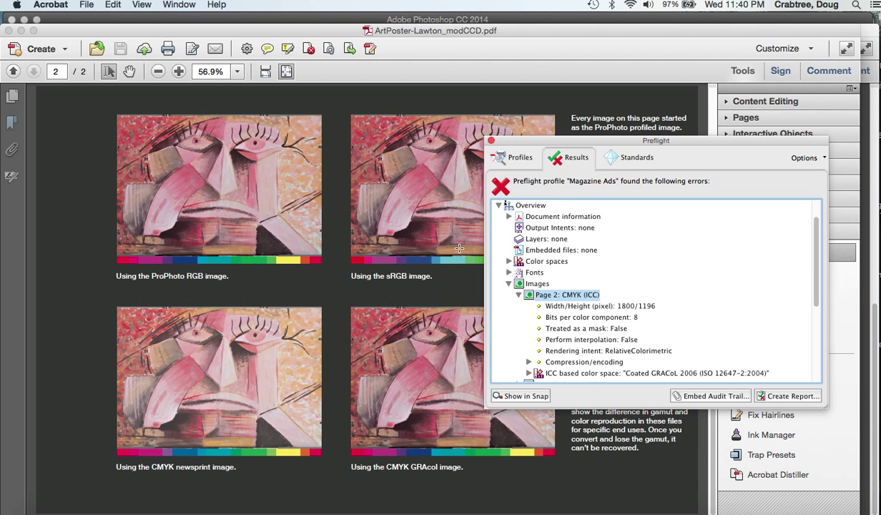
mouse_move(378, 253)
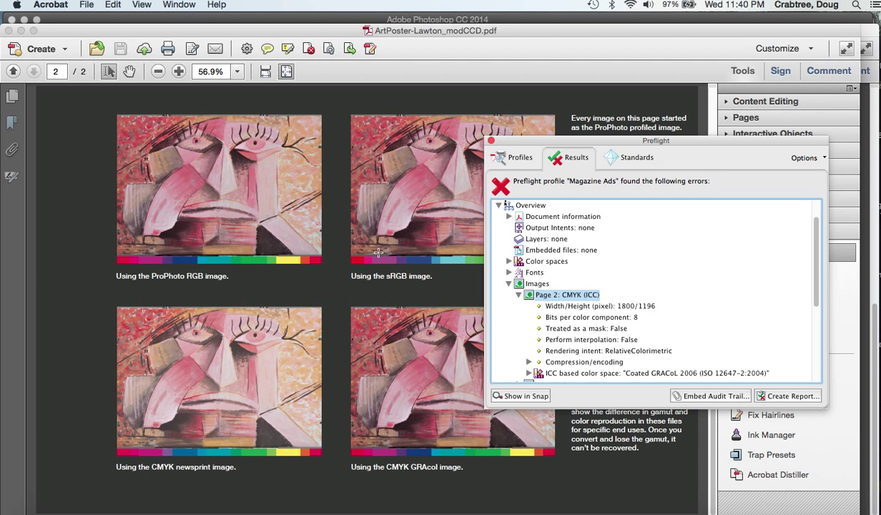
mouse_move(291, 300)
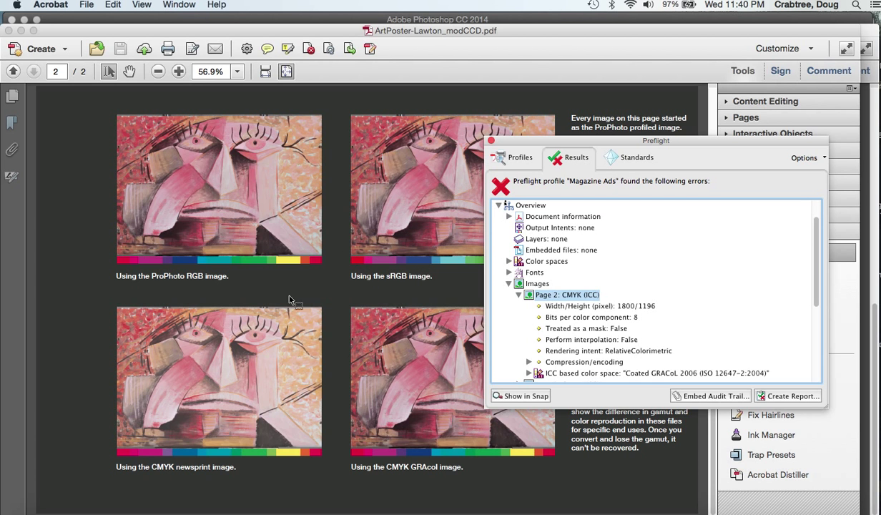
mouse_move(540, 272)
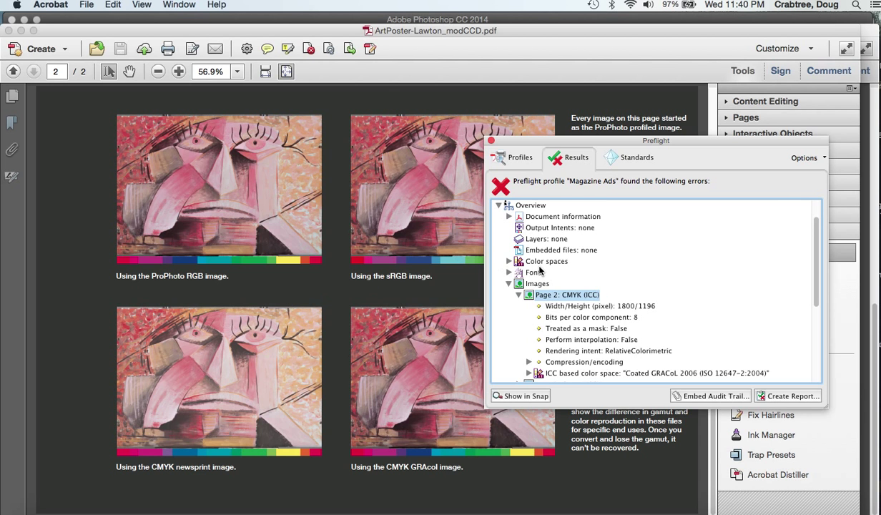
left_click(509, 261)
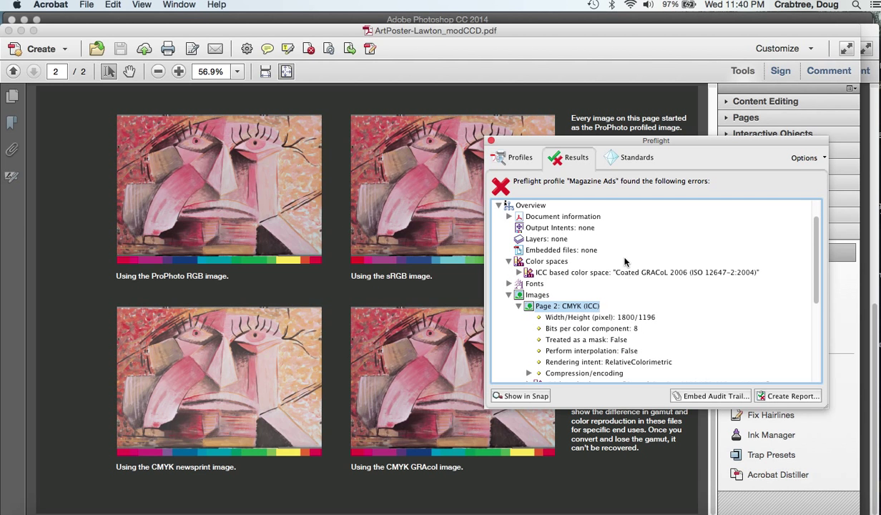
mouse_move(509, 264)
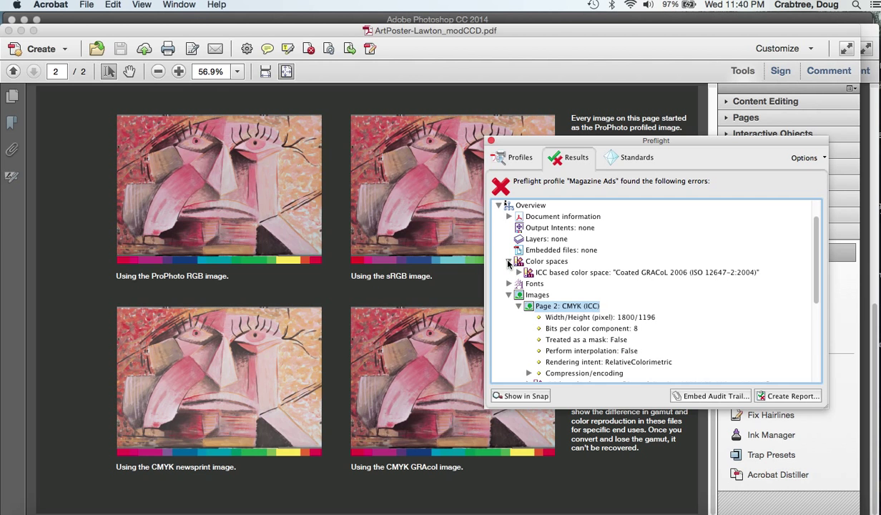
left_click(509, 261)
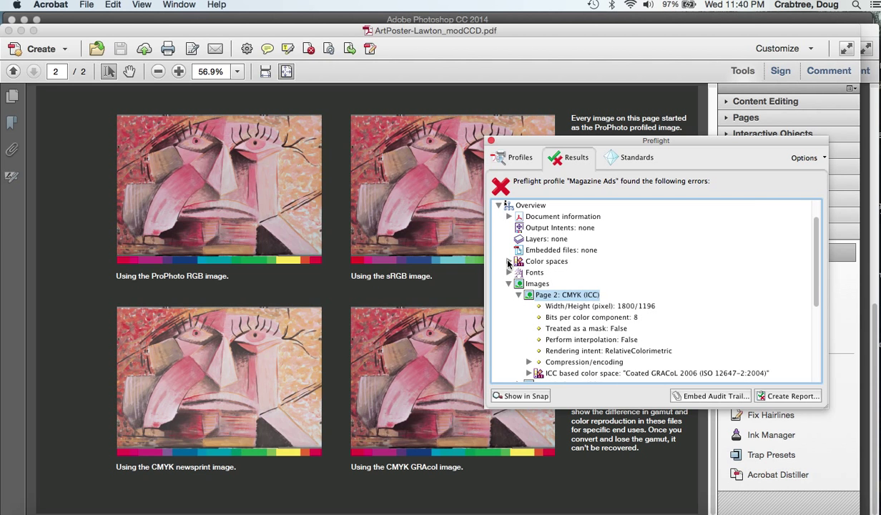
mouse_move(578, 261)
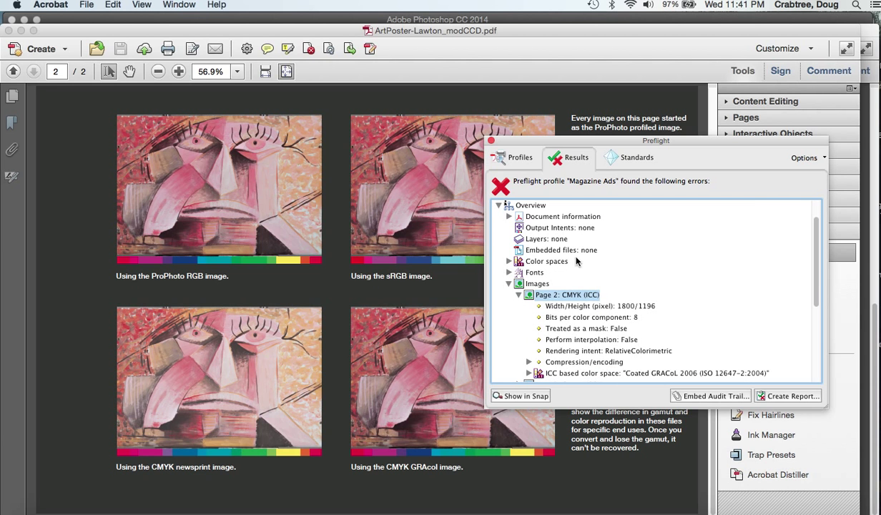
mouse_move(522, 301)
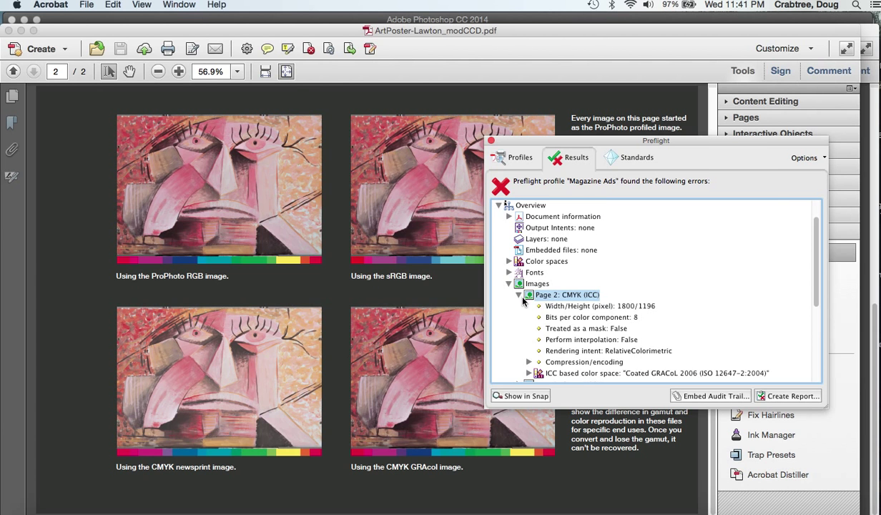
left_click(519, 294)
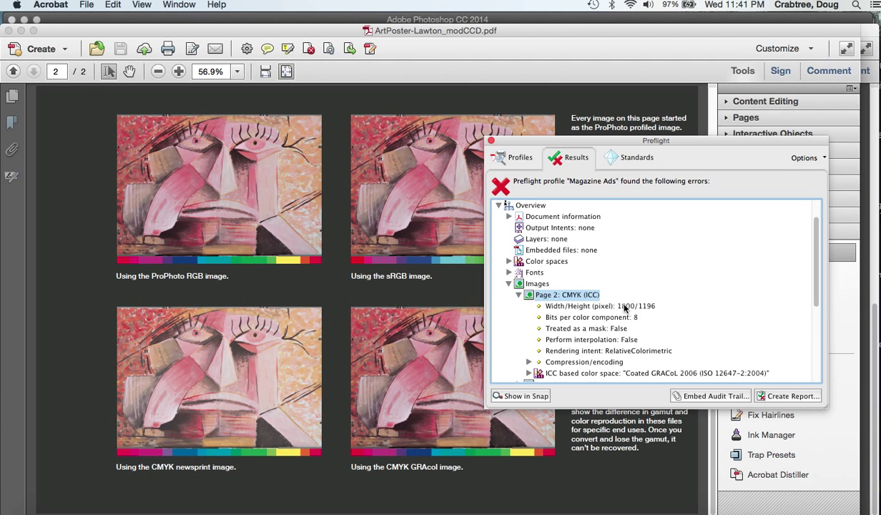
left_click(519, 295)
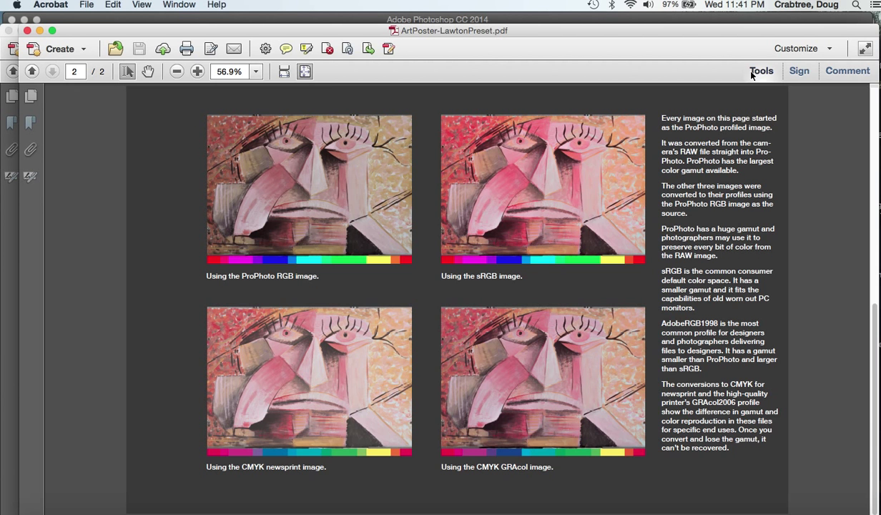
Run the Magazine Ads preflight on ArtPoster-LawtonPreset.pdf and expand Overview > Images.
left_click(761, 70)
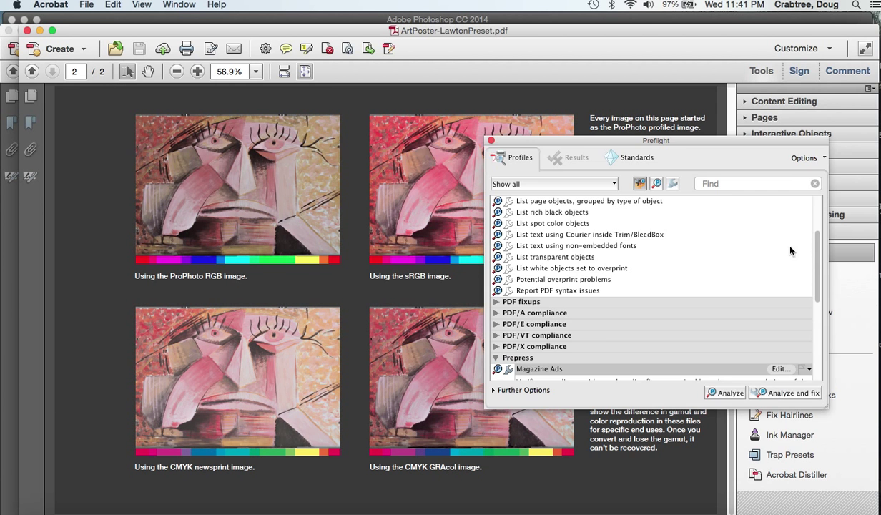
left_click(729, 392)
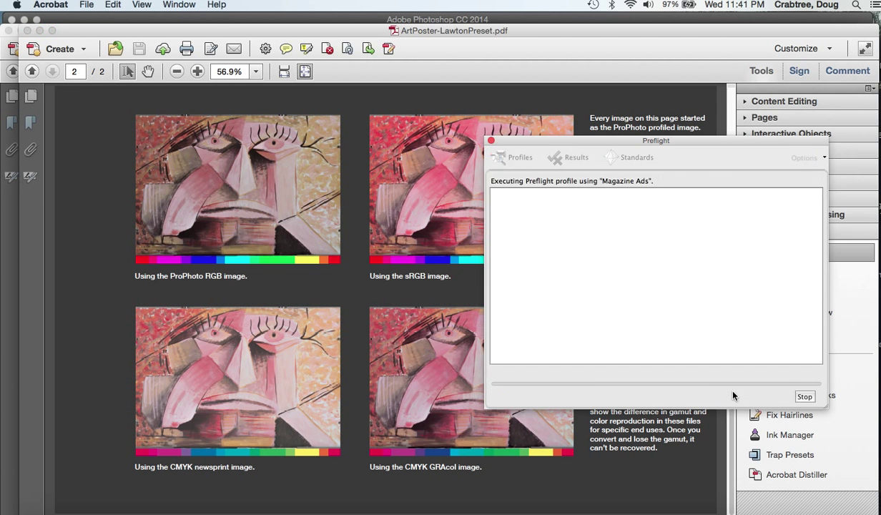
mouse_move(559, 247)
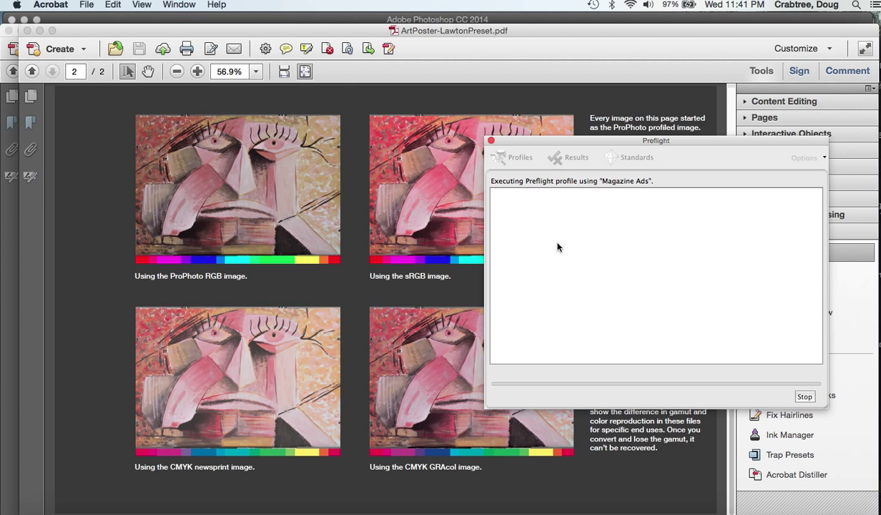
mouse_move(531, 235)
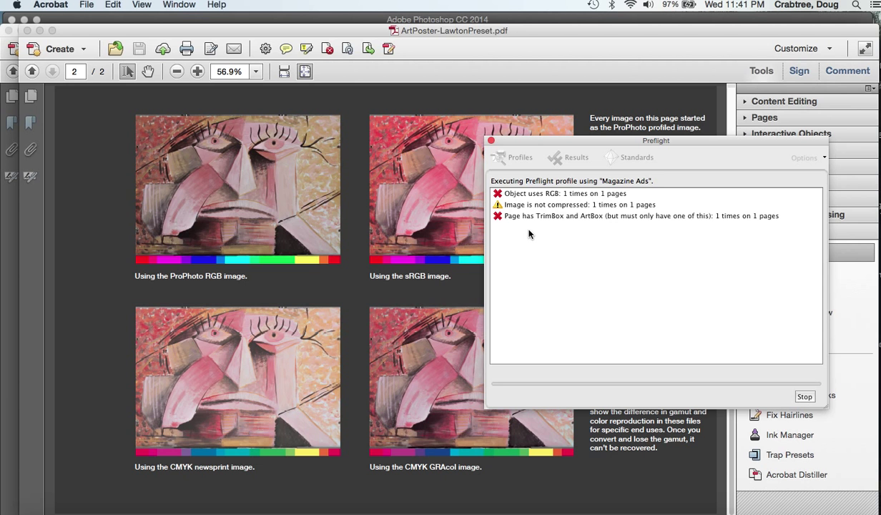
mouse_move(530, 233)
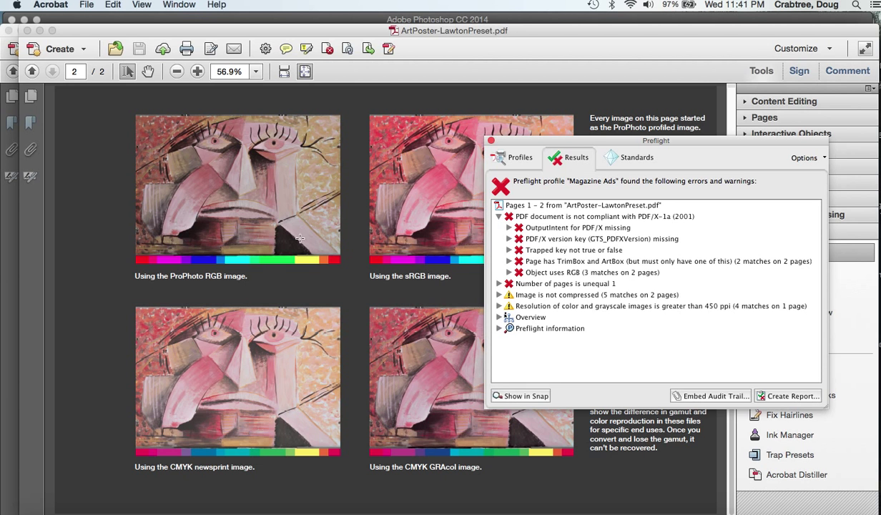
left_click(500, 317)
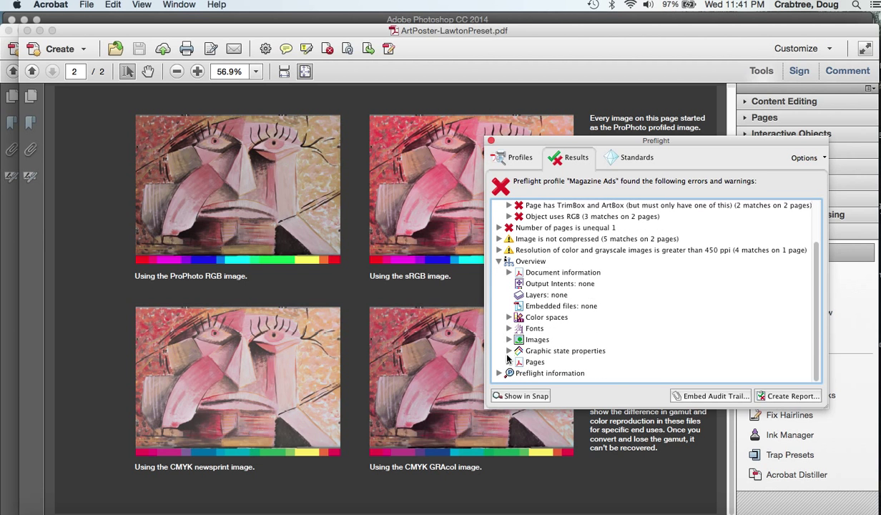
left_click(510, 339)
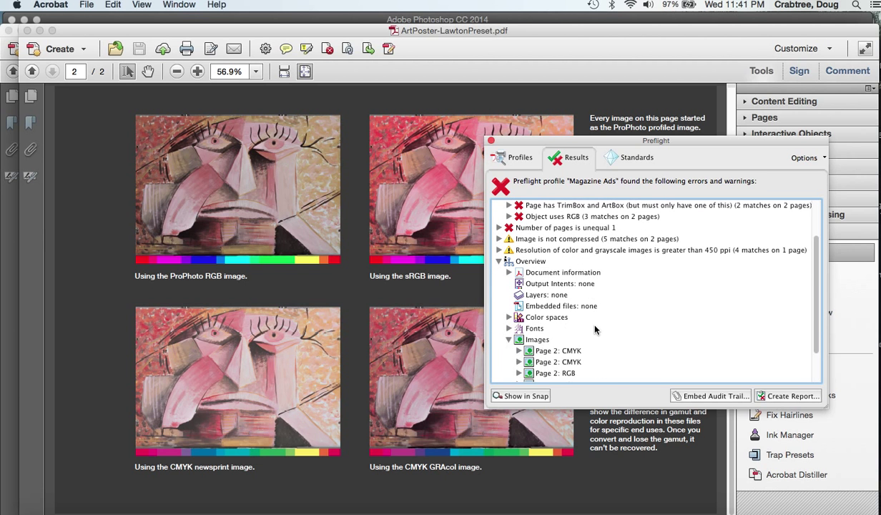
Inspect the RGB and CMYK page image details in the preflight results.
scroll("down", 3)
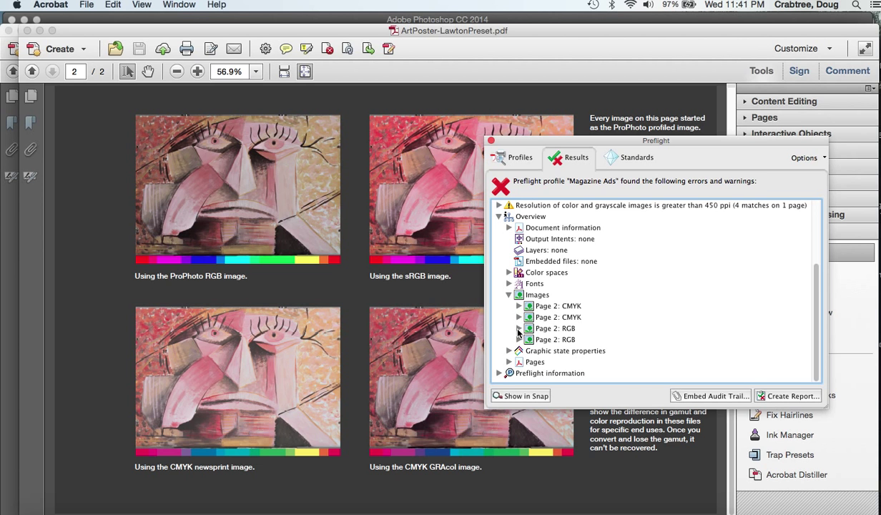
left_click(519, 328)
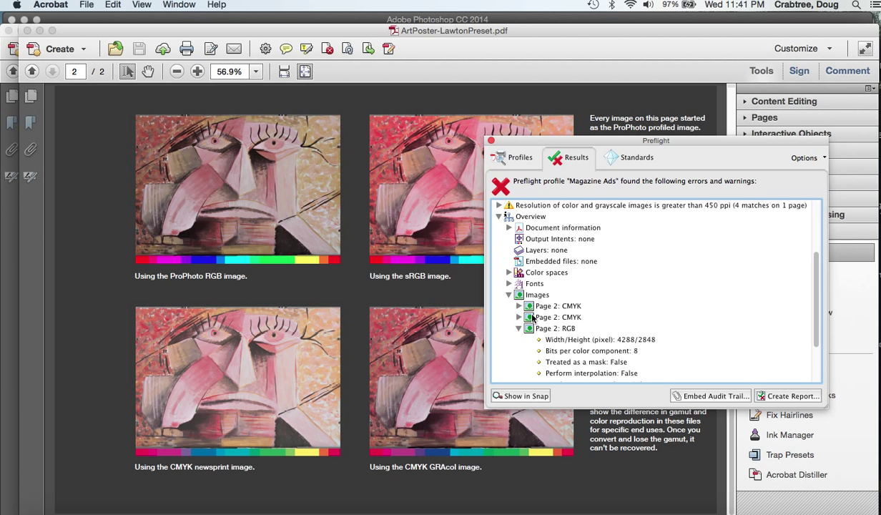
mouse_move(617, 342)
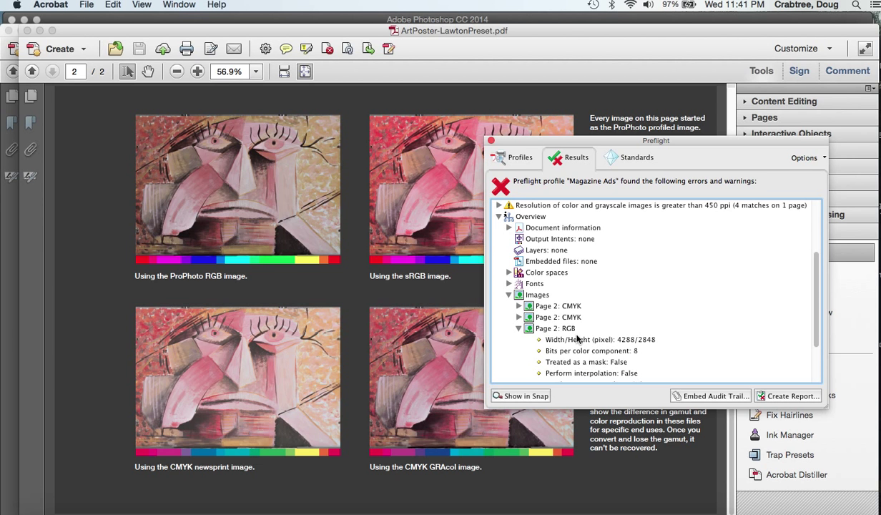
mouse_move(641, 349)
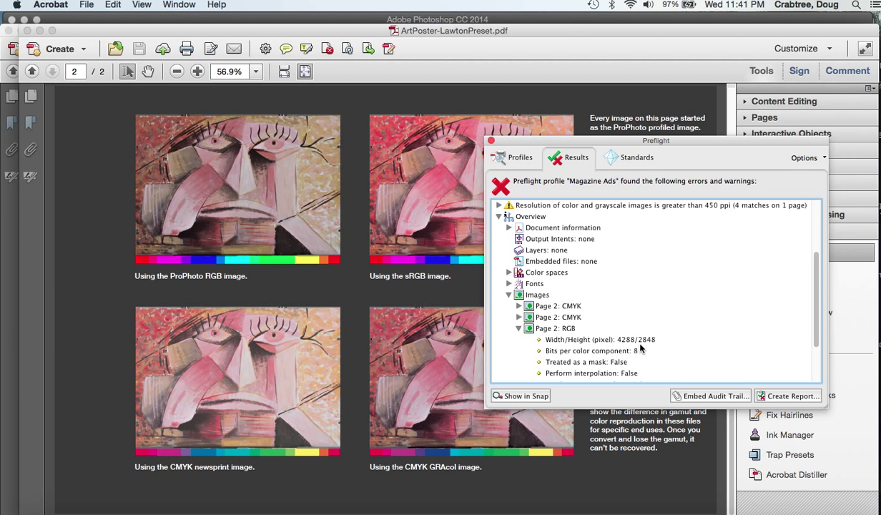
mouse_move(513, 329)
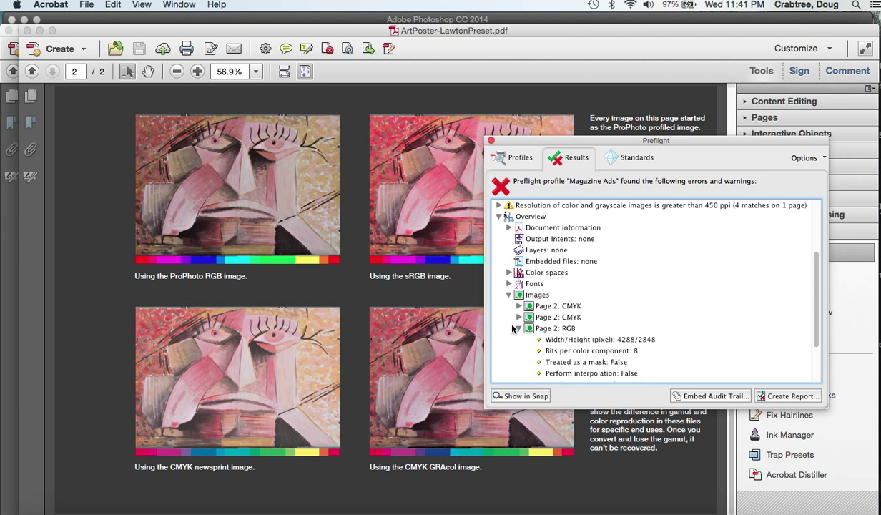
left_click(519, 328)
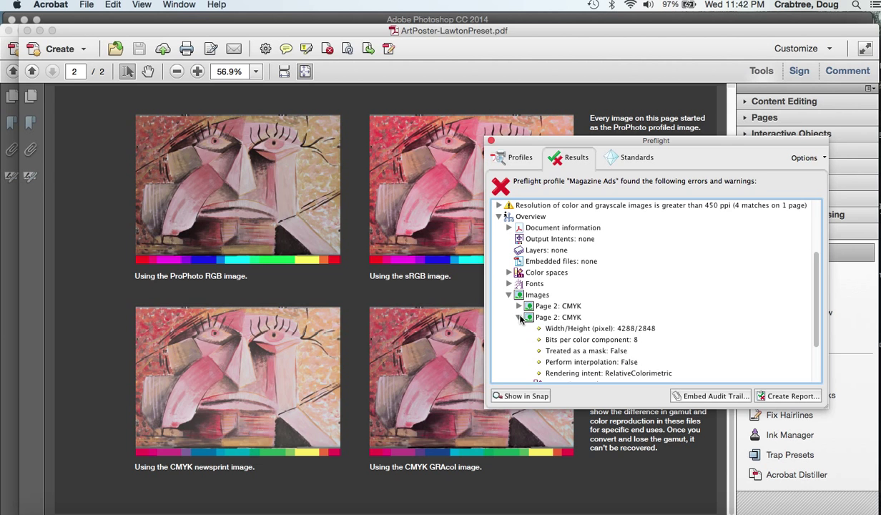
left_click(519, 317)
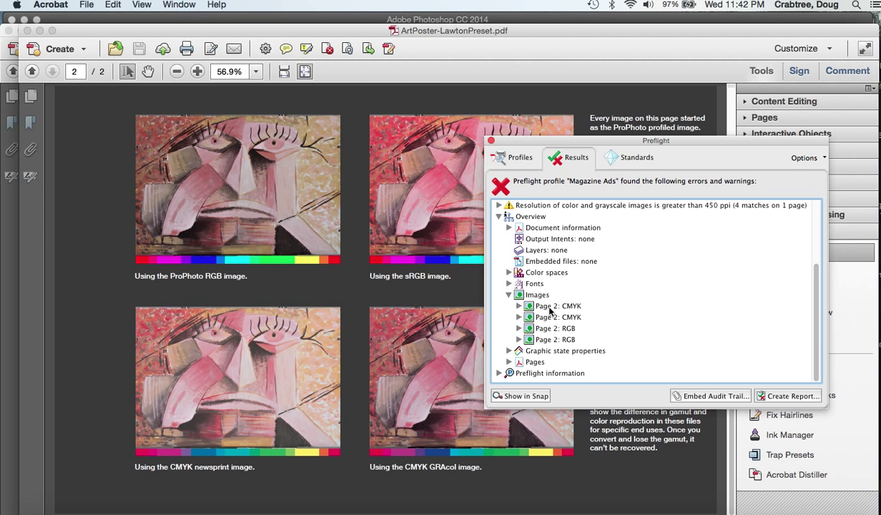
mouse_move(506, 292)
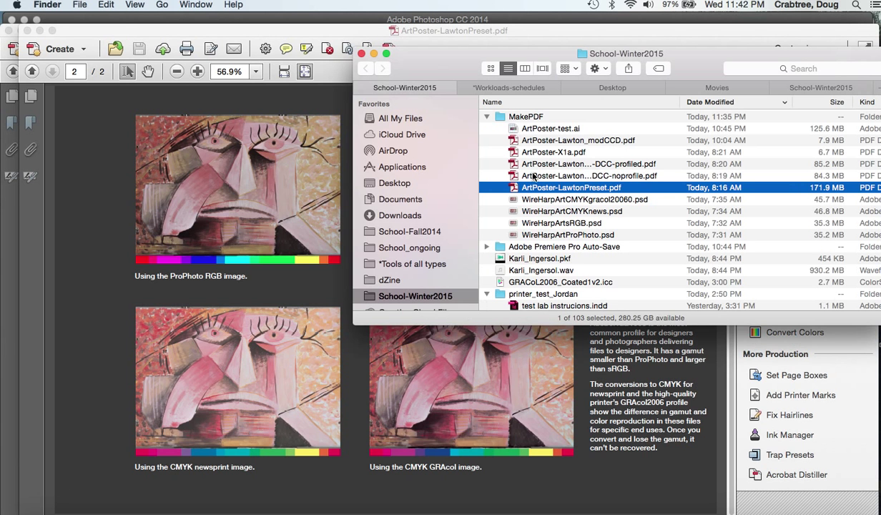
mouse_move(831, 165)
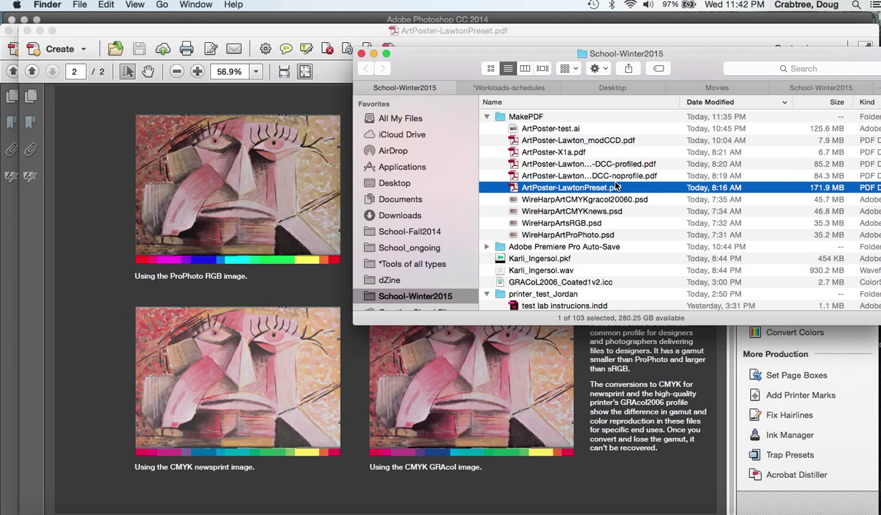
mouse_move(826, 191)
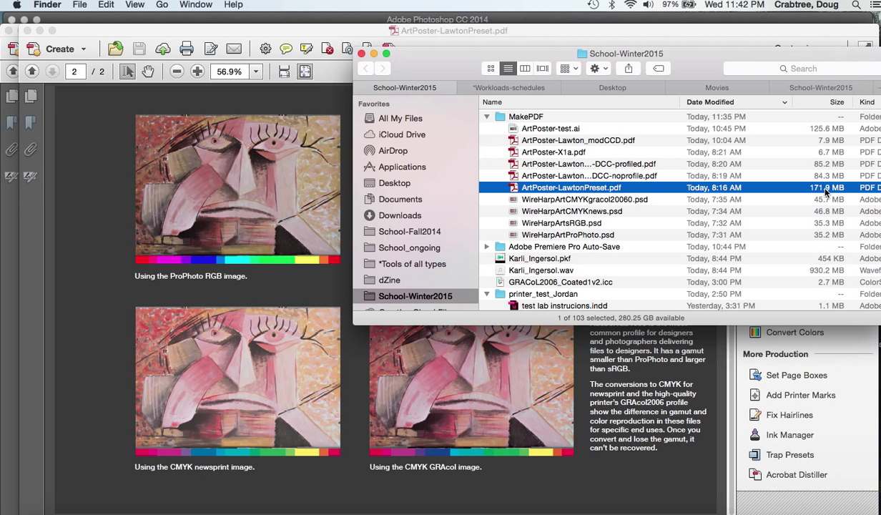
Select poster PDFs like ArtPoster-Lawton_modCCD.pdf in Finder to compare file sizes.
left_click(578, 141)
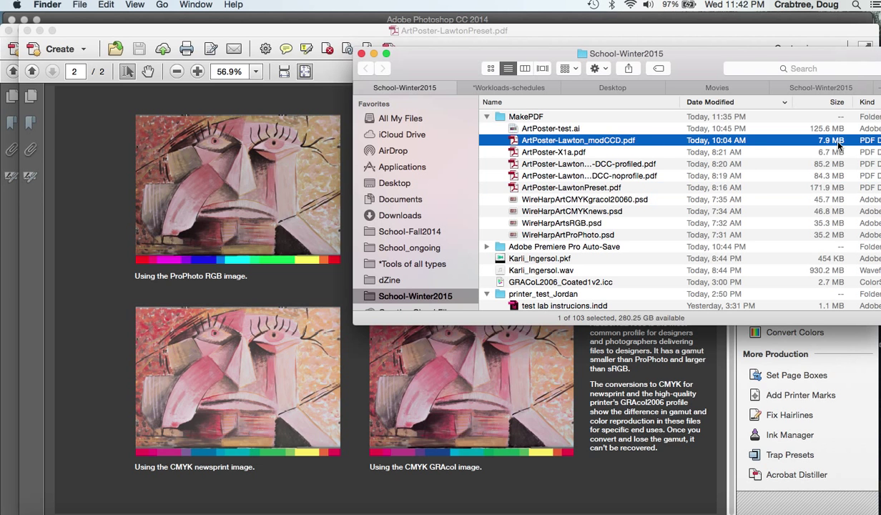
mouse_move(827, 170)
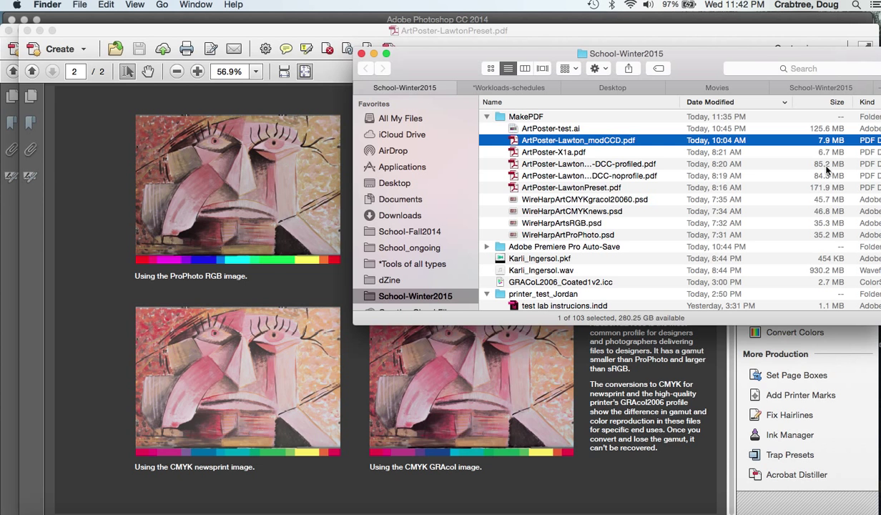
left_click(571, 187)
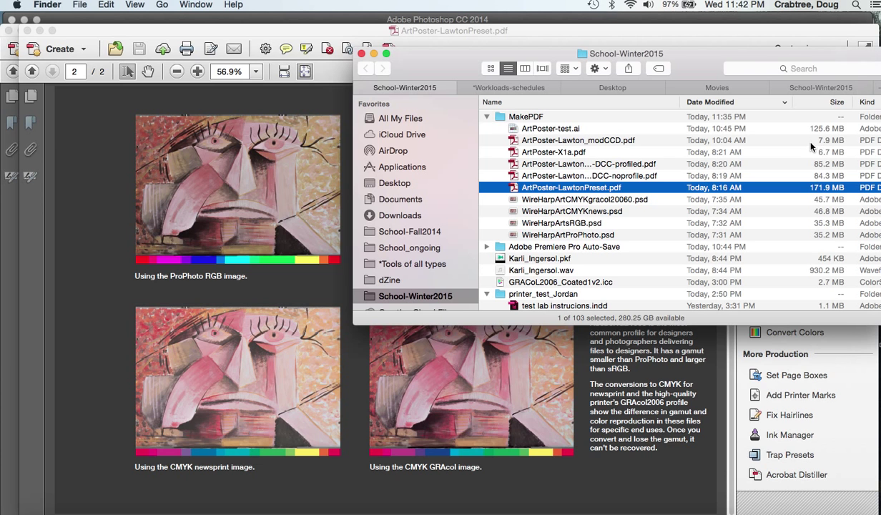
left_click(578, 141)
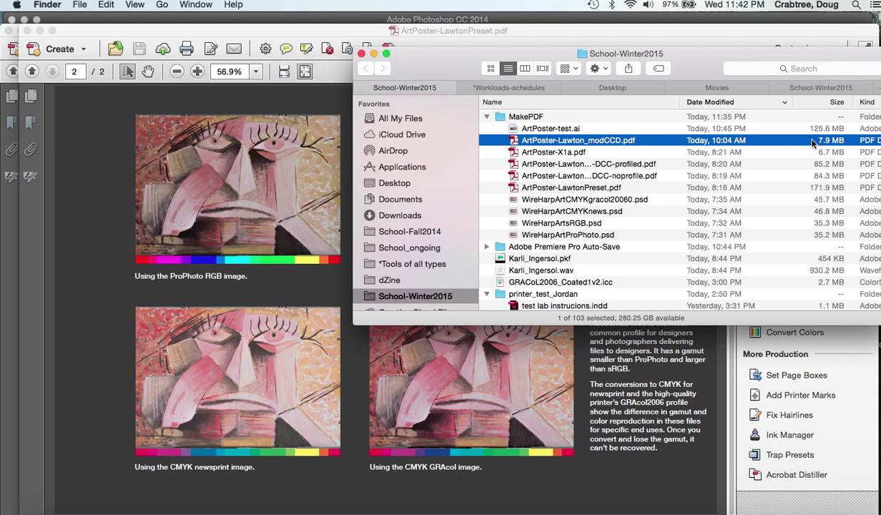
mouse_move(832, 143)
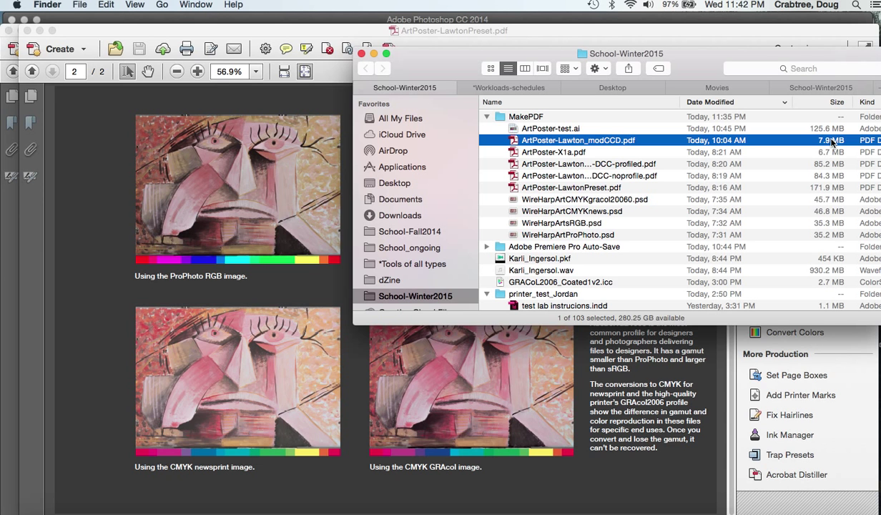
left_click(554, 151)
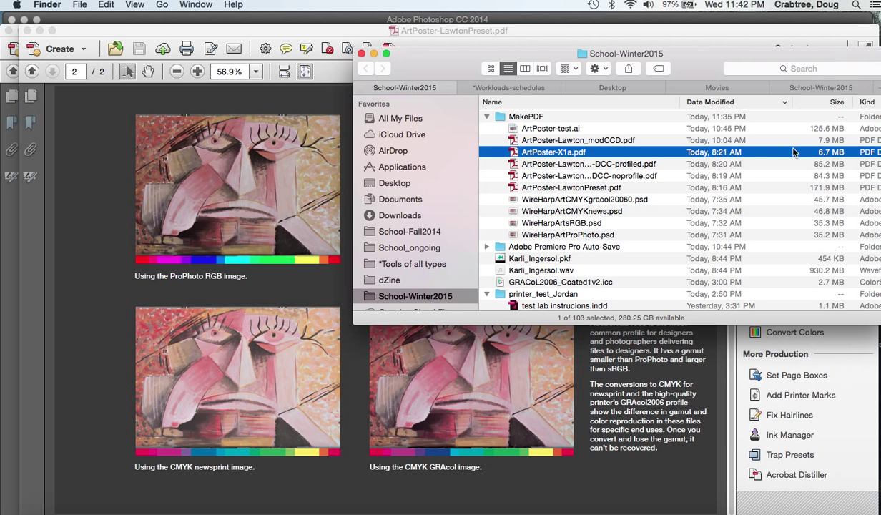
mouse_move(808, 157)
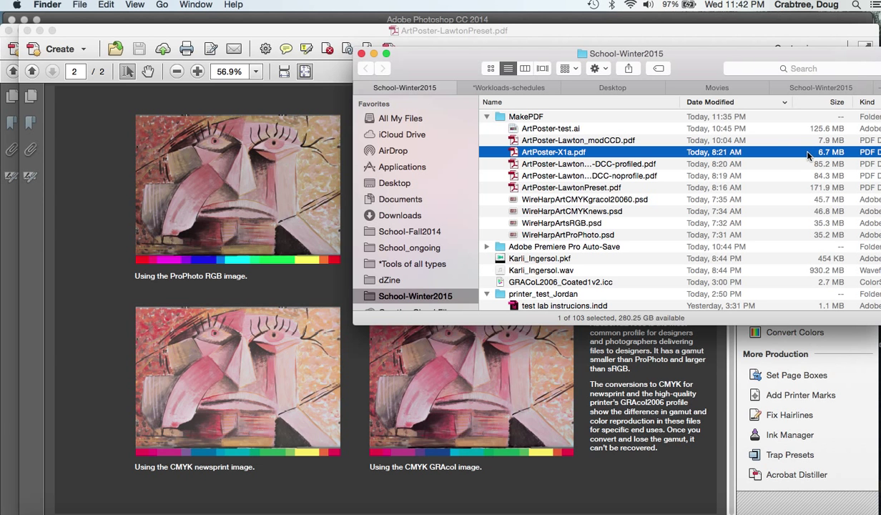
mouse_move(659, 40)
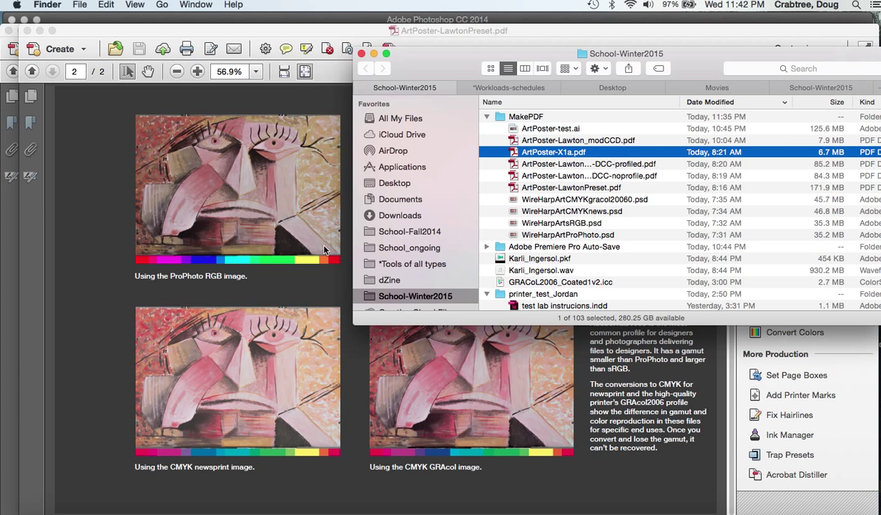
mouse_move(422, 63)
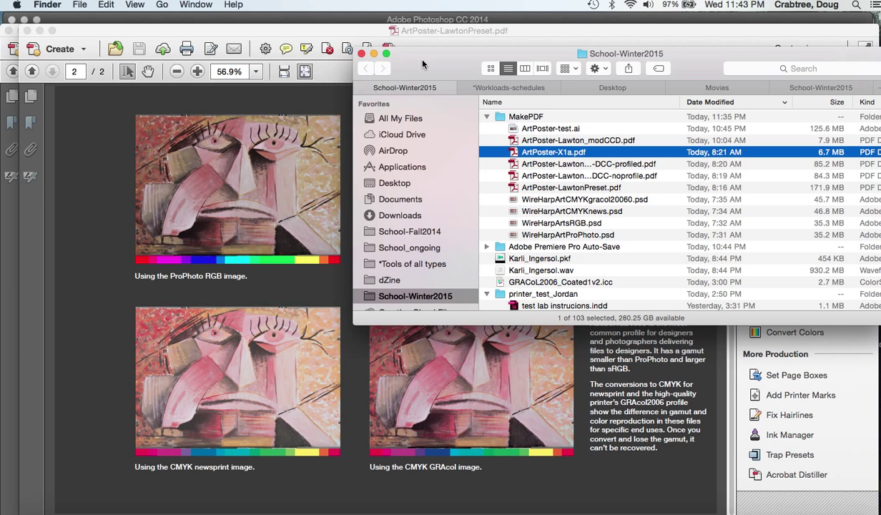
mouse_move(188, 196)
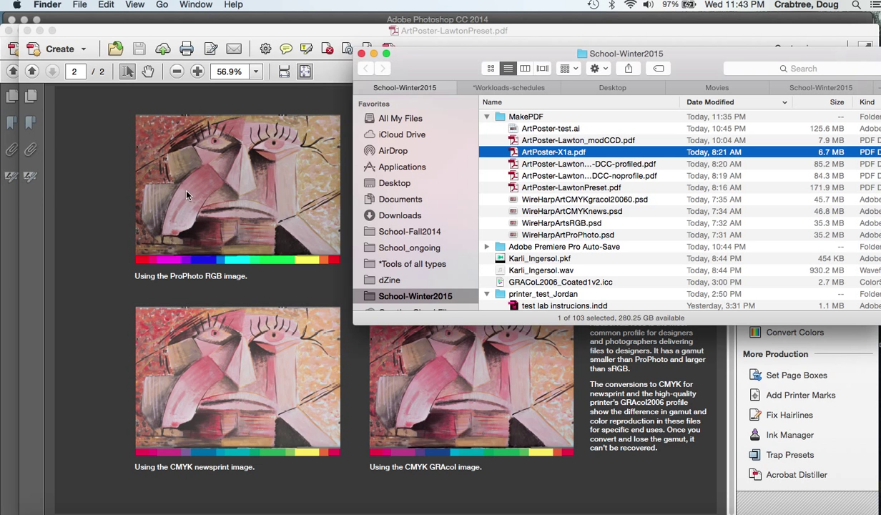
mouse_move(226, 175)
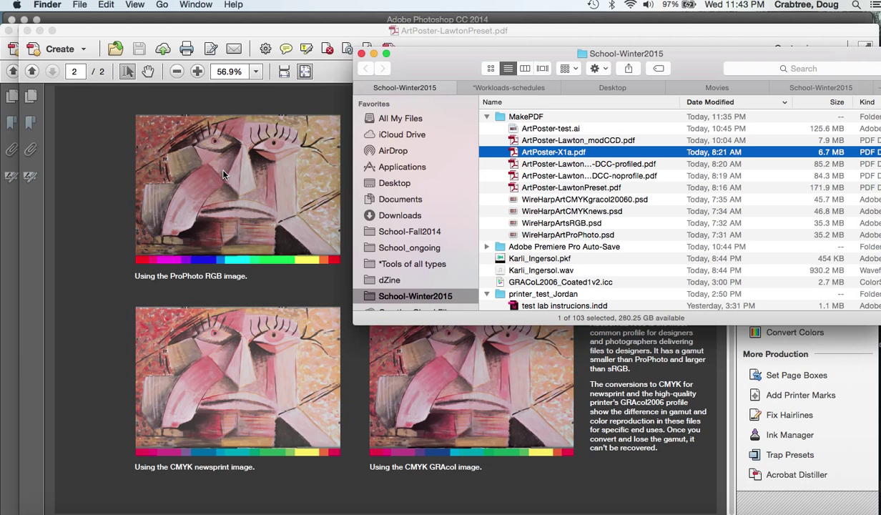
mouse_move(207, 121)
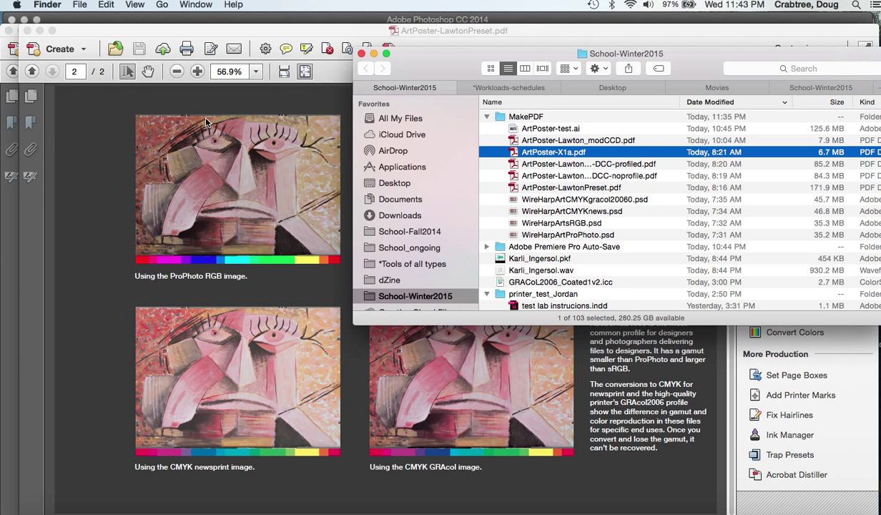
mouse_move(161, 170)
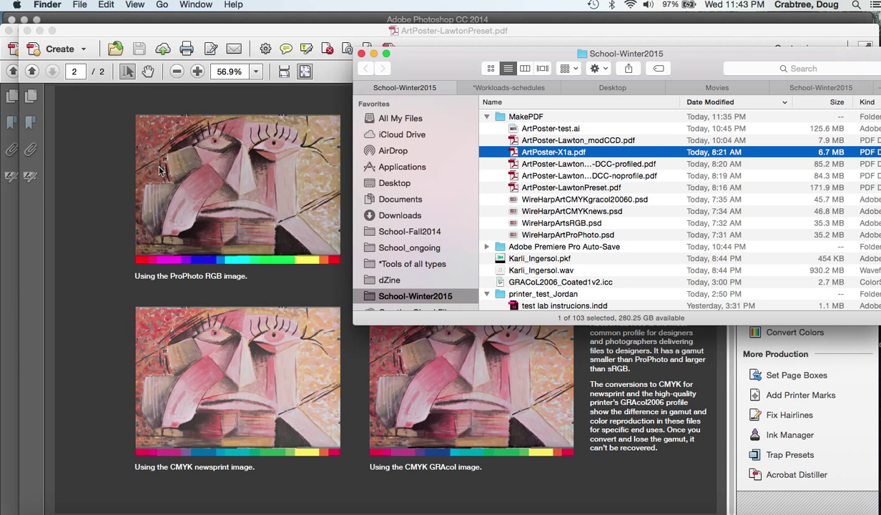
mouse_move(237, 232)
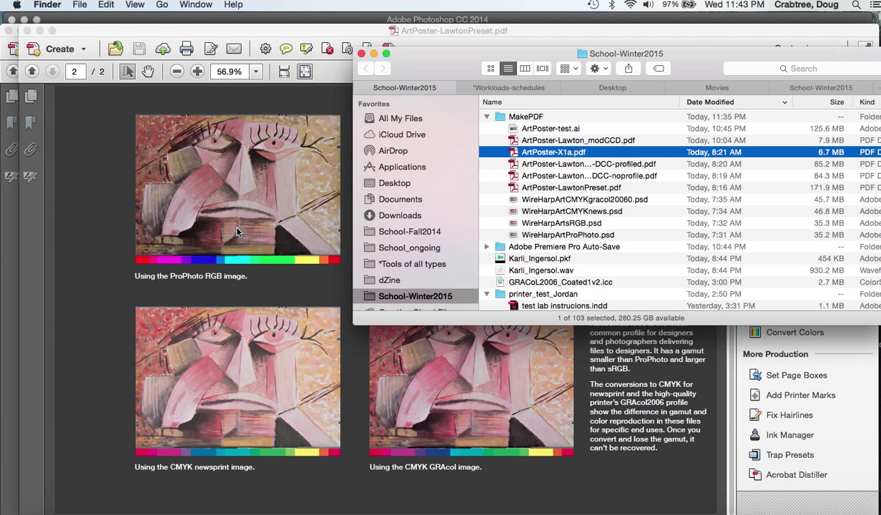
mouse_move(471, 136)
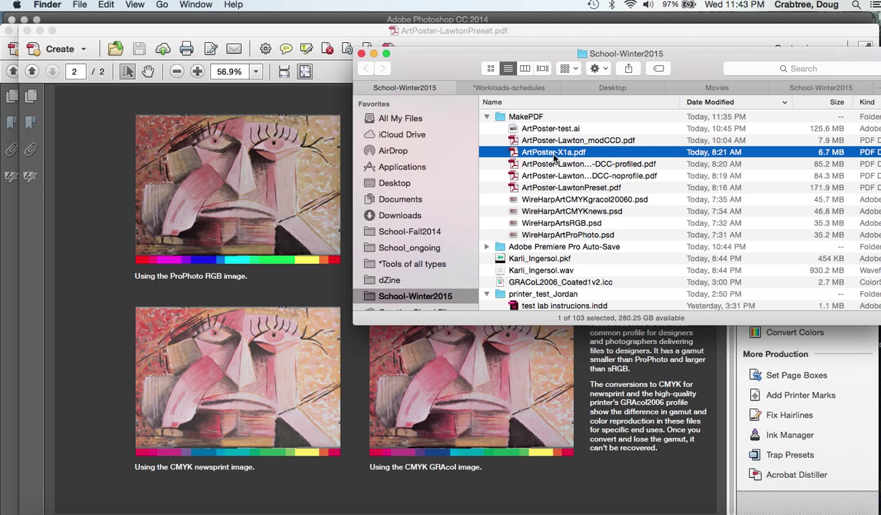
mouse_move(534, 148)
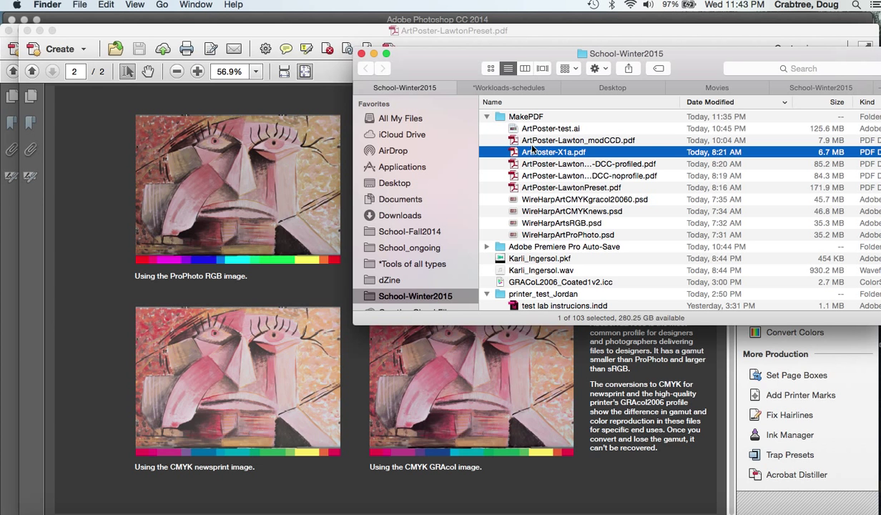
mouse_move(557, 169)
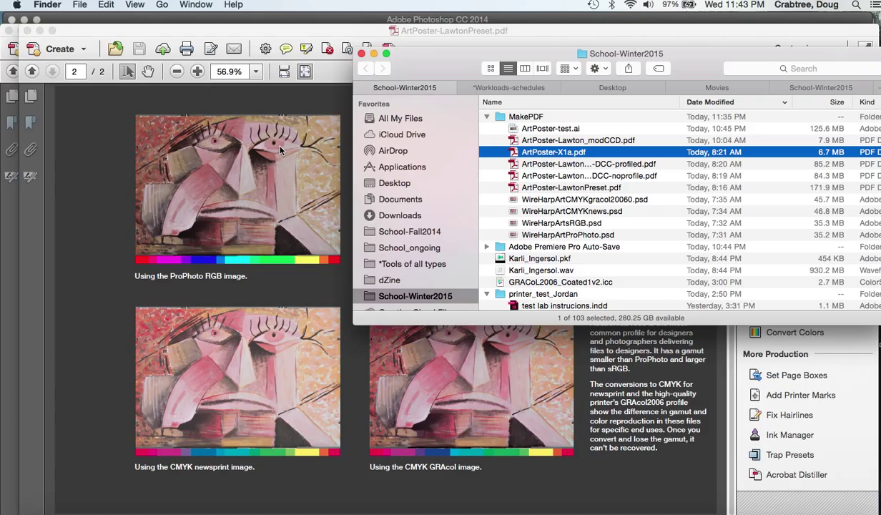
mouse_move(464, 132)
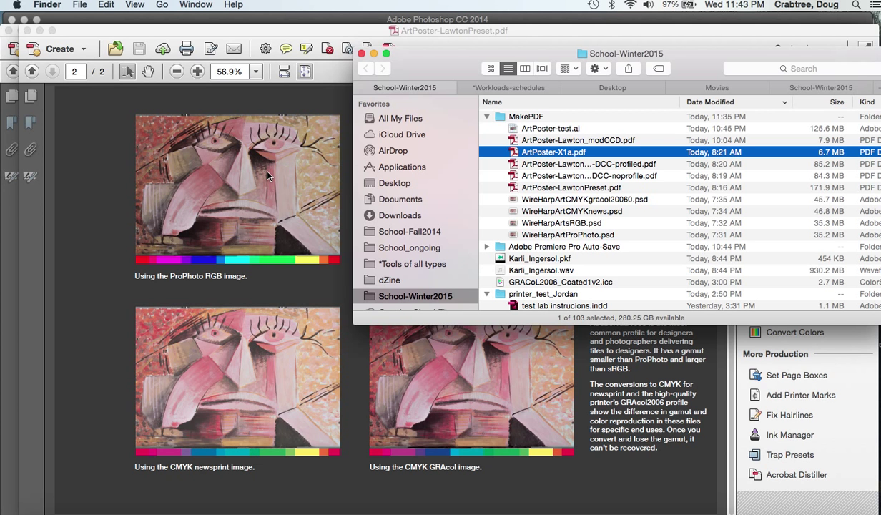
mouse_move(212, 244)
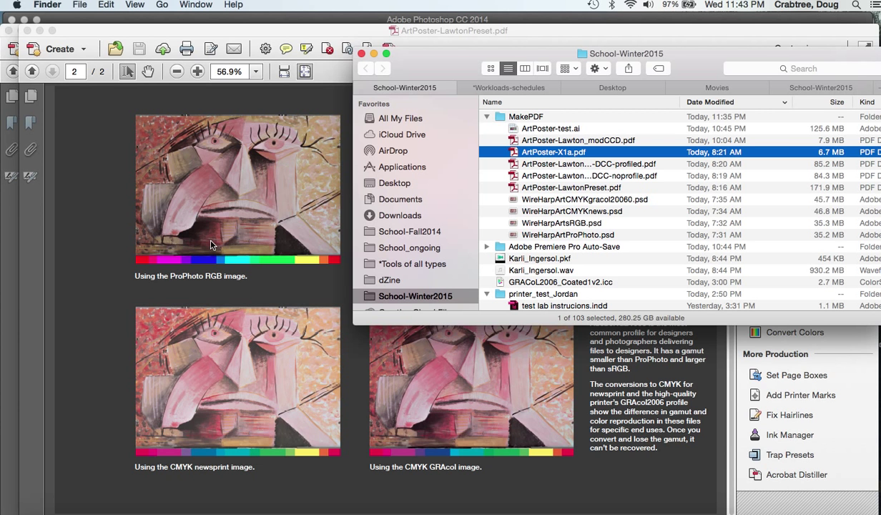
mouse_move(279, 282)
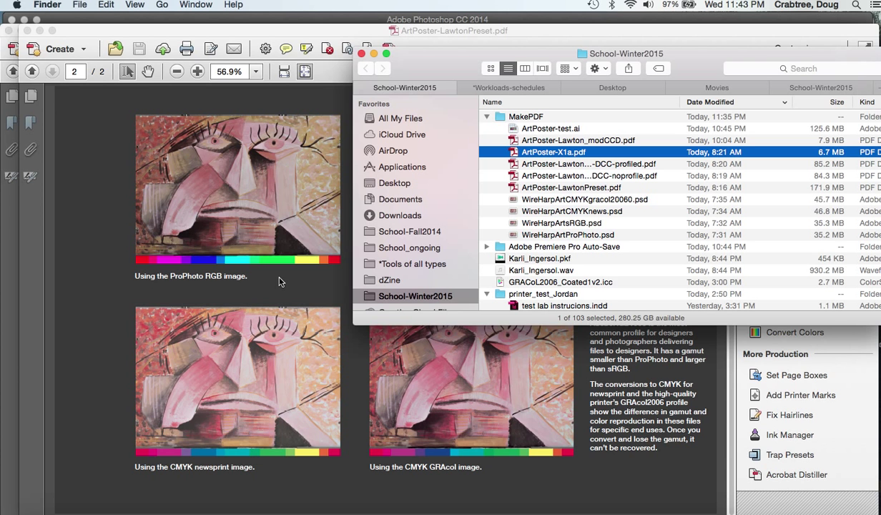
mouse_move(300, 102)
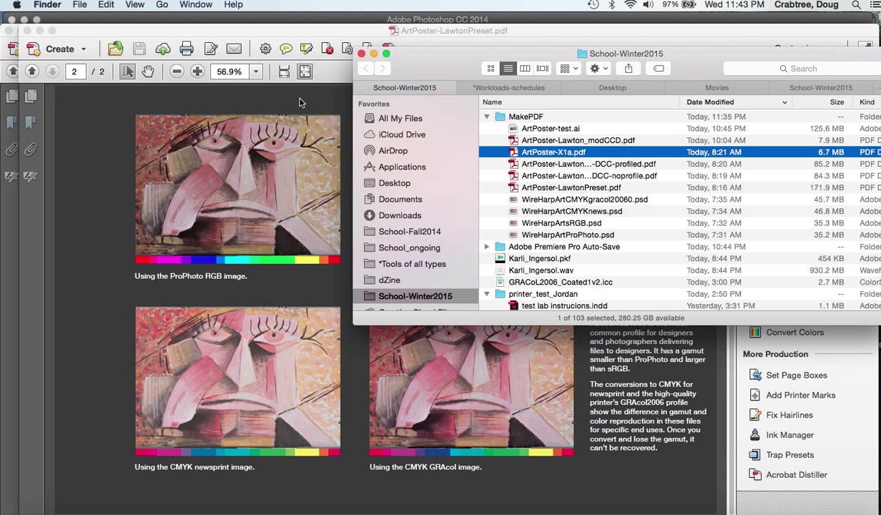
mouse_move(306, 155)
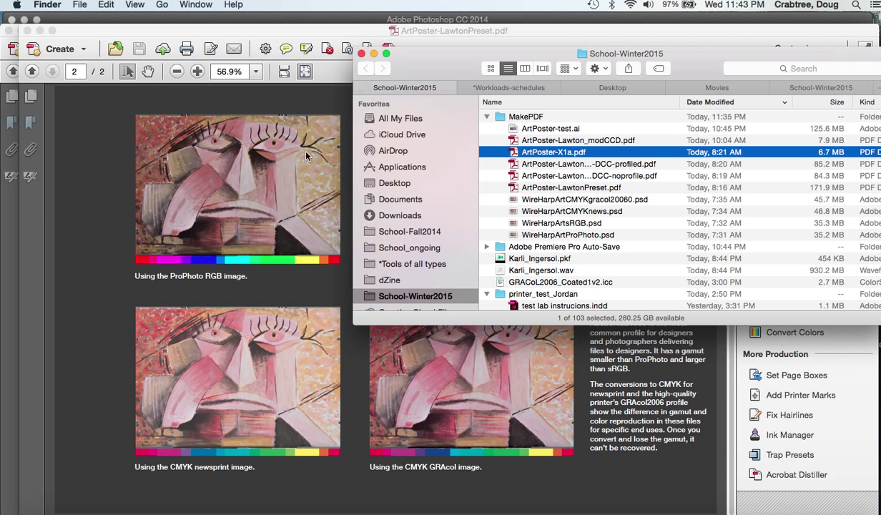
mouse_move(355, 230)
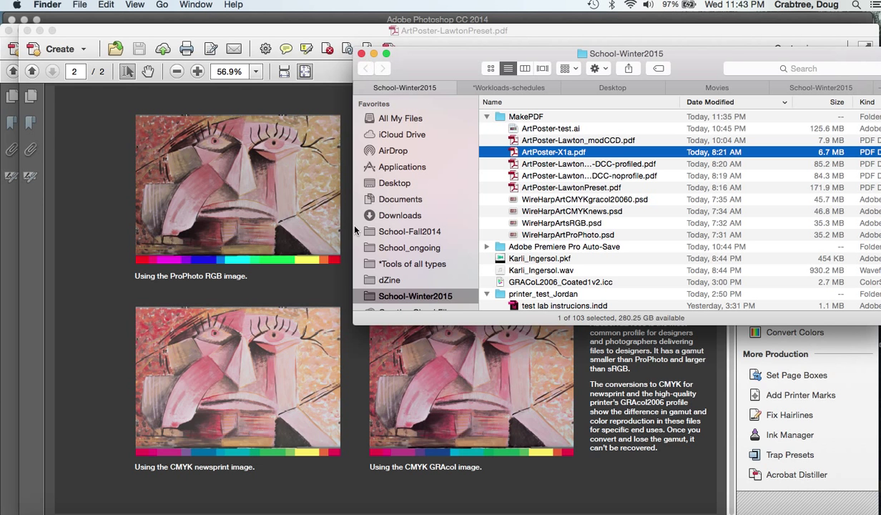
mouse_move(334, 203)
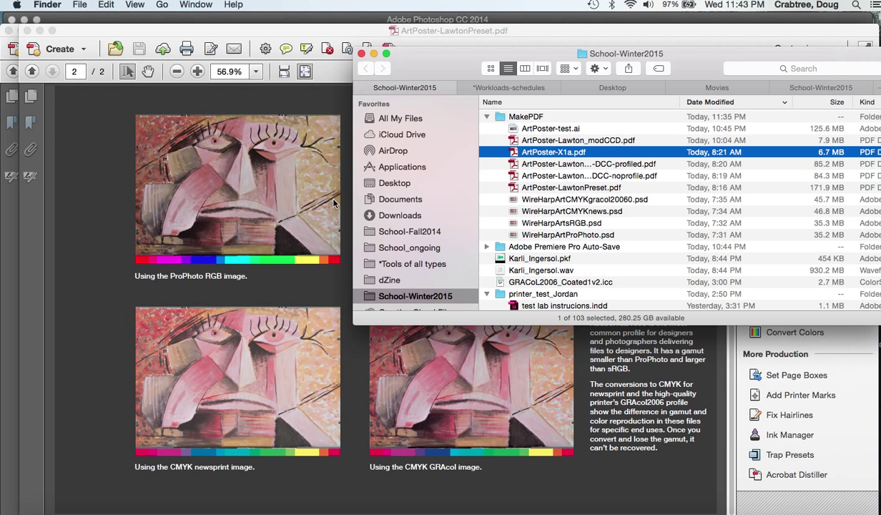
mouse_move(302, 114)
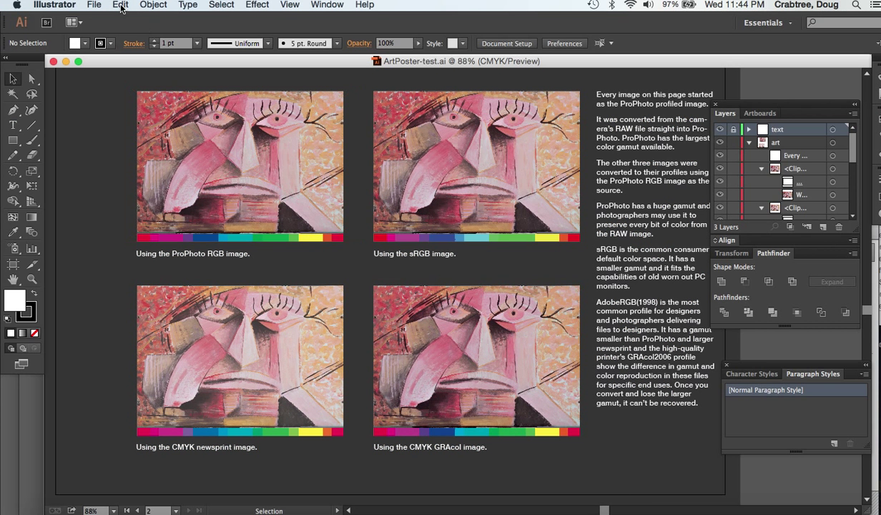
left_click(121, 5)
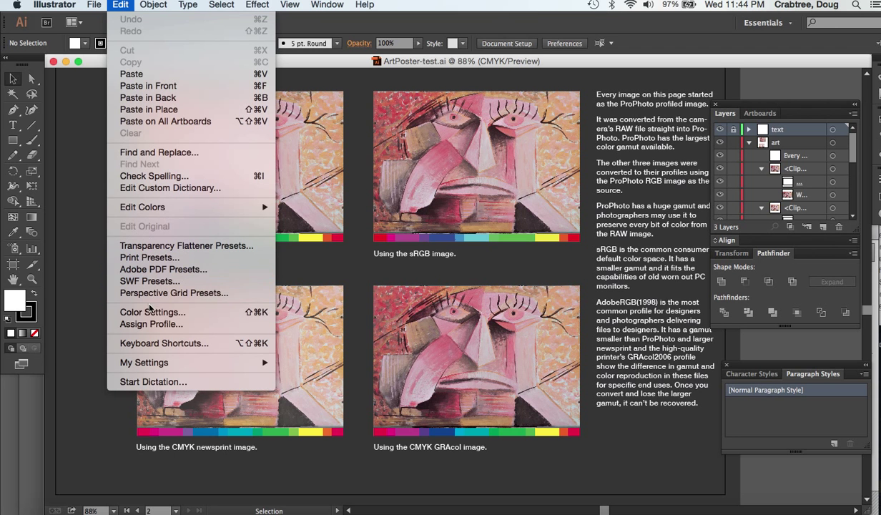
left_click(152, 312)
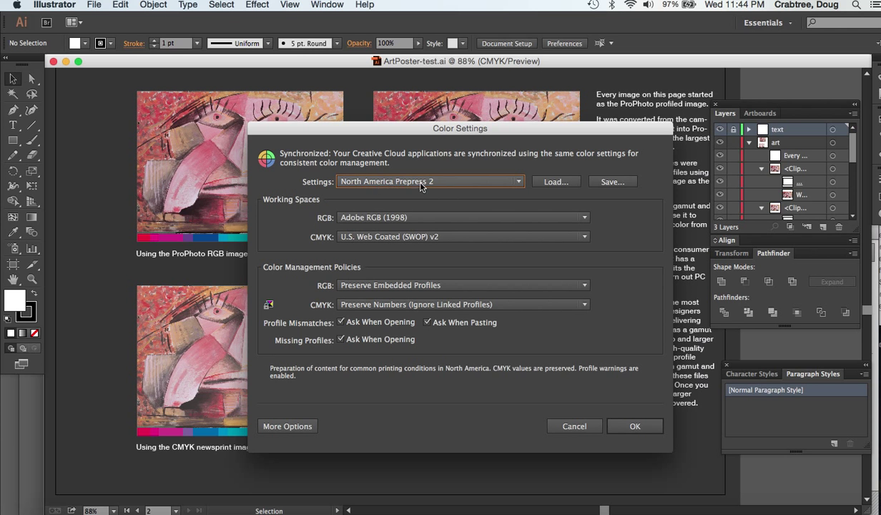
mouse_move(372, 218)
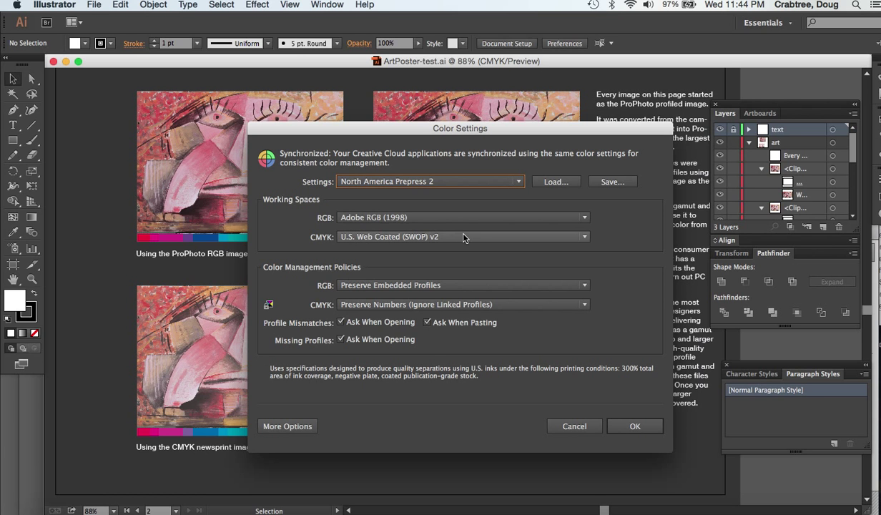
mouse_move(429, 243)
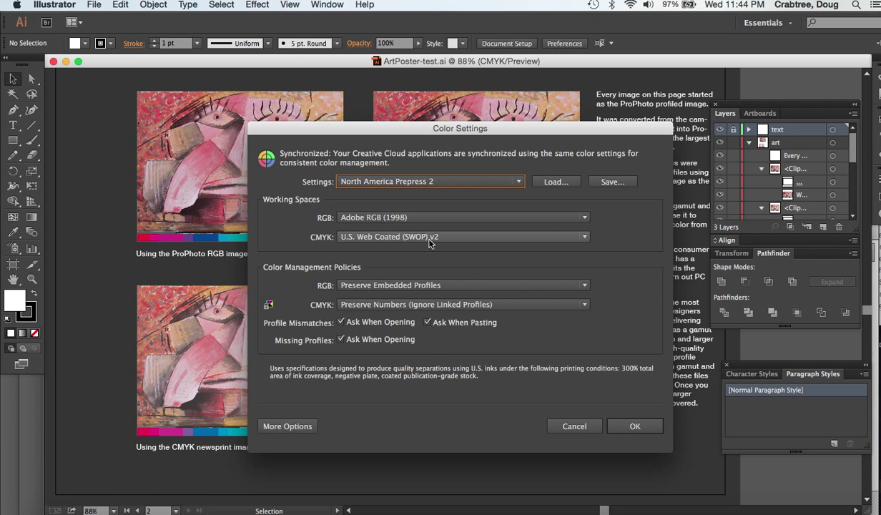
mouse_move(359, 243)
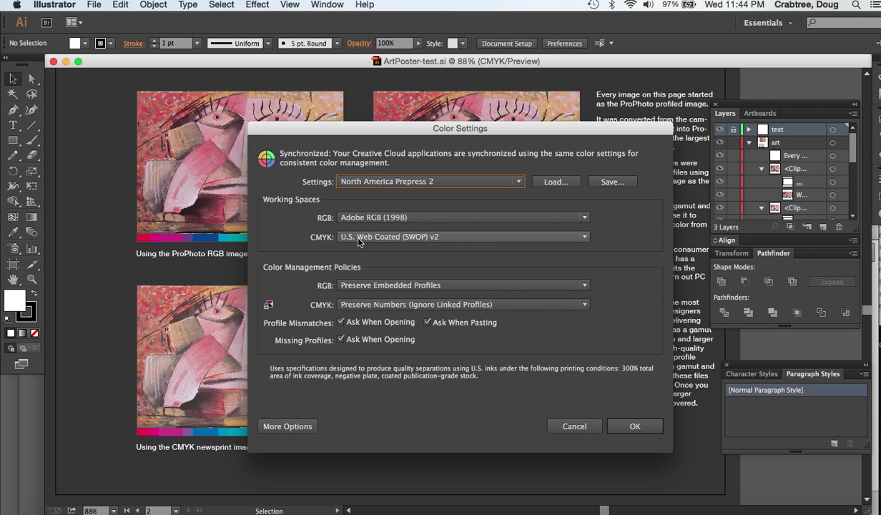
mouse_move(366, 242)
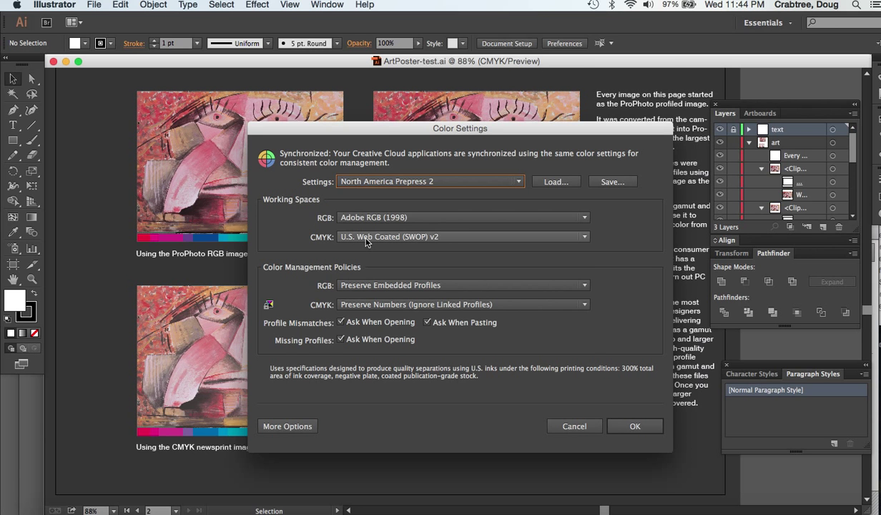
left_click(584, 236)
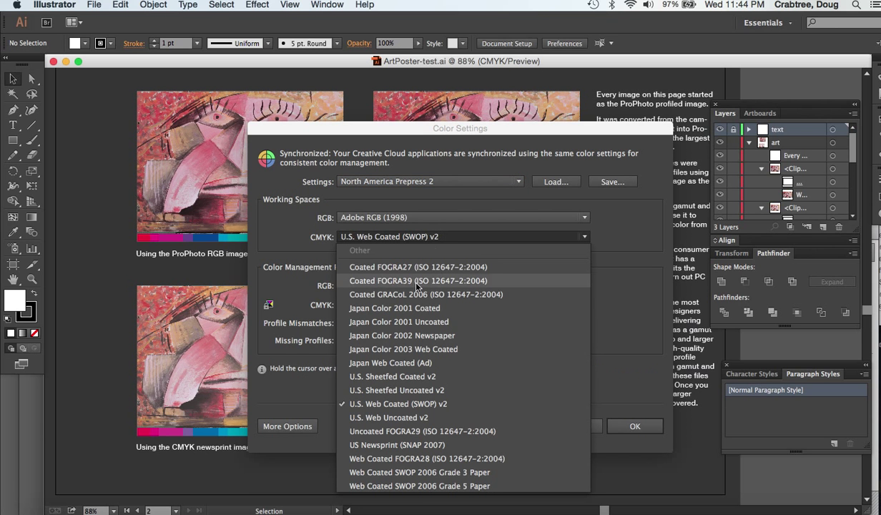
mouse_move(415, 295)
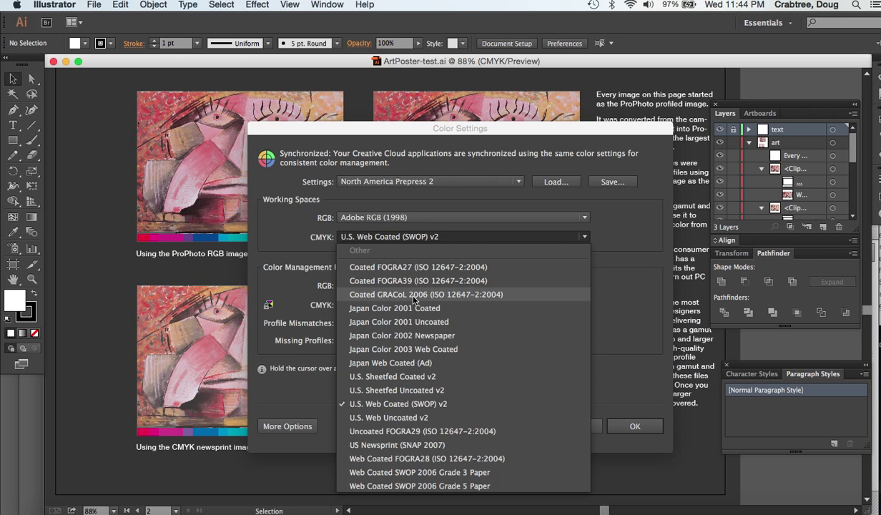
left_click(426, 294)
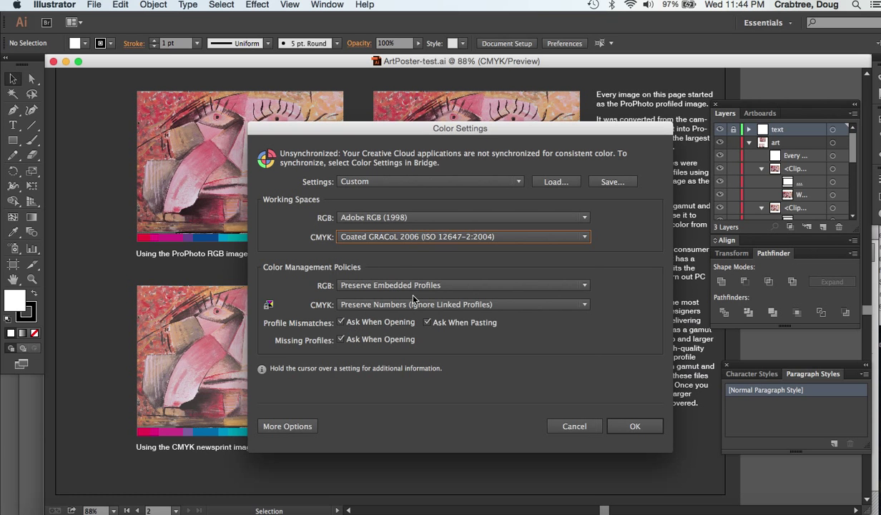
mouse_move(398, 237)
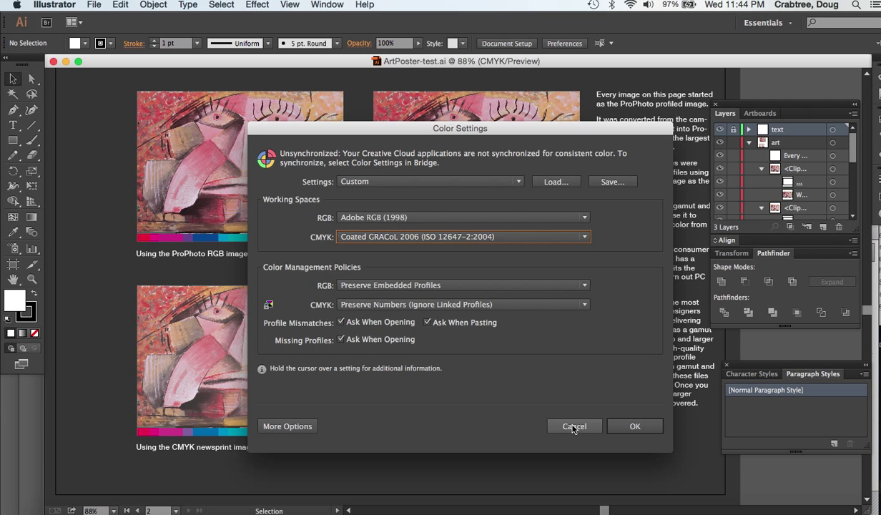
left_click(574, 425)
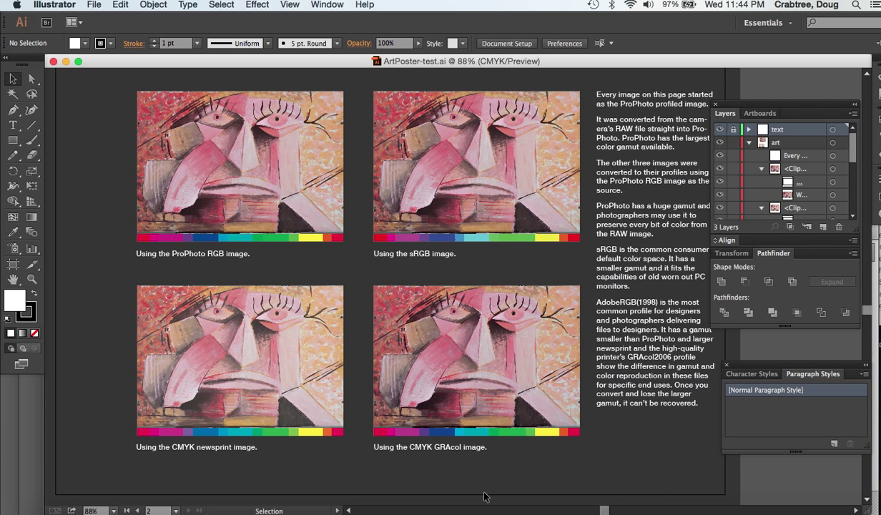
mouse_move(531, 477)
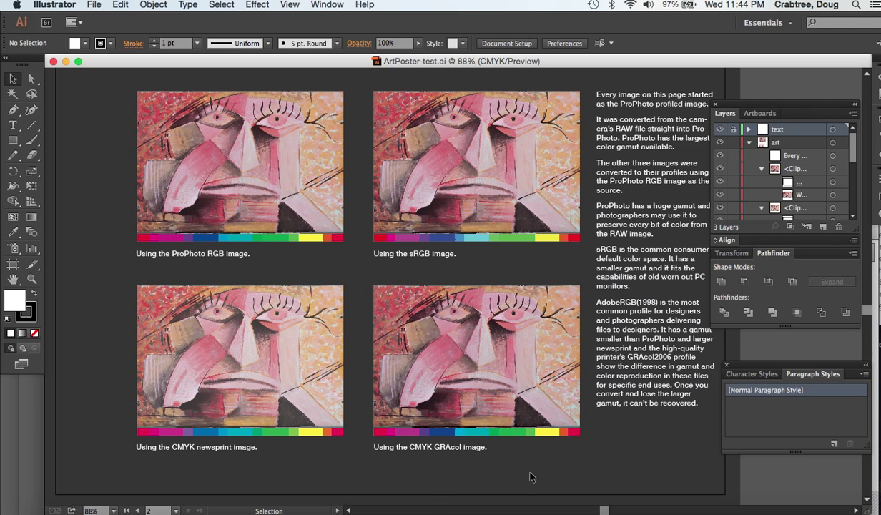
mouse_move(565, 452)
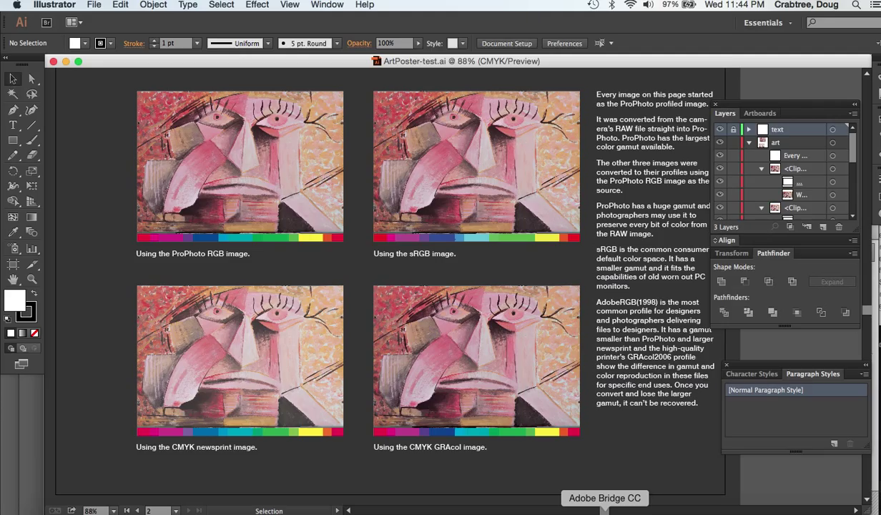
In Bridge's Color Settings, select North America Prepress 2 and apply it suite-wide.
left_click(605, 498)
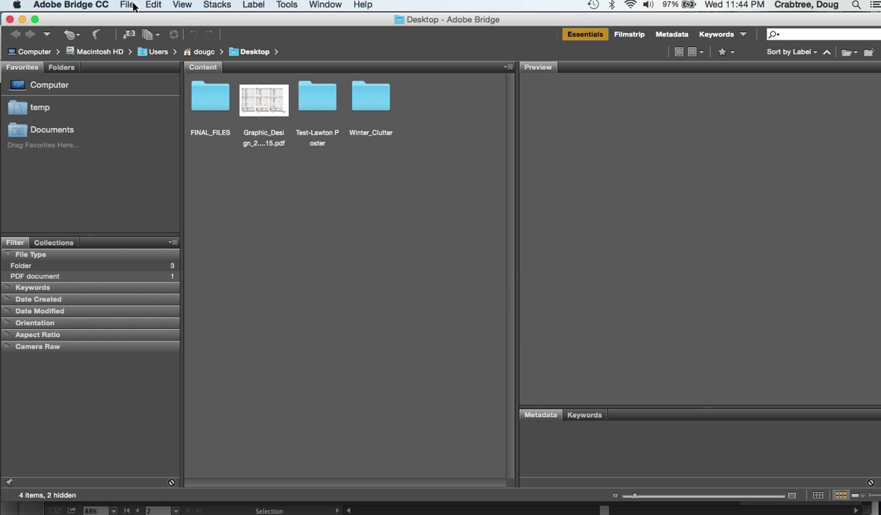
left_click(153, 5)
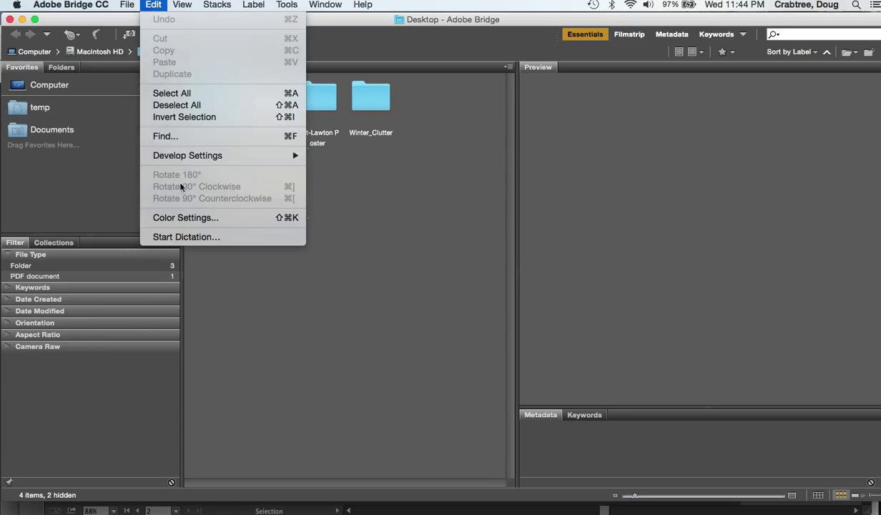
left_click(185, 217)
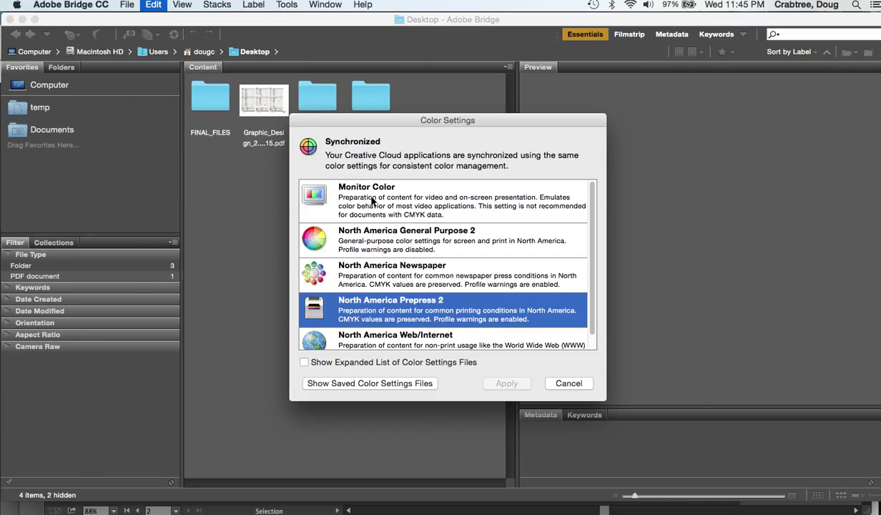
left_click(444, 239)
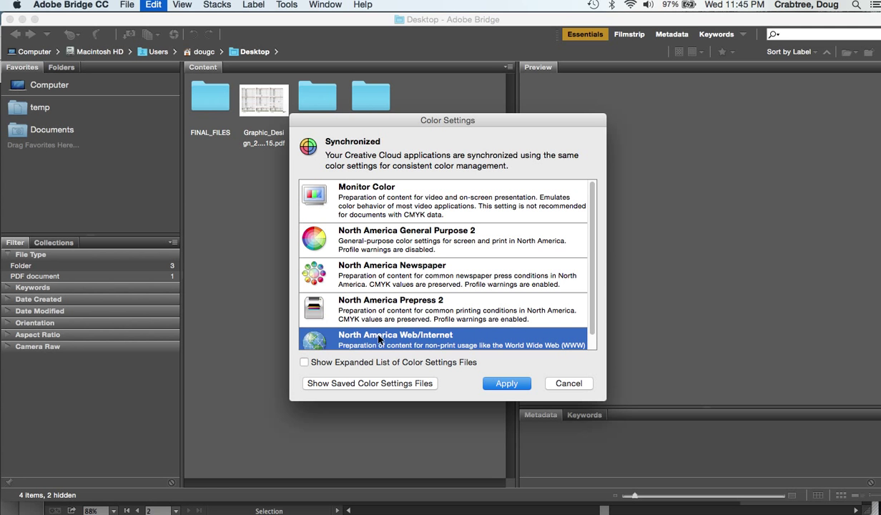
mouse_move(372, 307)
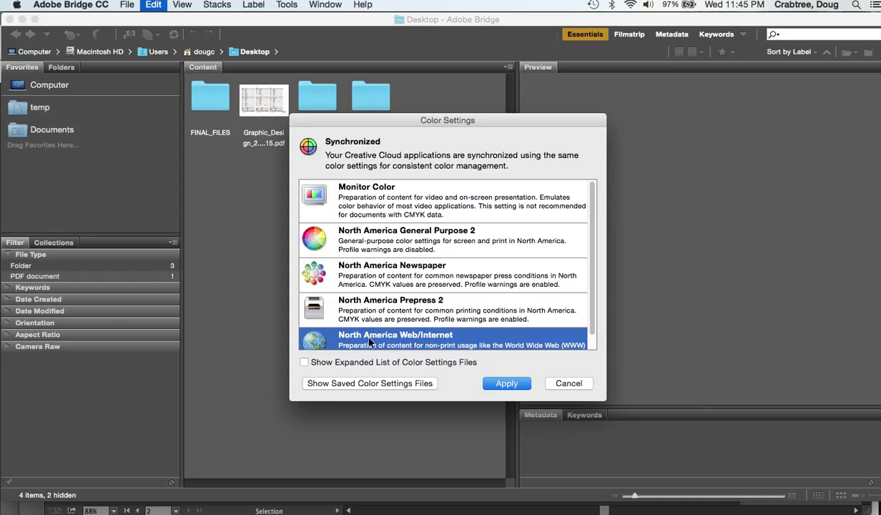
mouse_move(392, 336)
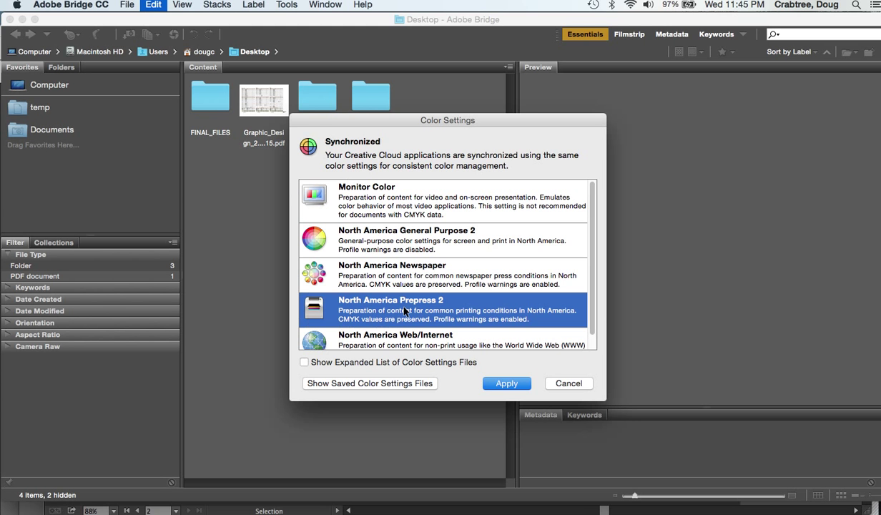
mouse_move(292, 277)
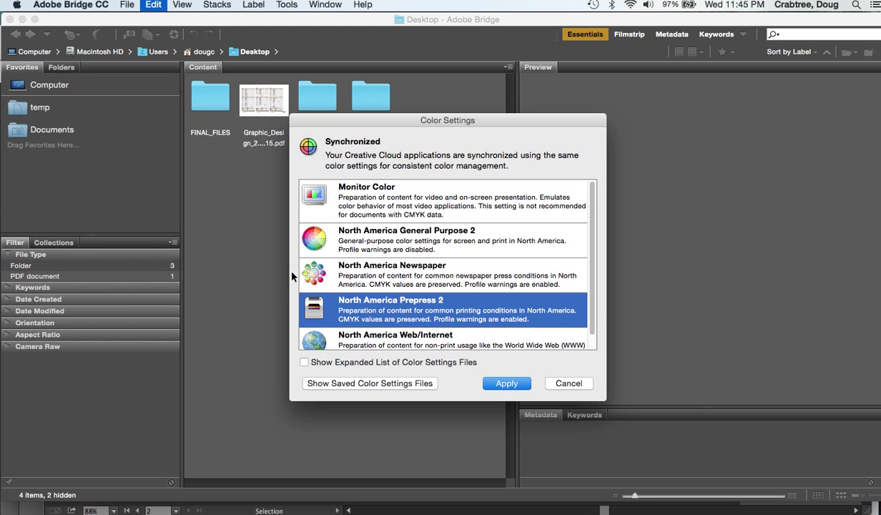
left_click(443, 274)
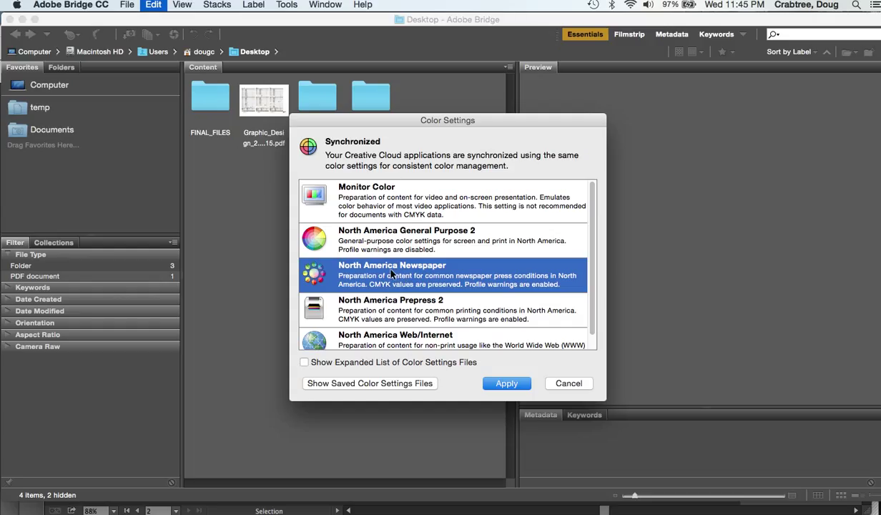
mouse_move(421, 340)
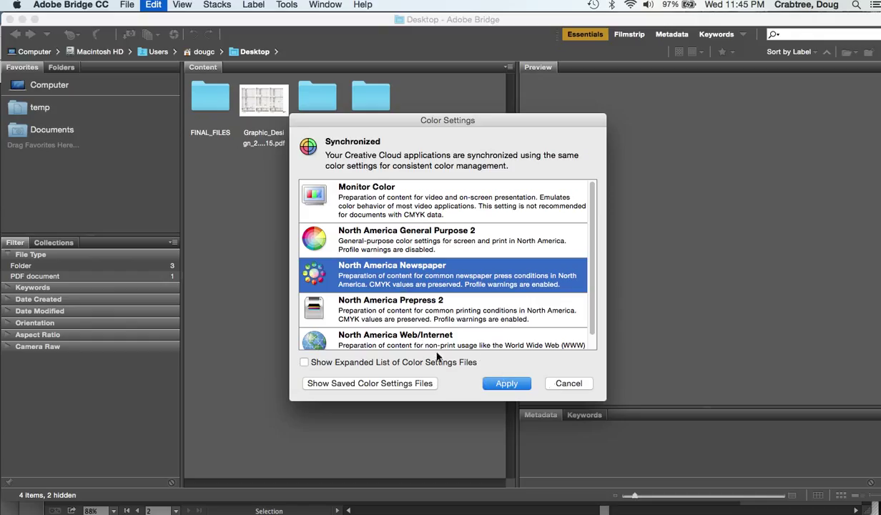
mouse_move(392, 322)
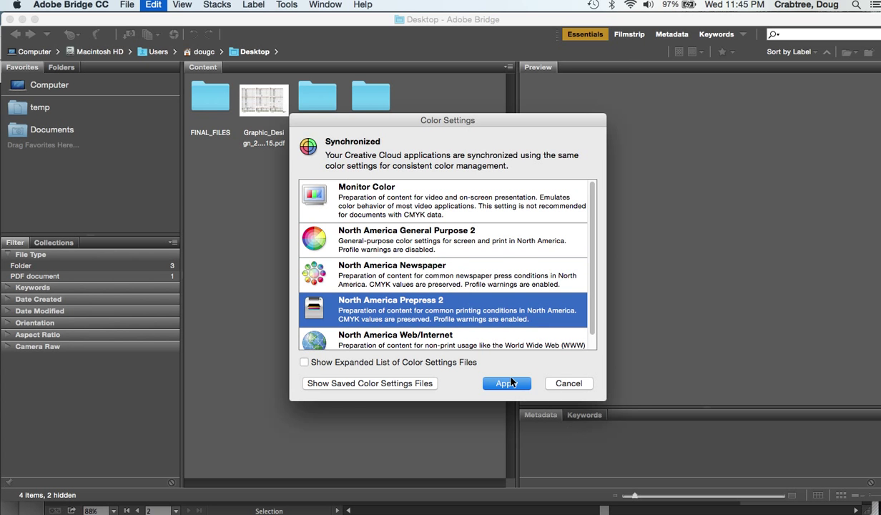
left_click(507, 383)
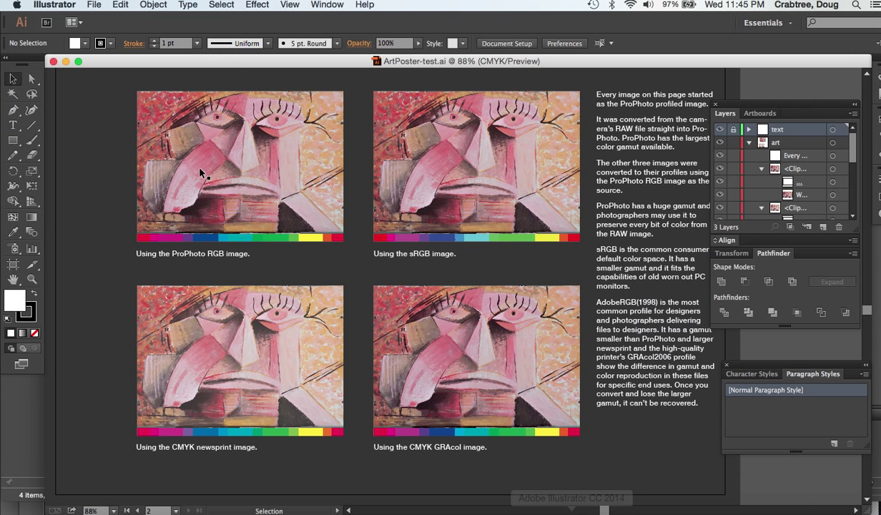
mouse_move(104, 6)
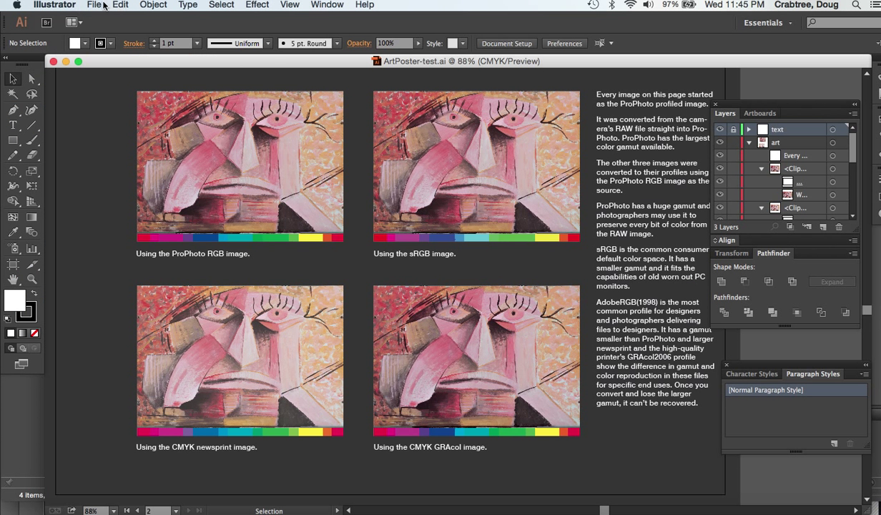
Open Illustrator's Color Settings to confirm North America Prepress 2 is synchronized.
left_click(119, 5)
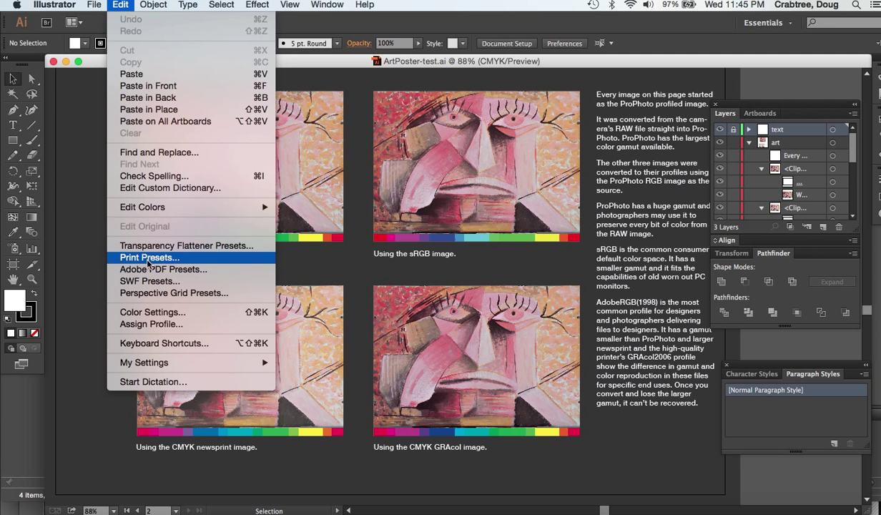
left_click(153, 311)
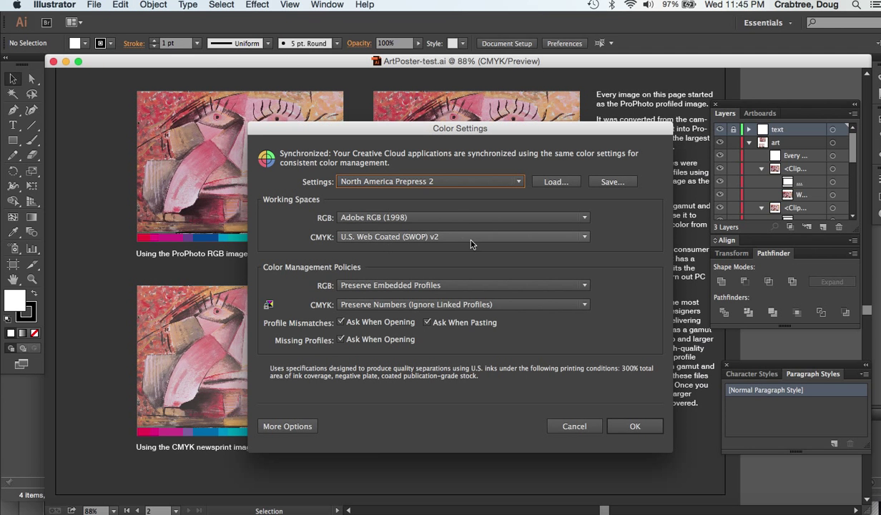
mouse_move(363, 252)
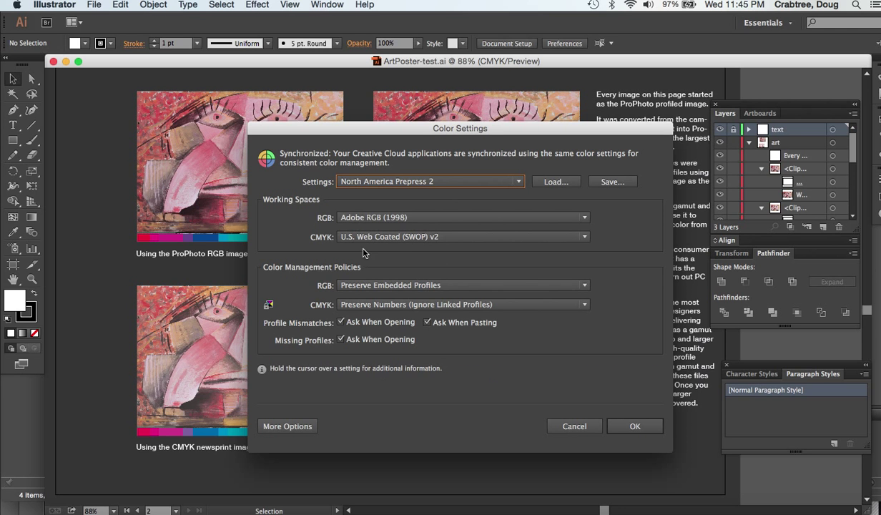
mouse_move(587, 420)
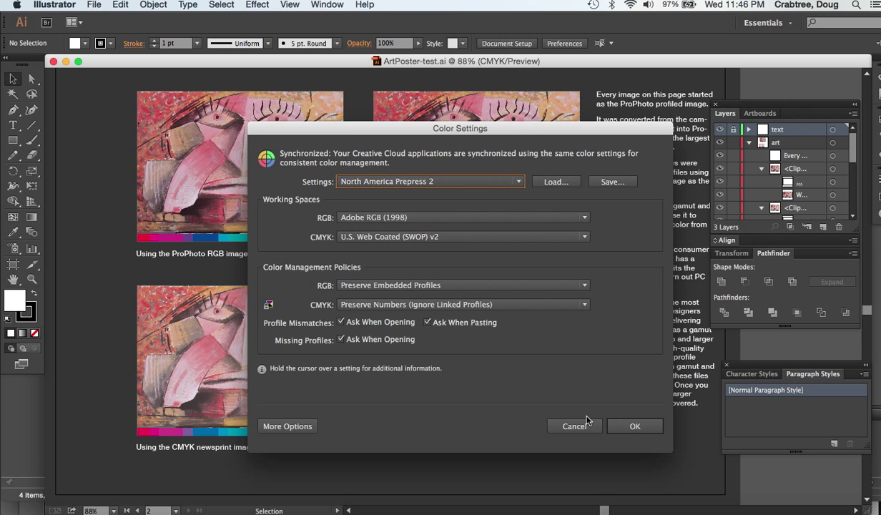
mouse_move(577, 429)
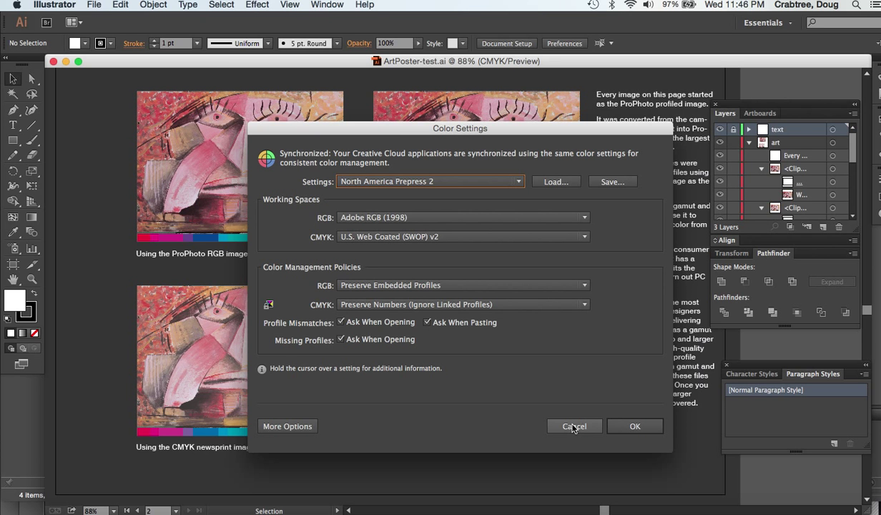
mouse_move(624, 426)
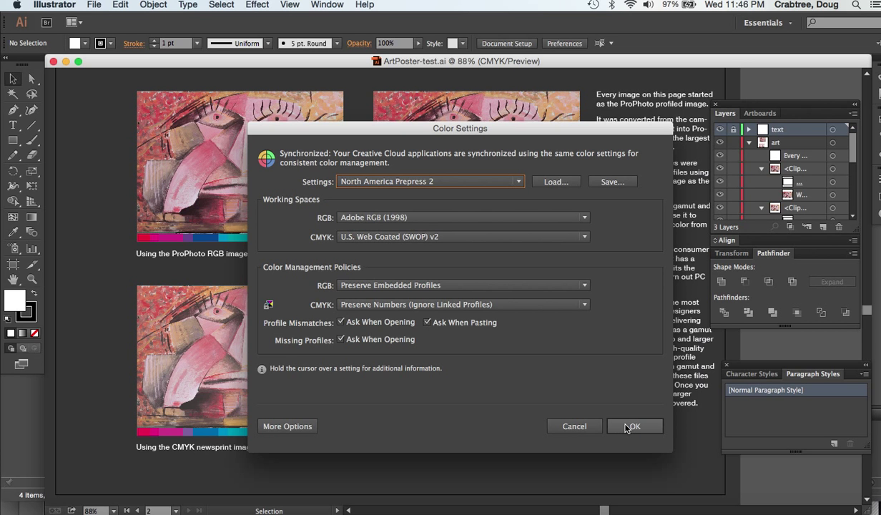
mouse_move(625, 424)
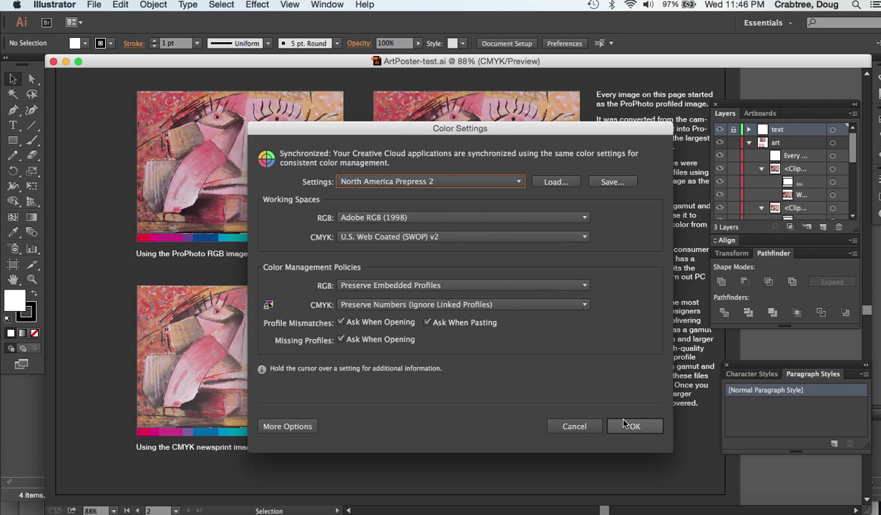
mouse_move(611, 408)
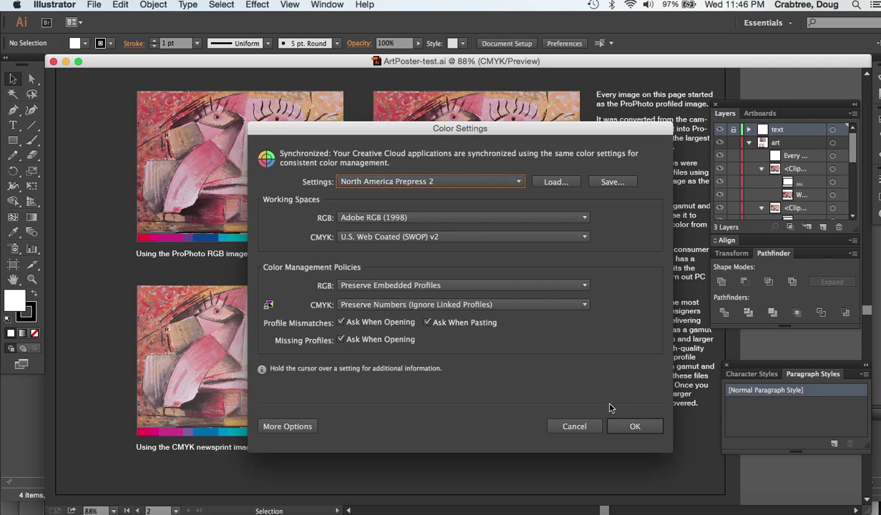
mouse_move(583, 384)
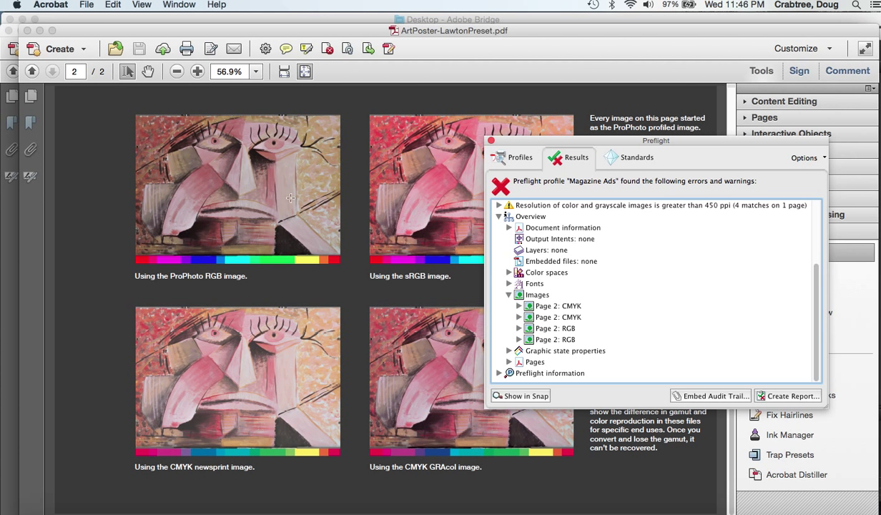
mouse_move(491, 143)
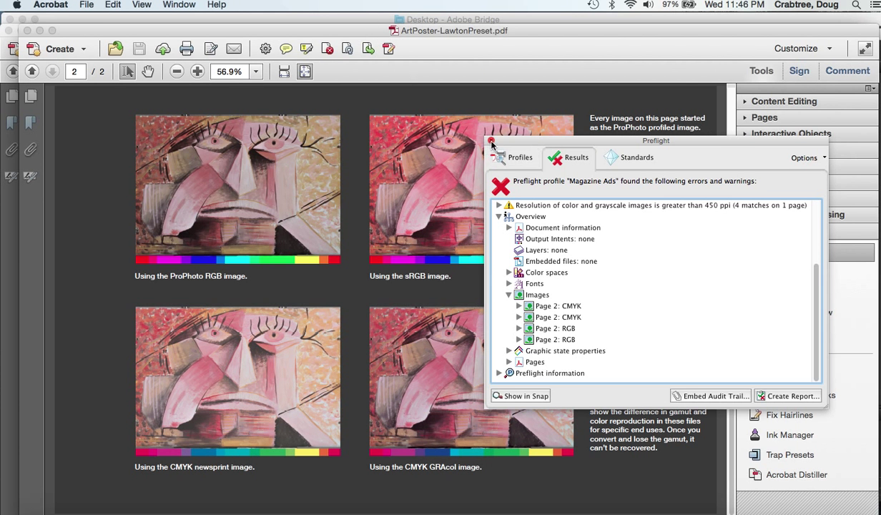
Close the Magazine Ads preflight results and bring ArtPoster-LawtonPreset.pdf forward.
left_click(179, 5)
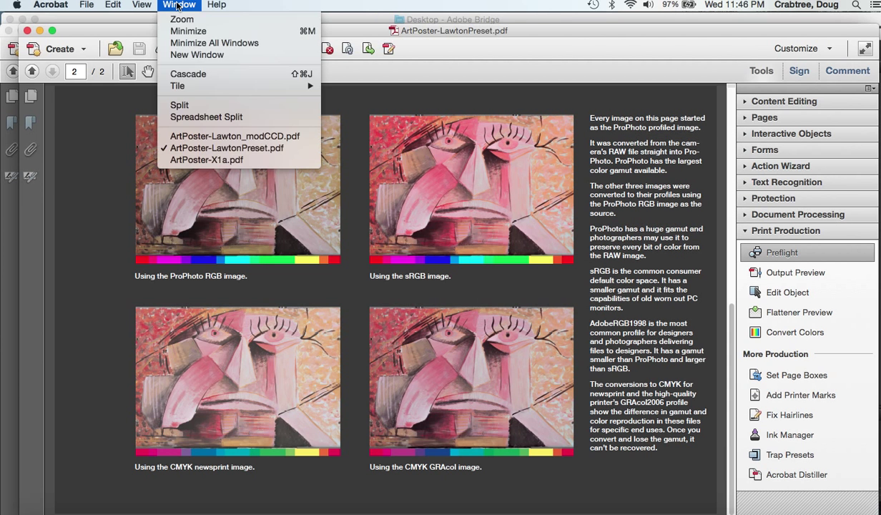
mouse_move(227, 148)
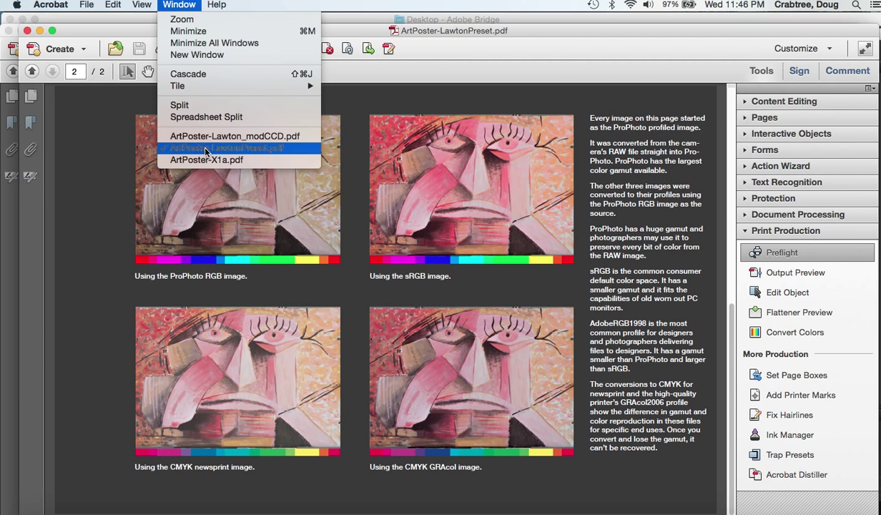
left_click(223, 148)
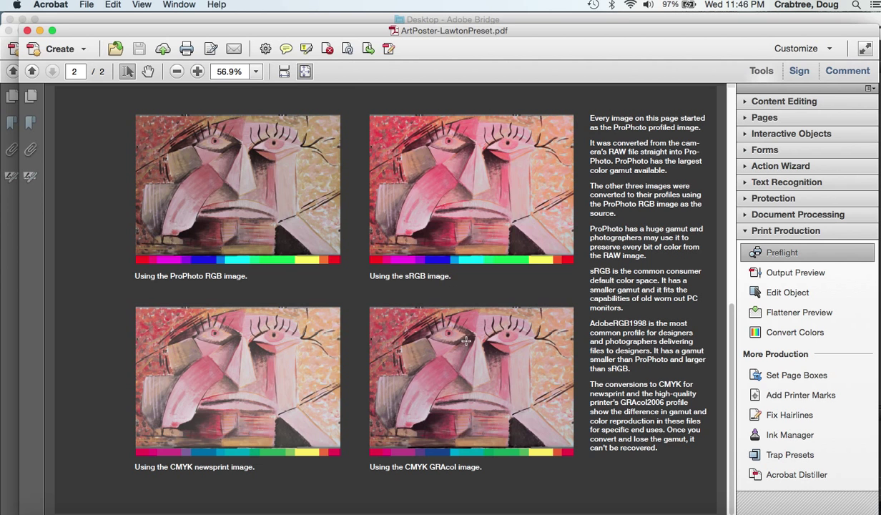
mouse_move(457, 406)
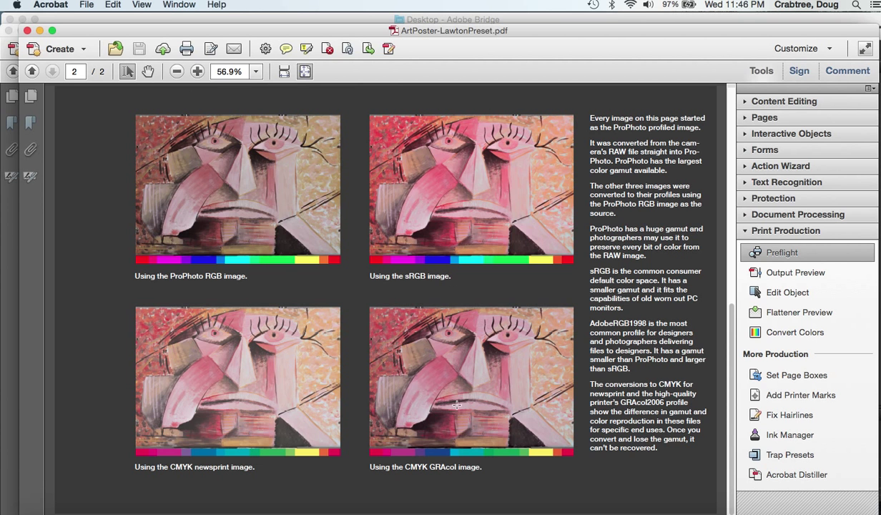
mouse_move(184, 135)
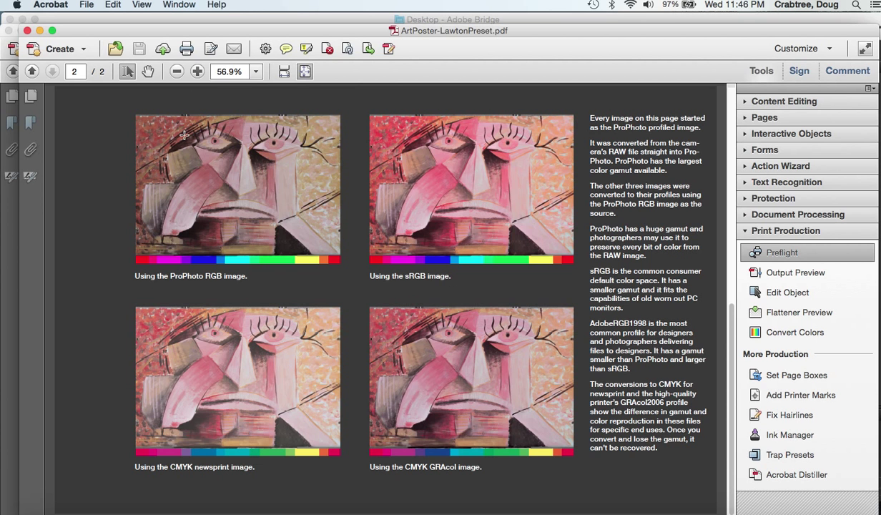
mouse_move(212, 210)
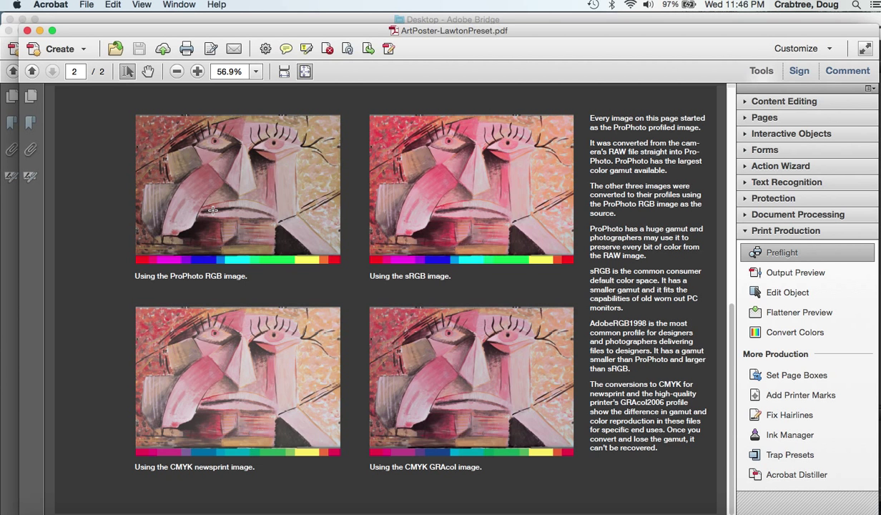